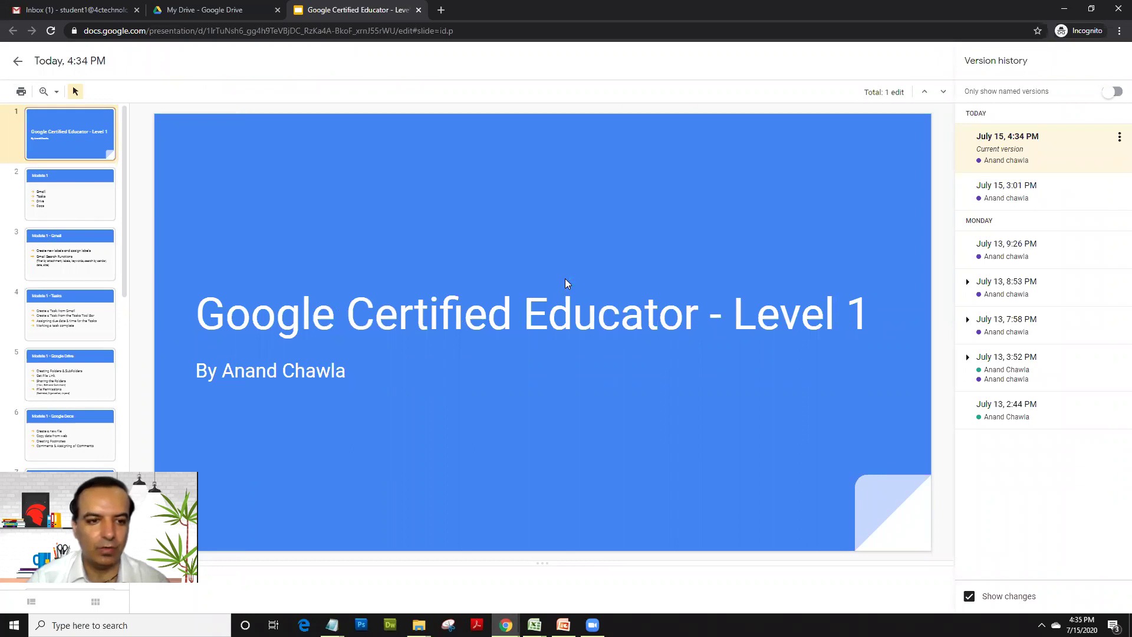
{"action": "mouse_move", "coordinate": [605, 294]}
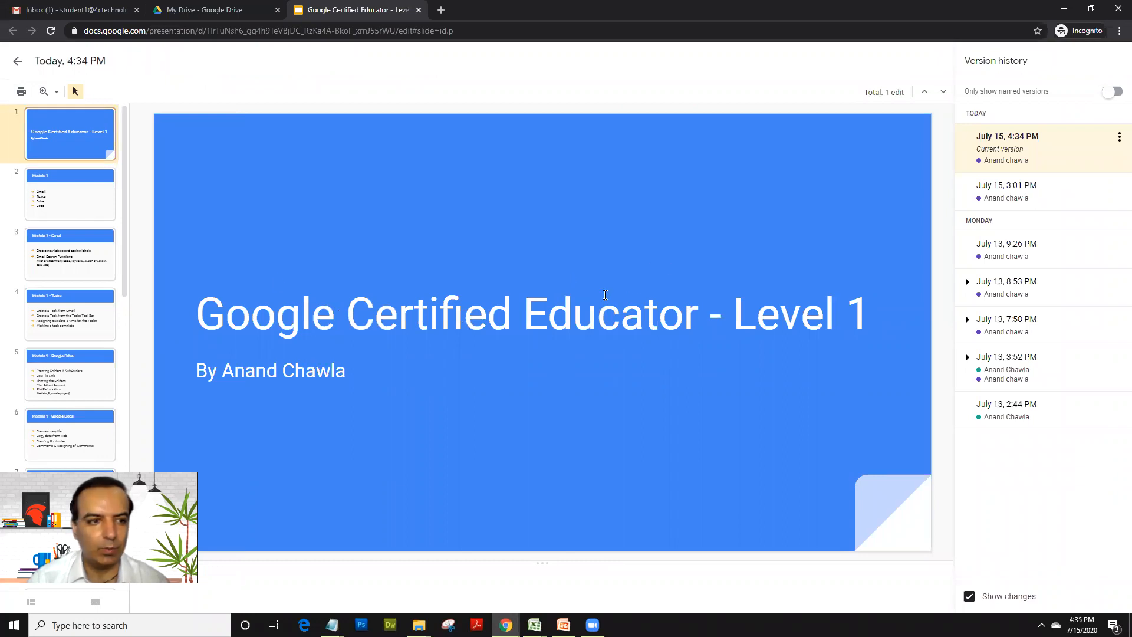
View slide 17 in version history, then exit back to editing the presentation
{"action": "scroll", "scroll_direction": "down", "scroll_amount": 3}
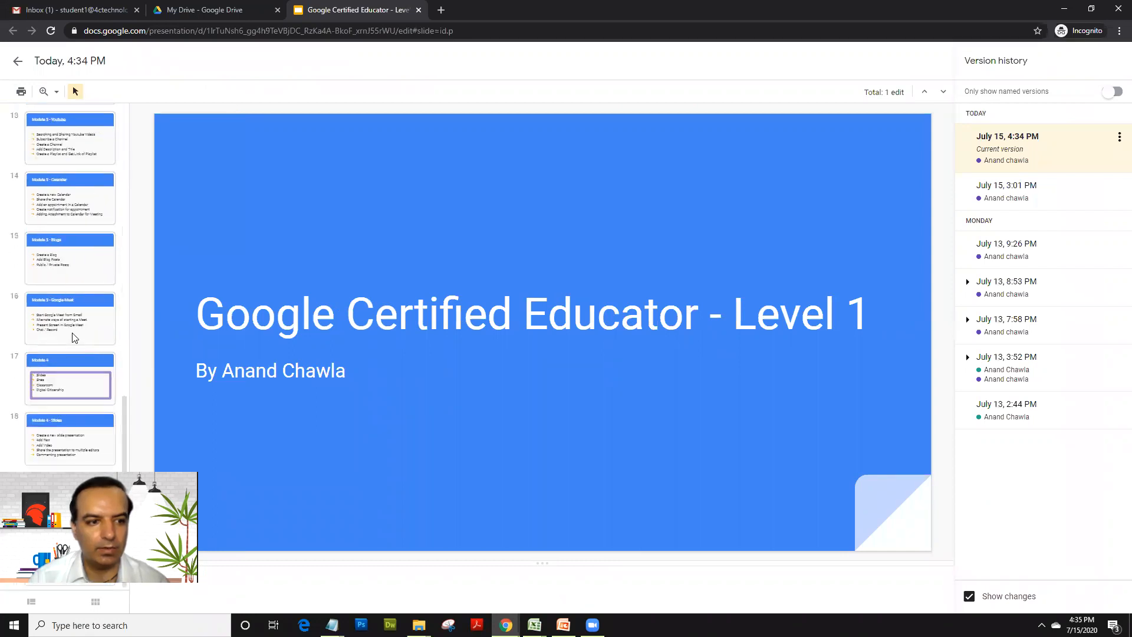
{"action": "left_click", "coordinate": [70, 379]}
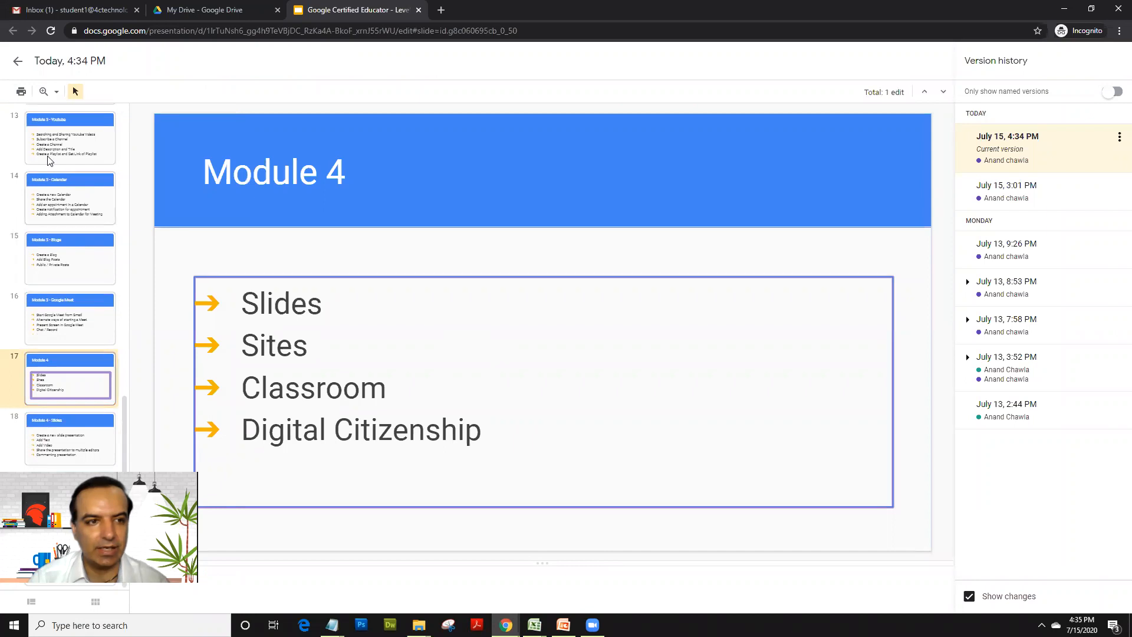
{"action": "mouse_move", "coordinate": [408, 301]}
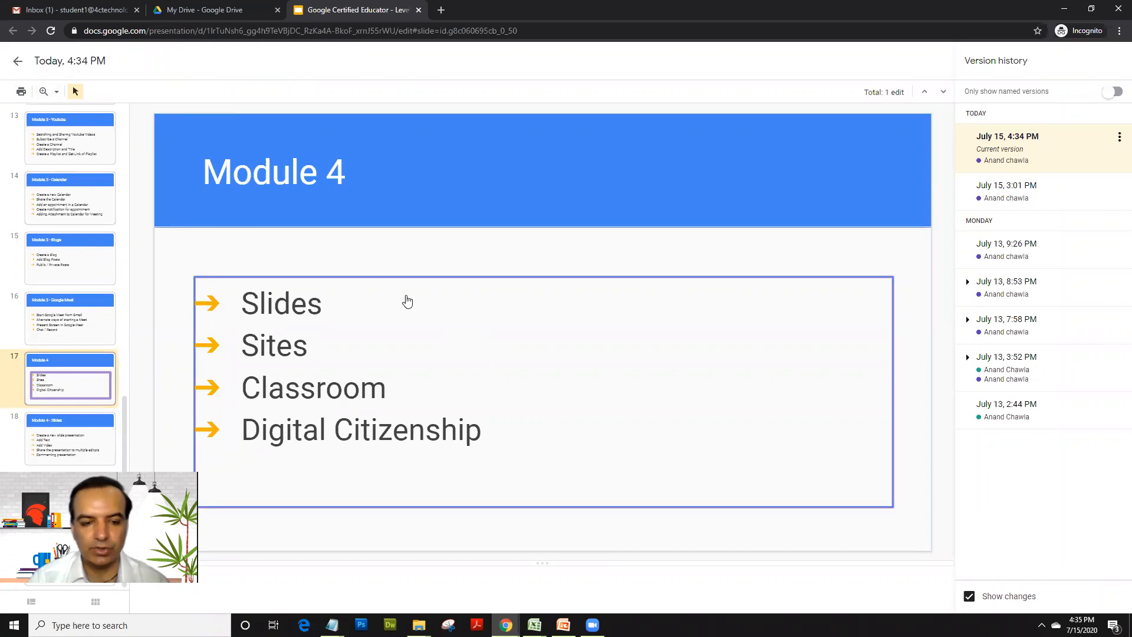
{"action": "left_click", "coordinate": [17, 60]}
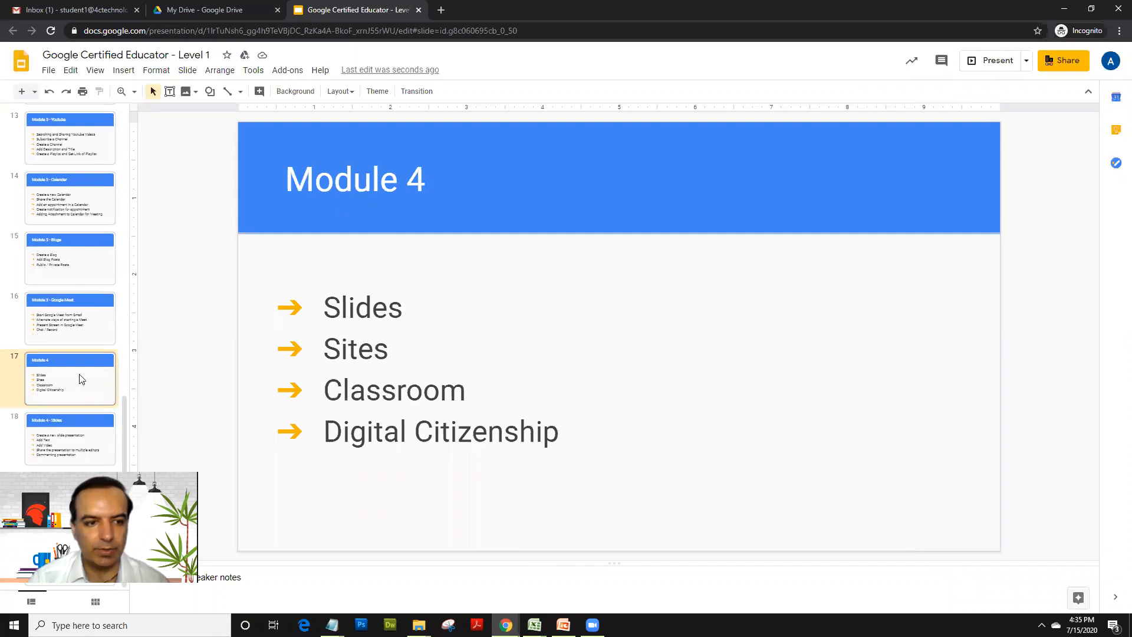
{"action": "mouse_move", "coordinate": [58, 435]}
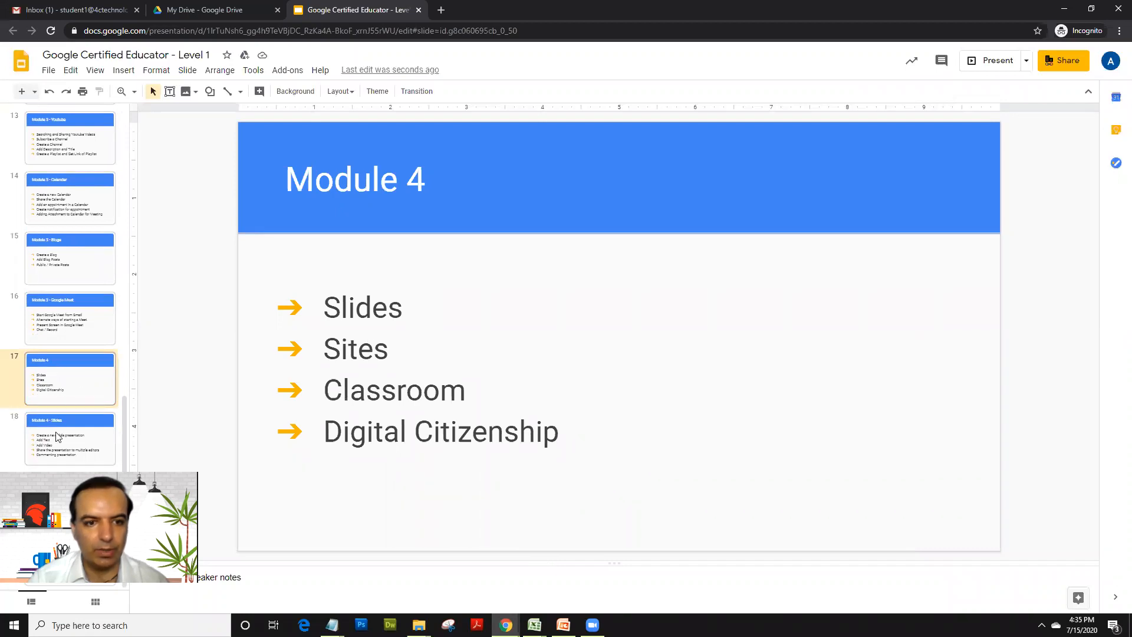
Open slide 18, the Module 4 - Slides topics slide, from the filmstrip
{"action": "left_click", "coordinate": [70, 438]}
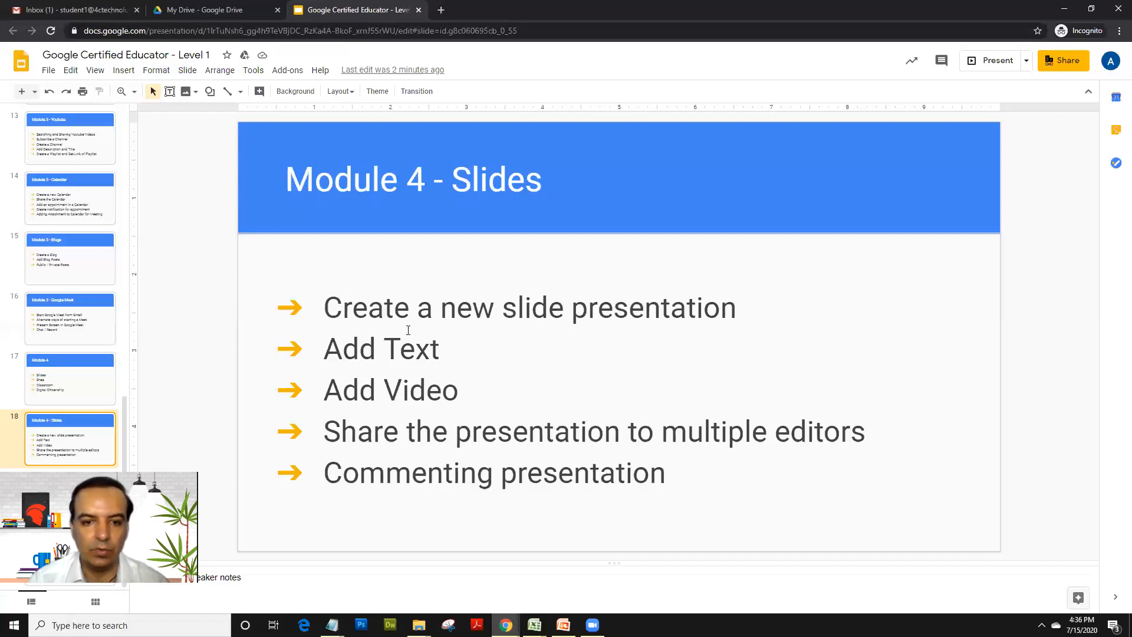
{"action": "mouse_move", "coordinate": [440, 346]}
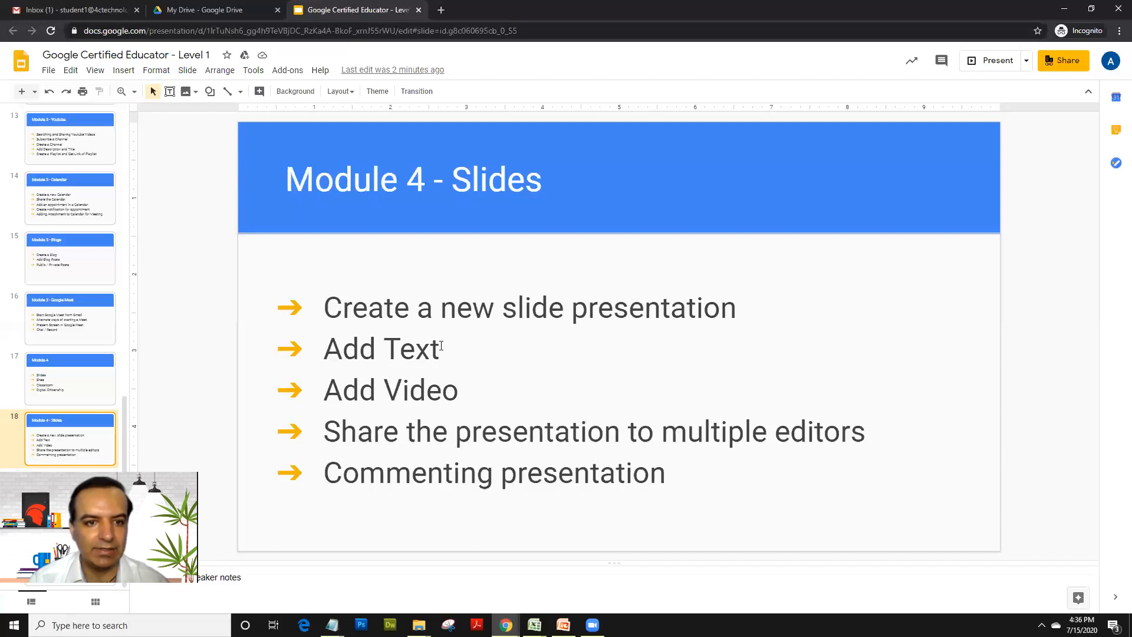
{"action": "mouse_move", "coordinate": [395, 299]}
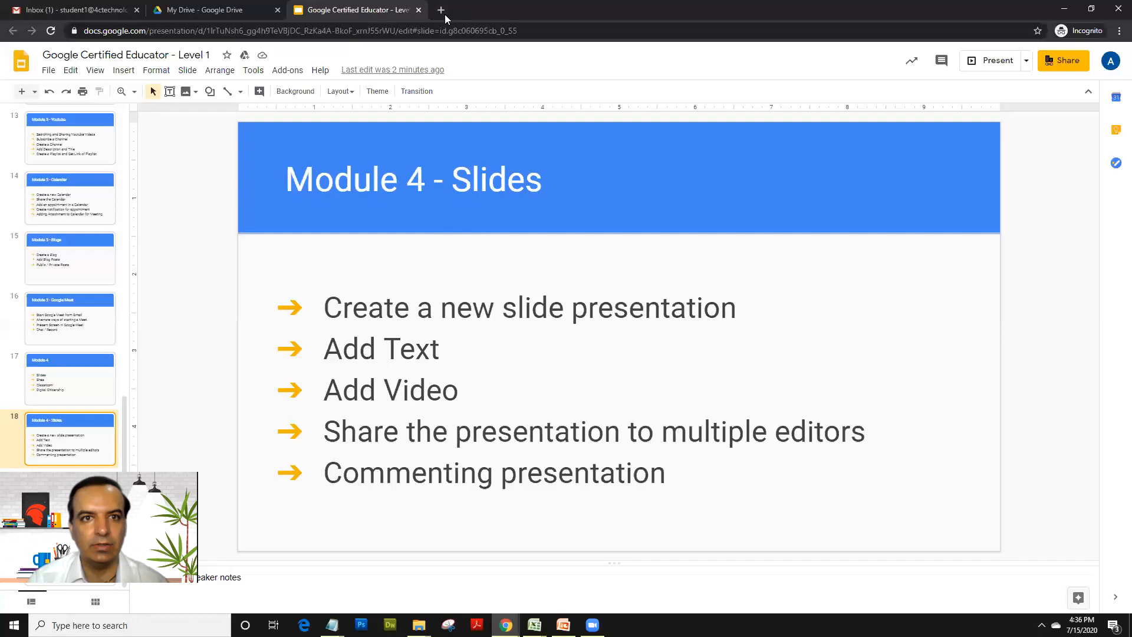
Go to slides.google.com in a new tab and start a blank presentation
{"action": "left_click", "coordinate": [440, 9]}
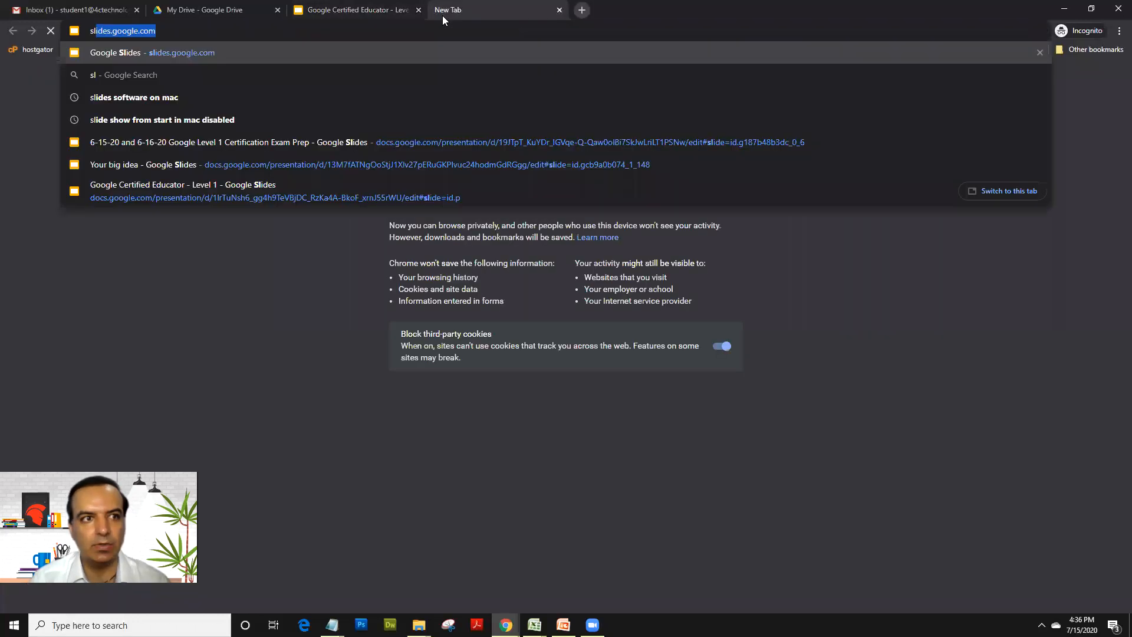
{"action": "key", "text": "Return"}
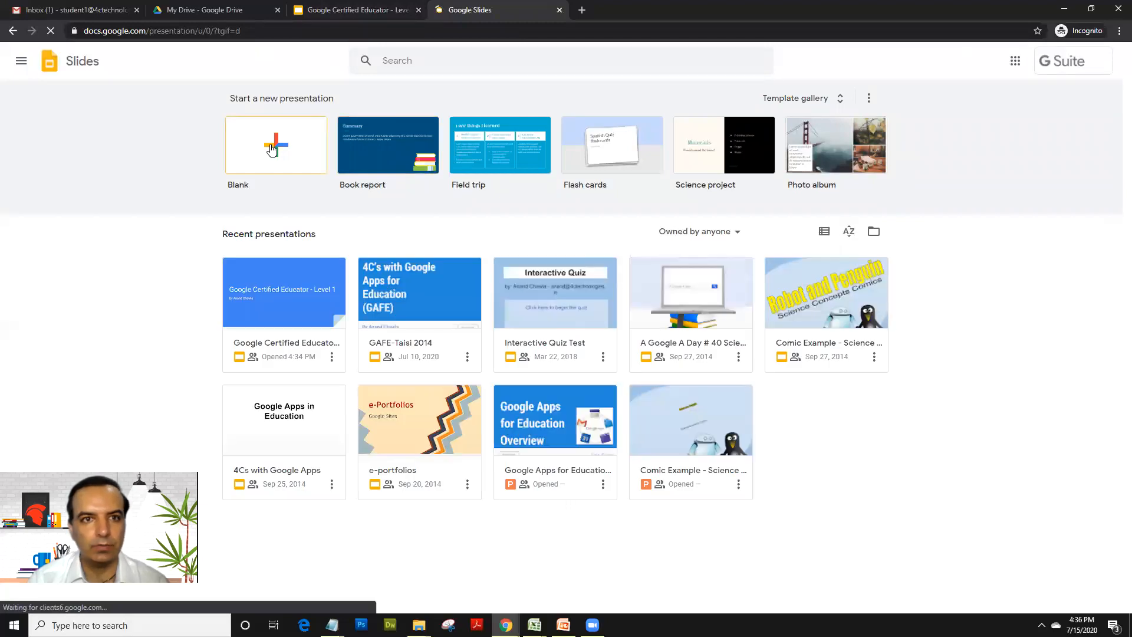
{"action": "left_click", "coordinate": [276, 145]}
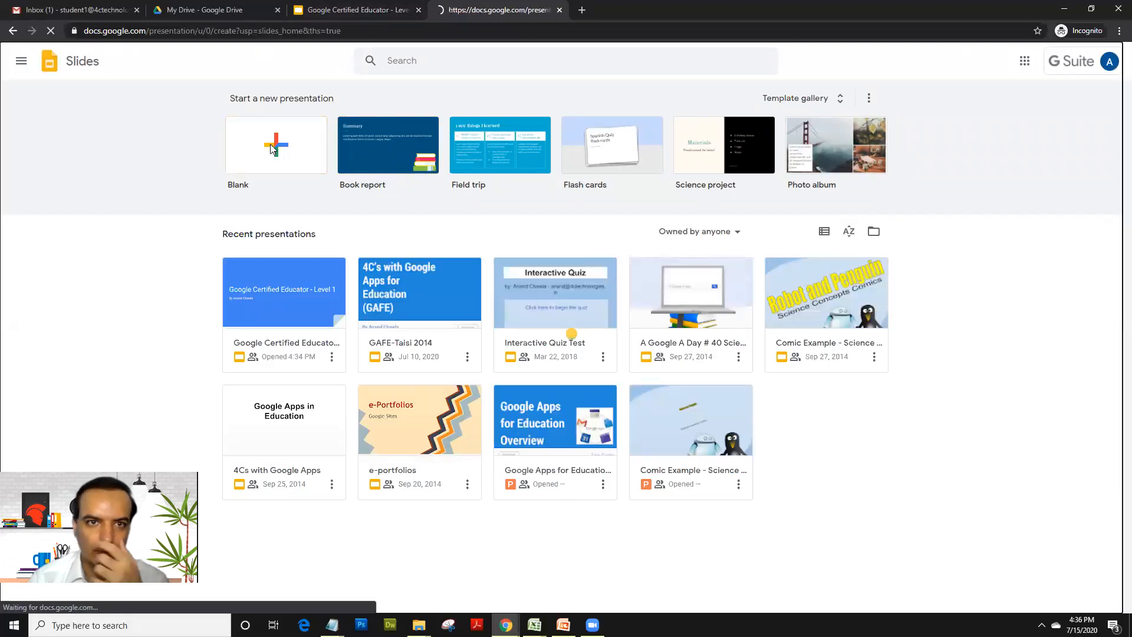
Title the first slide 'My First Slideshow'
{"action": "left_click", "coordinate": [276, 144]}
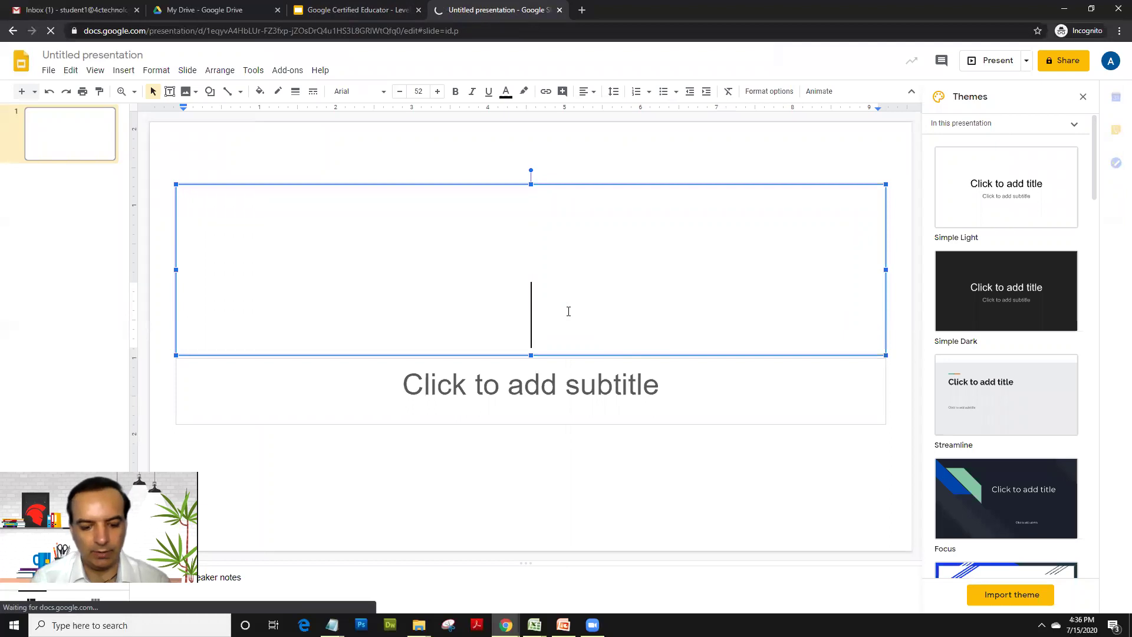
{"action": "type", "text": "My Fi"}
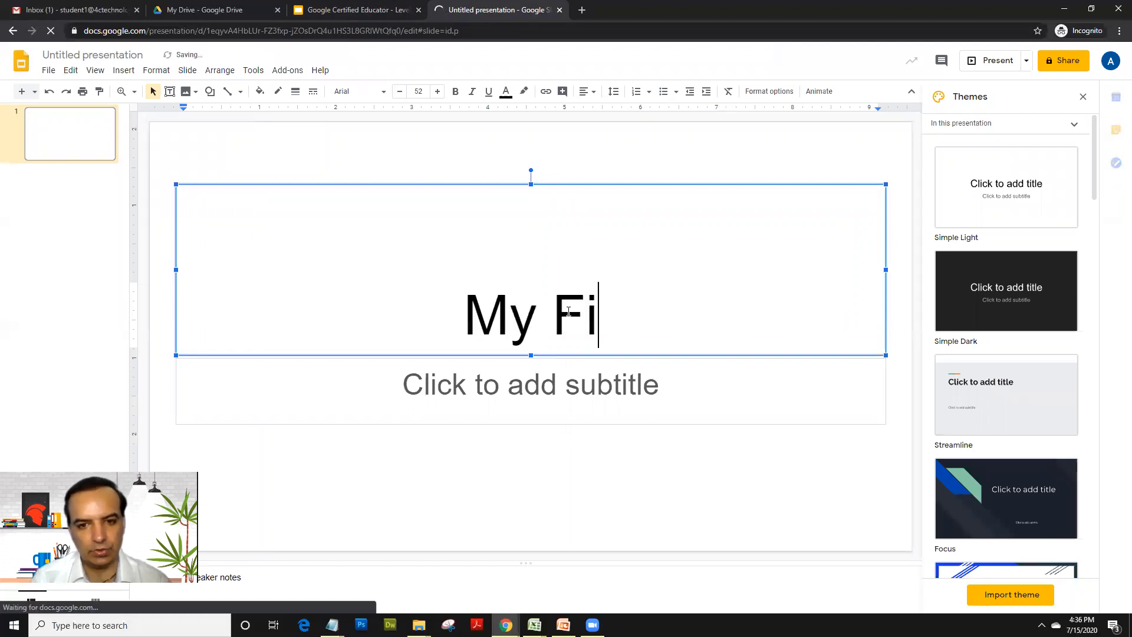
{"action": "type", "text": "rst SLideshow"}
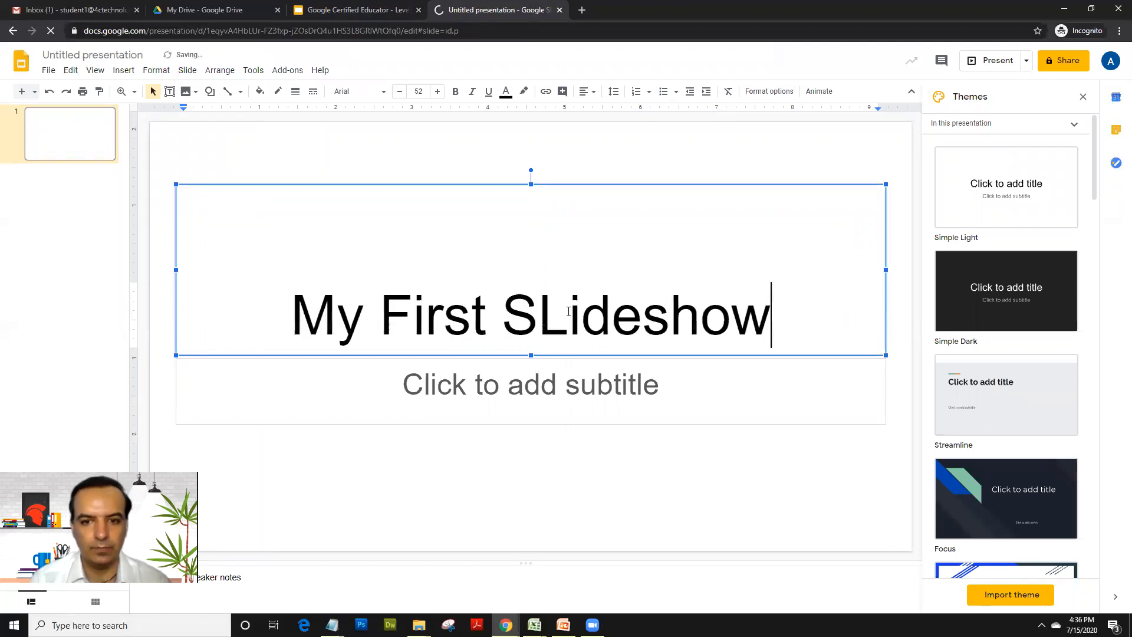
Add the subtitle 'By Student 1 and Student 2' to the title slide
{"action": "left_click", "coordinate": [538, 316]}
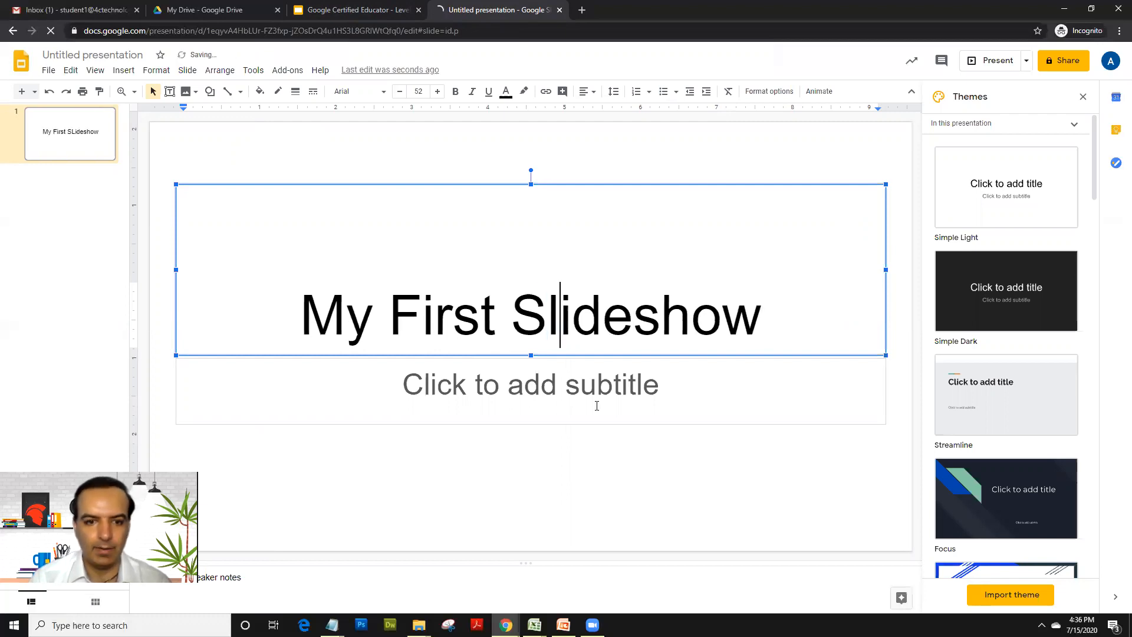
{"action": "type", "text": "By"}
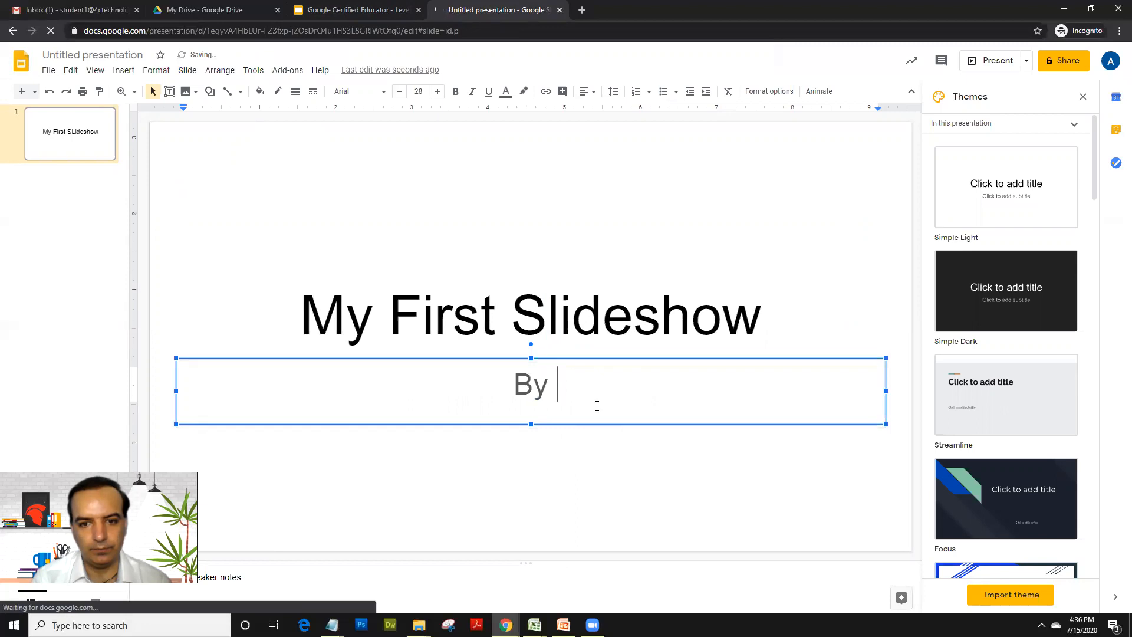
{"action": "type", "text": "Studentn"}
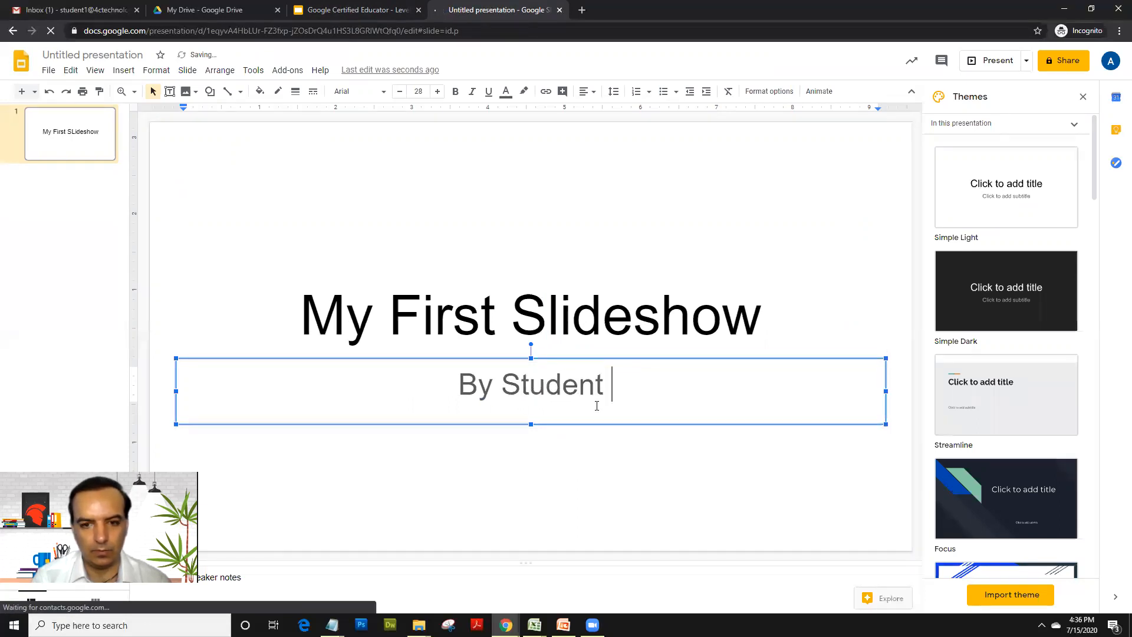
{"action": "type", "text": "1 and"}
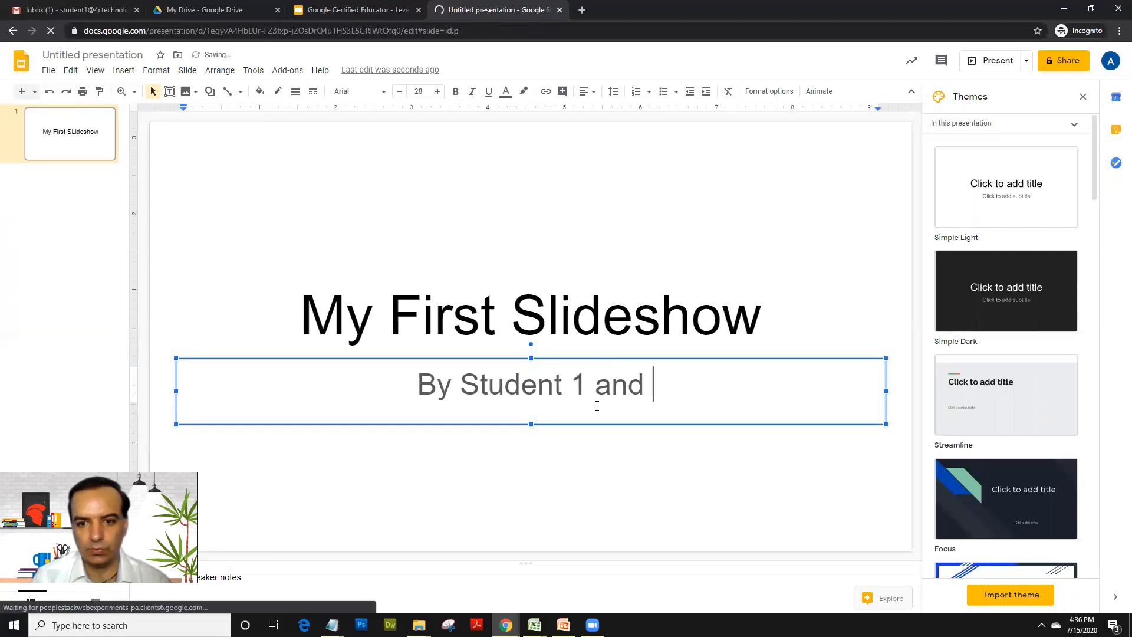
{"action": "type", "text": "Student 2"}
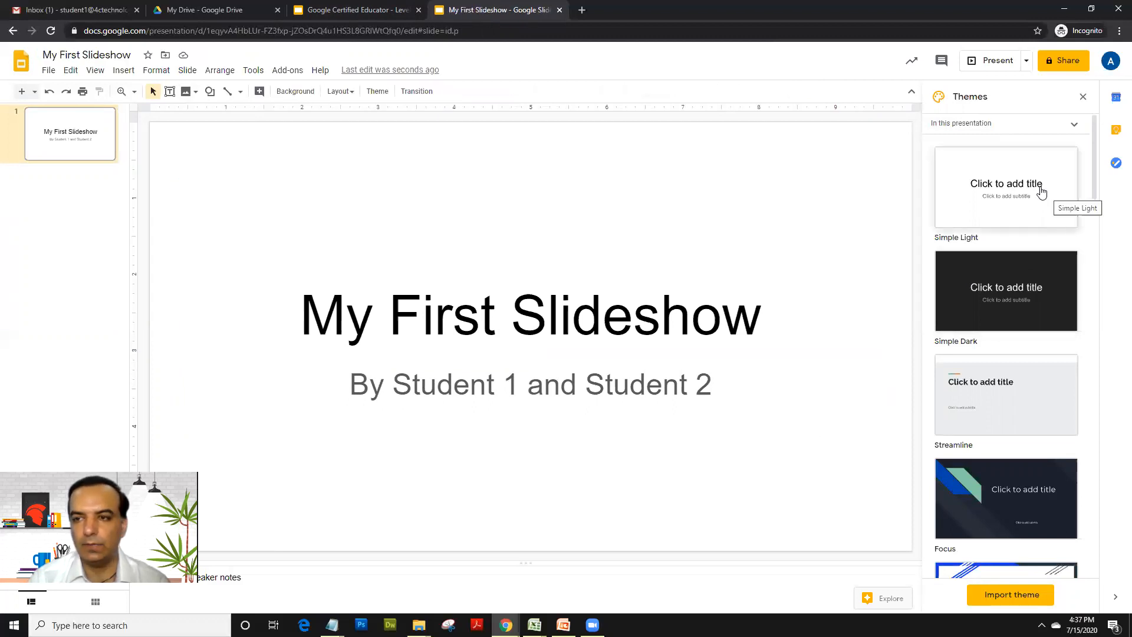
{"action": "mouse_move", "coordinate": [967, 268]}
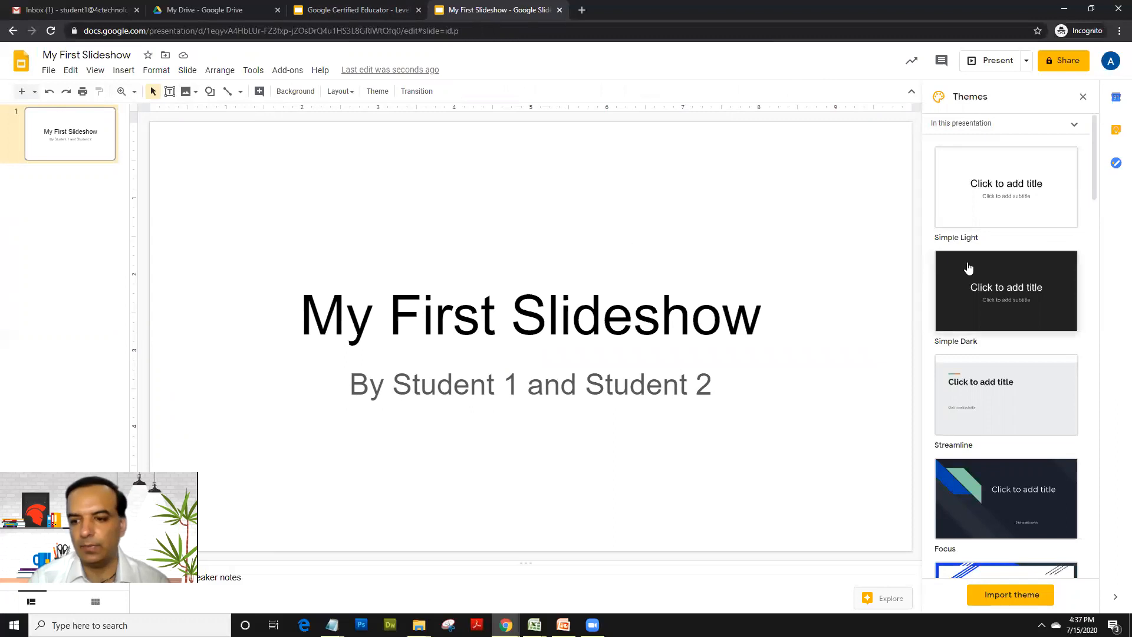
{"action": "scroll", "scroll_direction": "down", "scroll_amount": 3}
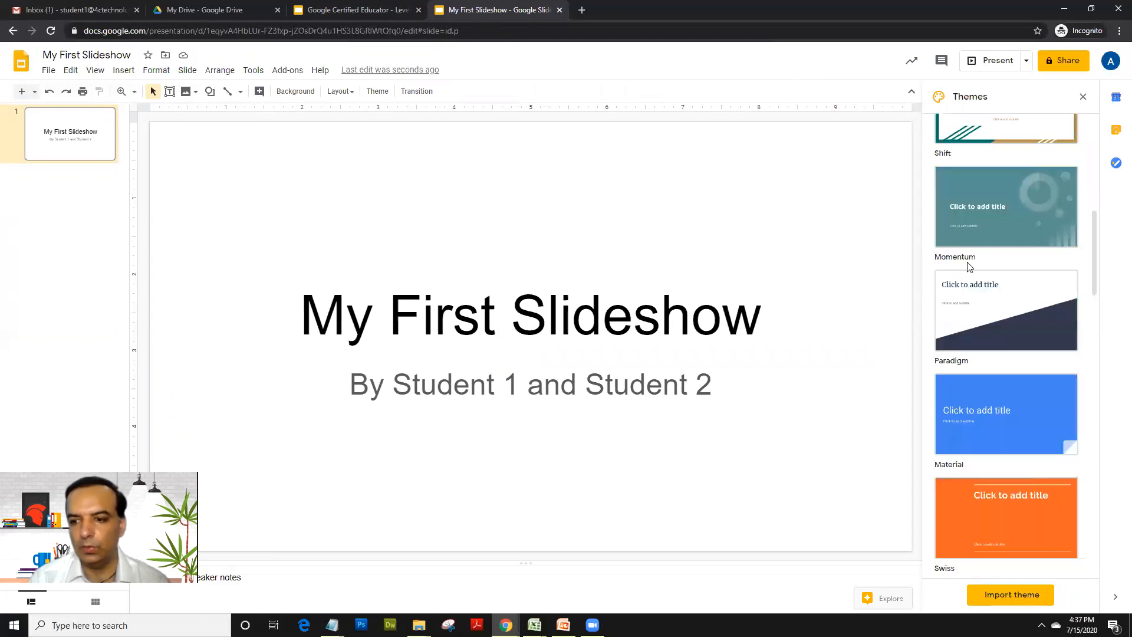
{"action": "scroll", "scroll_direction": "down", "scroll_amount": 3}
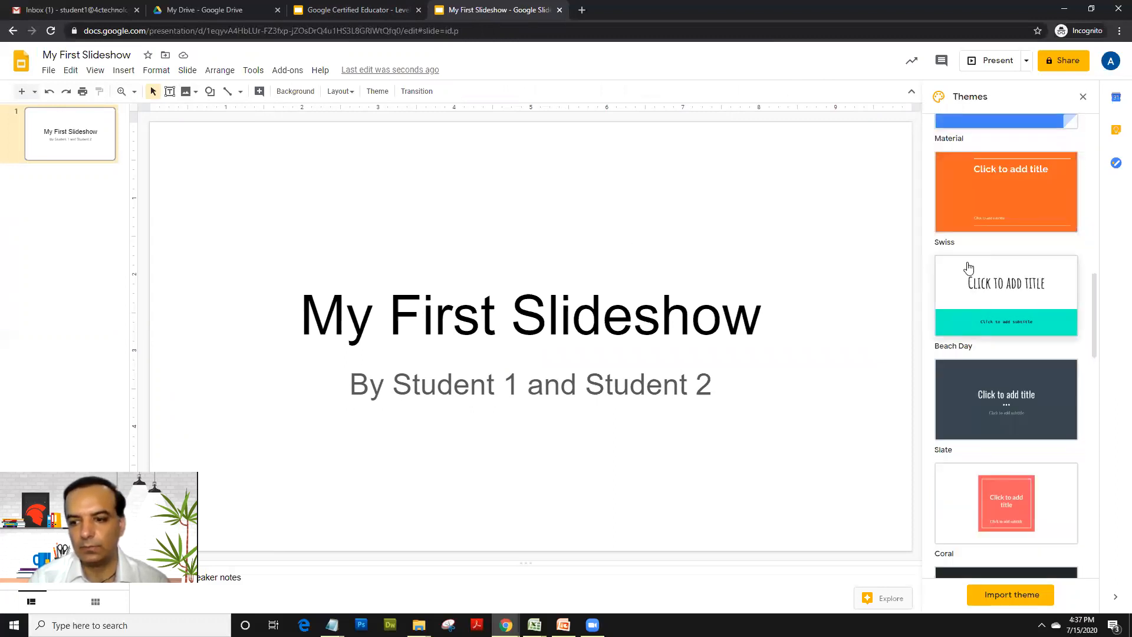
{"action": "scroll", "scroll_direction": "down", "scroll_amount": 3}
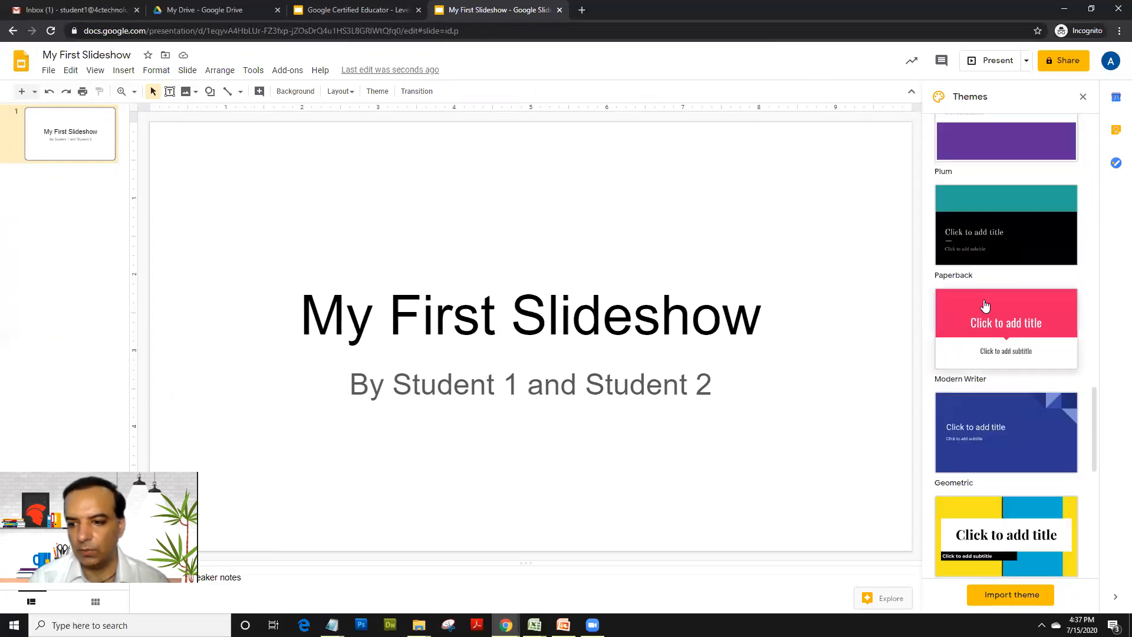
{"action": "scroll", "scroll_direction": "down", "scroll_amount": 3}
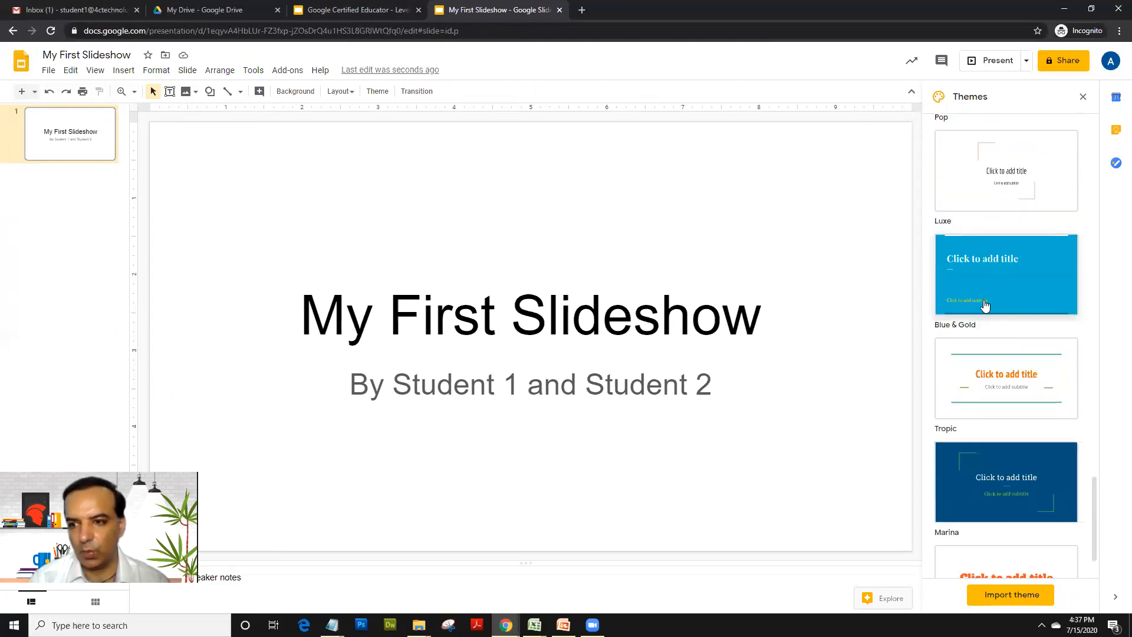
{"action": "scroll", "scroll_direction": "down", "scroll_amount": 3}
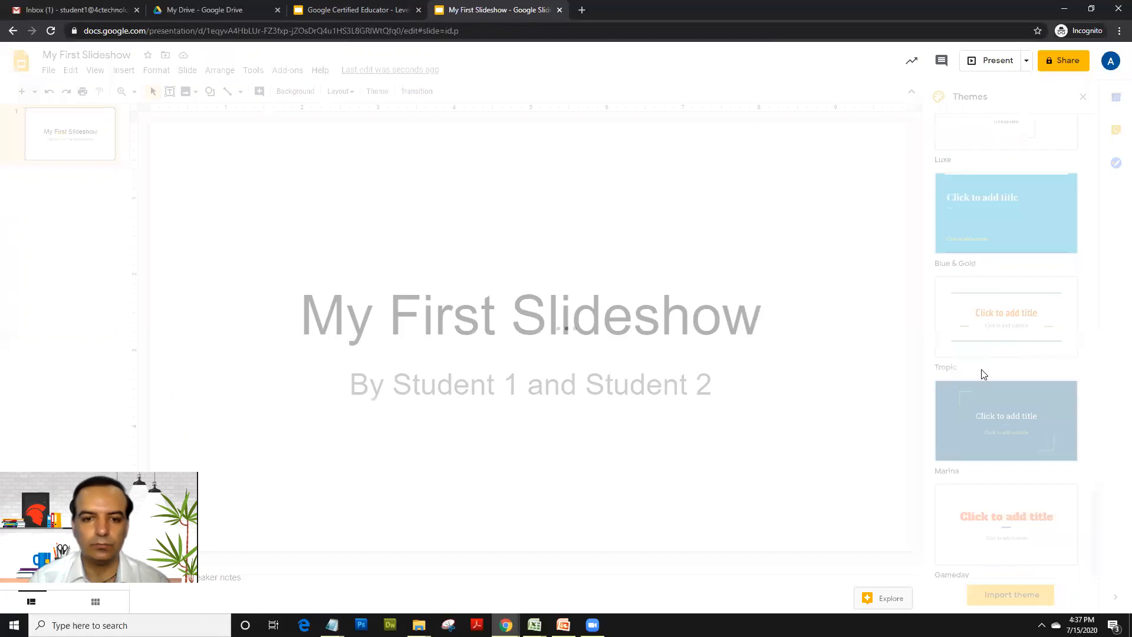
{"action": "left_click", "coordinate": [1005, 524]}
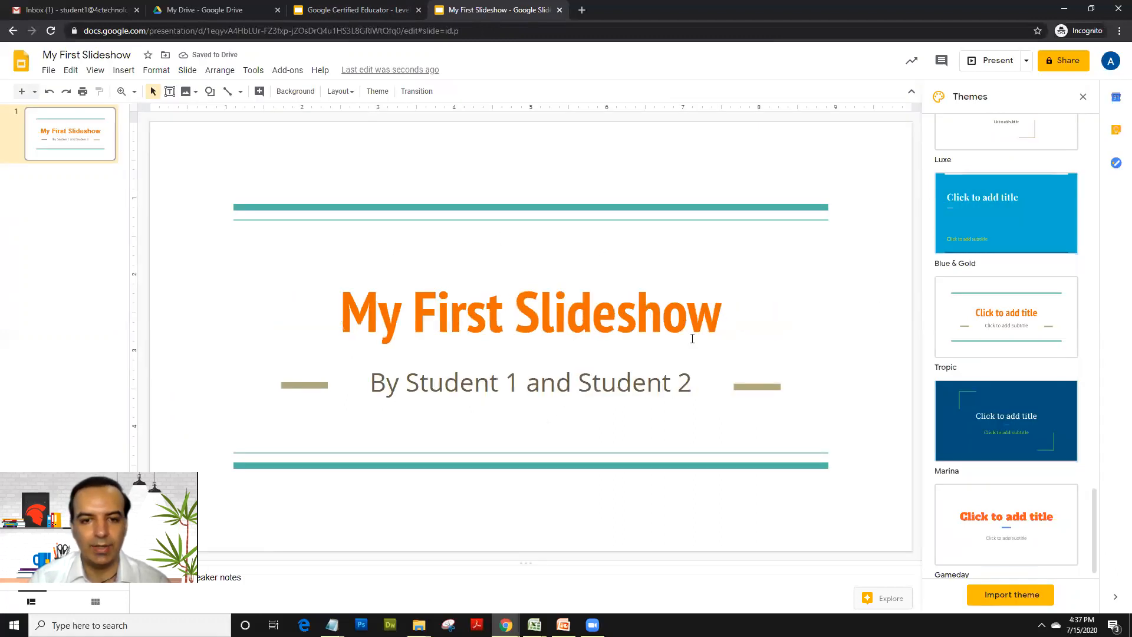
{"action": "mouse_move", "coordinate": [392, 278]}
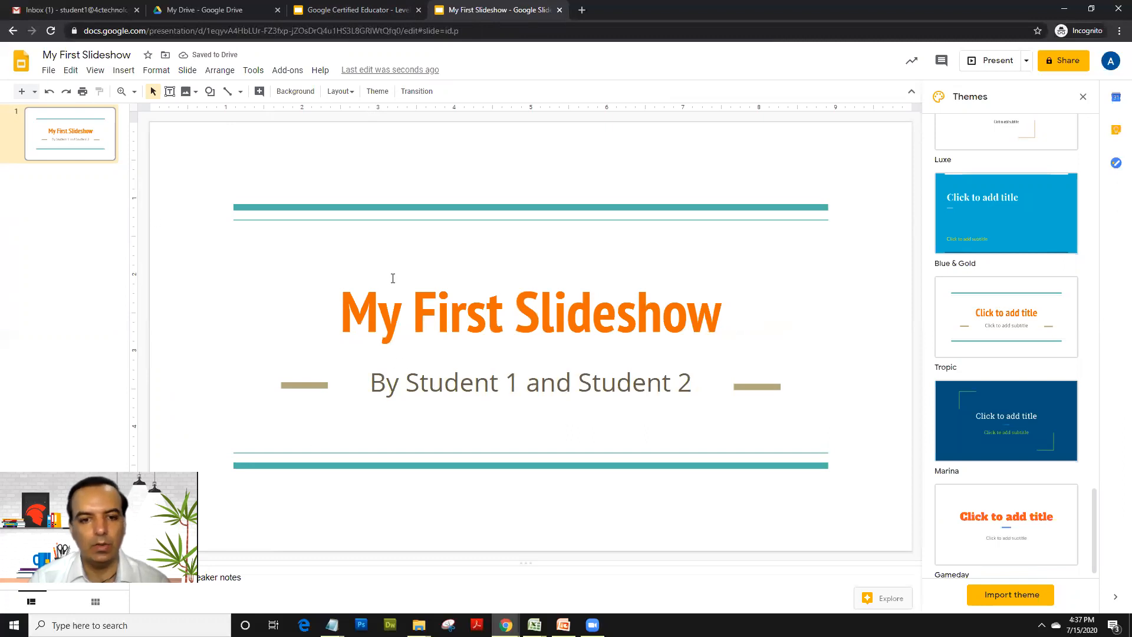
{"action": "mouse_move", "coordinate": [607, 282]}
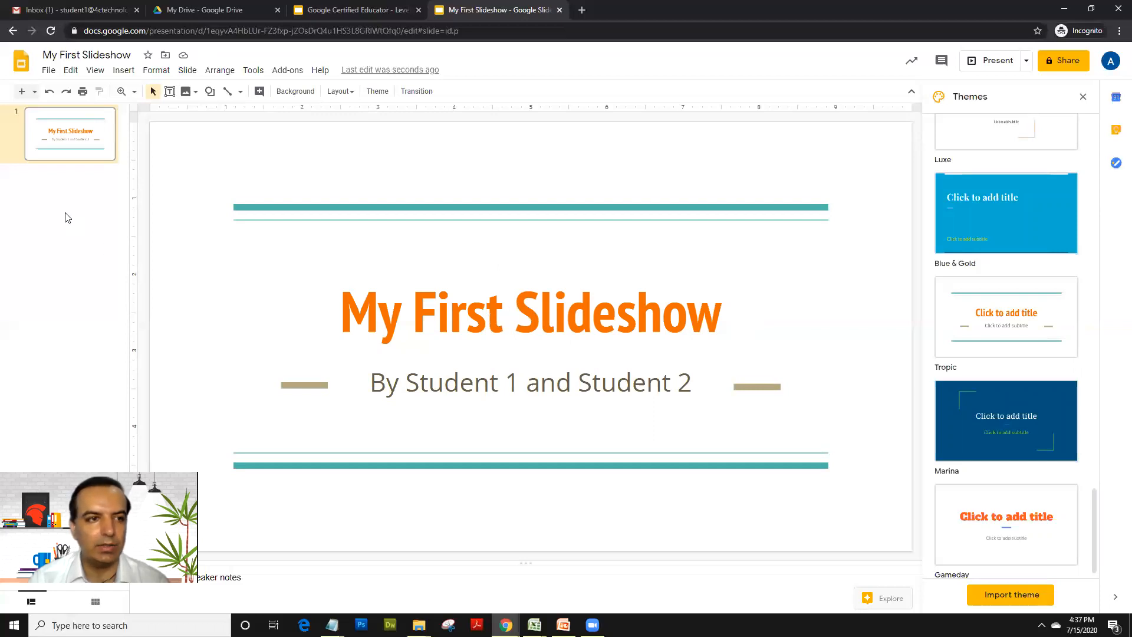
{"action": "mouse_move", "coordinate": [66, 266]}
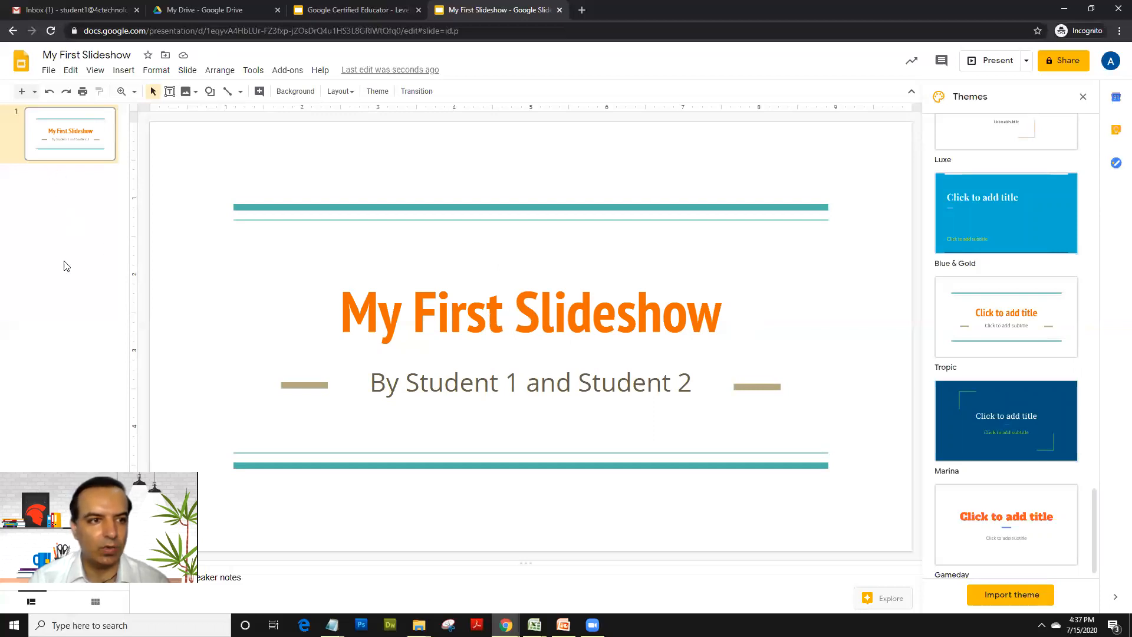
{"action": "mouse_move", "coordinate": [123, 70]}
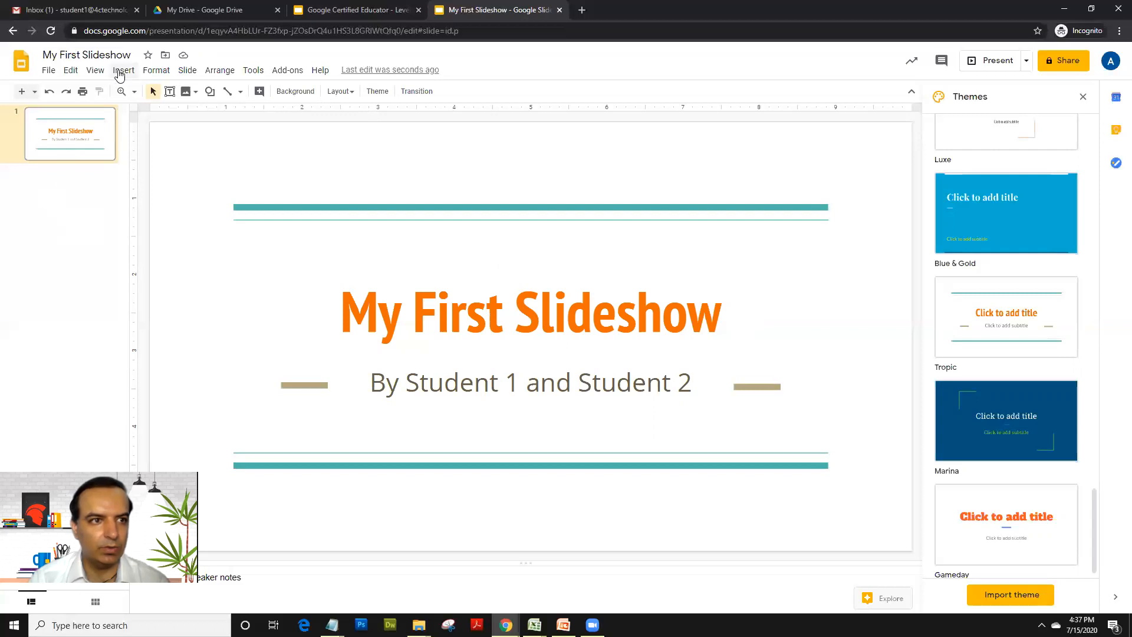
{"action": "mouse_move", "coordinate": [132, 56]}
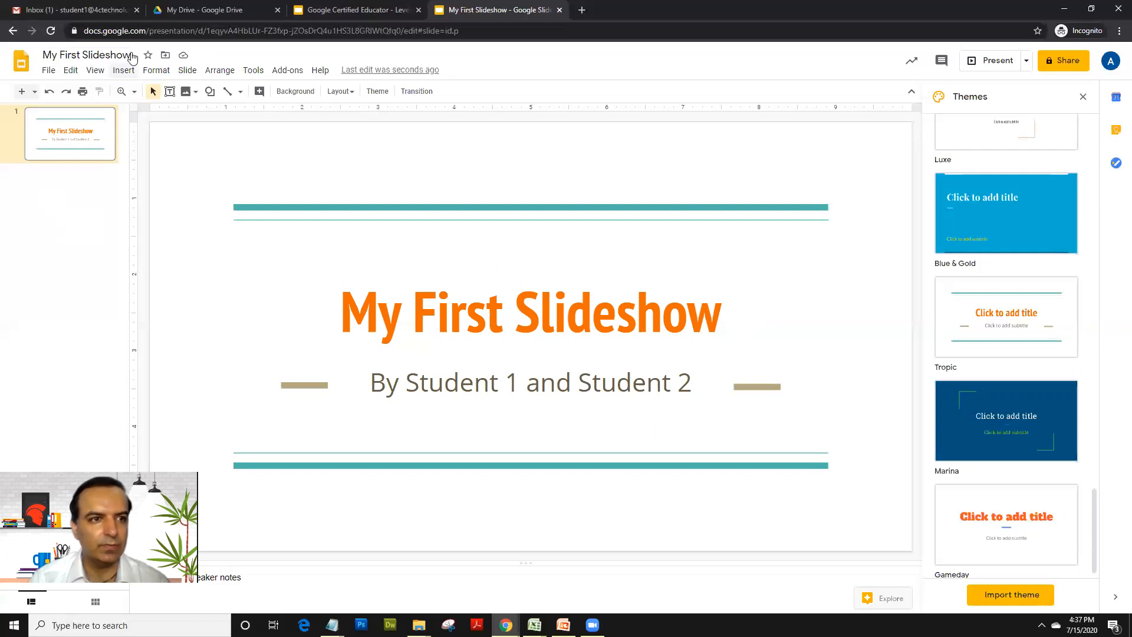
{"action": "mouse_move", "coordinate": [69, 229]}
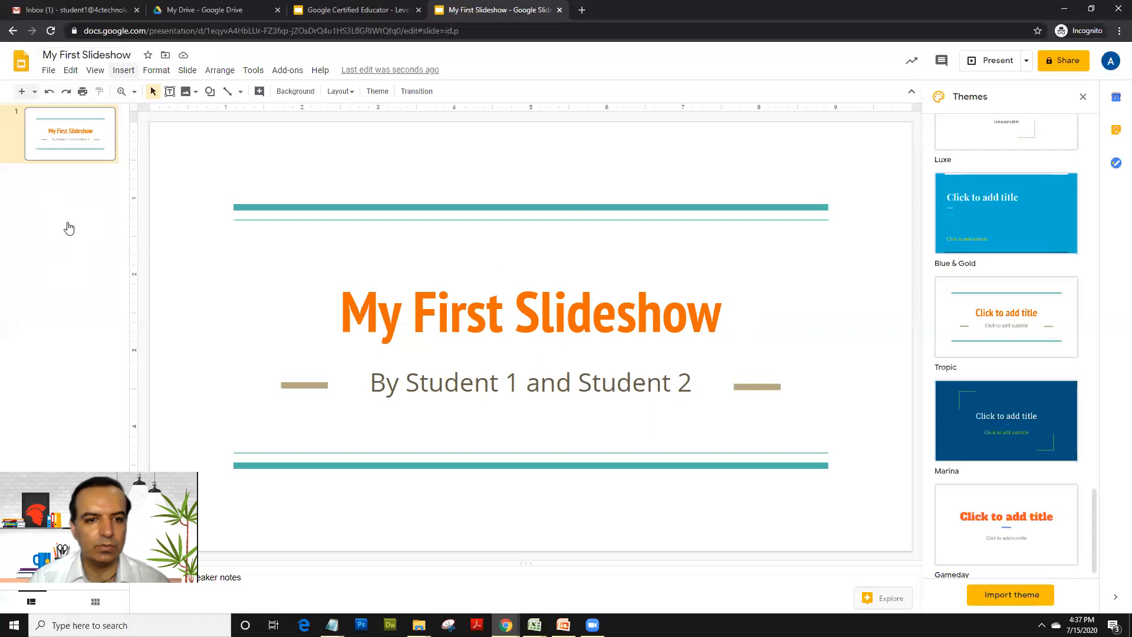
{"action": "mouse_move", "coordinate": [69, 201]}
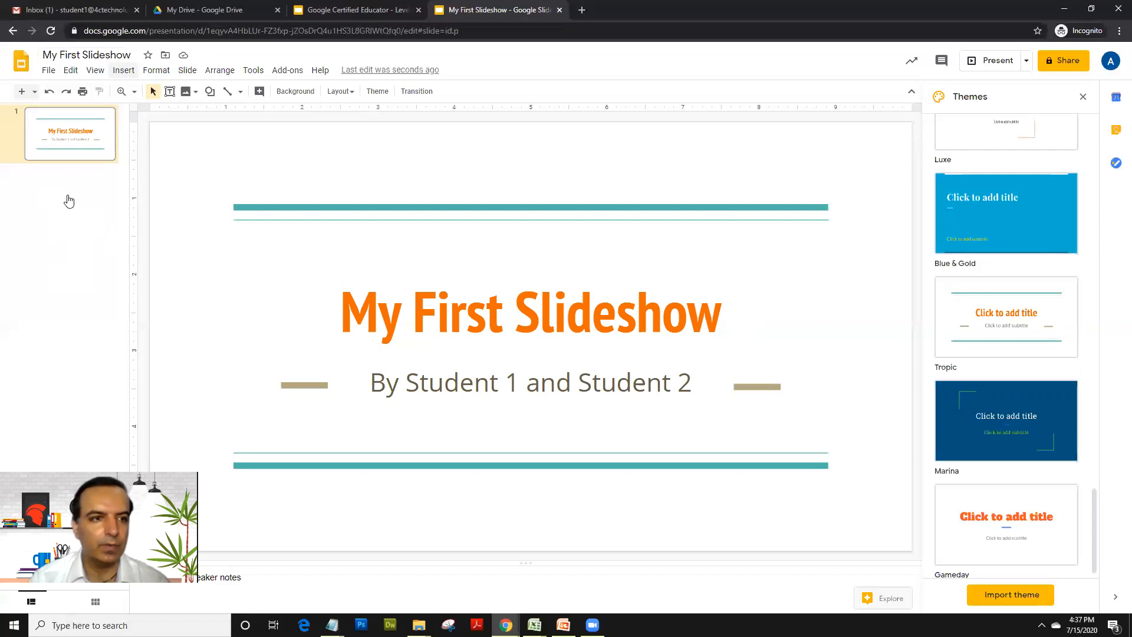
{"action": "mouse_move", "coordinate": [426, 182]}
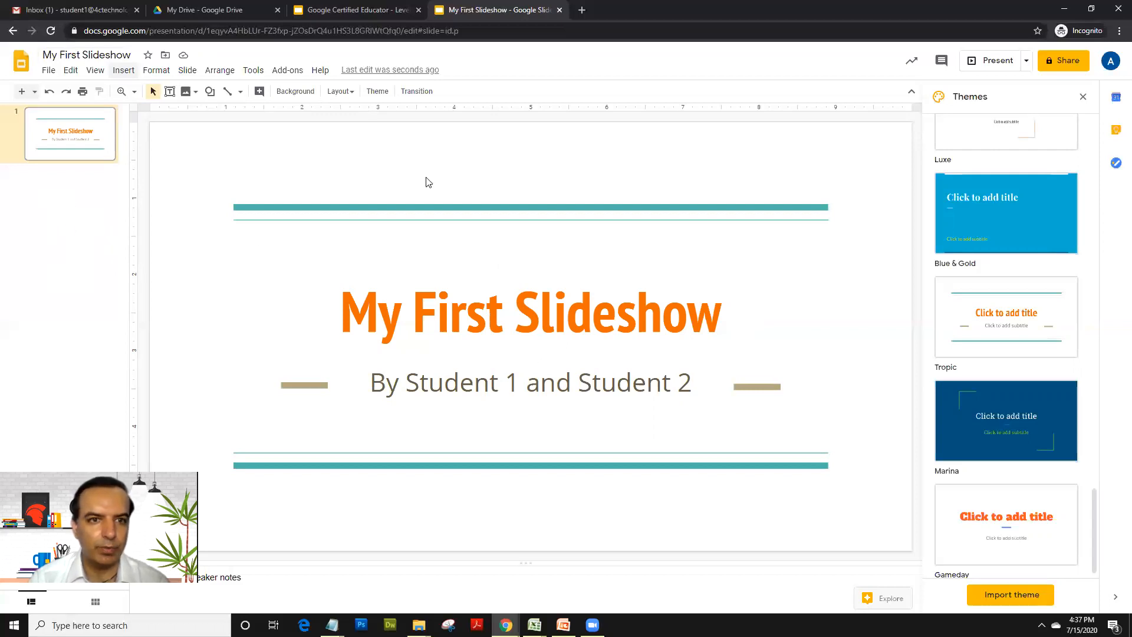
{"action": "mouse_move", "coordinate": [112, 292]}
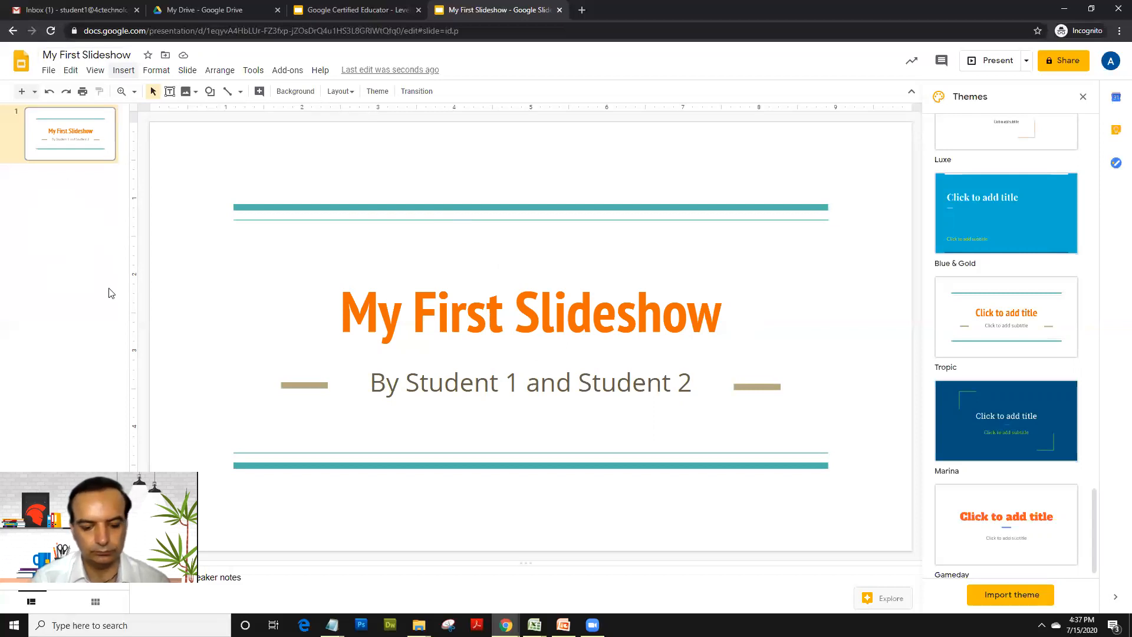
{"action": "mouse_move", "coordinate": [402, 527]}
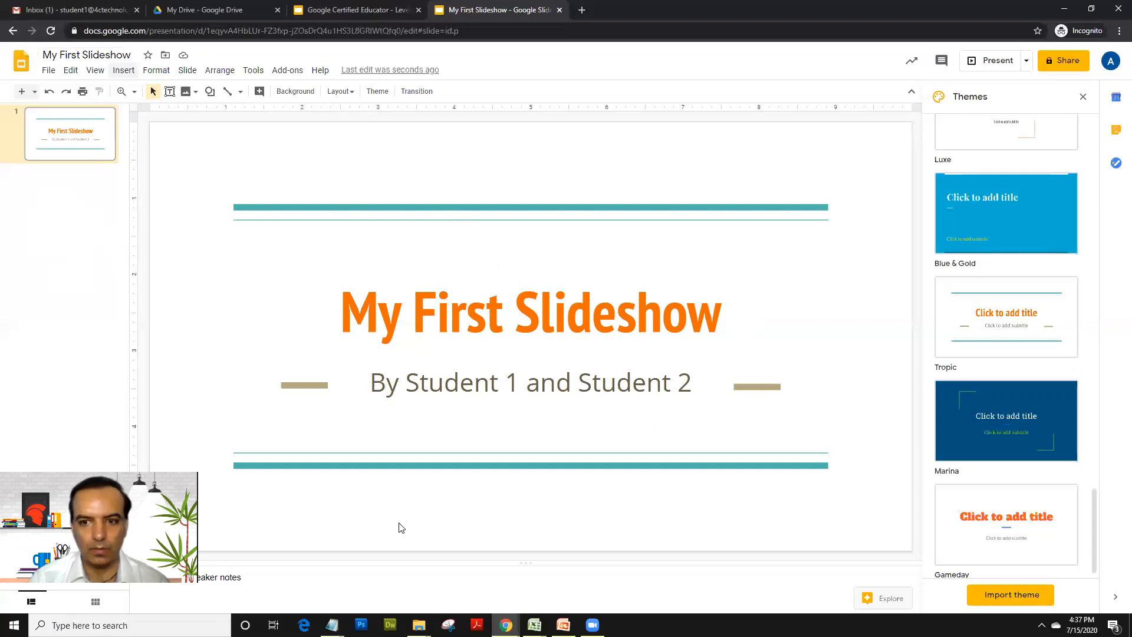
Close the Themes panel and add a second slide titled 'This is my second slide'
{"action": "left_click", "coordinate": [1082, 96]}
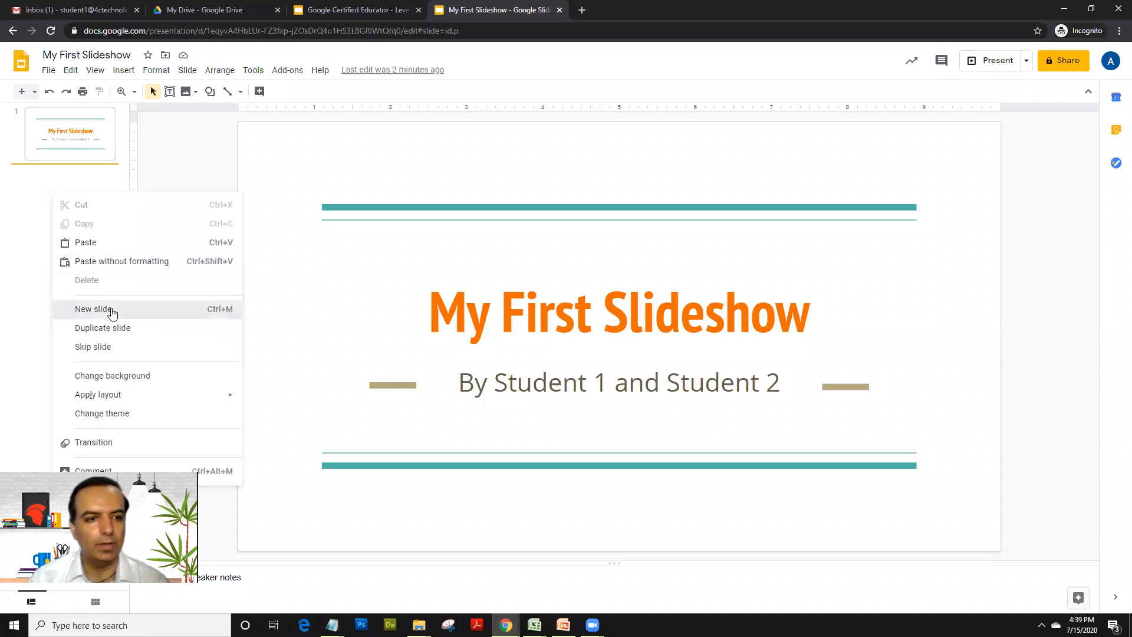
{"action": "left_click", "coordinate": [93, 308]}
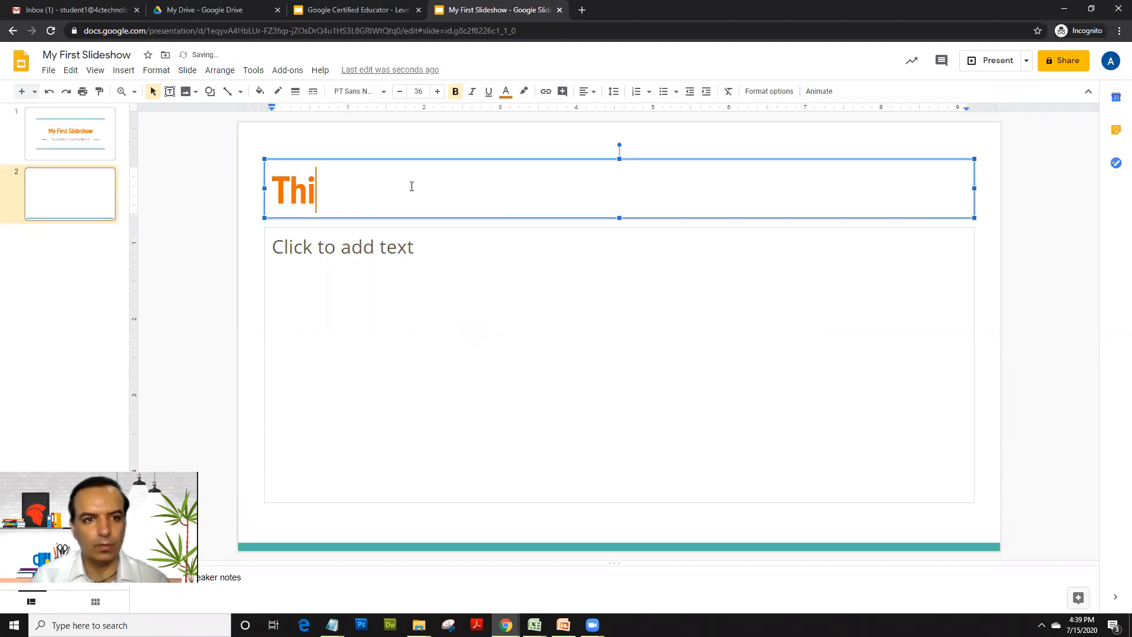
{"action": "type", "text": "s"}
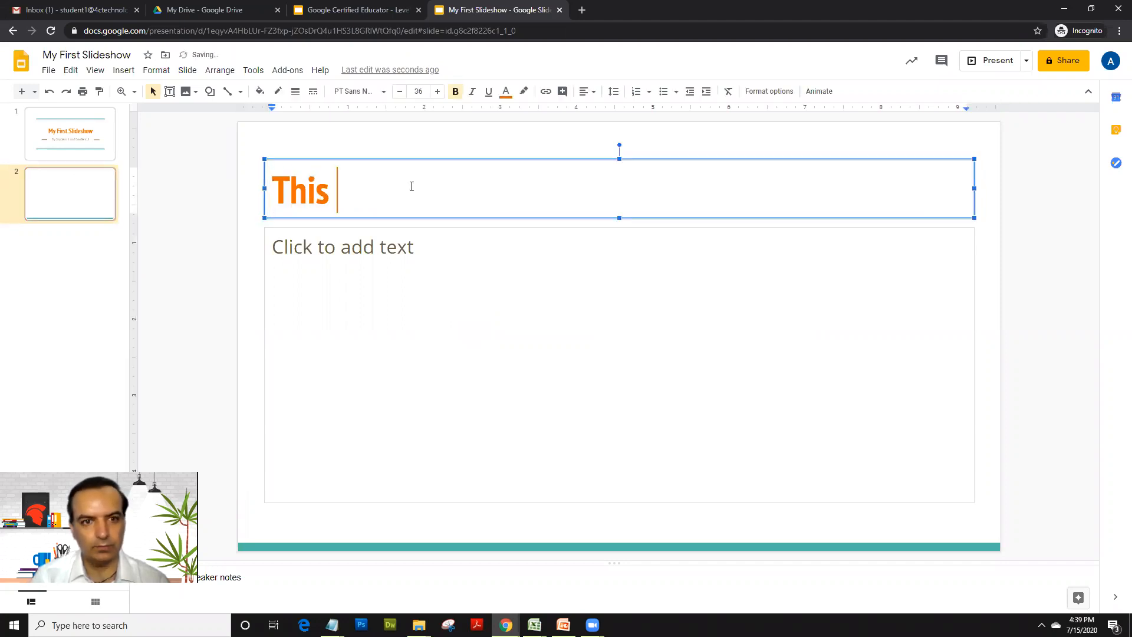
{"action": "type", "text": "is my secon"}
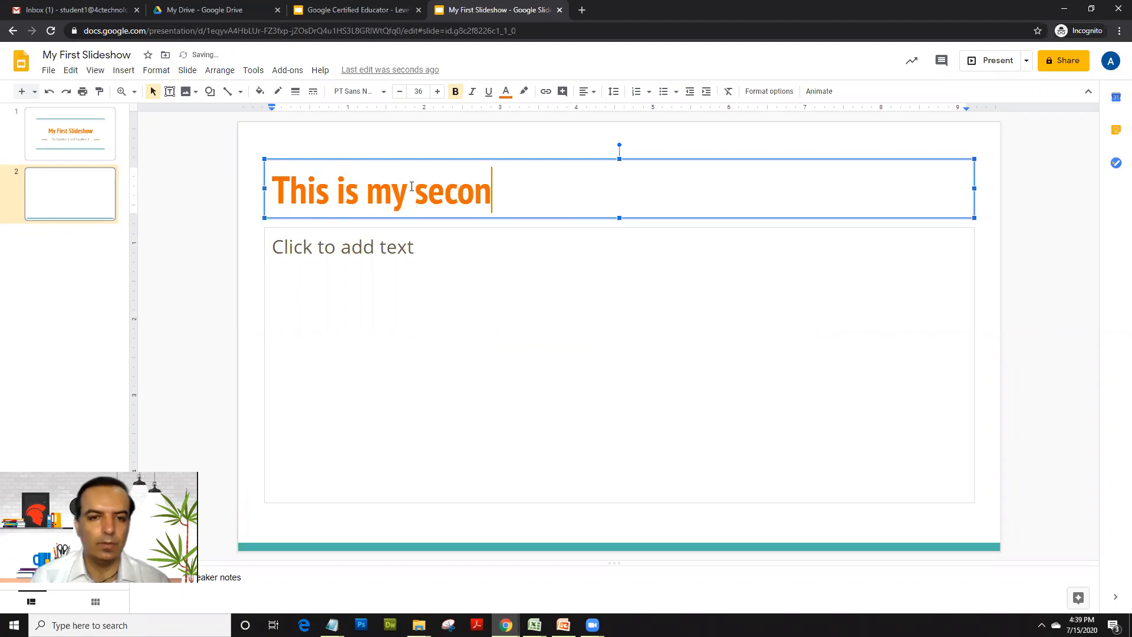
{"action": "type", "text": "d slide"}
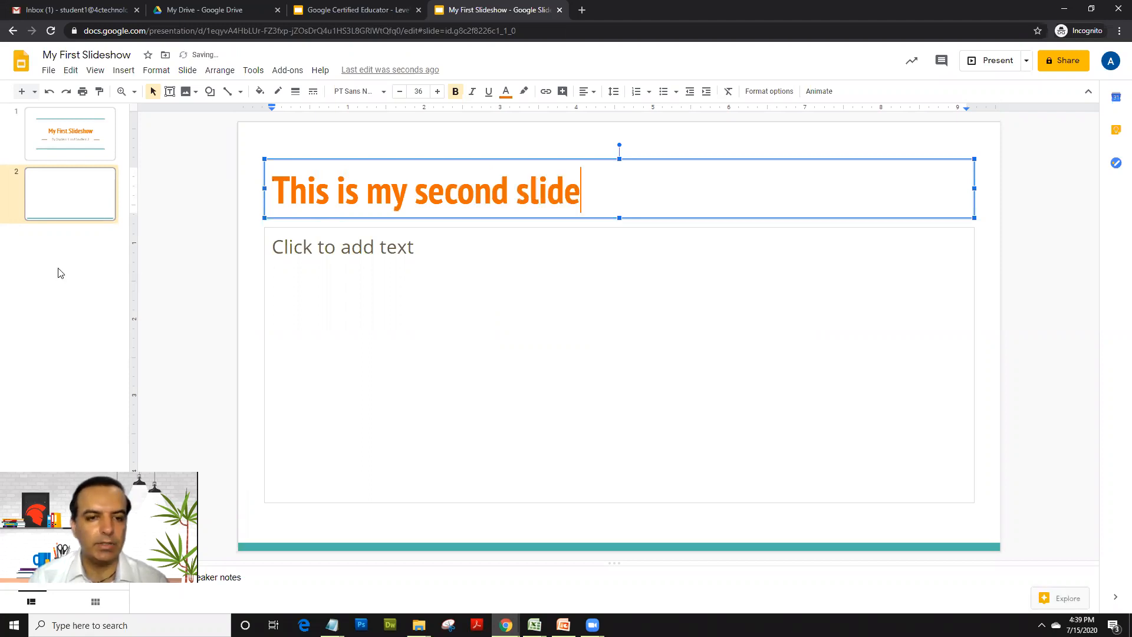
{"action": "left_click", "coordinate": [70, 193]}
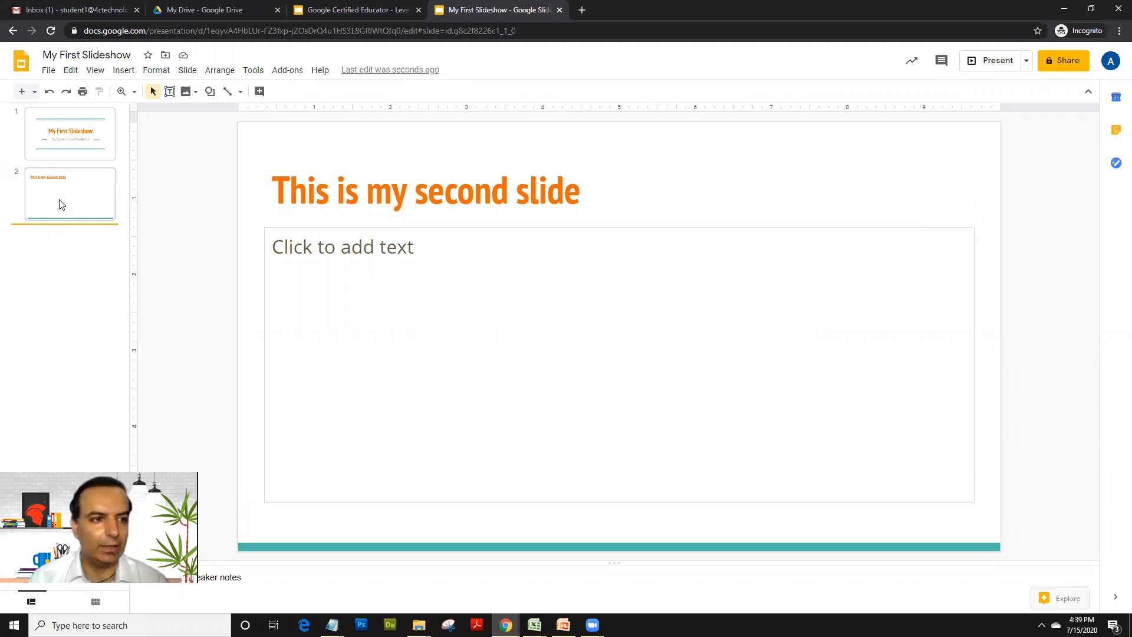
Give slide 2 the Section title and description layout with 'Welcome to the description of the slide.'
{"action": "right_click", "coordinate": [70, 193]}
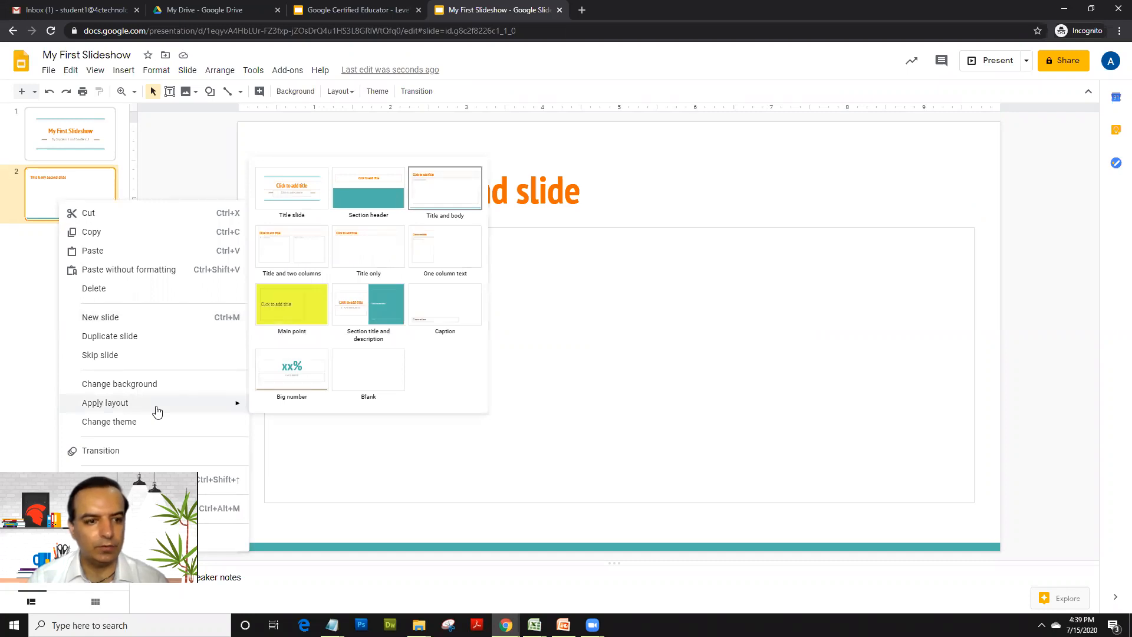
{"action": "mouse_move", "coordinate": [240, 396]}
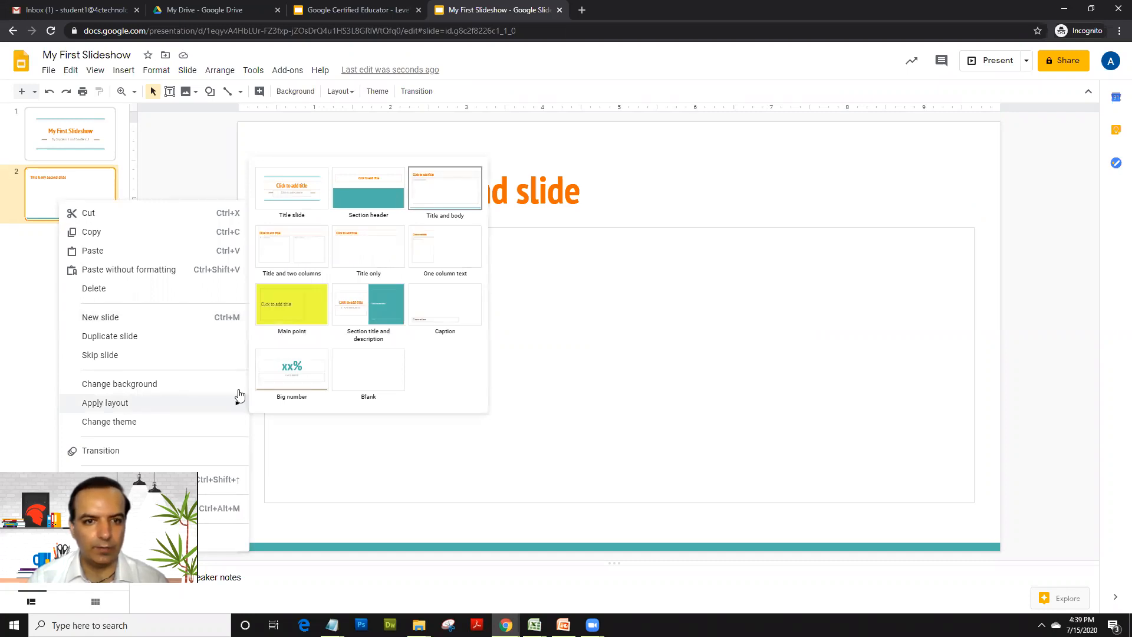
{"action": "mouse_move", "coordinate": [291, 249]}
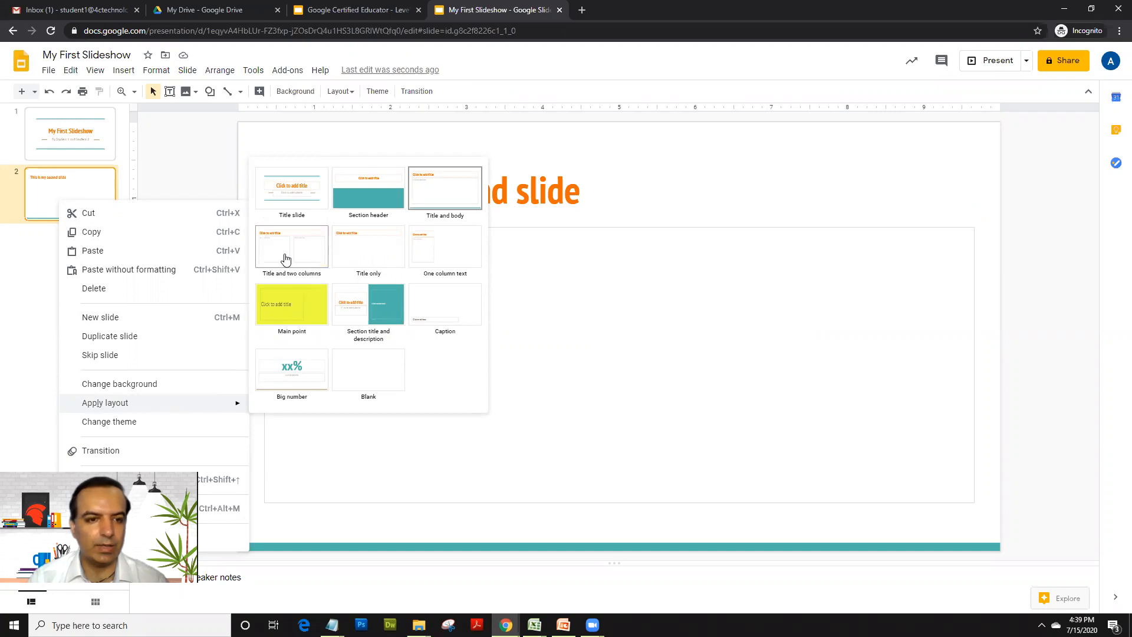
{"action": "mouse_move", "coordinate": [354, 304]}
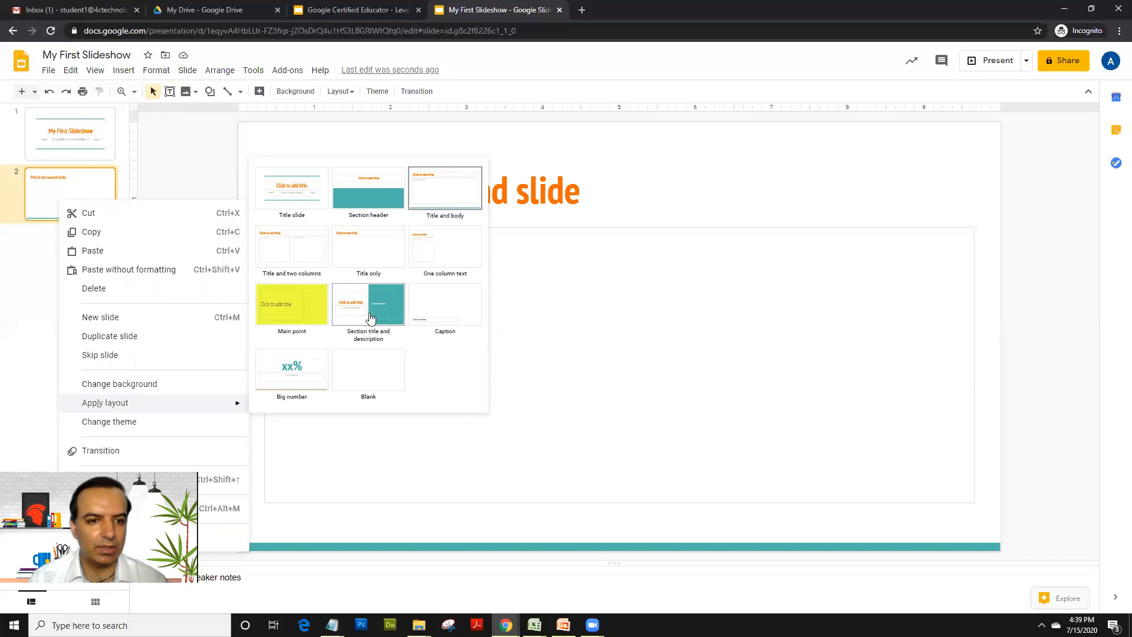
{"action": "left_click", "coordinate": [367, 303]}
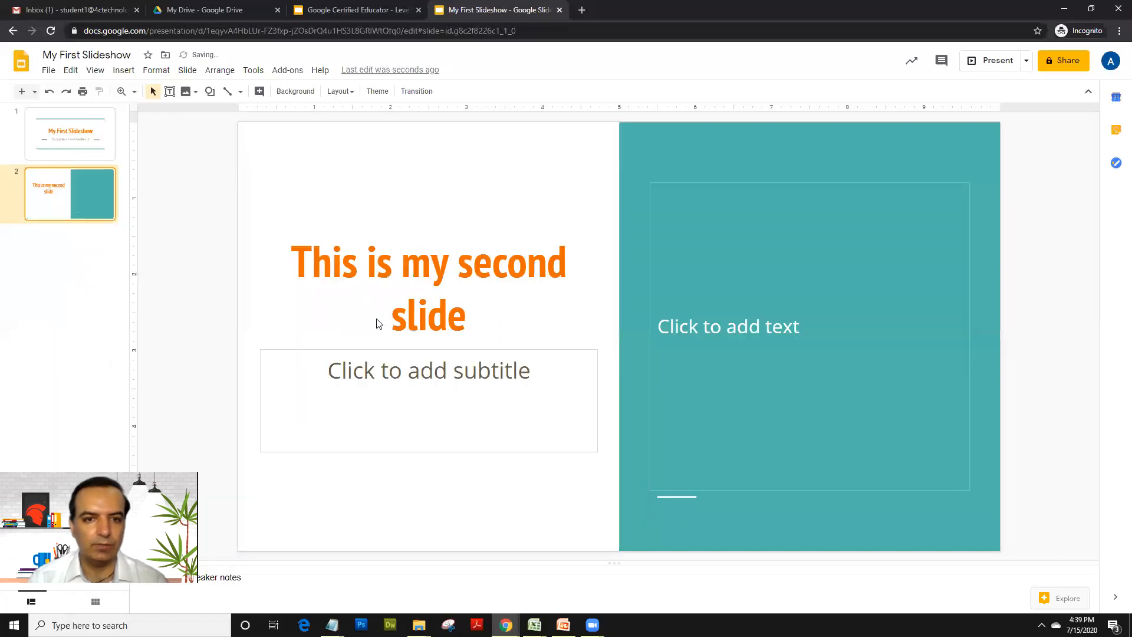
{"action": "mouse_move", "coordinate": [772, 314]}
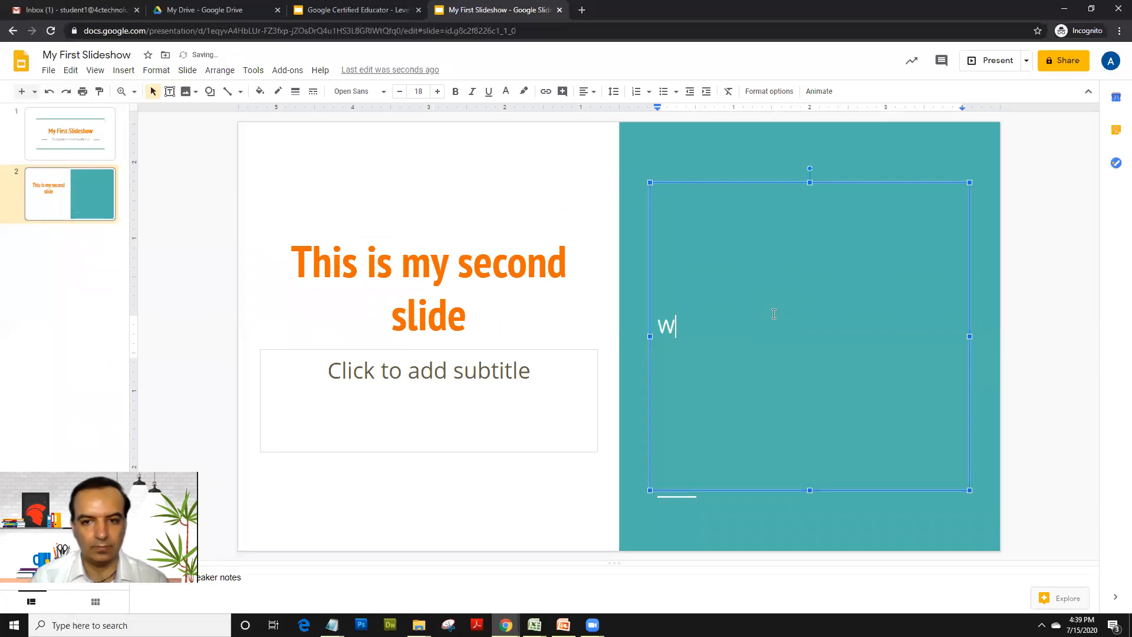
{"action": "type", "text": "elcome to m"}
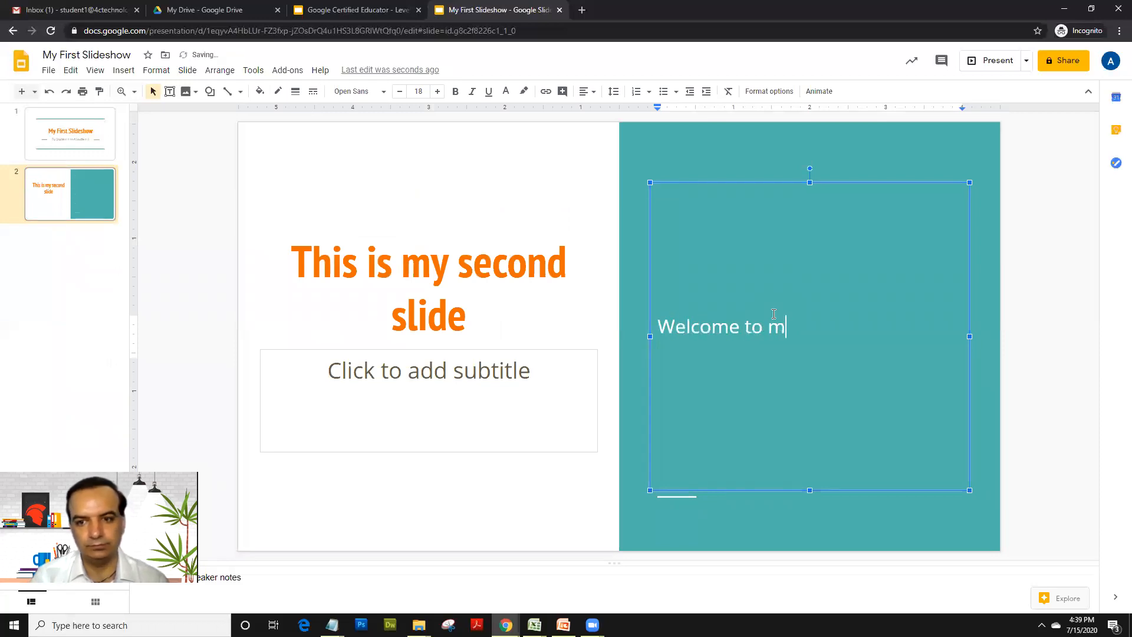
{"action": "type", "text": "the descri"}
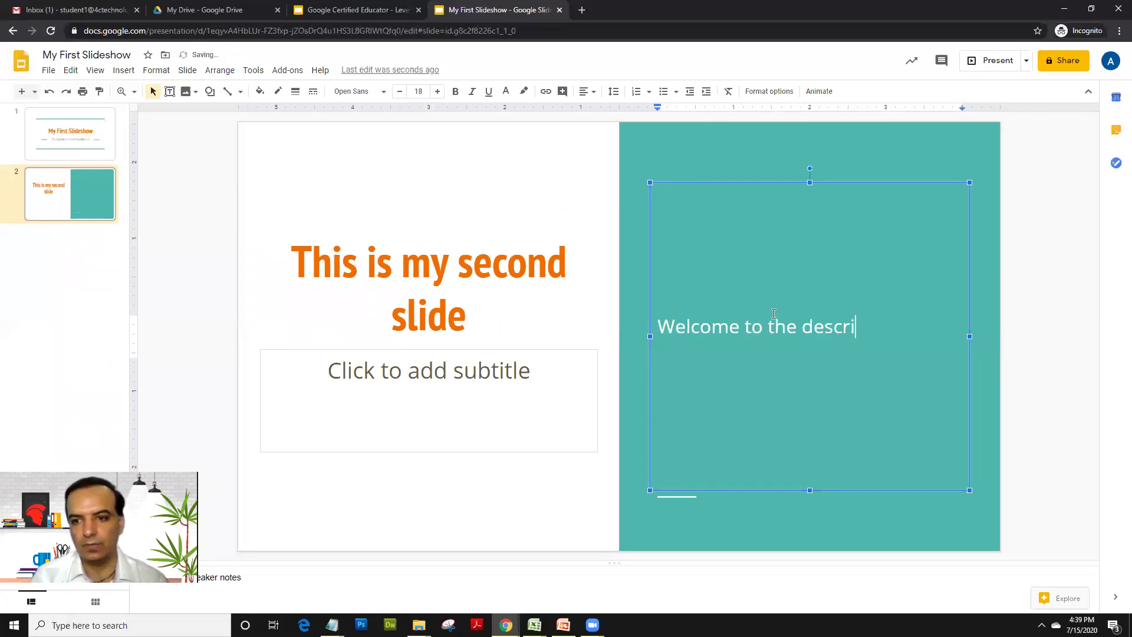
{"action": "type", "text": "p"}
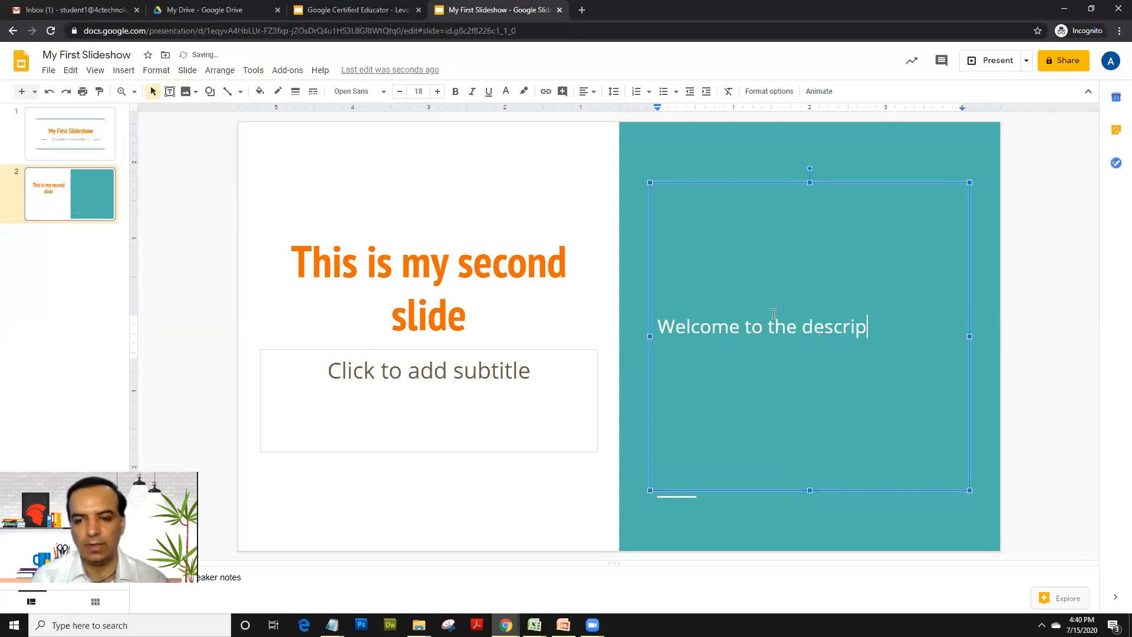
{"action": "type", "text": "tion of the slide"}
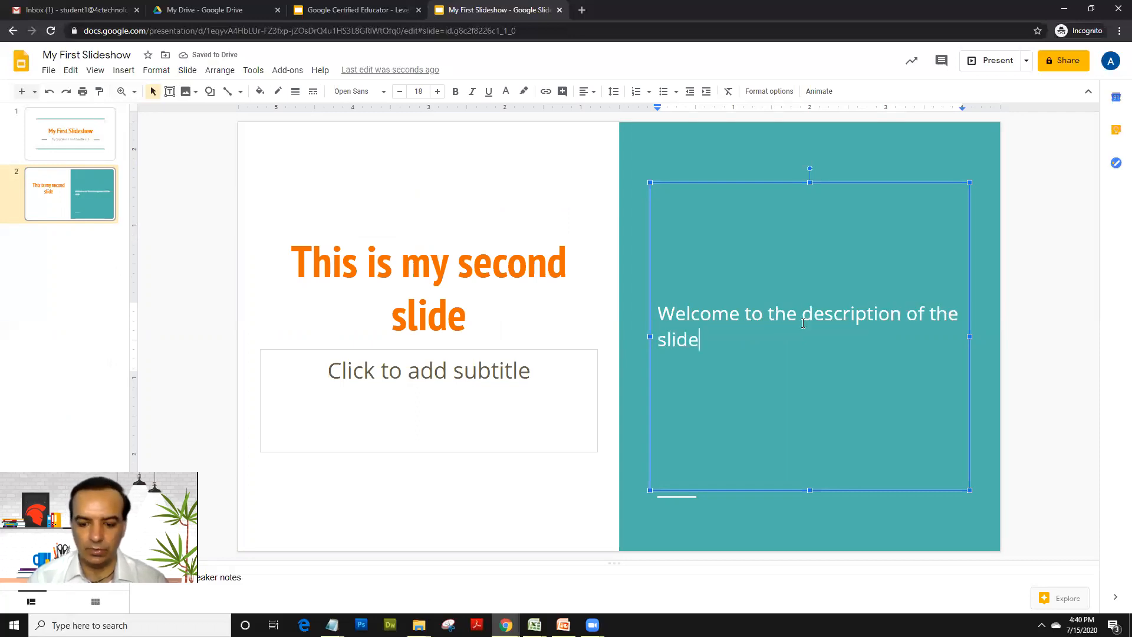
{"action": "type", "text": "."}
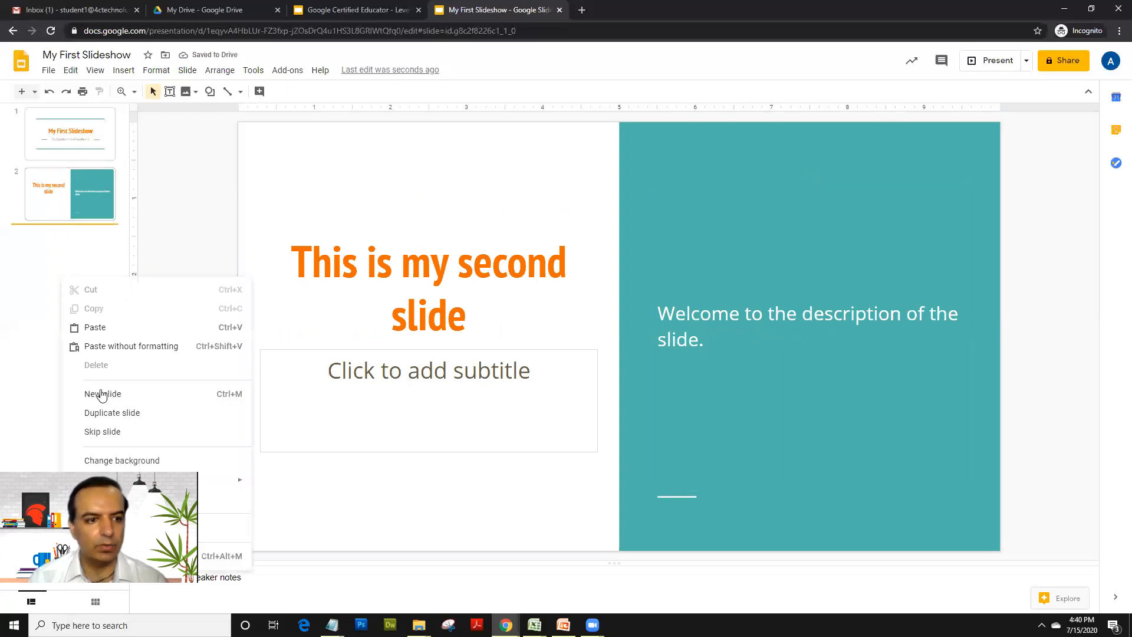
Add a third slide with the Title and two columns layout
{"action": "left_click", "coordinate": [103, 394]}
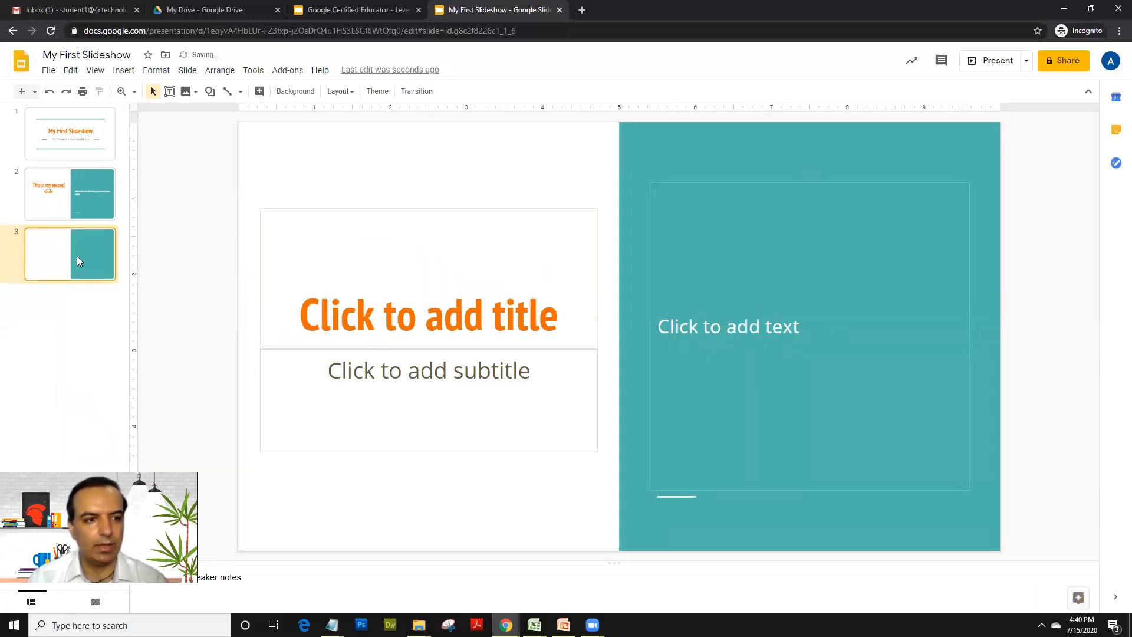
{"action": "right_click", "coordinate": [71, 253]}
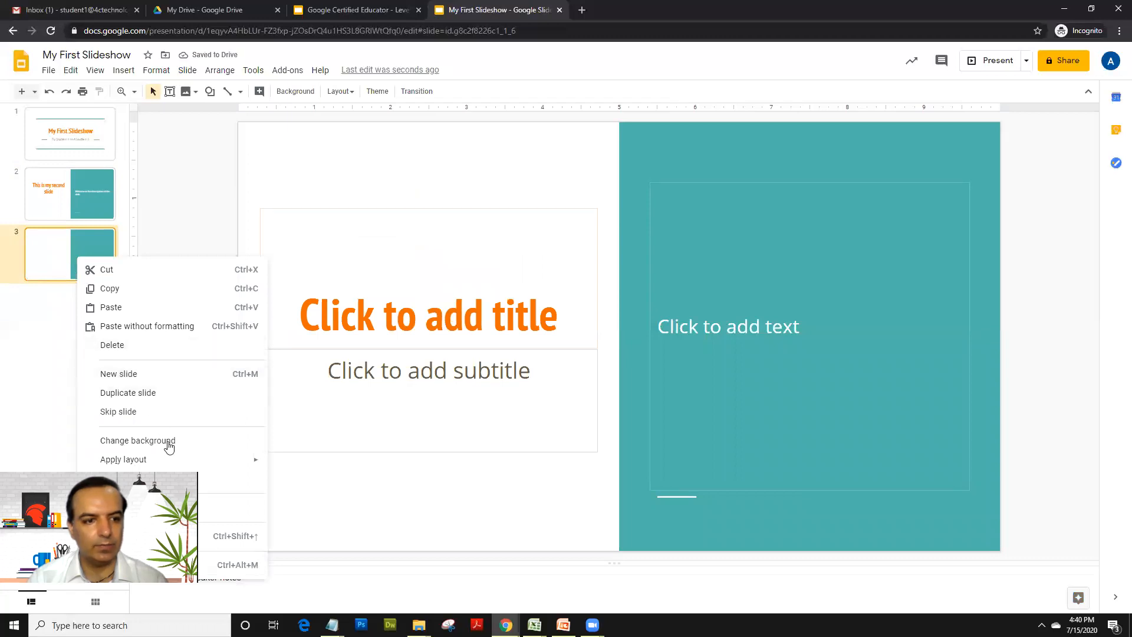
{"action": "left_click", "coordinate": [122, 460]}
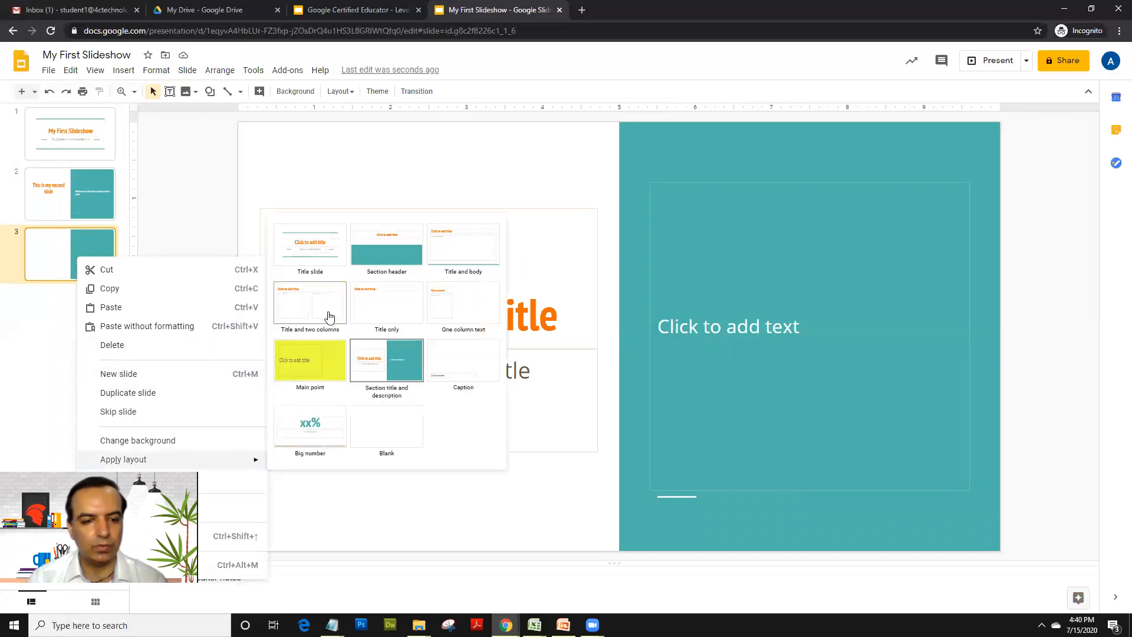
{"action": "left_click", "coordinate": [308, 303]}
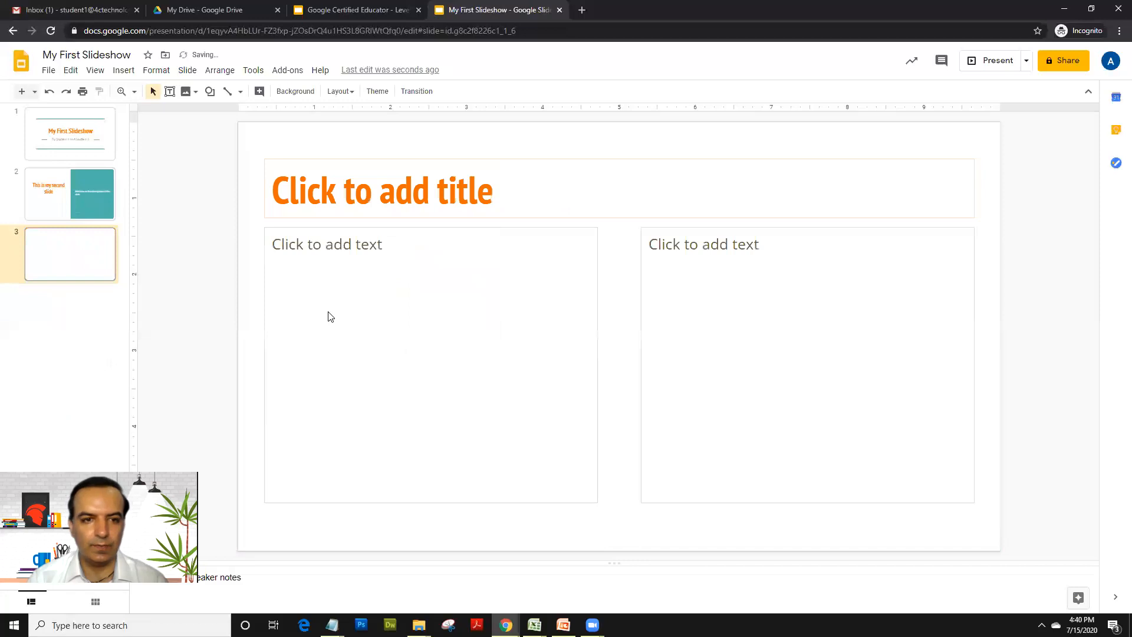
{"action": "mouse_move", "coordinate": [118, 335]}
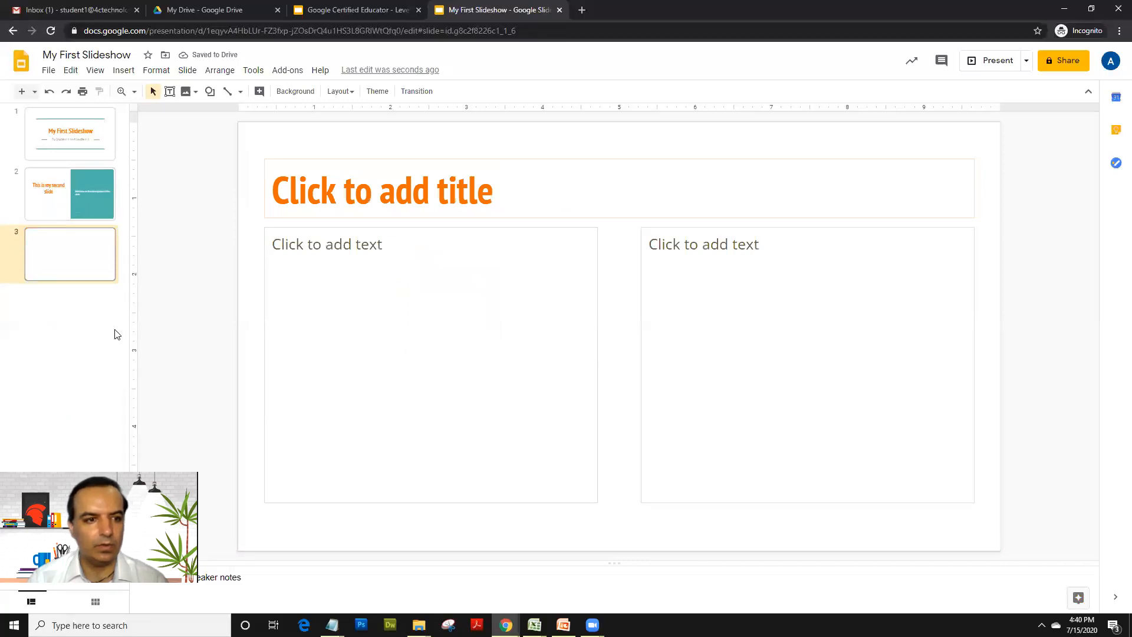
Add a fourth slide and give it the Blank layout
{"action": "right_click", "coordinate": [71, 254]}
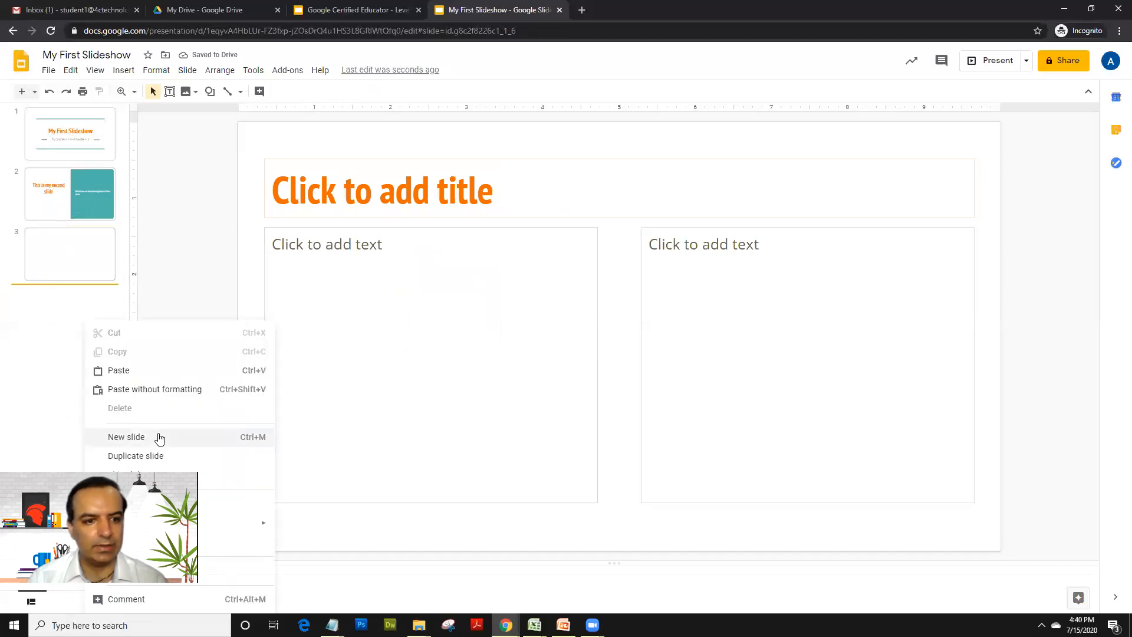
{"action": "left_click", "coordinate": [126, 437]}
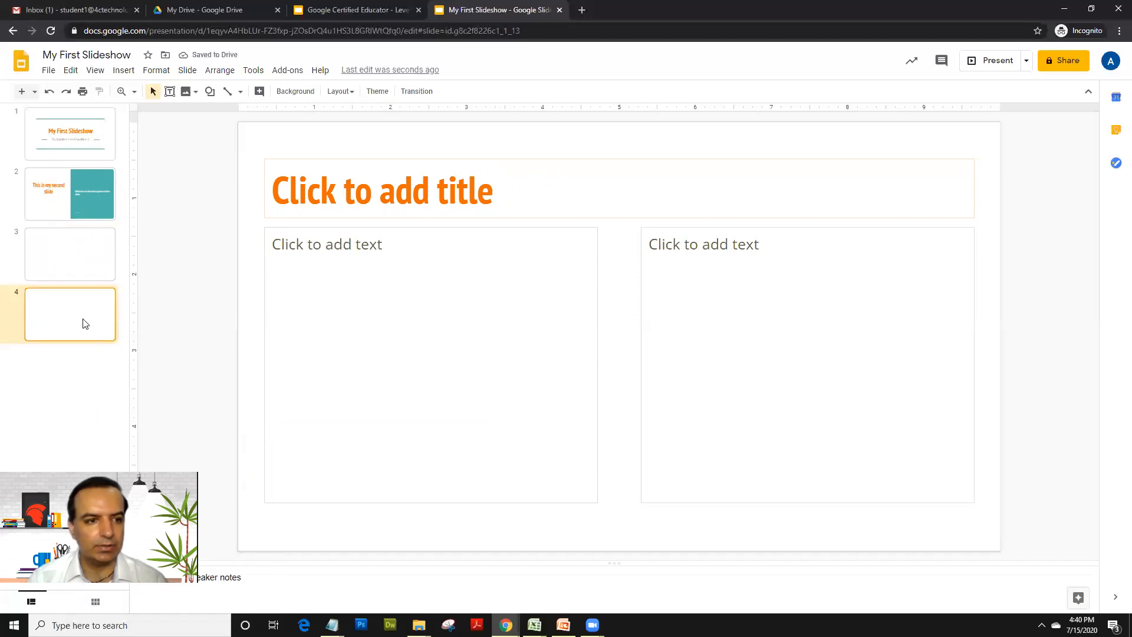
{"action": "right_click", "coordinate": [70, 314]}
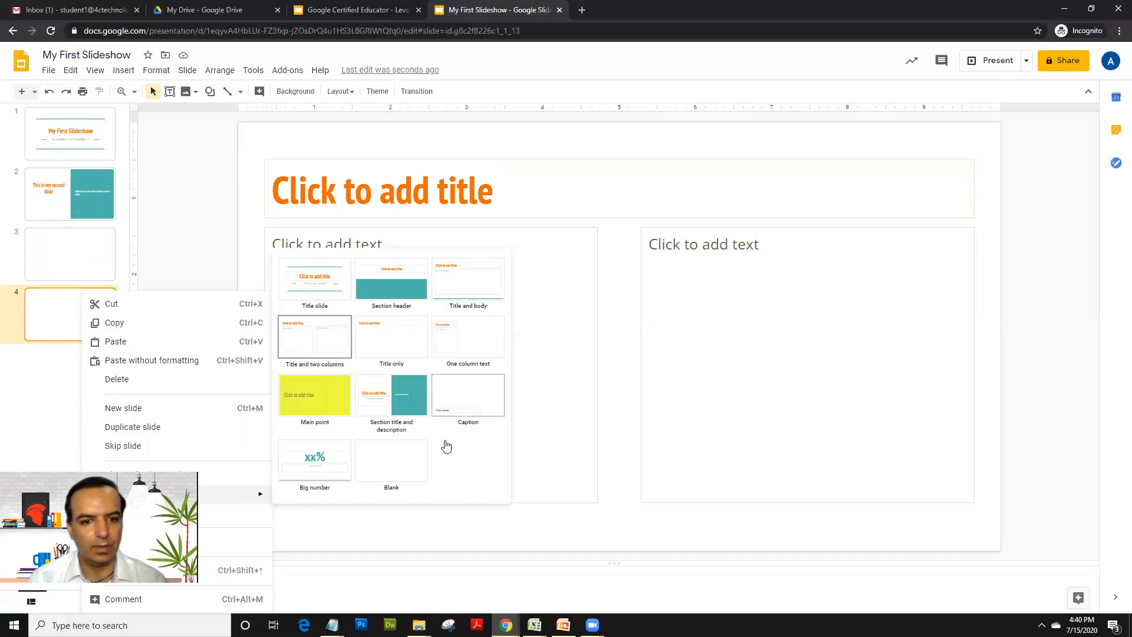
{"action": "left_click", "coordinate": [390, 460]}
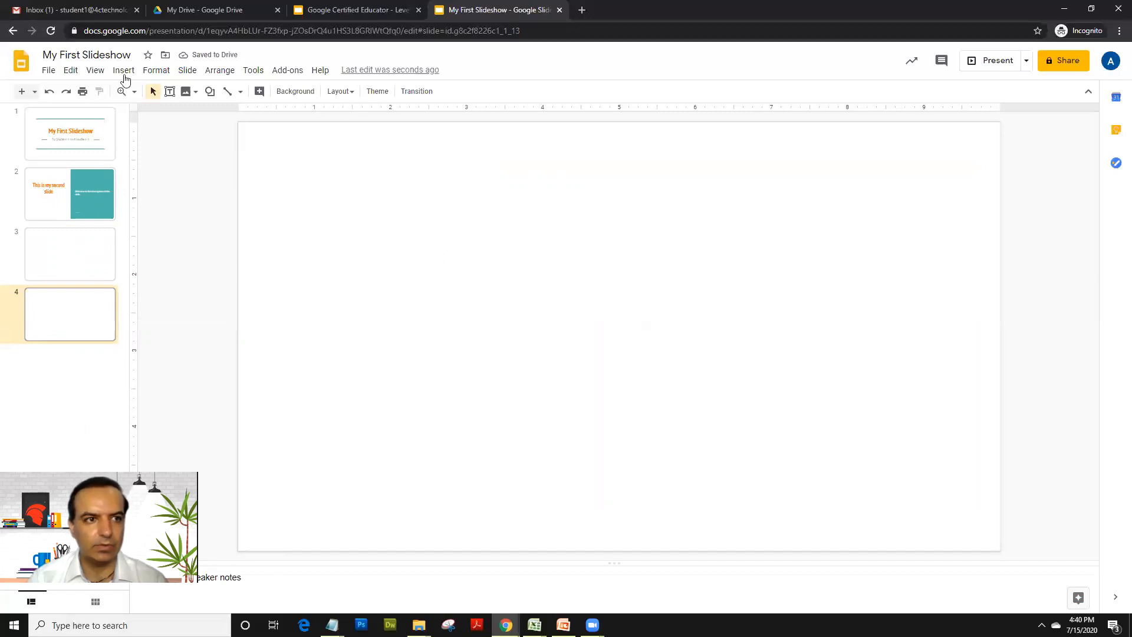
Add text boxes to slide 4 listing 'This is point 1' through 'THis is point 5'
{"action": "left_click", "coordinate": [123, 70]}
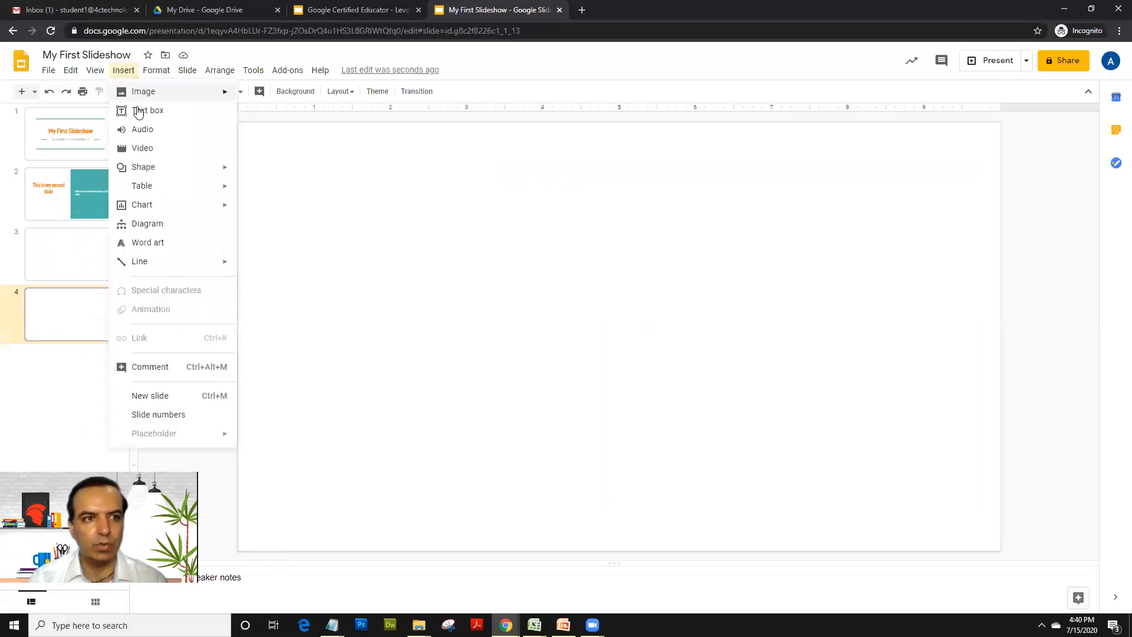
{"action": "left_click", "coordinate": [147, 110]}
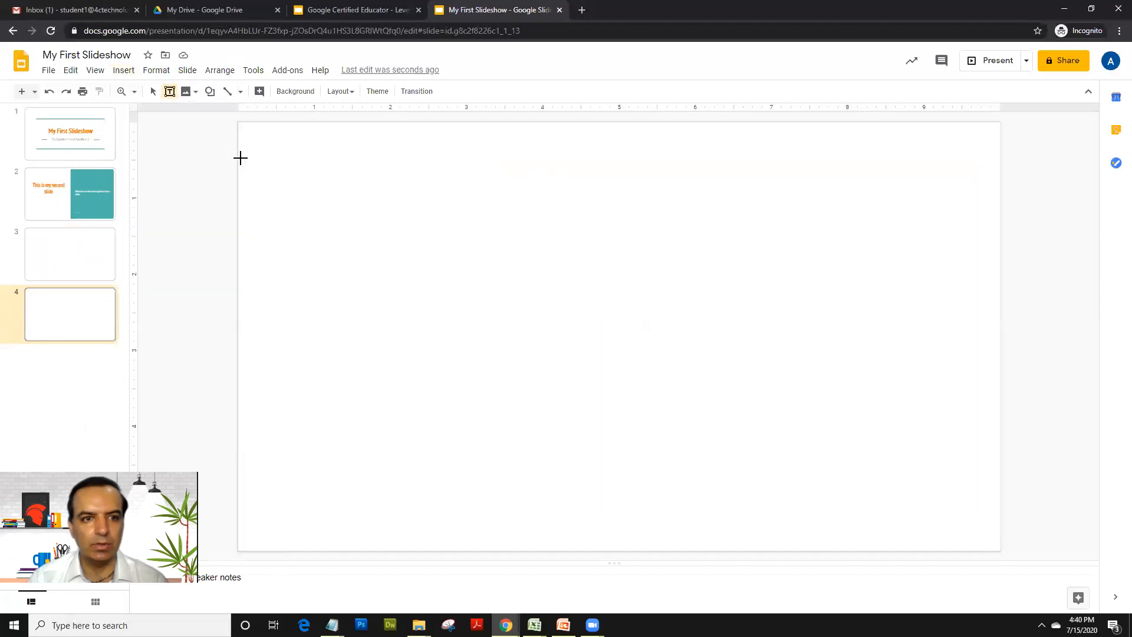
{"action": "mouse_move", "coordinate": [394, 258]}
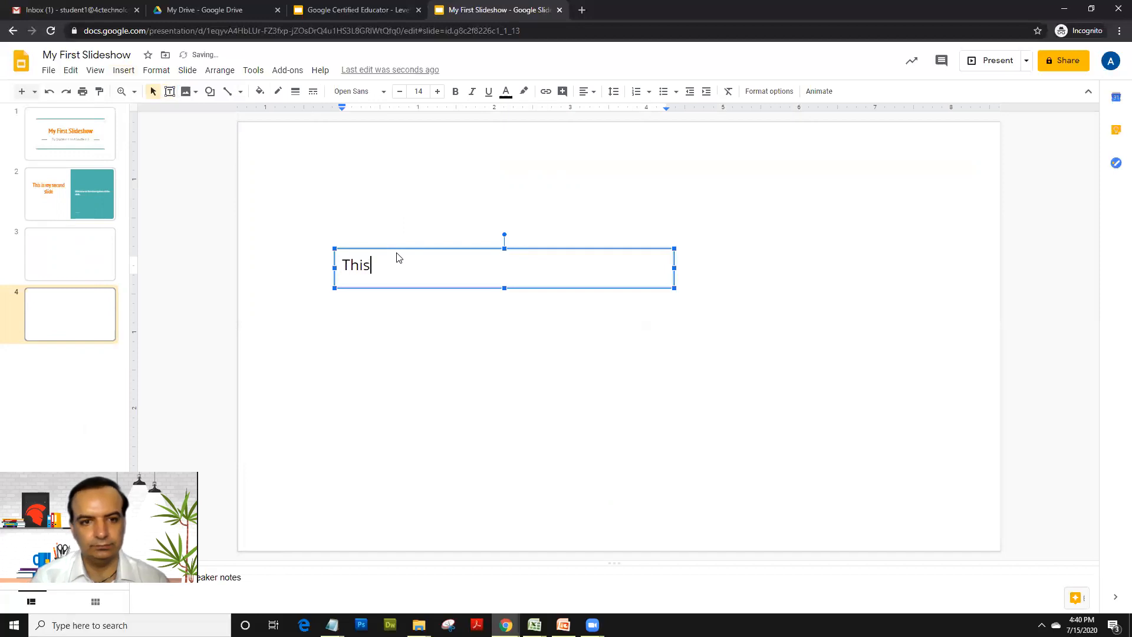
{"action": "type", "text": "is point 1"}
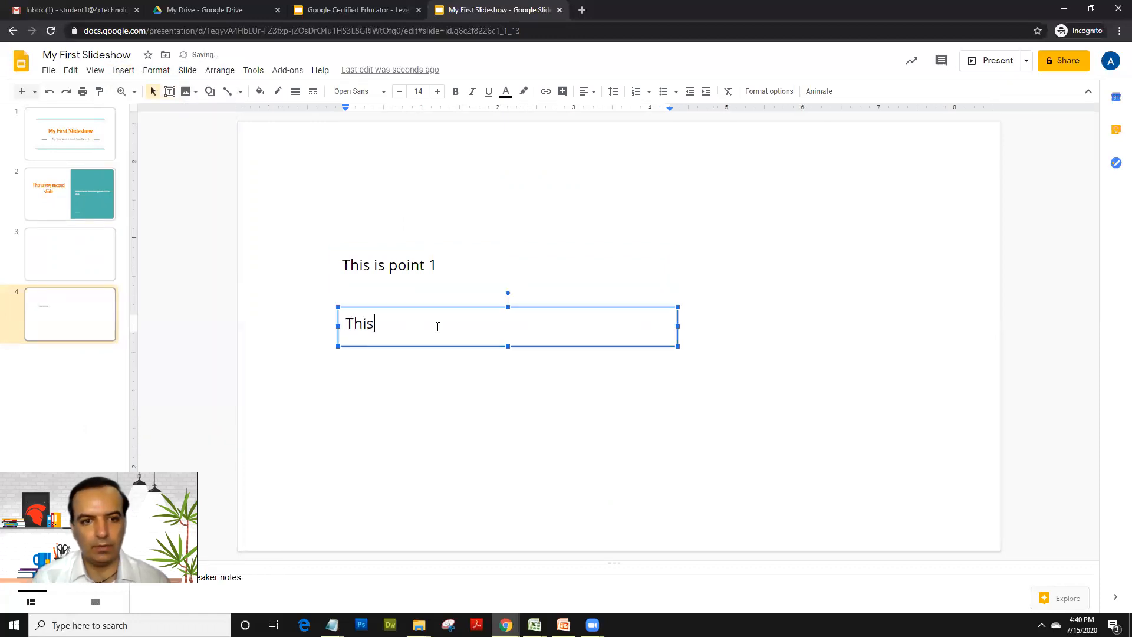
{"action": "type", "text": "is point 2"}
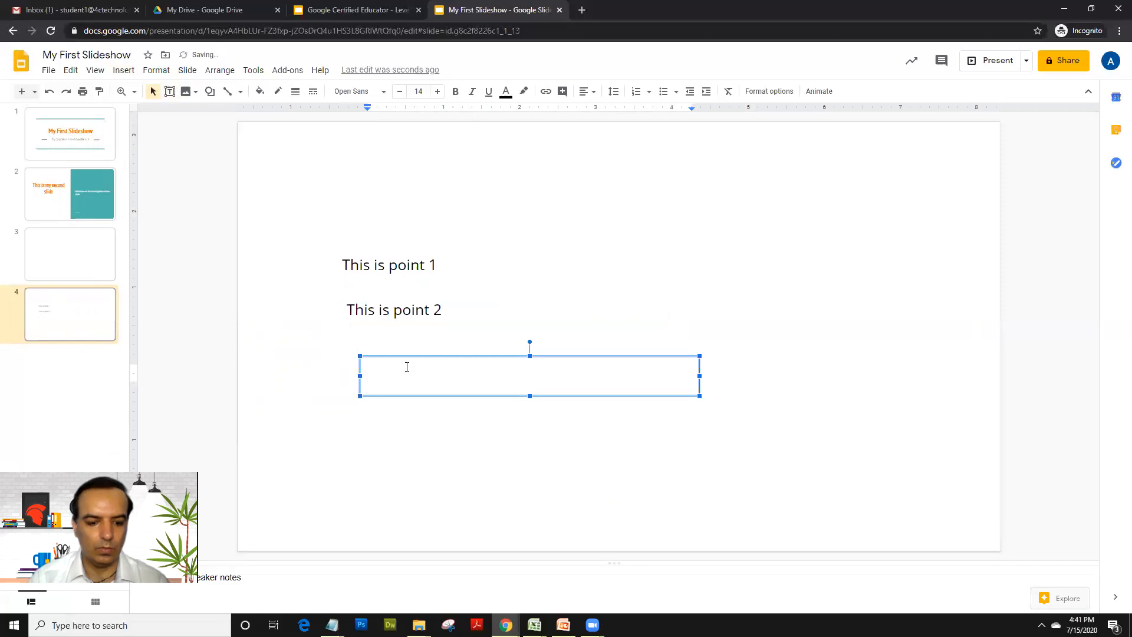
{"action": "type", "text": "This is po"}
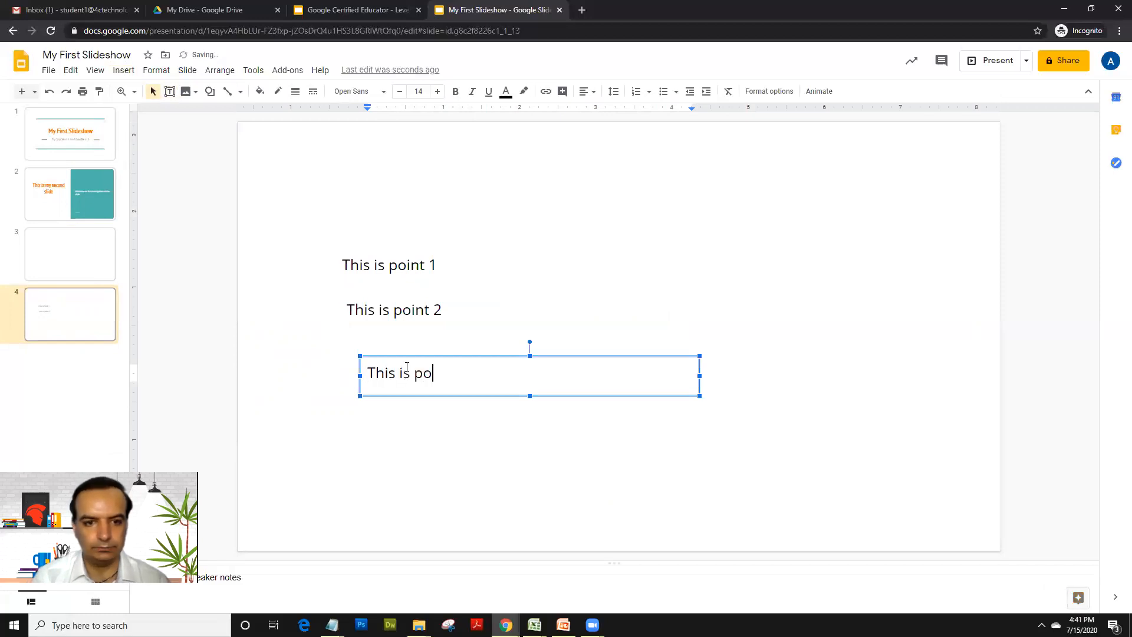
{"action": "type", "text": "int 3"}
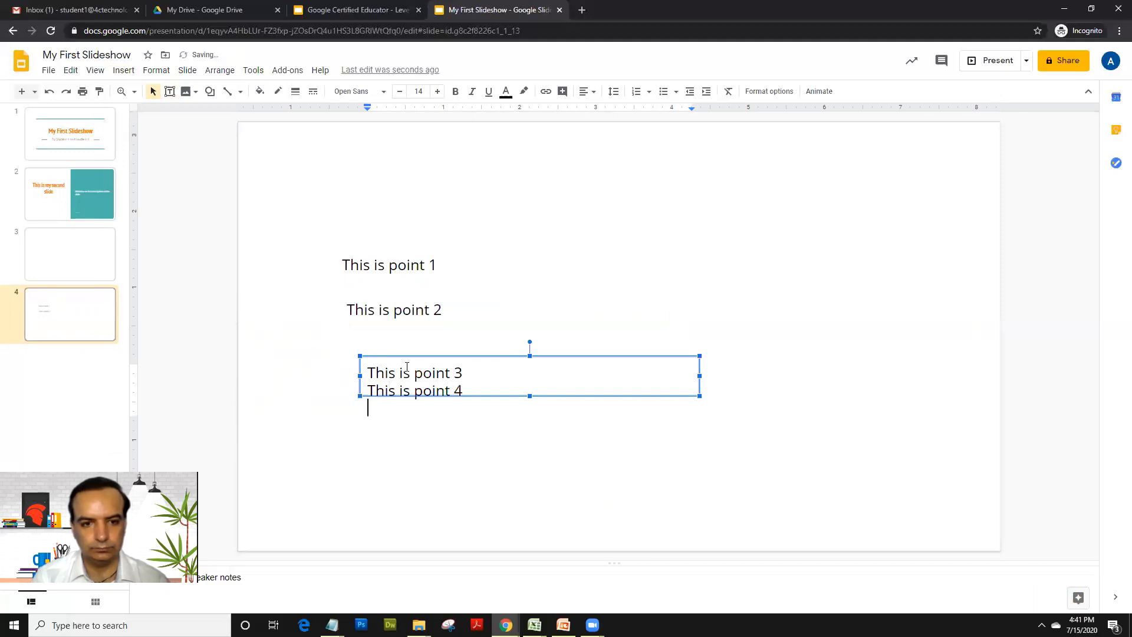
{"action": "type", "text": "THis is point 5"}
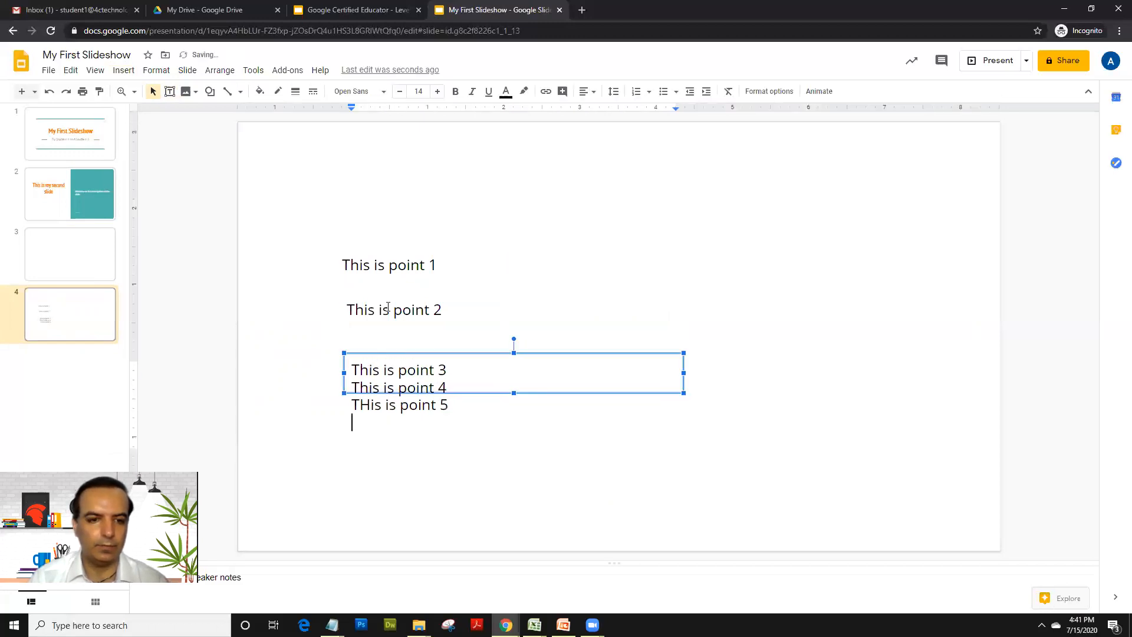
{"action": "left_click", "coordinate": [410, 231]}
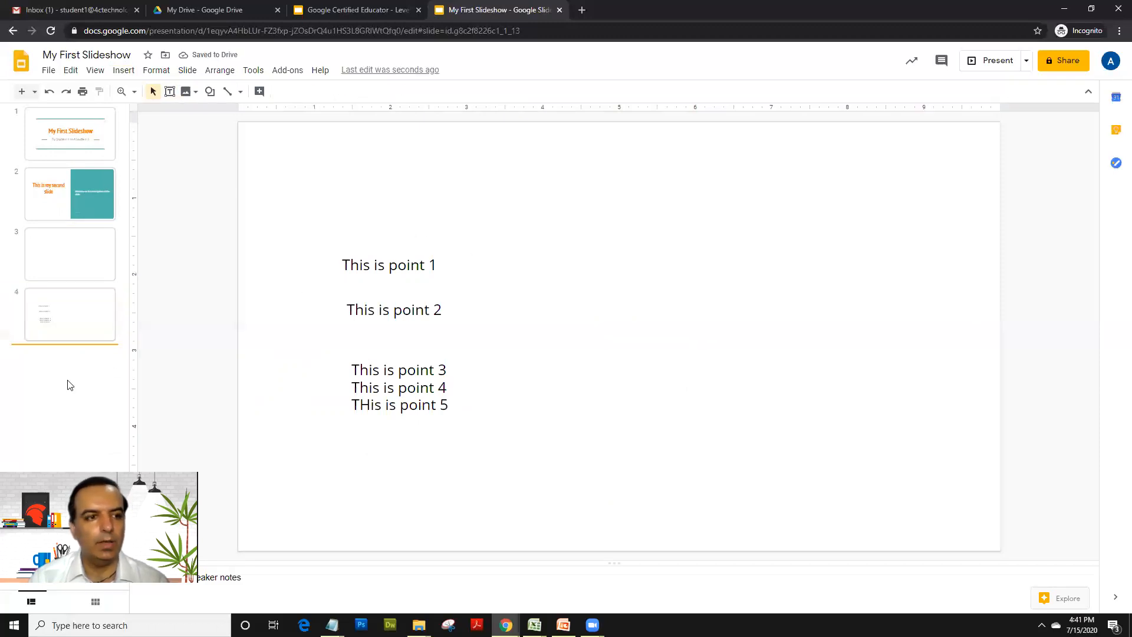
Delete the description text on slide 2 and open the Insert menu
{"action": "left_click", "coordinate": [69, 193]}
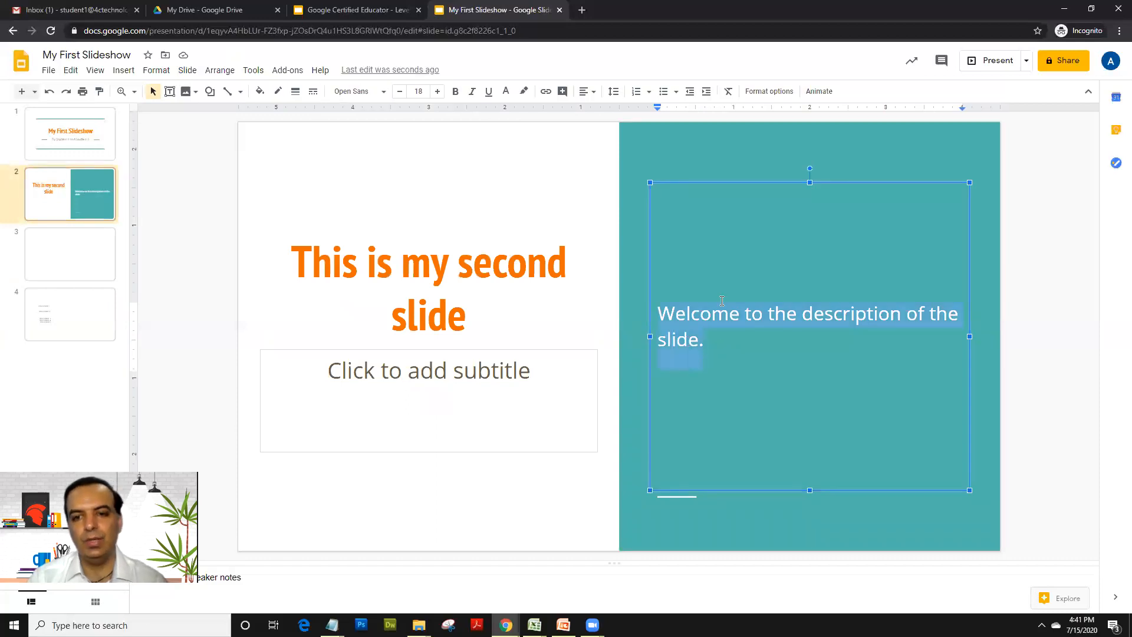
{"action": "key", "text": "Delete"}
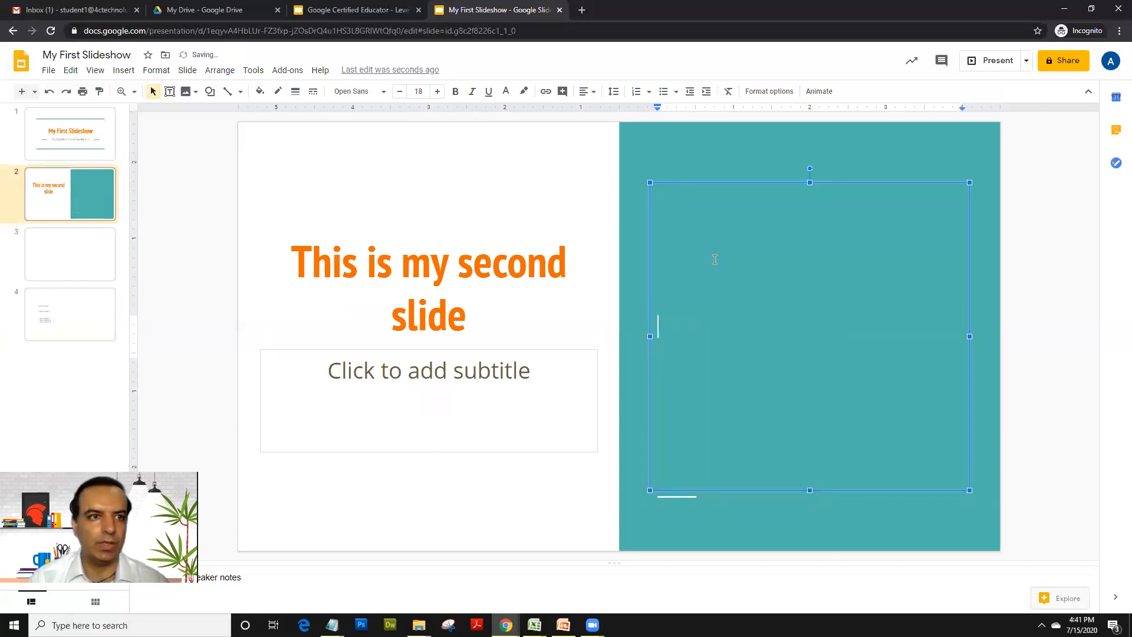
{"action": "left_click", "coordinate": [124, 70]}
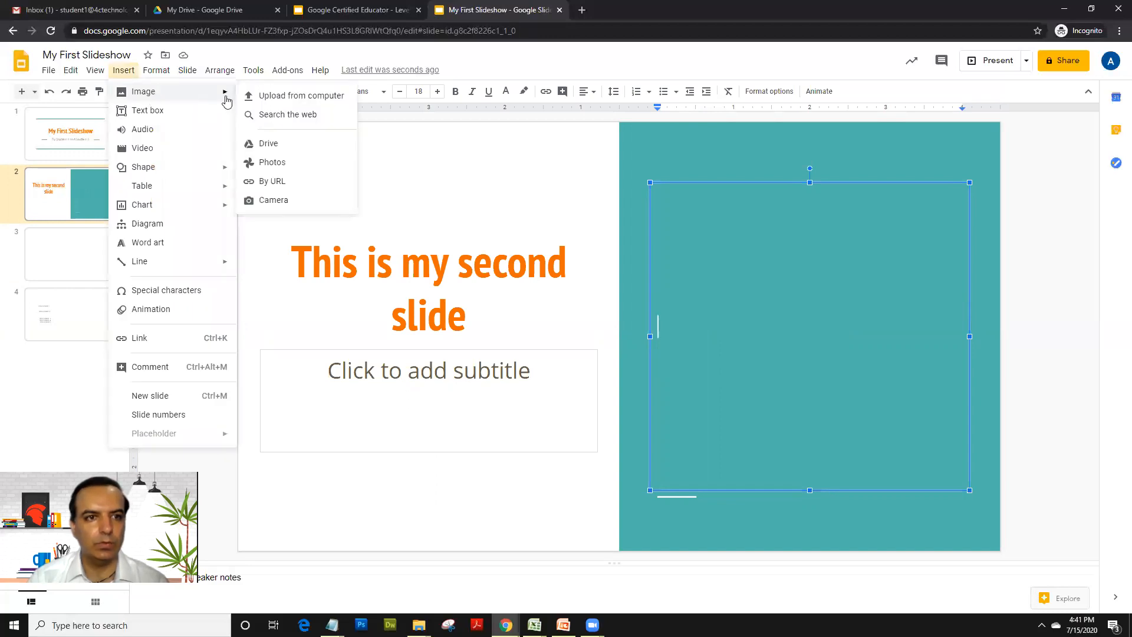
{"action": "mouse_move", "coordinate": [287, 113]}
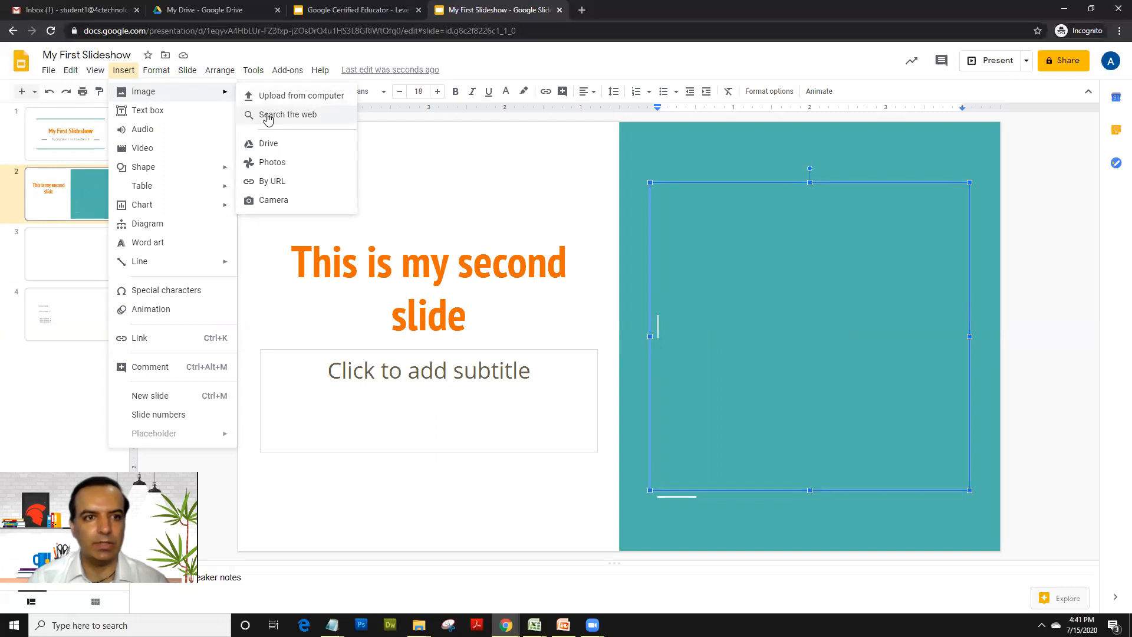
{"action": "mouse_move", "coordinate": [268, 143]}
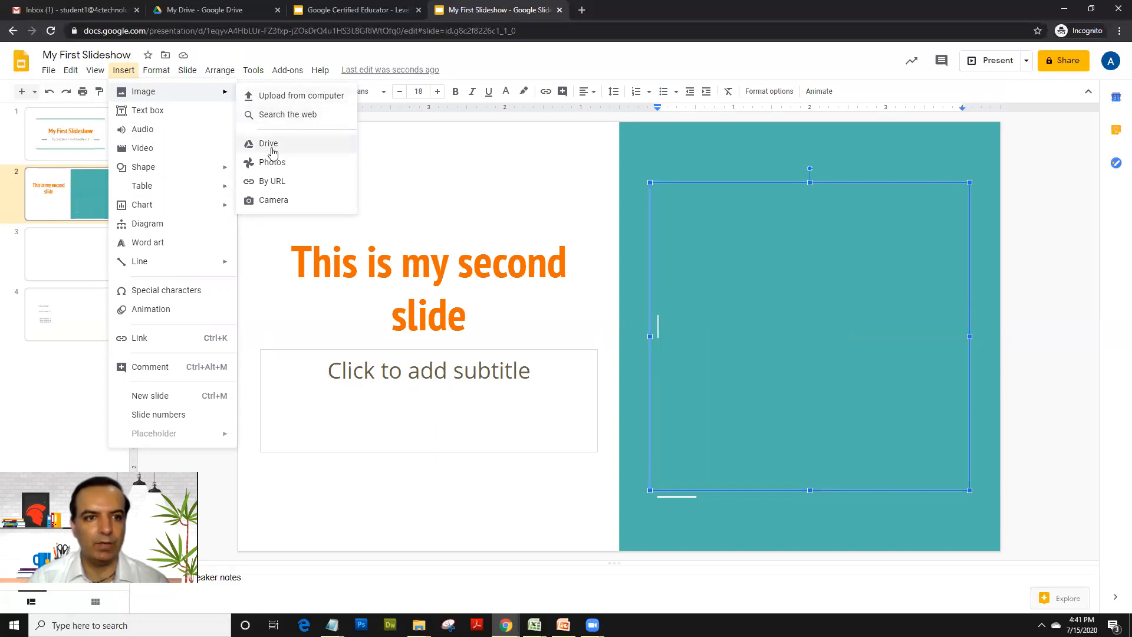
{"action": "mouse_move", "coordinate": [272, 162]}
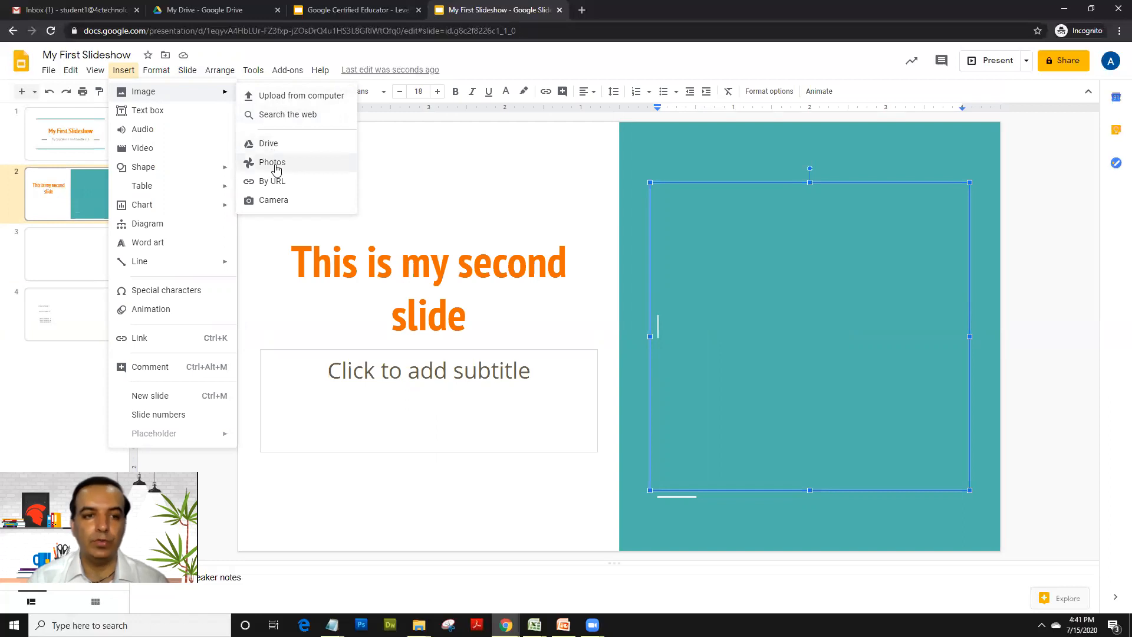
{"action": "mouse_move", "coordinate": [273, 200]}
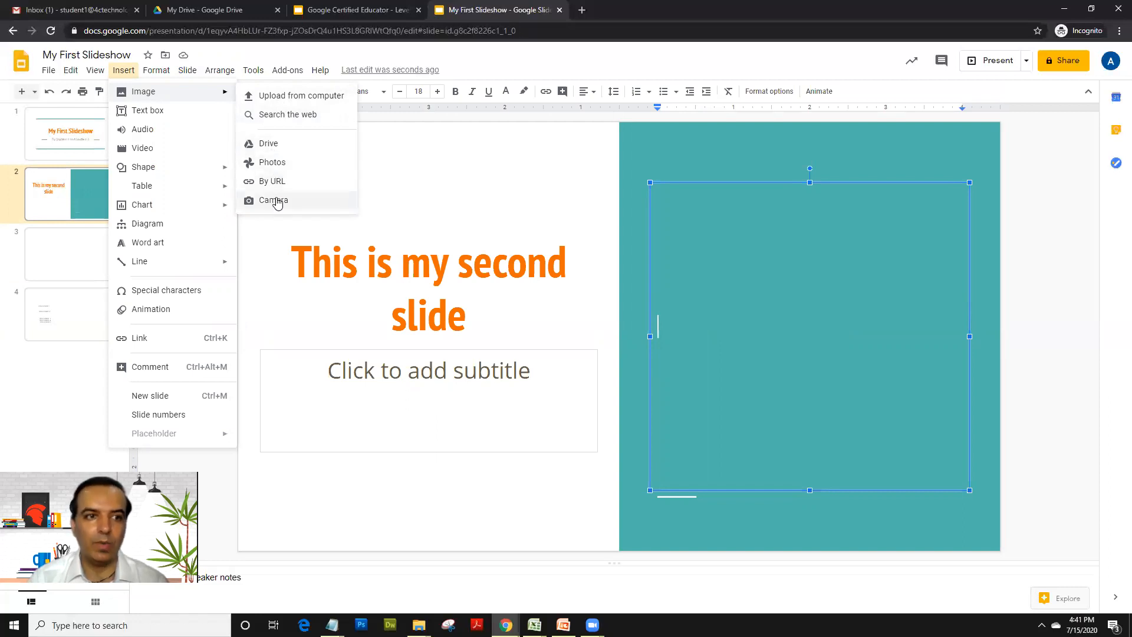
{"action": "mouse_move", "coordinate": [280, 200]}
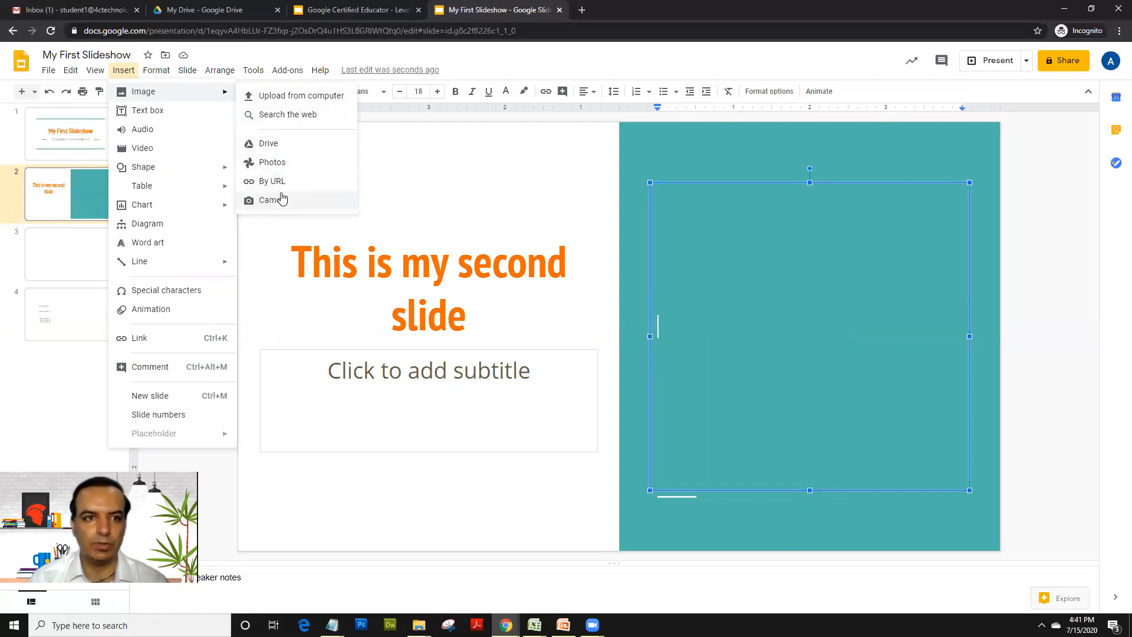
{"action": "mouse_move", "coordinate": [286, 114]}
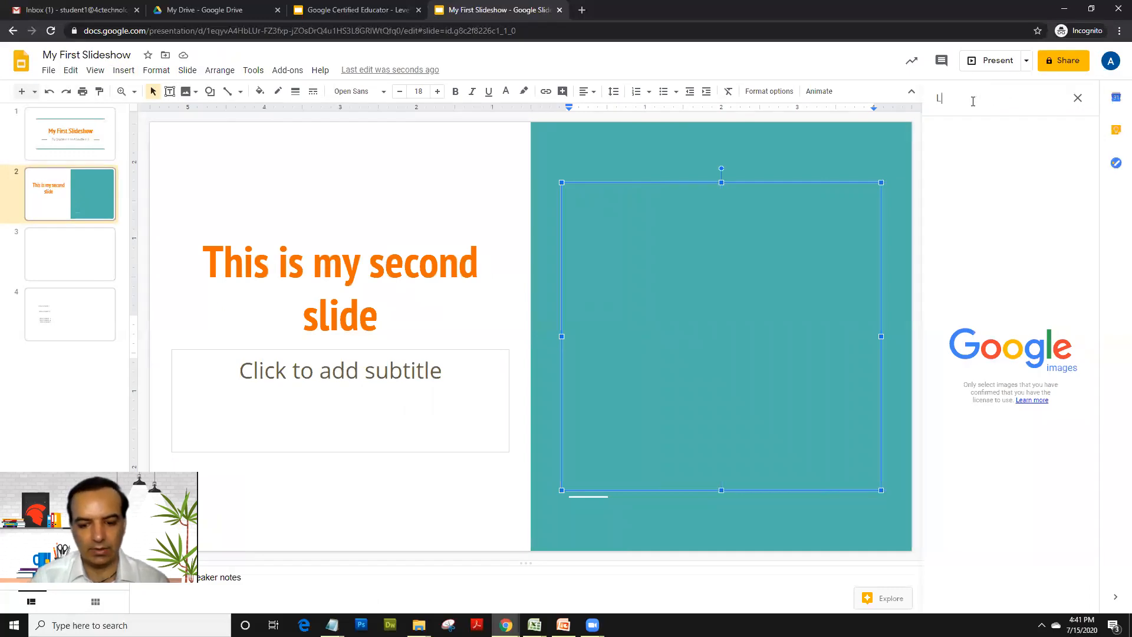
Search the web for 'Lion' and insert the lying lion photo onto slide 2
{"action": "type", "text": "Lion"}
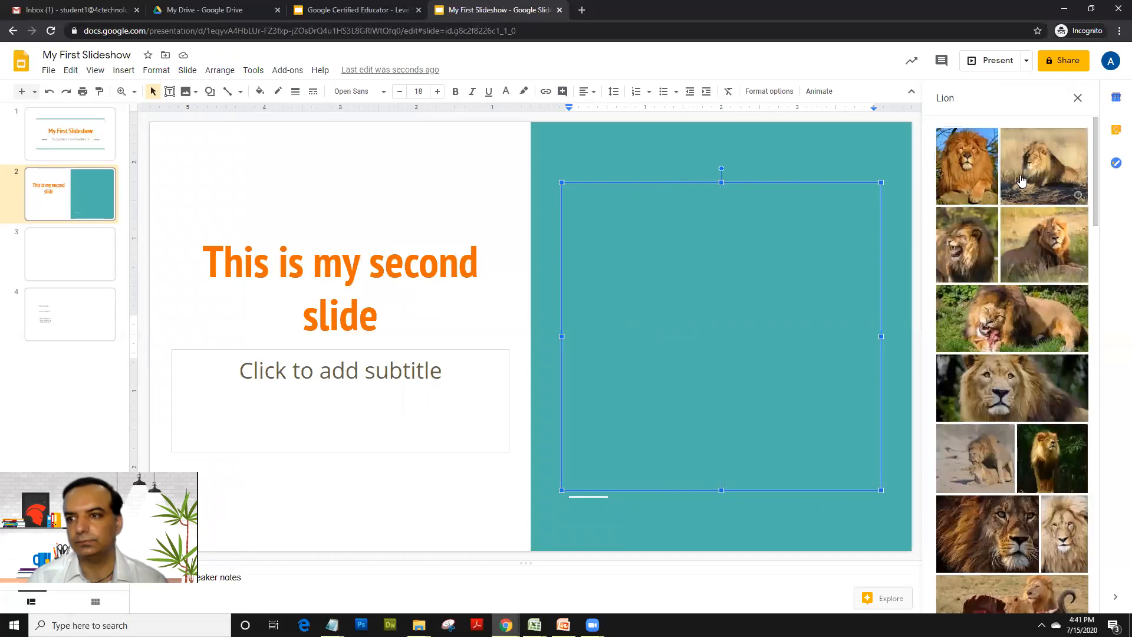
{"action": "left_click", "coordinate": [1043, 164]}
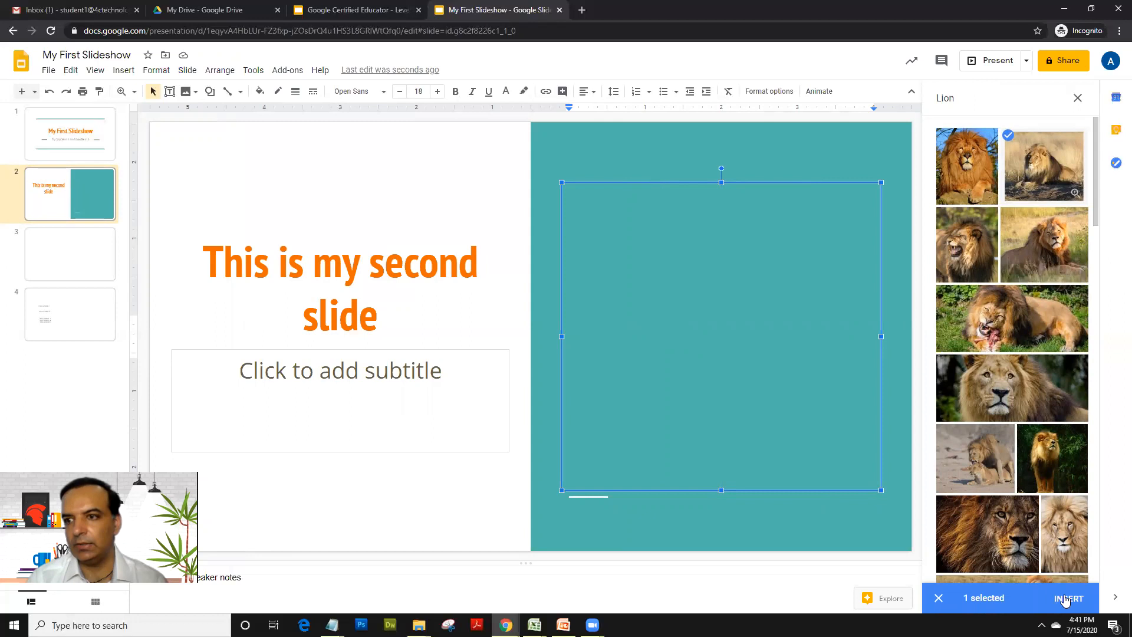
{"action": "left_click", "coordinate": [1068, 598]}
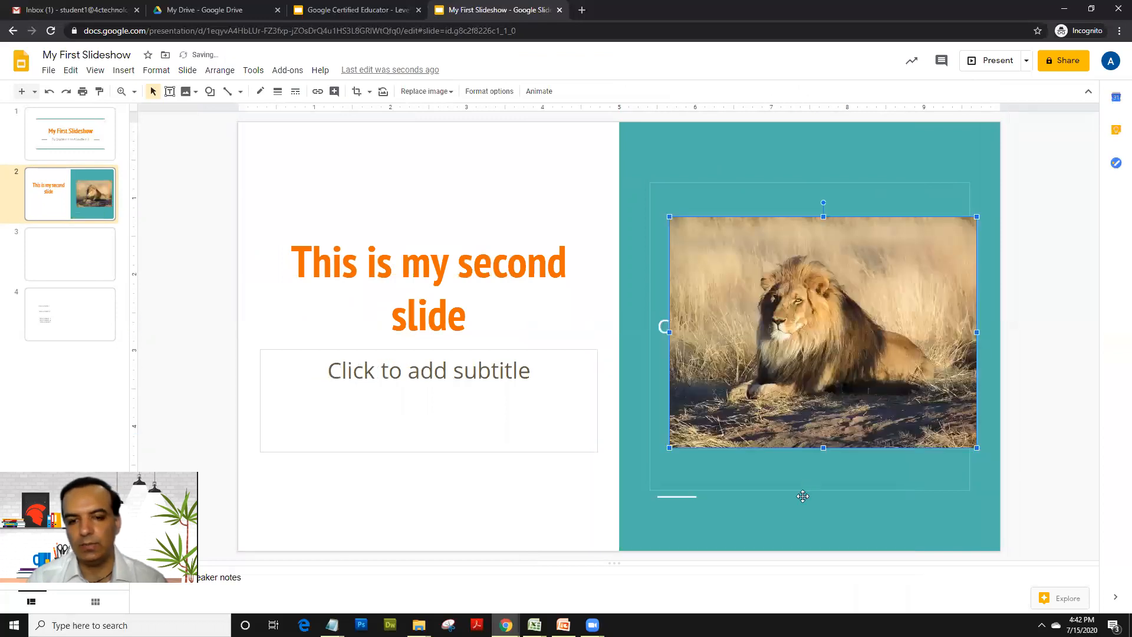
{"action": "left_click", "coordinate": [804, 522]}
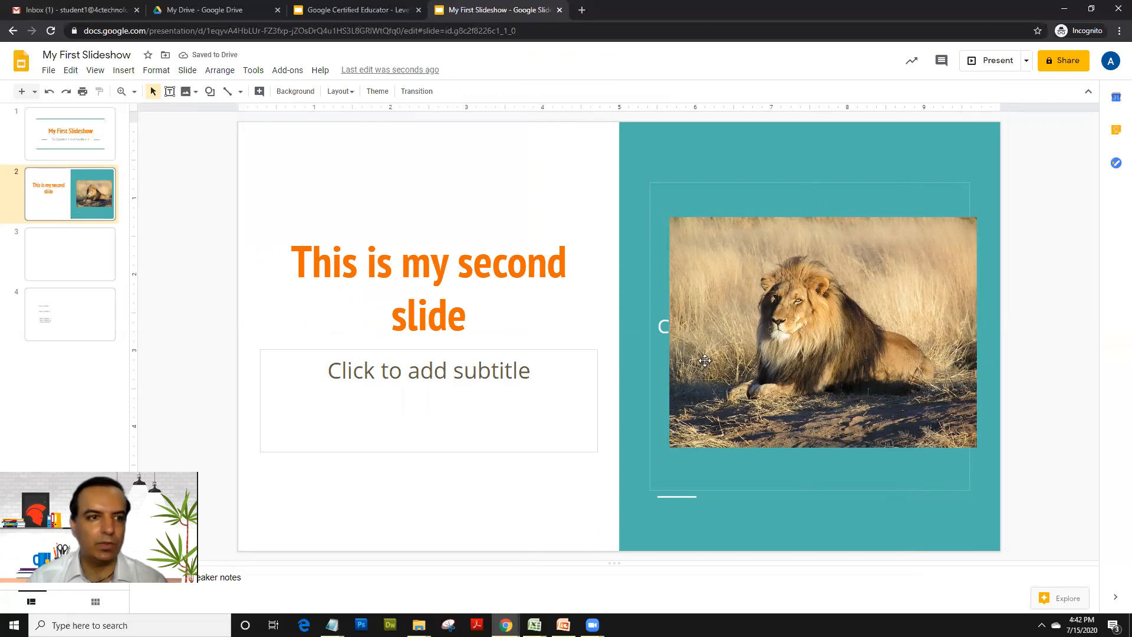
{"action": "mouse_move", "coordinate": [72, 258]}
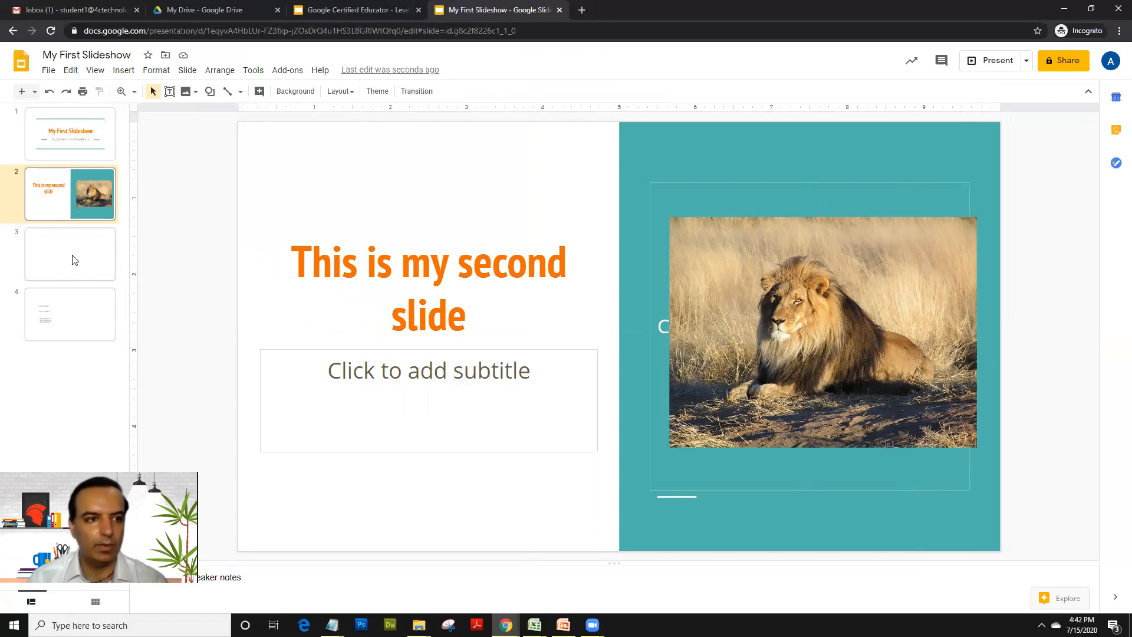
Go to the empty slide 3 and open the Insert menu
{"action": "left_click", "coordinate": [70, 254]}
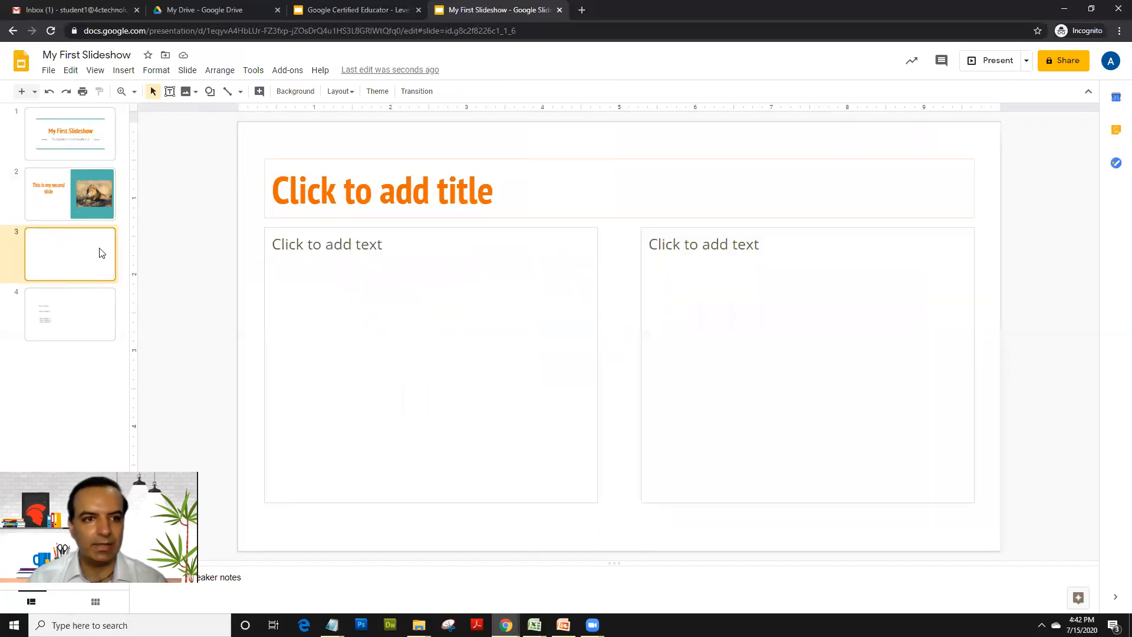
{"action": "left_click", "coordinate": [123, 70]}
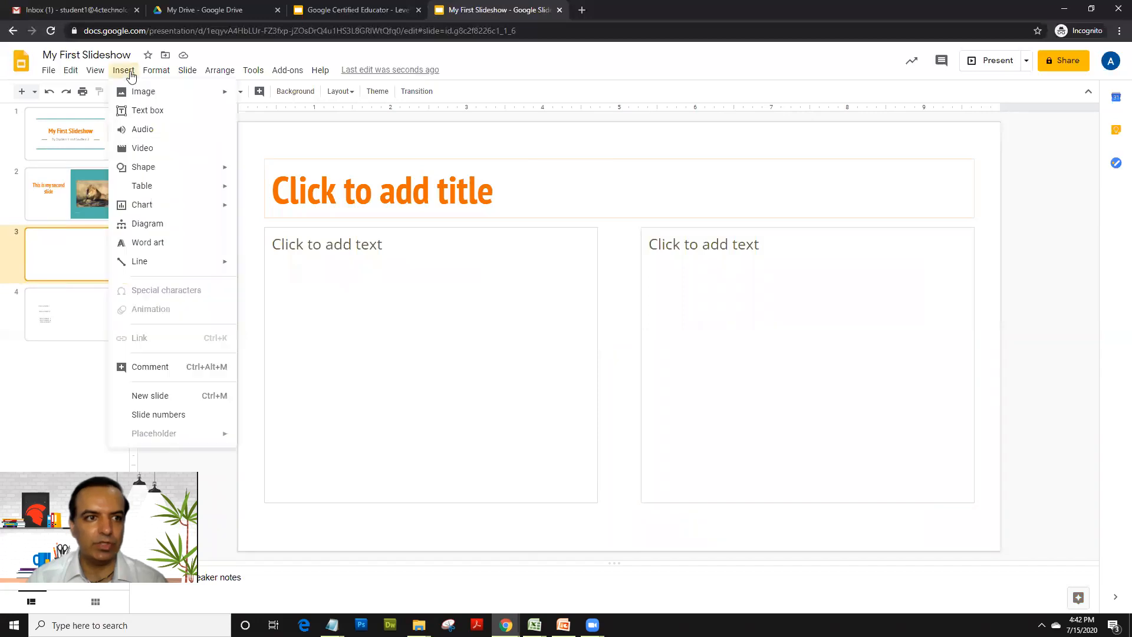
{"action": "mouse_move", "coordinate": [143, 148]}
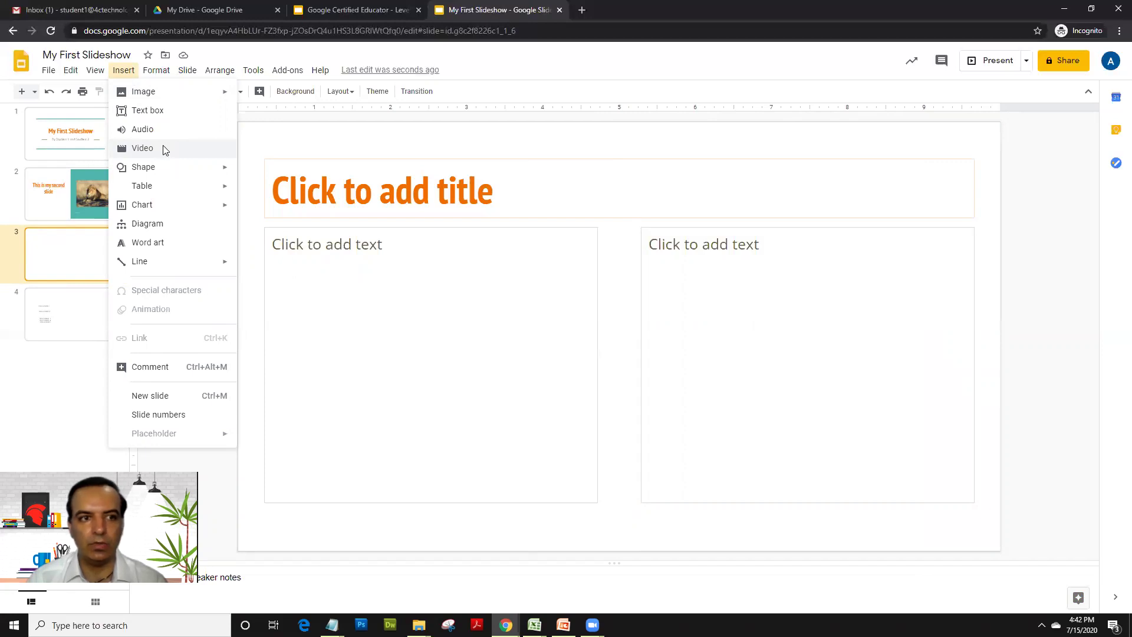
Start inserting a video and search YouTube for 'lion'
{"action": "left_click", "coordinate": [142, 148]}
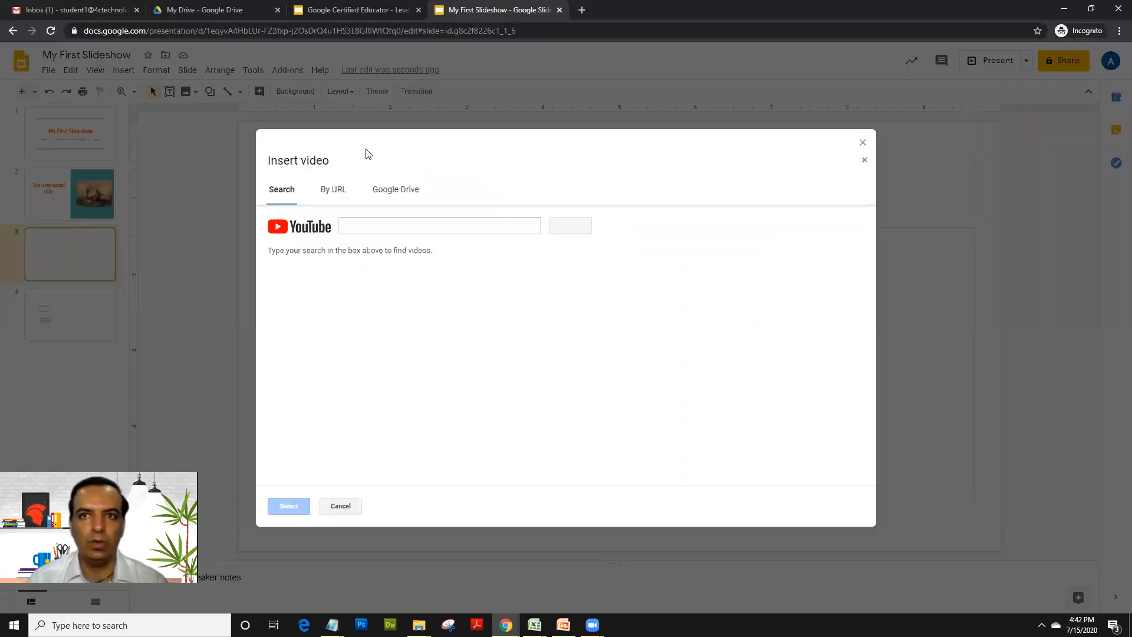
{"action": "left_click", "coordinate": [439, 225]}
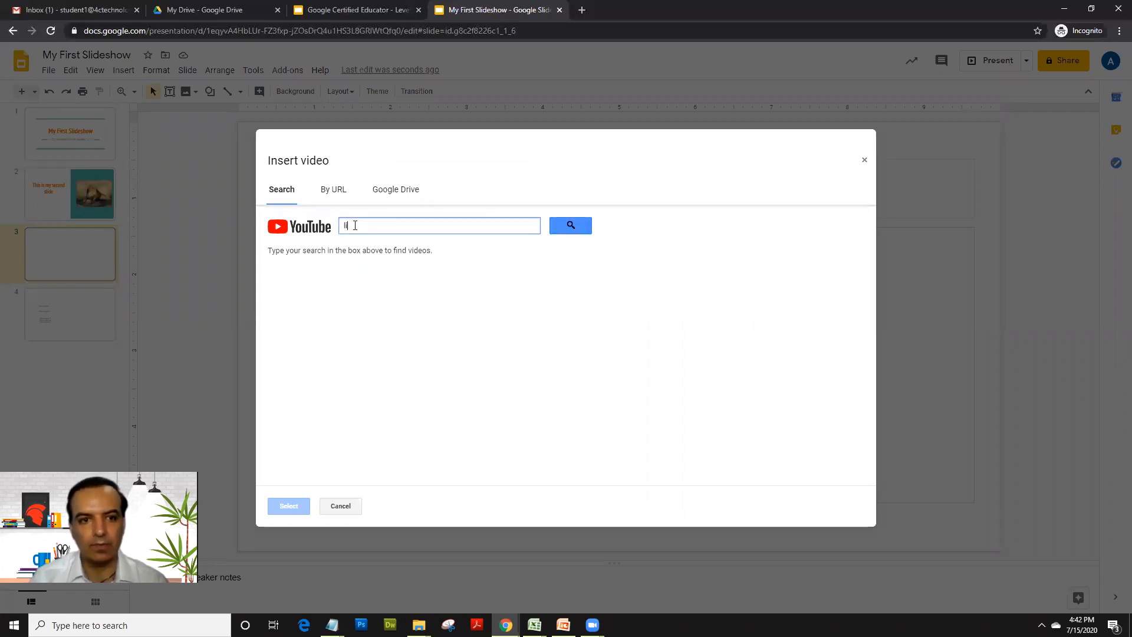
{"action": "type", "text": "lion"}
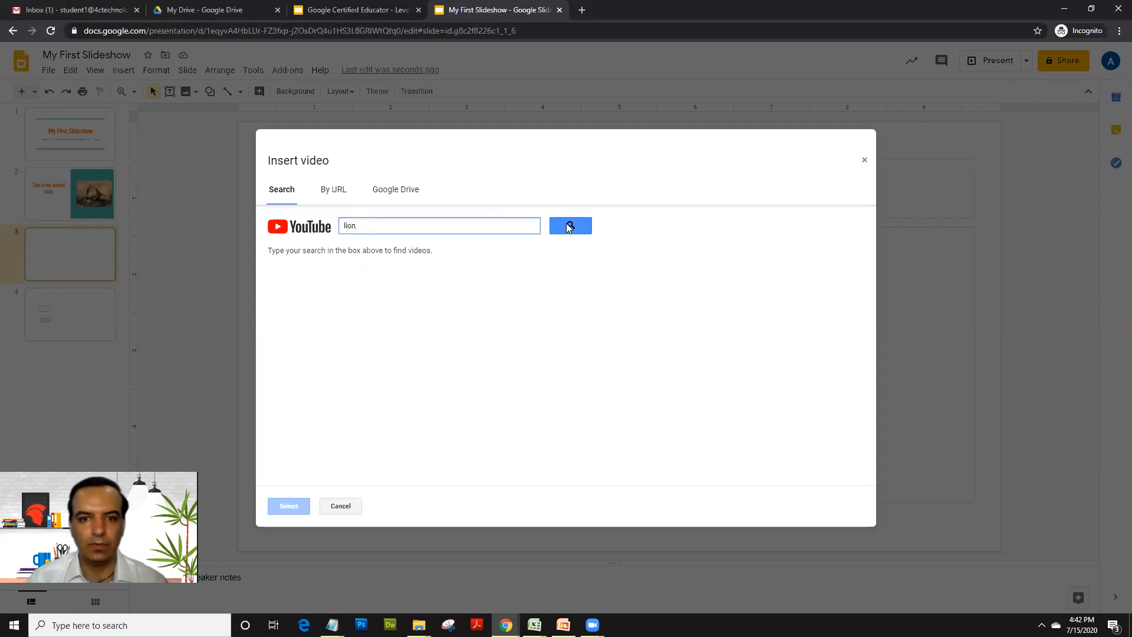
{"action": "left_click", "coordinate": [569, 225]}
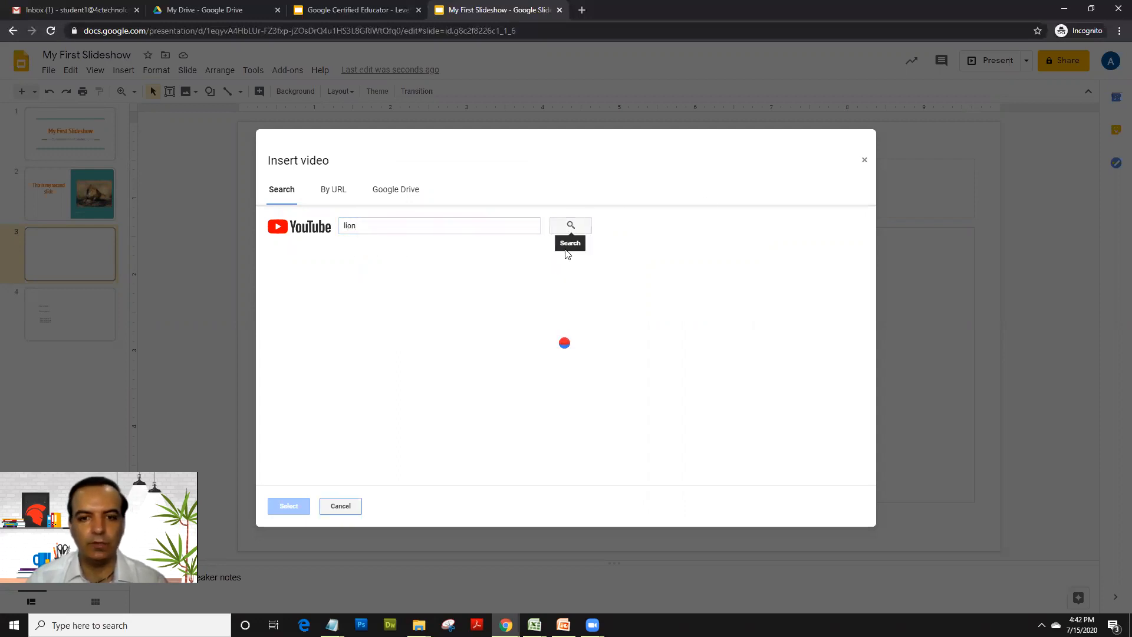
{"action": "left_click", "coordinate": [569, 225]}
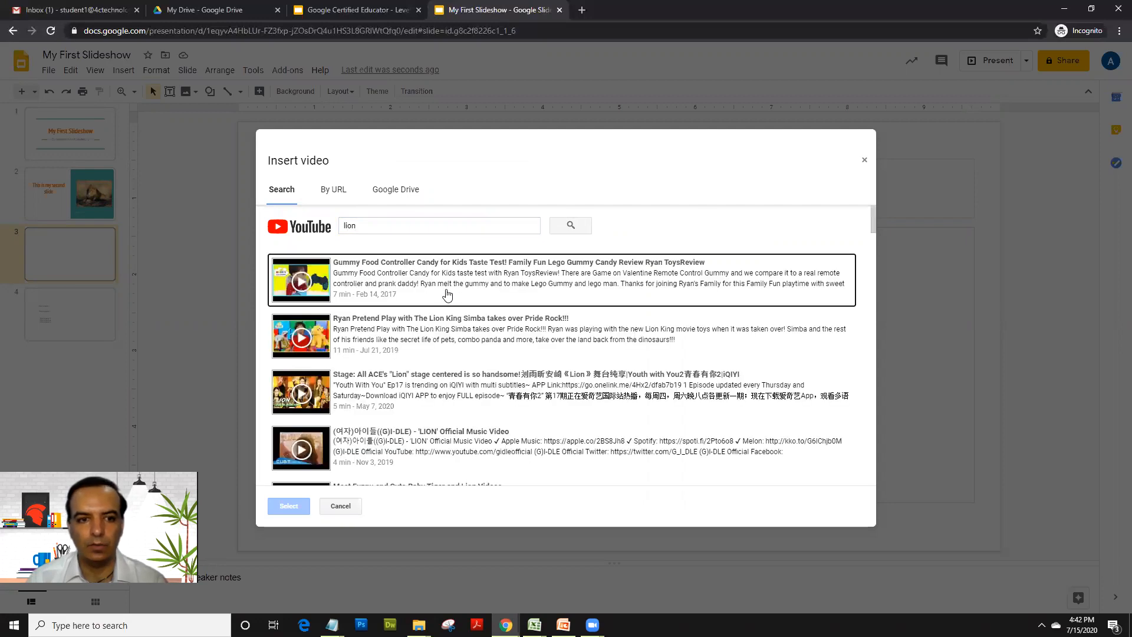
Refine the search to 'lion image' and pick The Lion Sounds & Pictures
{"action": "left_click", "coordinate": [439, 225]}
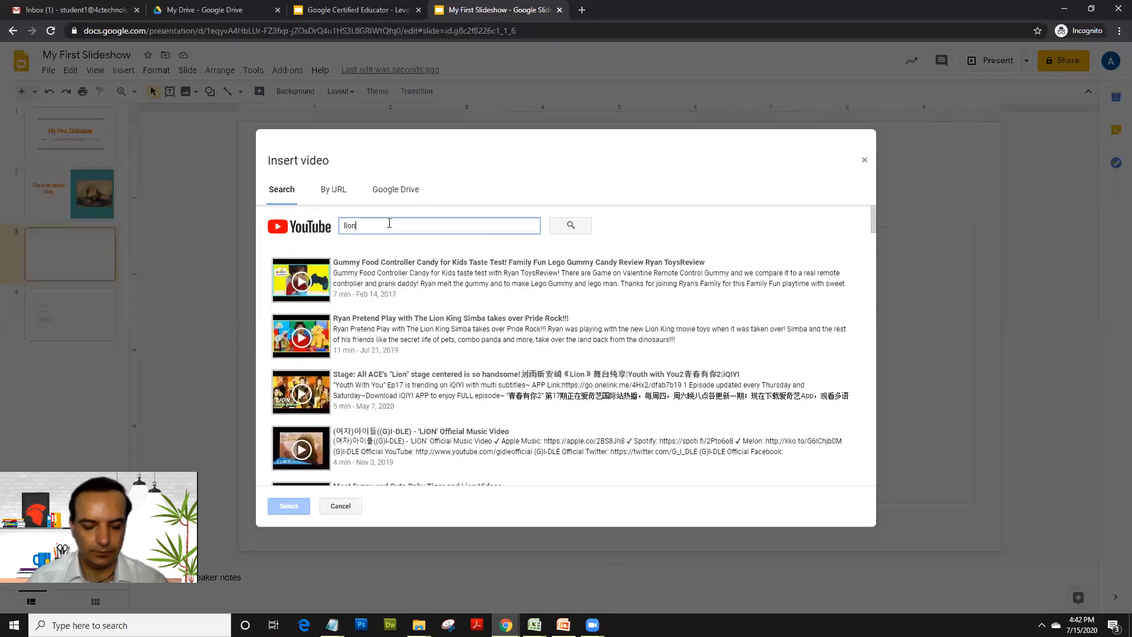
{"action": "type", "text": "image"}
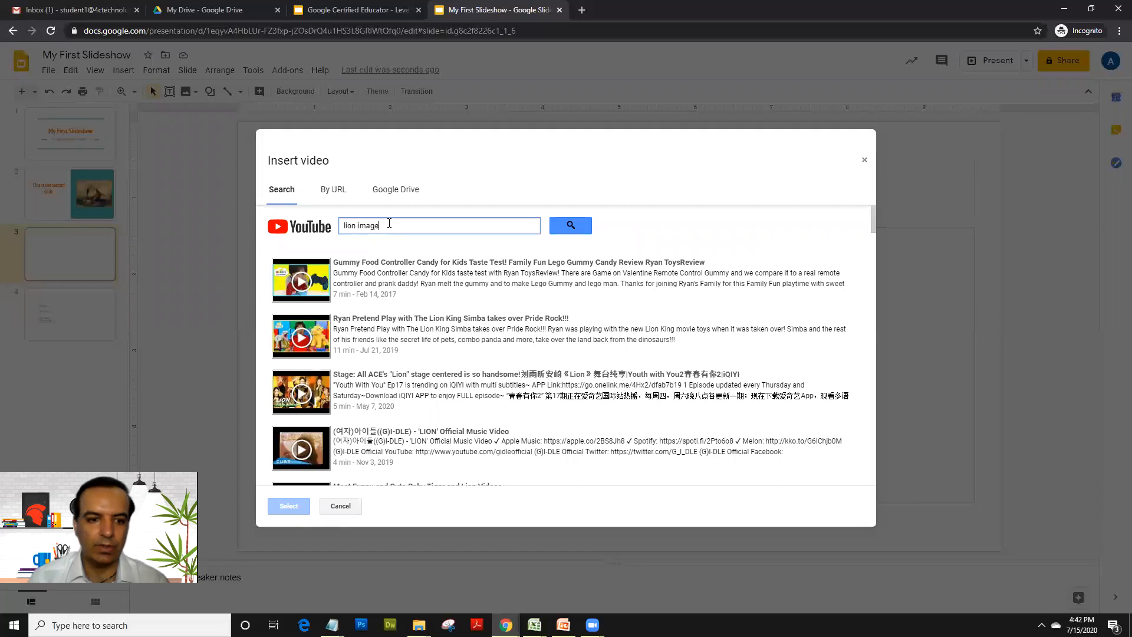
{"action": "mouse_move", "coordinate": [570, 225]}
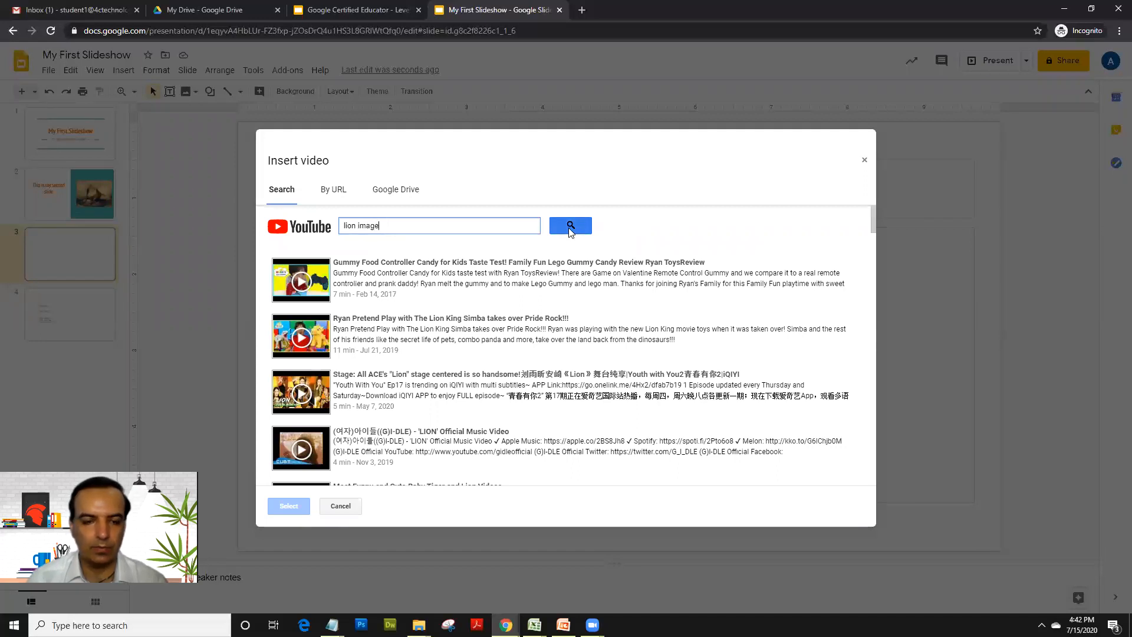
{"action": "left_click", "coordinate": [569, 226]}
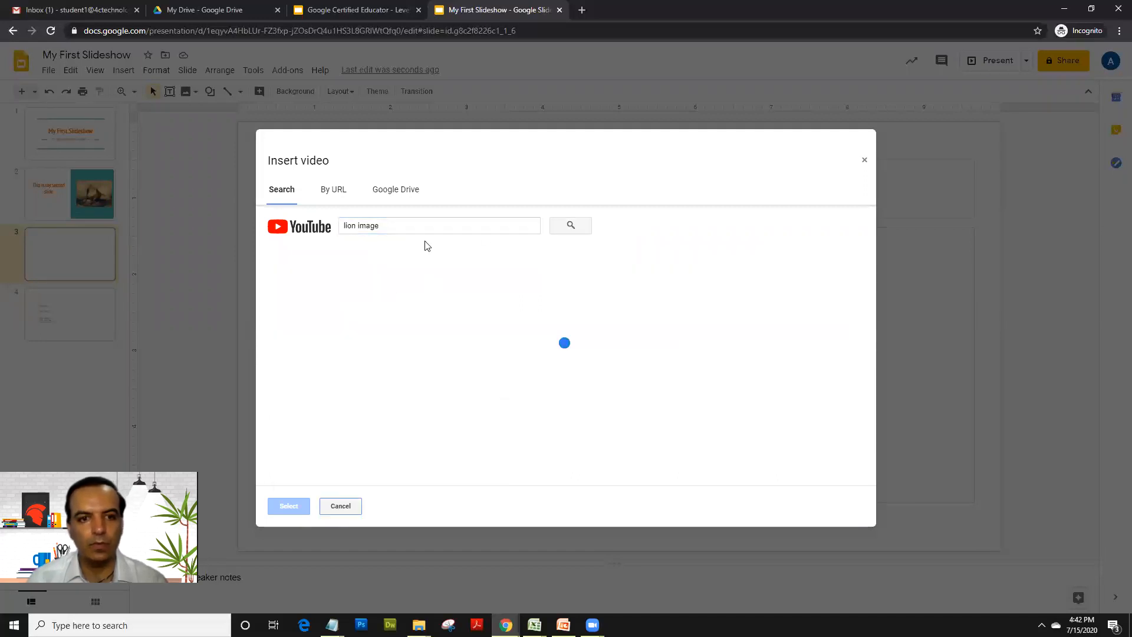
{"action": "left_click", "coordinate": [570, 225]}
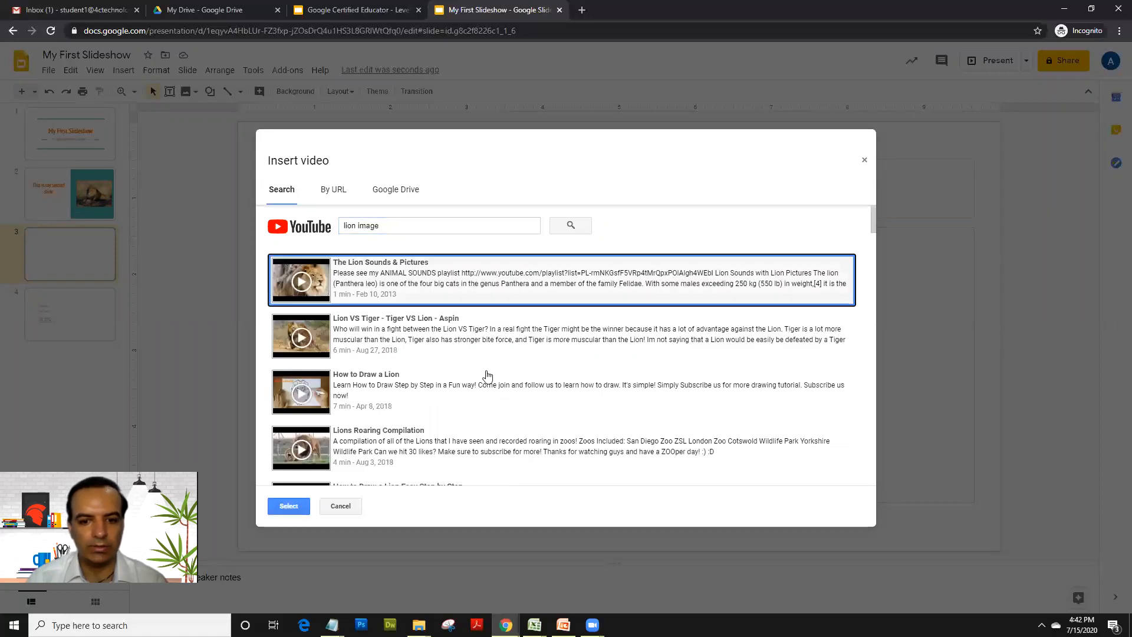
{"action": "mouse_move", "coordinate": [288, 505]}
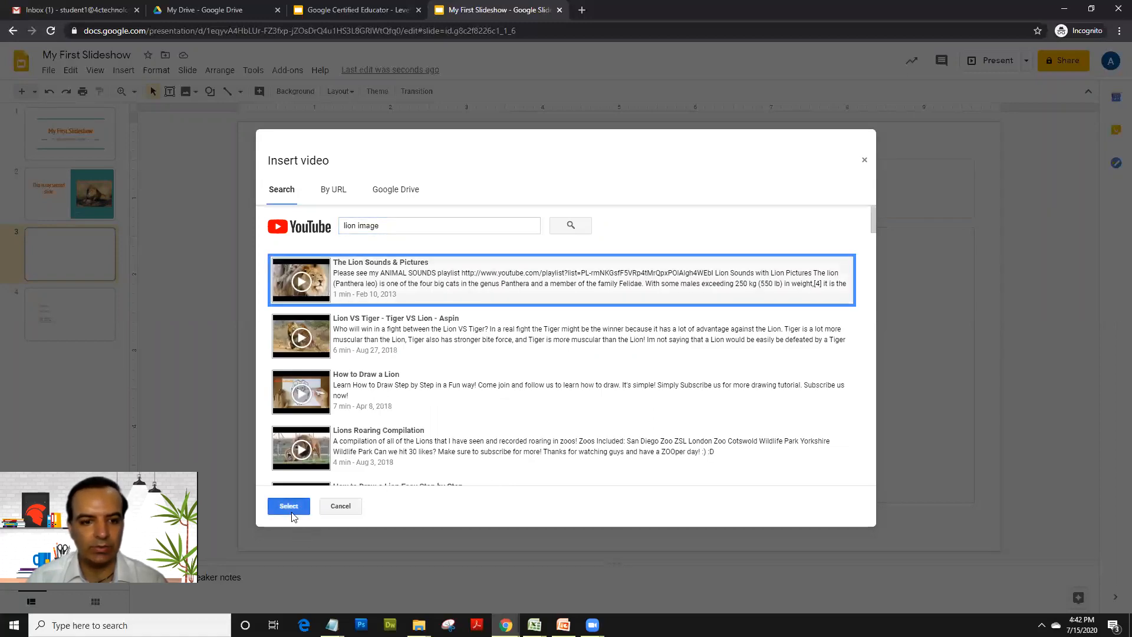
Insert the chosen lion video on slide 3 and title the slide 'Lion Video'
{"action": "left_click", "coordinate": [288, 505]}
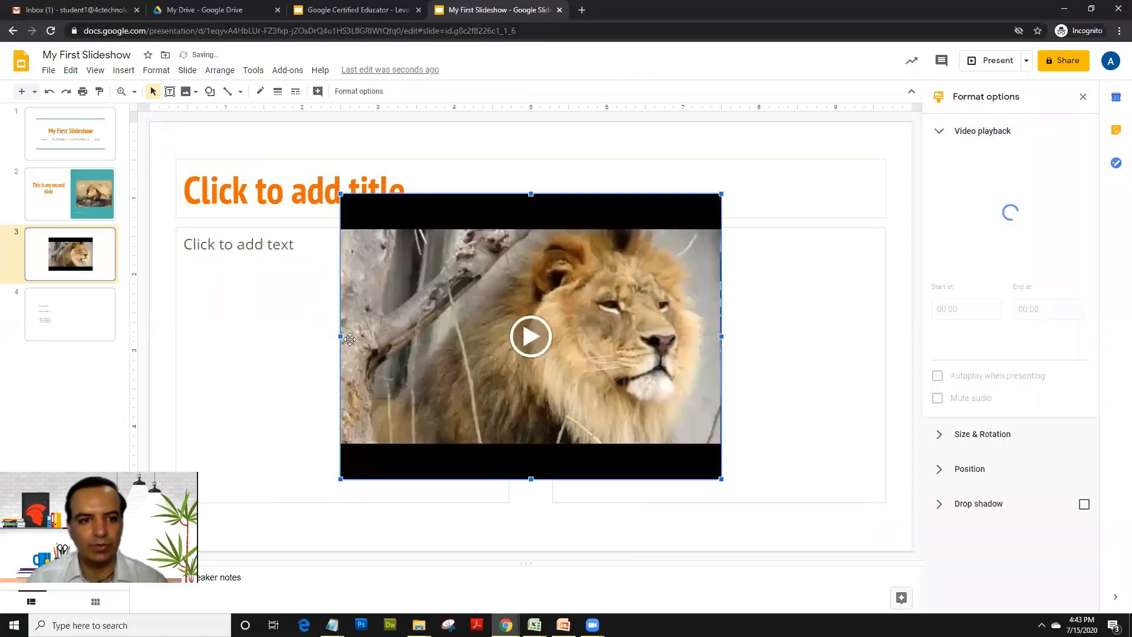
{"action": "mouse_move", "coordinate": [261, 353]}
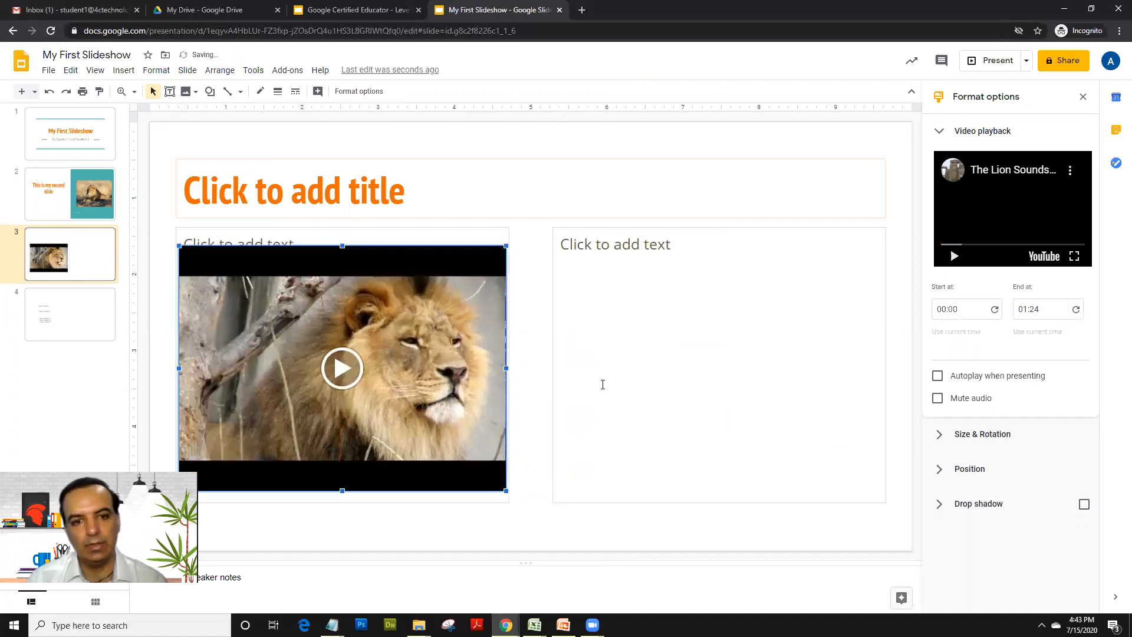
{"action": "left_click", "coordinate": [718, 364]}
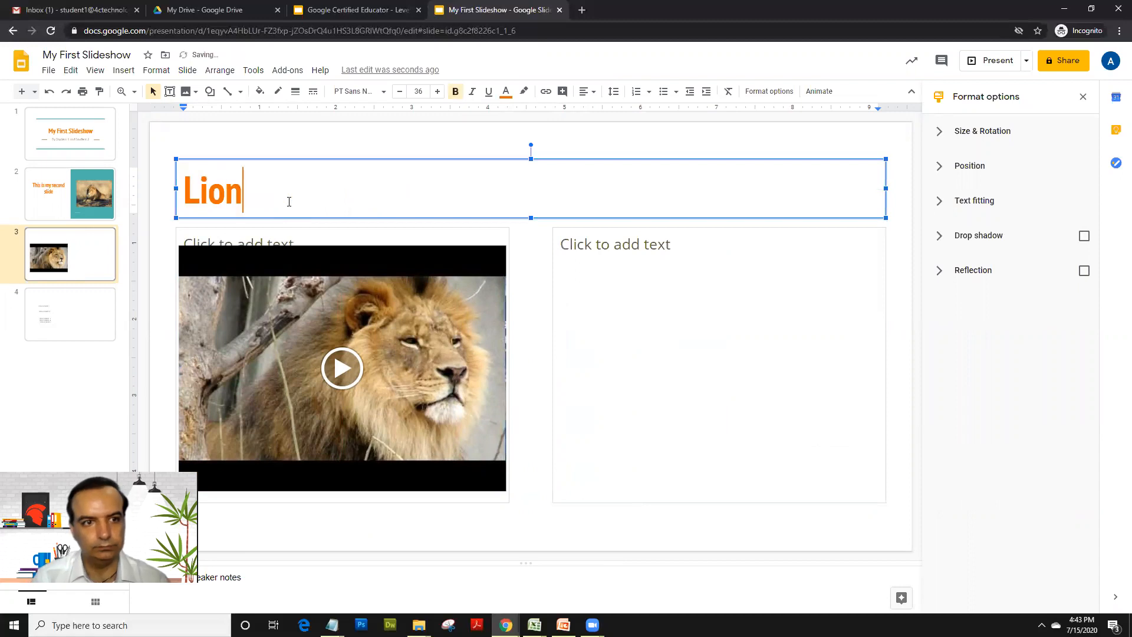
{"action": "type", "text": "Video"}
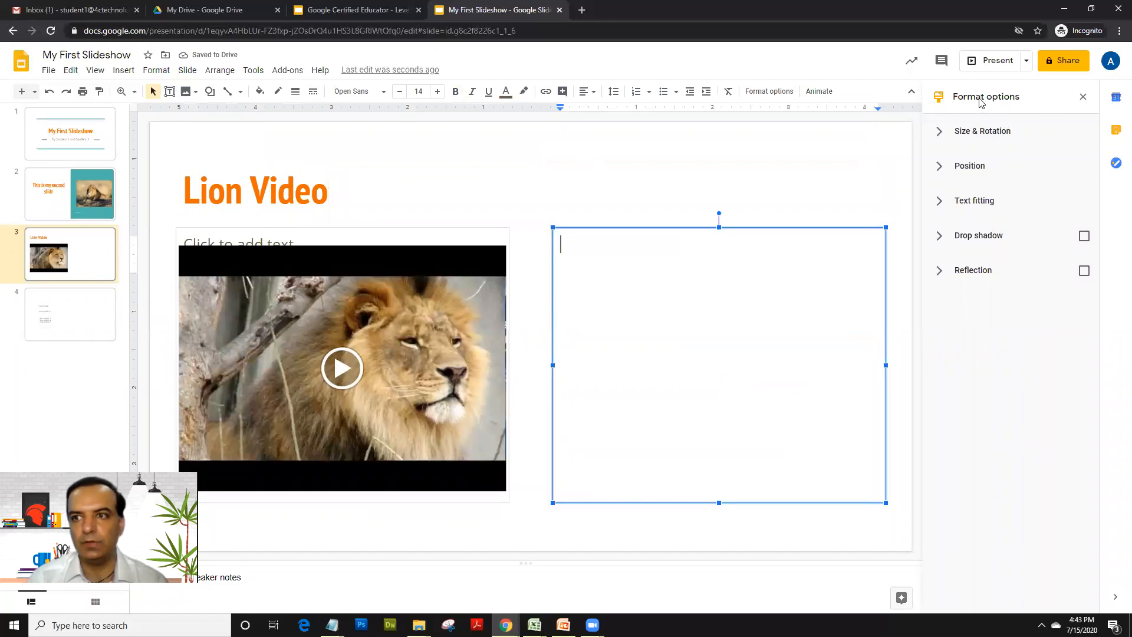
{"action": "mouse_move", "coordinate": [996, 60]}
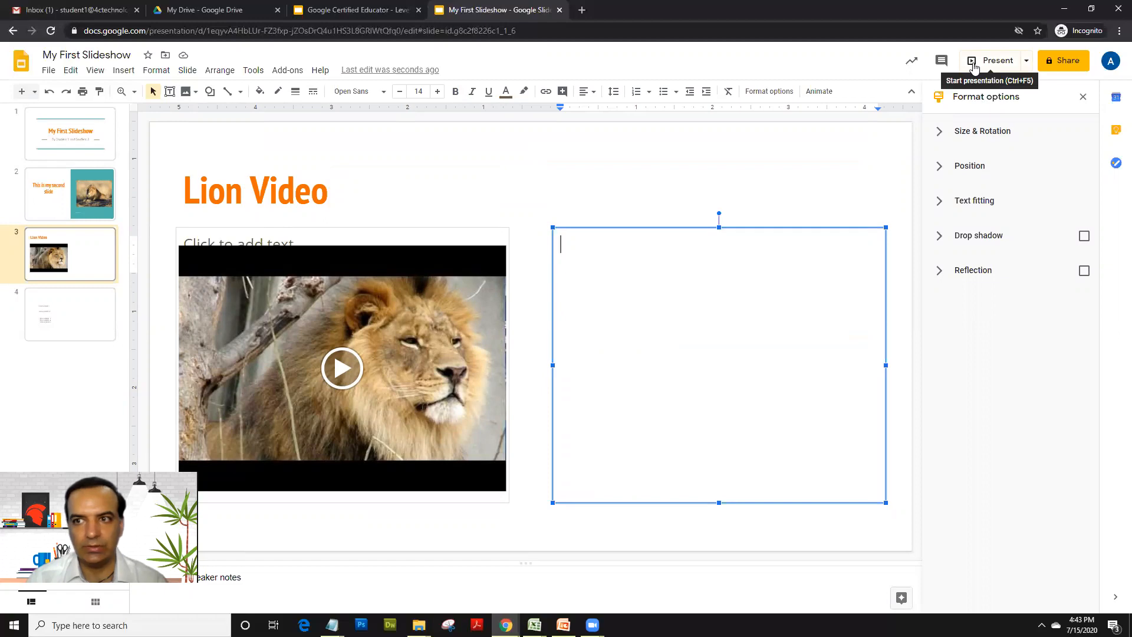
Present the slideshow, jump back to slide 1, and exit presentation mode
{"action": "left_click", "coordinate": [996, 60]}
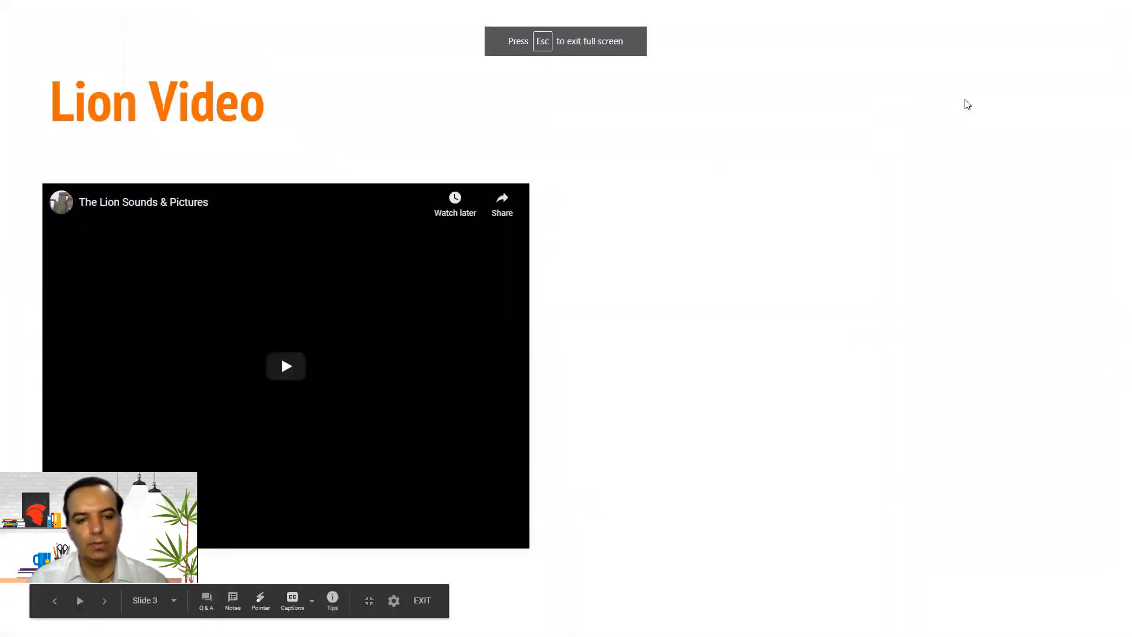
{"action": "left_click", "coordinate": [55, 600]}
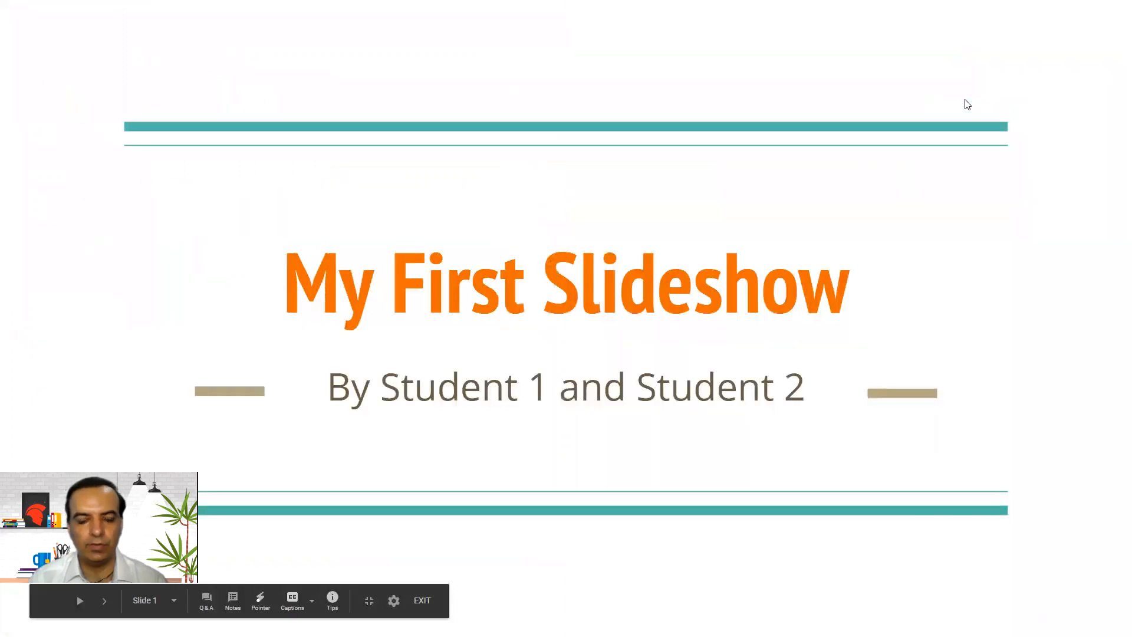
{"action": "left_click", "coordinate": [421, 600]}
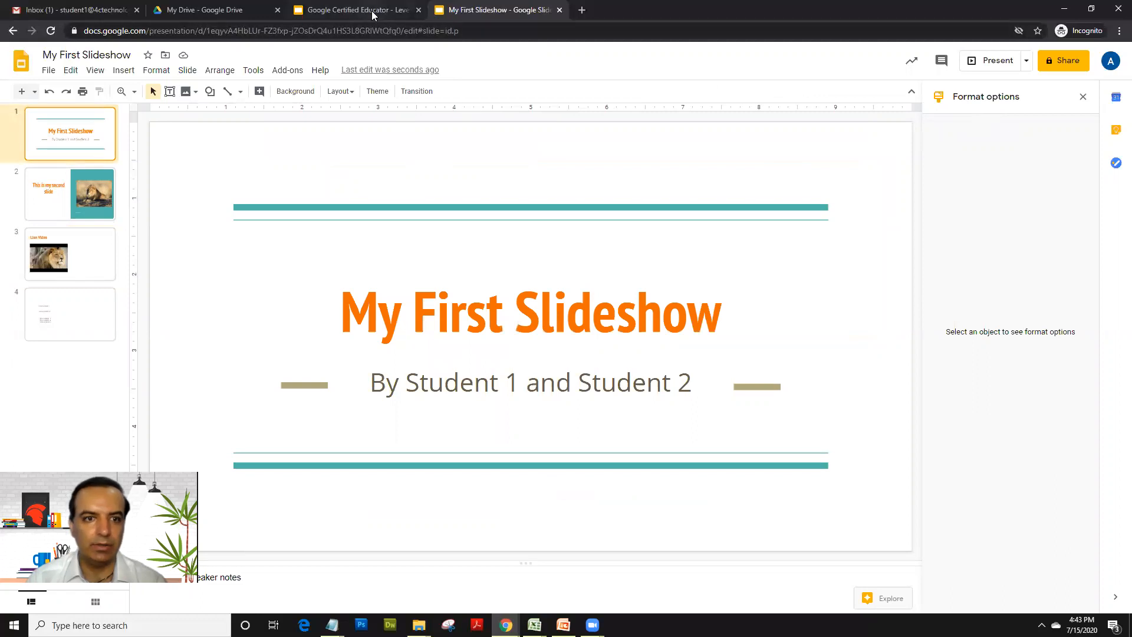
{"action": "left_click", "coordinate": [353, 10]}
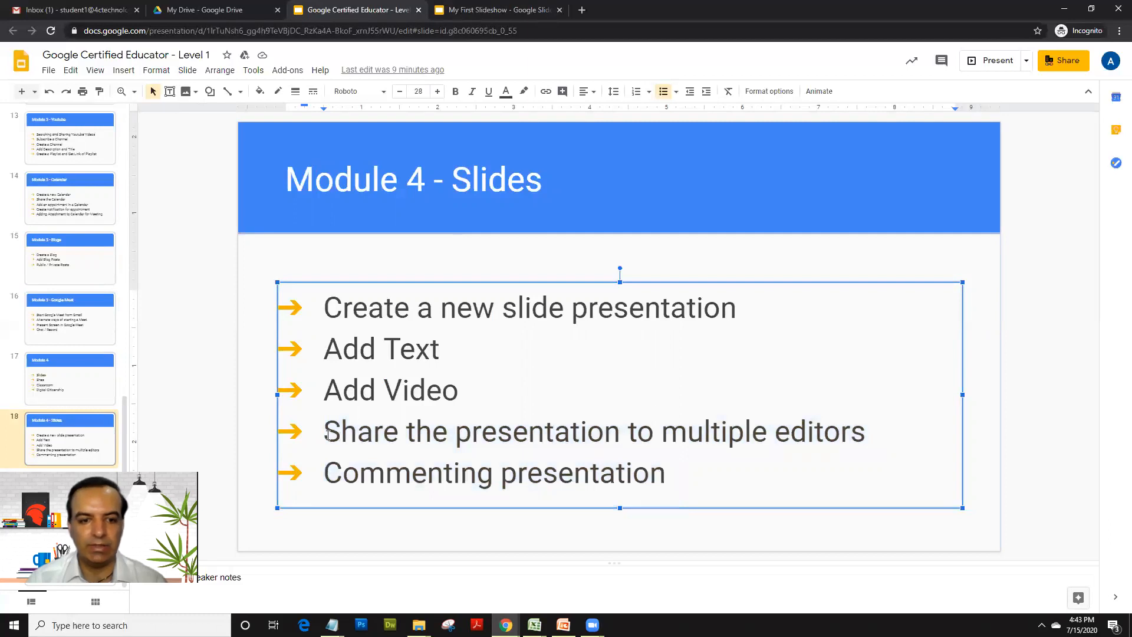
{"action": "left_click", "coordinate": [496, 10]}
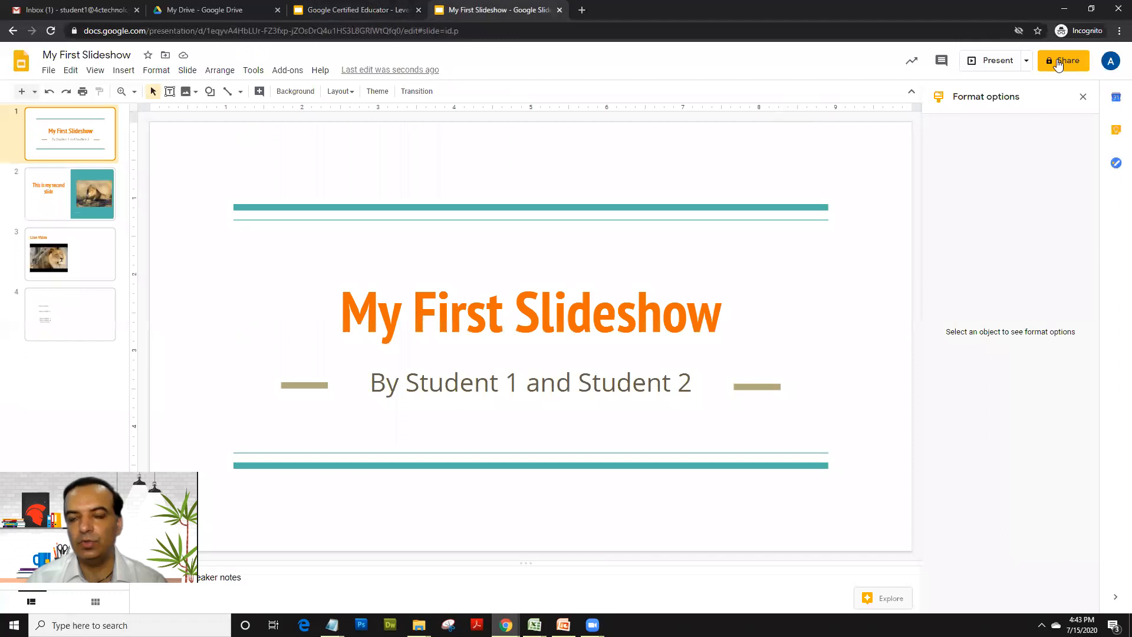
{"action": "mouse_move", "coordinate": [1062, 61]}
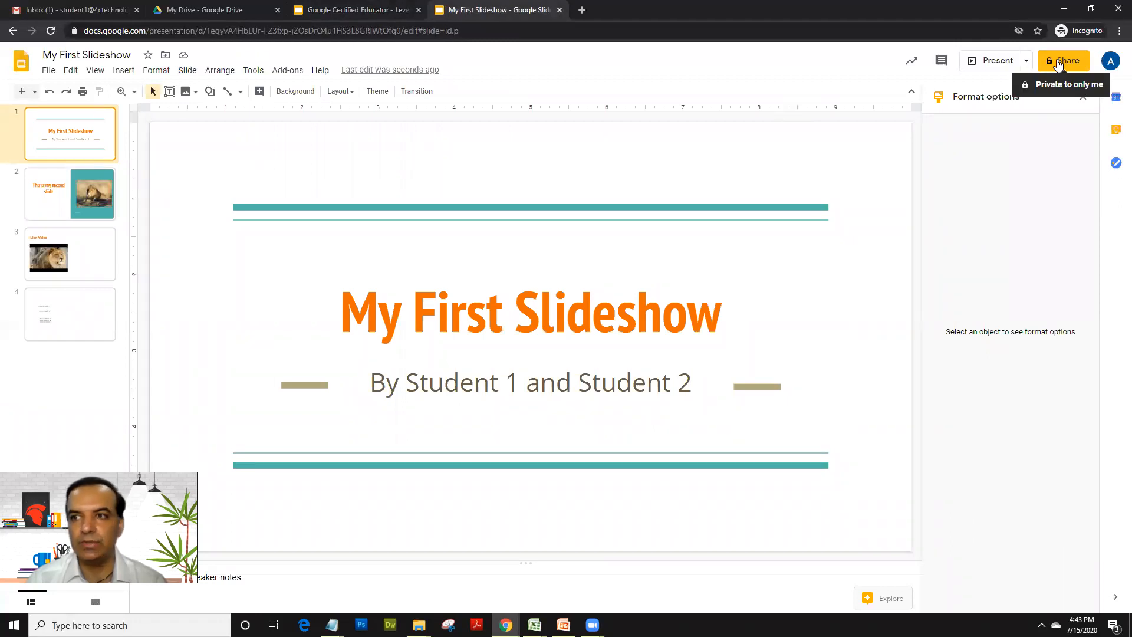
{"action": "left_click", "coordinate": [1062, 61]}
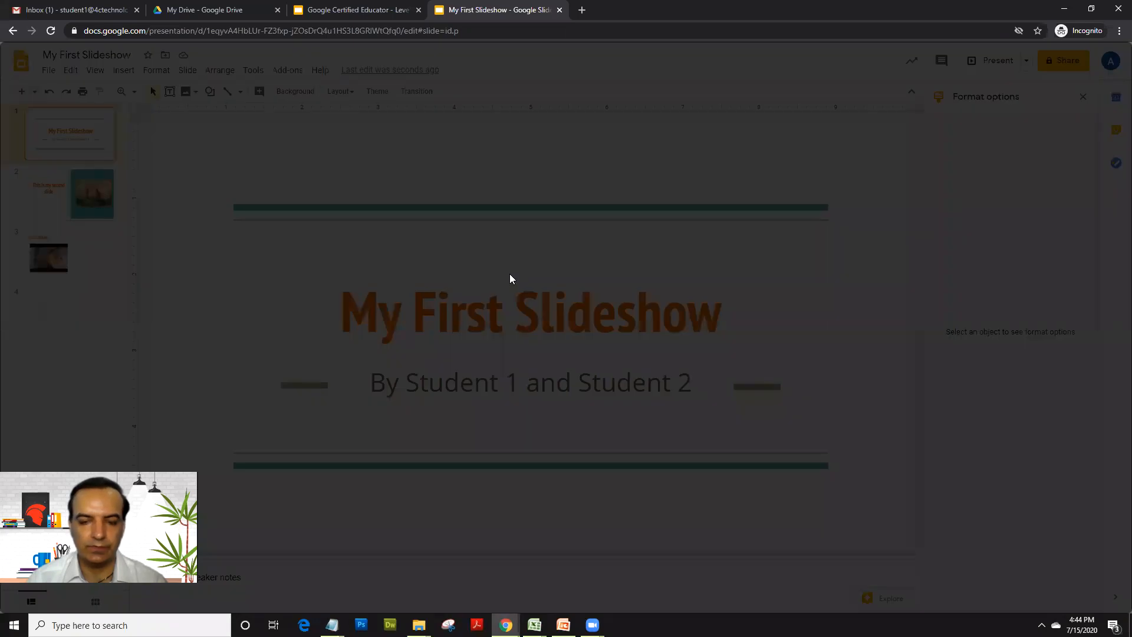
{"action": "left_click", "coordinate": [1062, 60]}
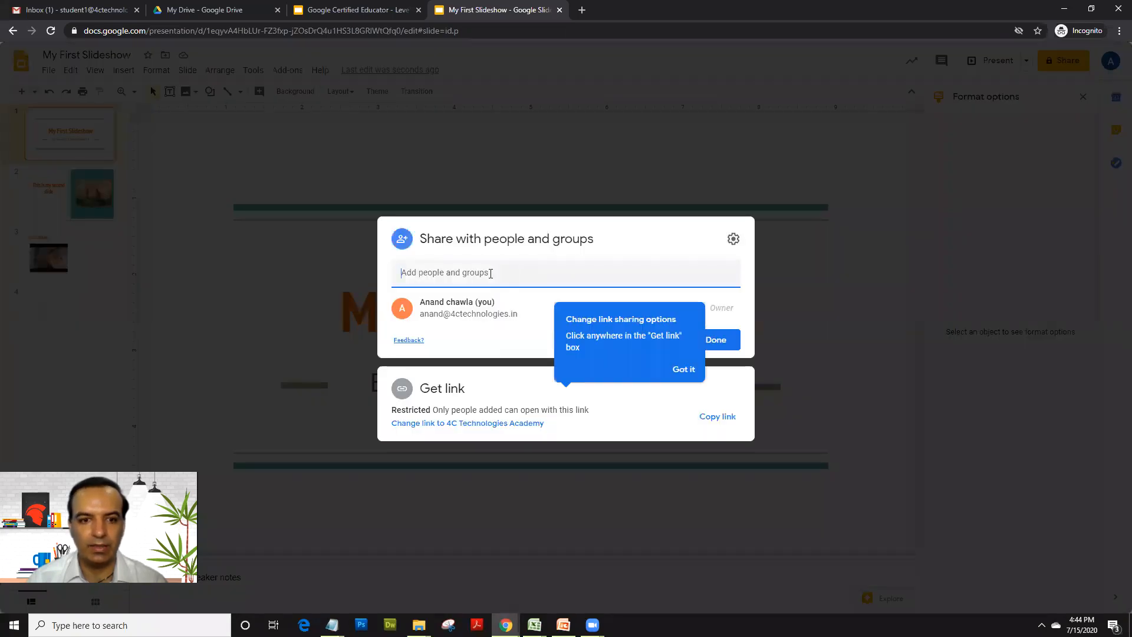
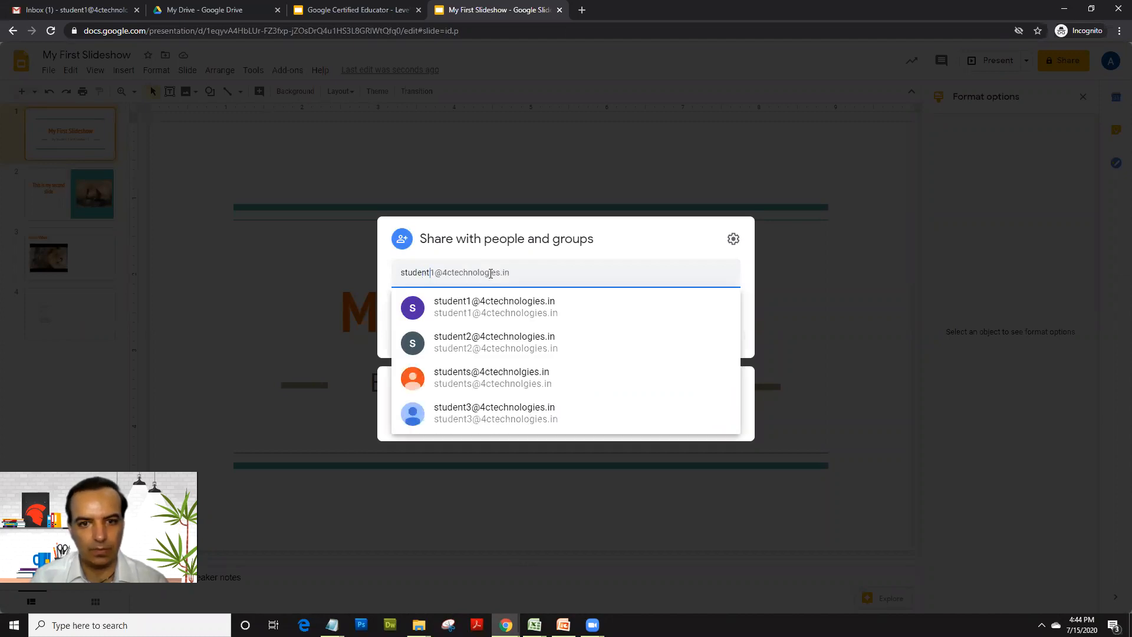
{"action": "left_click", "coordinate": [496, 306]}
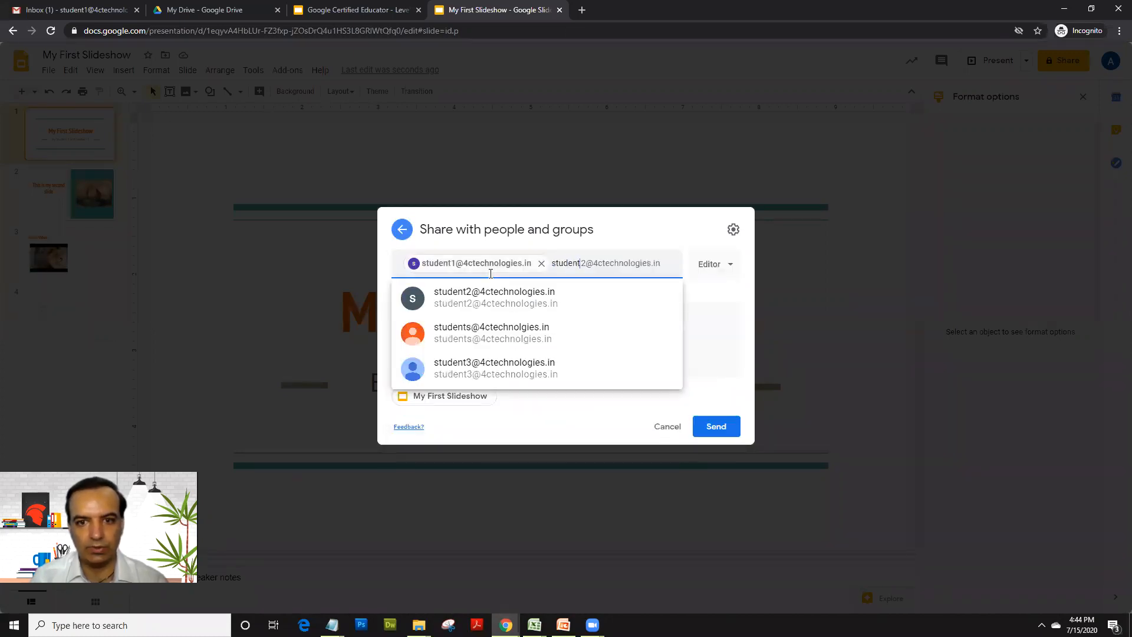
{"action": "left_click", "coordinate": [494, 297]}
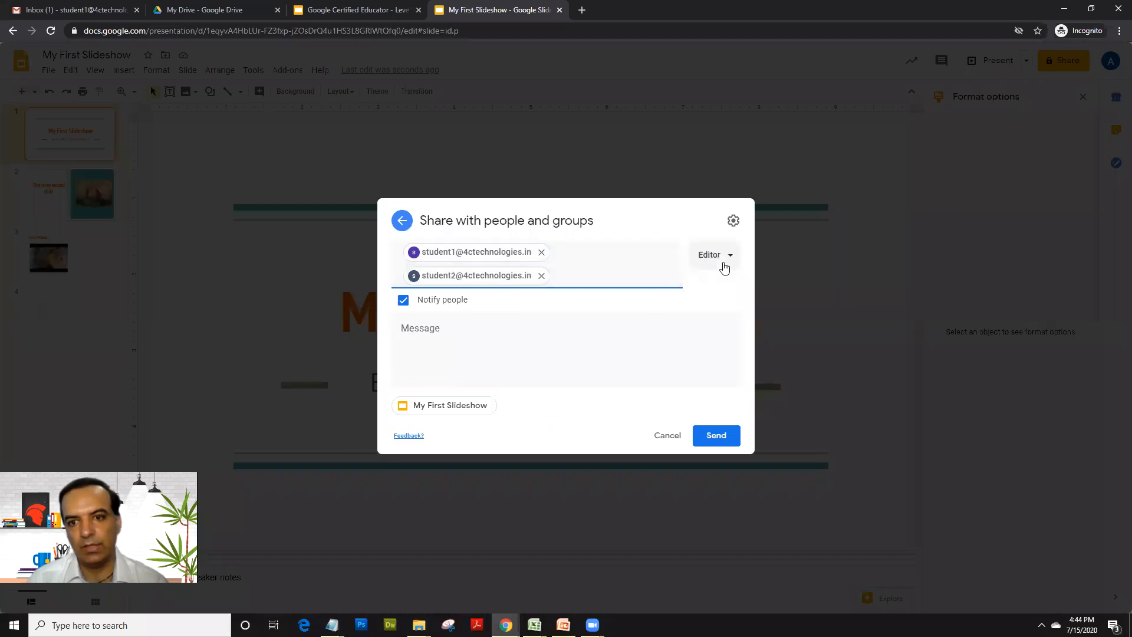
{"action": "left_click", "coordinate": [713, 254]}
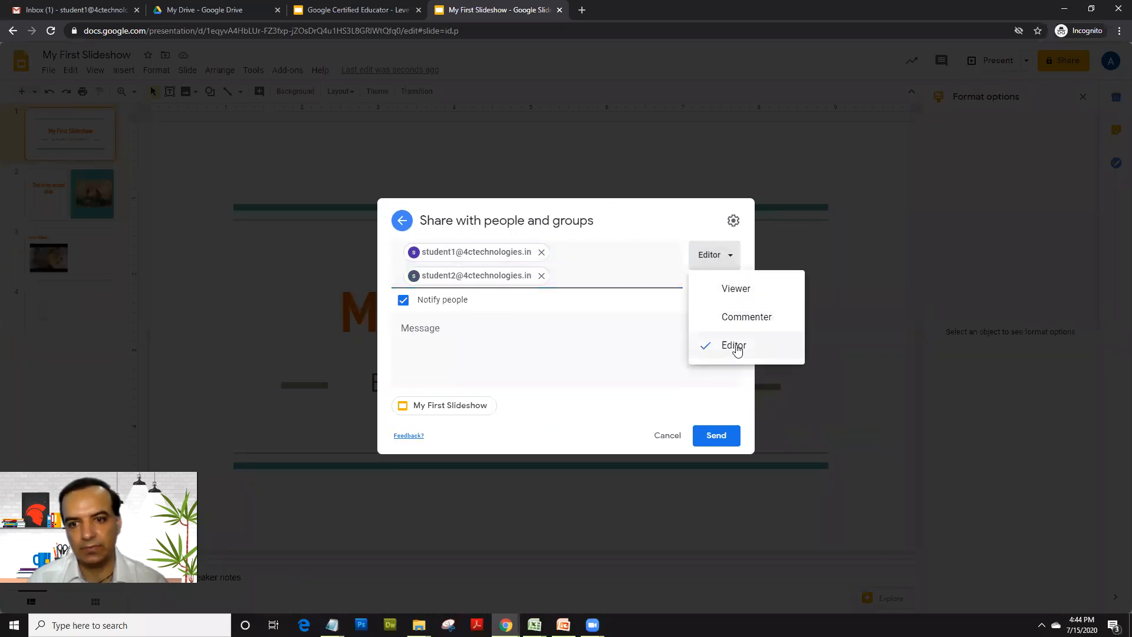
{"action": "left_click", "coordinate": [734, 345]}
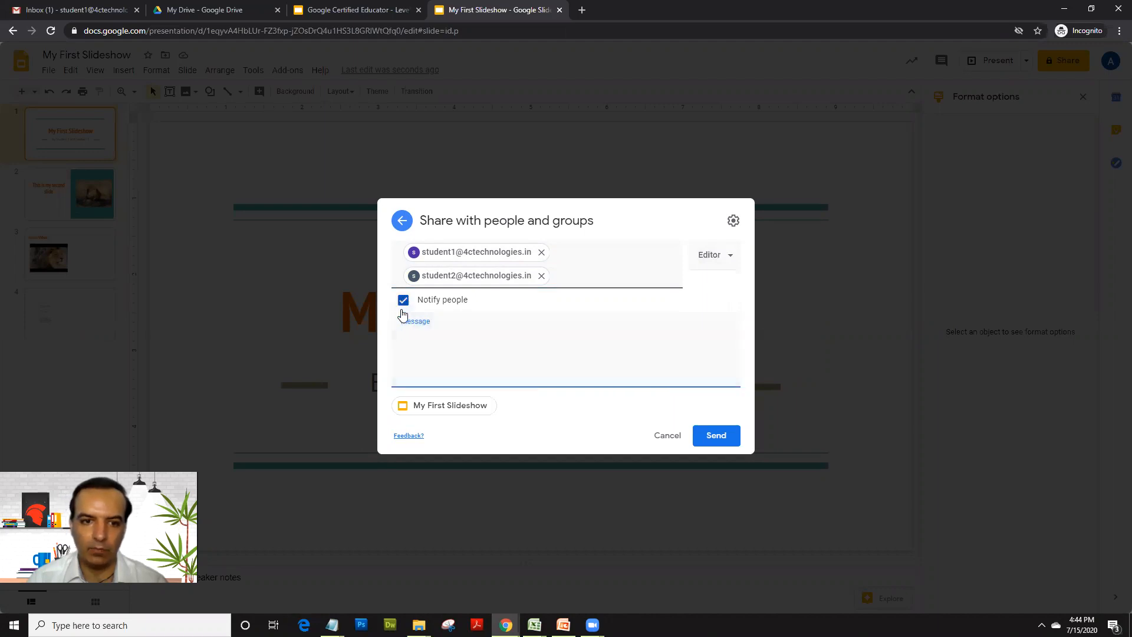
Send the invite with a message asking Student 1 and Student 2 to start the presentation work
{"action": "left_click", "coordinate": [563, 350]}
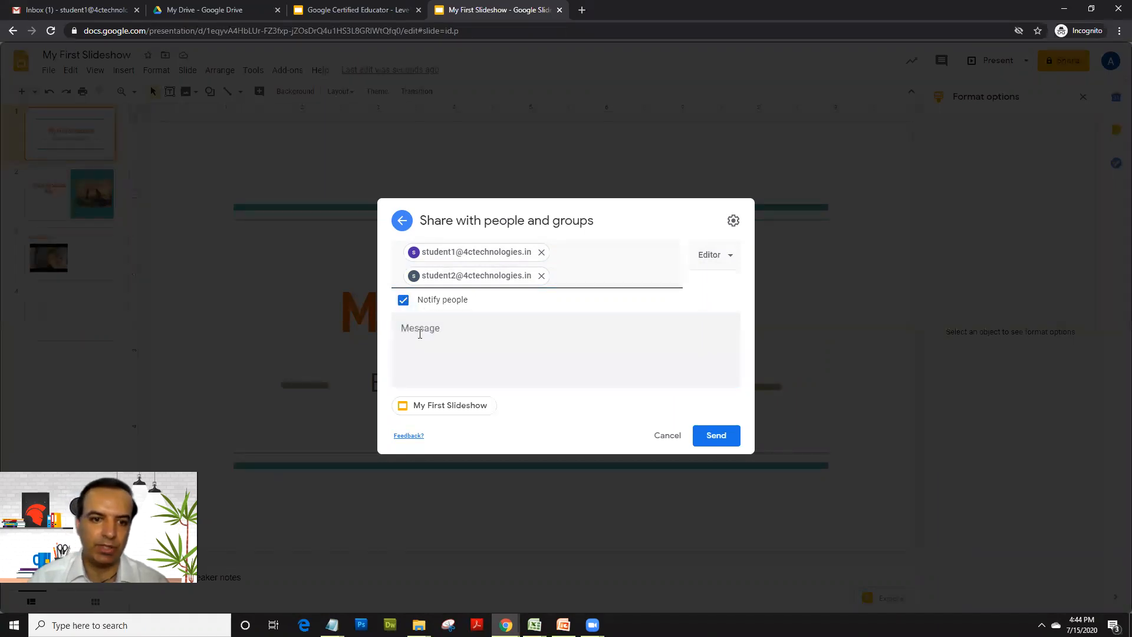
{"action": "type", "text": "Student"}
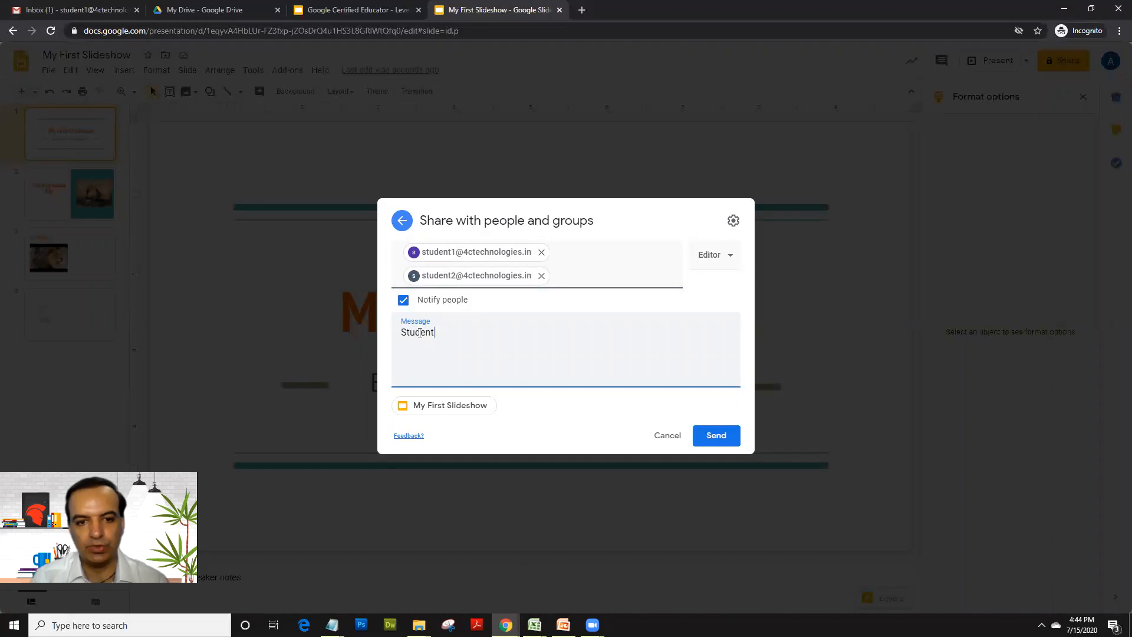
{"action": "type", "text": "1 and Studen"}
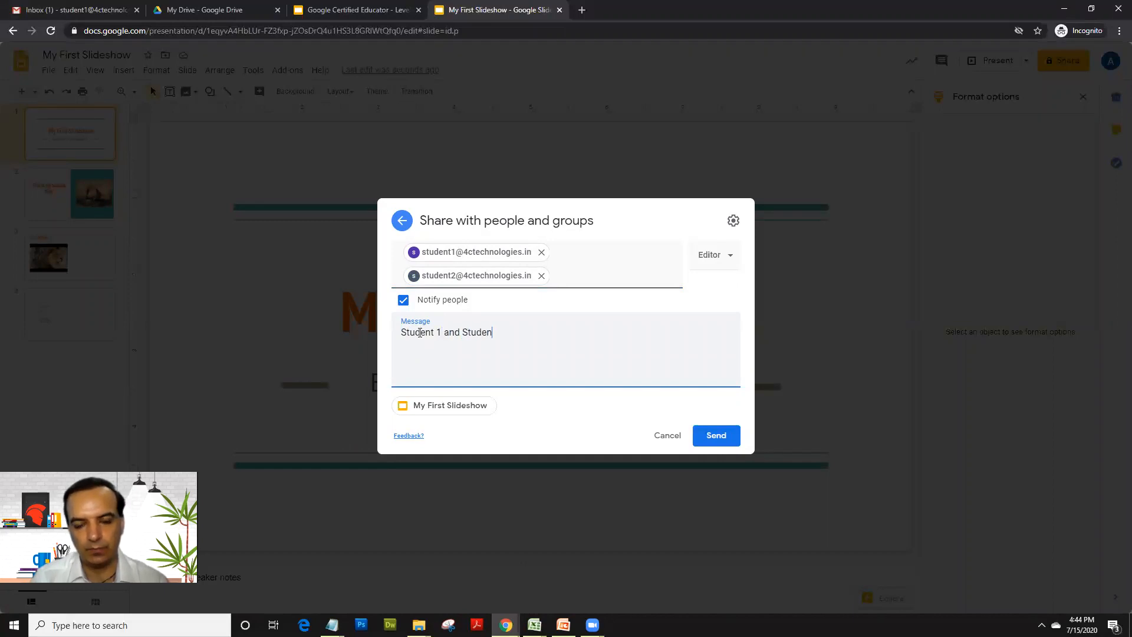
{"action": "type", "text": "t 2 start"}
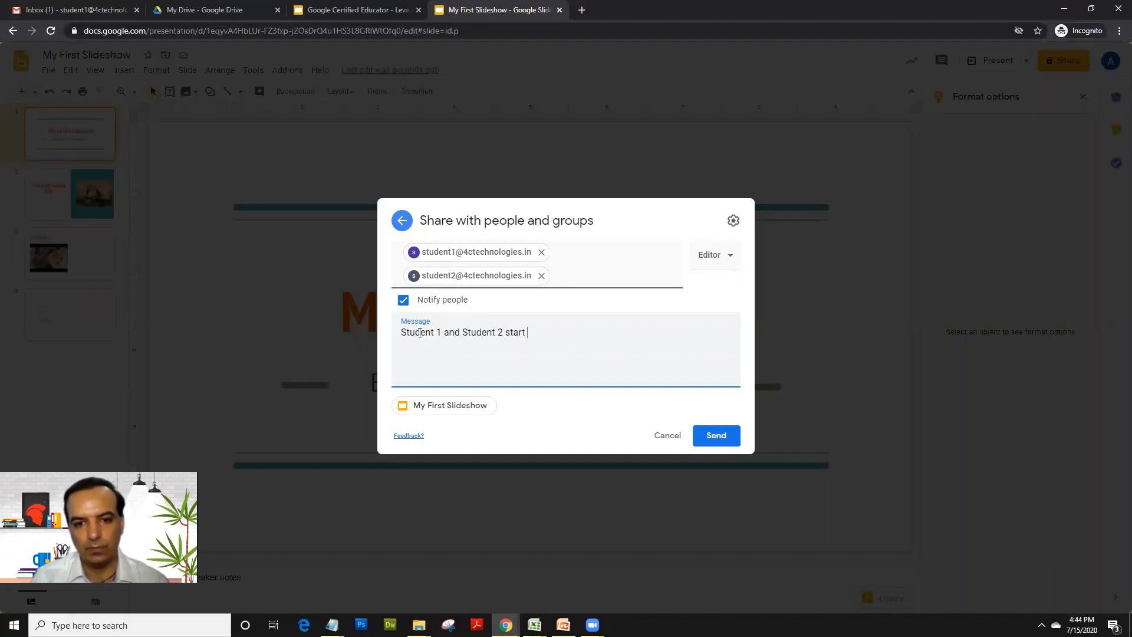
{"action": "type", "text": "the presentation work."}
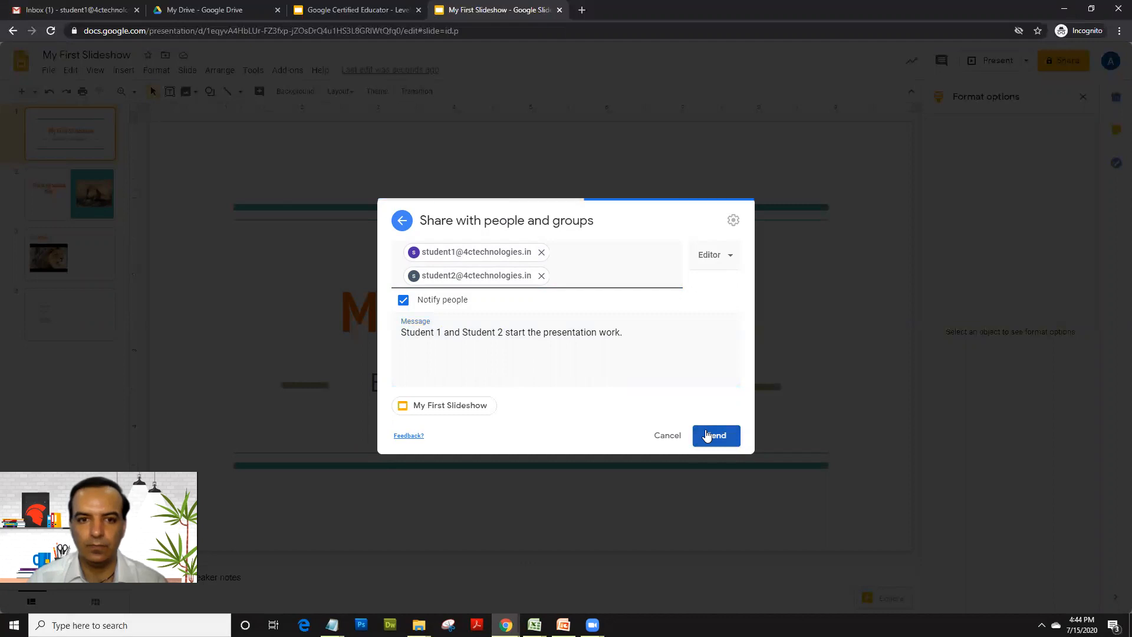
{"action": "left_click", "coordinate": [714, 435]}
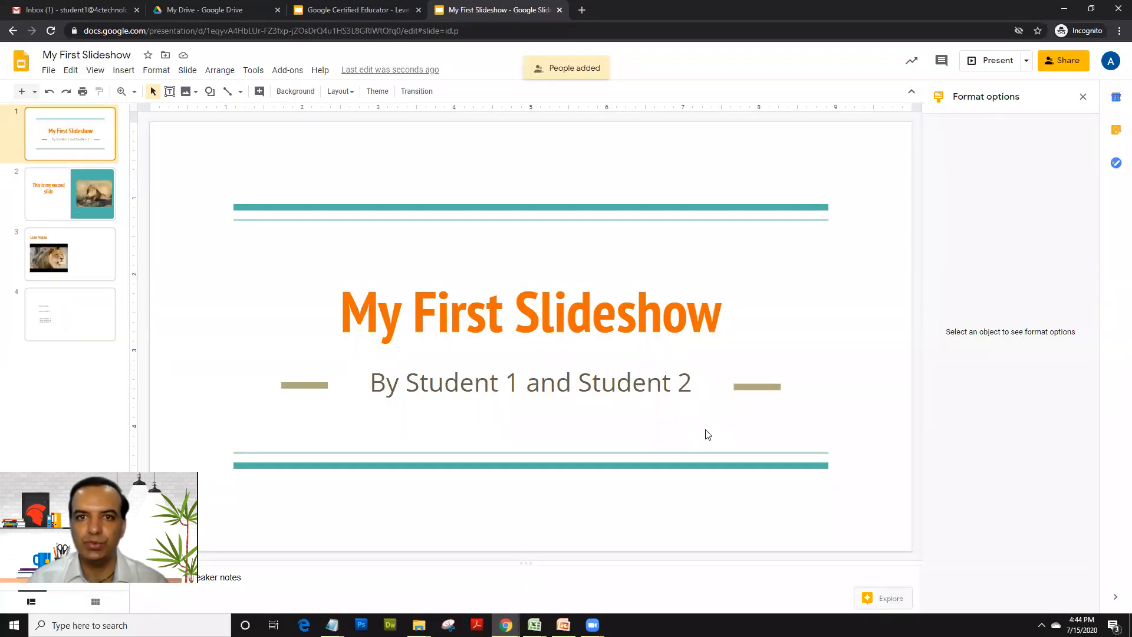
{"action": "mouse_move", "coordinate": [953, 69]}
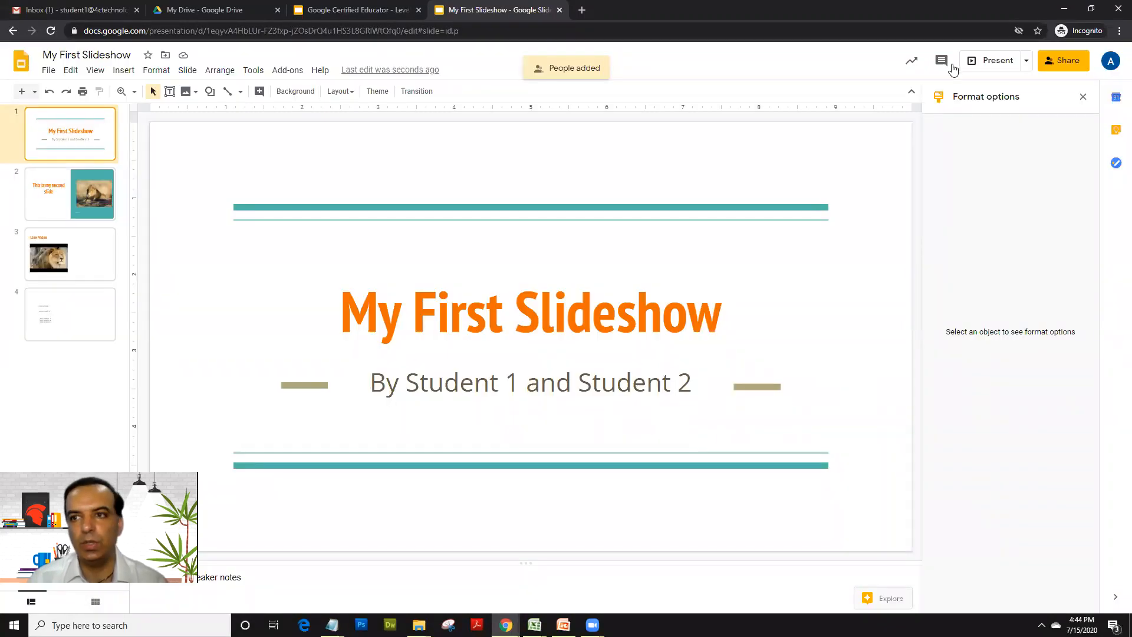
{"action": "mouse_move", "coordinate": [870, 68]}
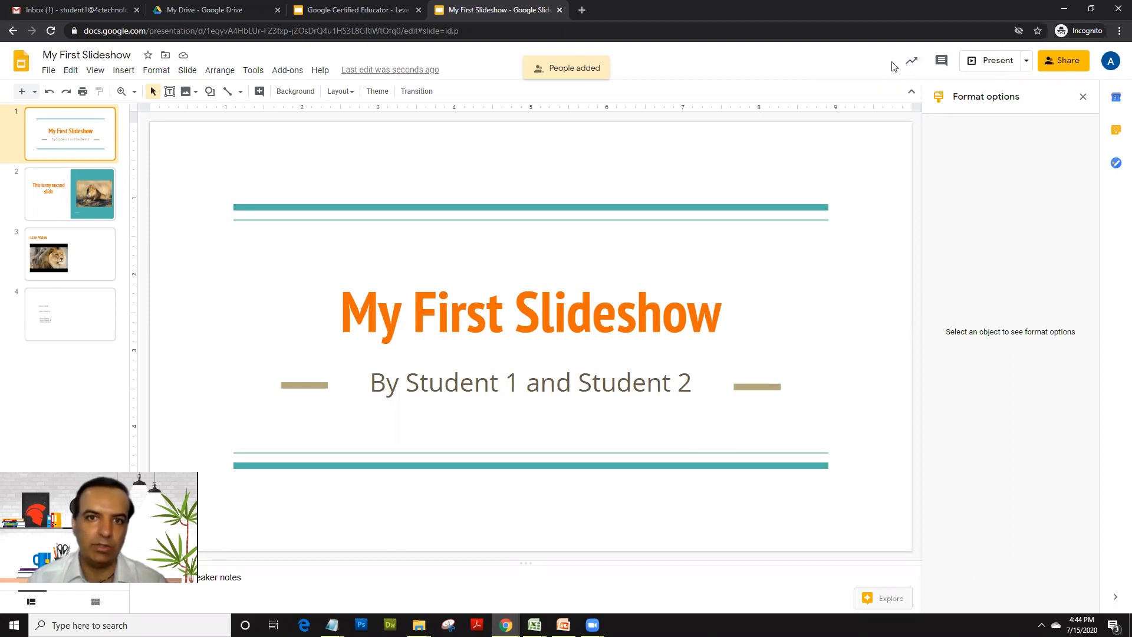
{"action": "mouse_move", "coordinate": [861, 59]}
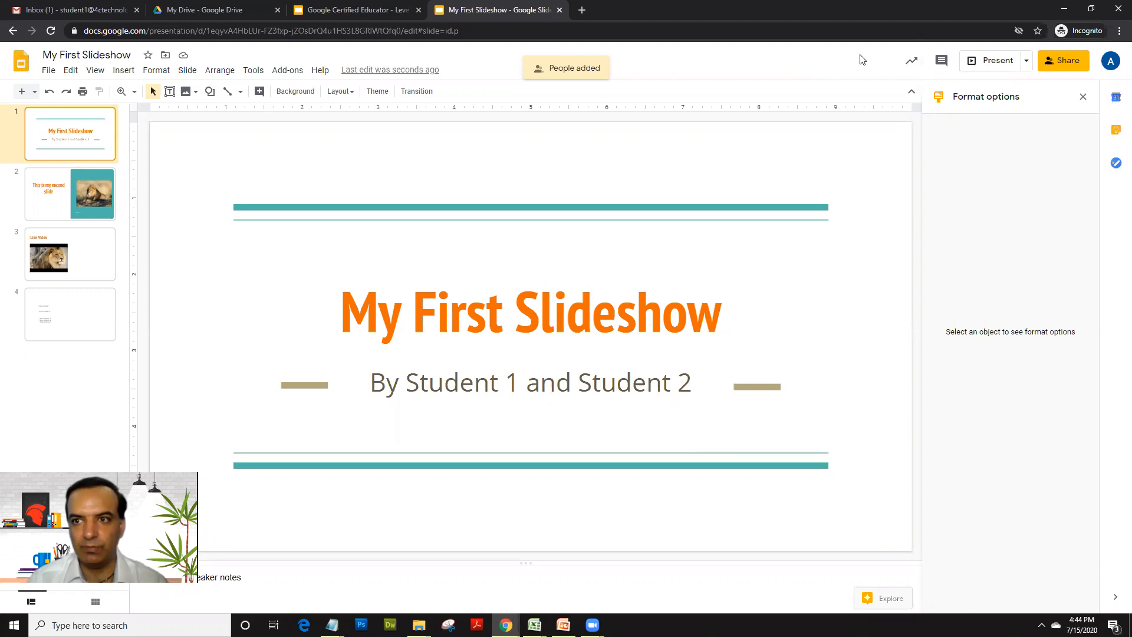
{"action": "mouse_move", "coordinate": [877, 77]}
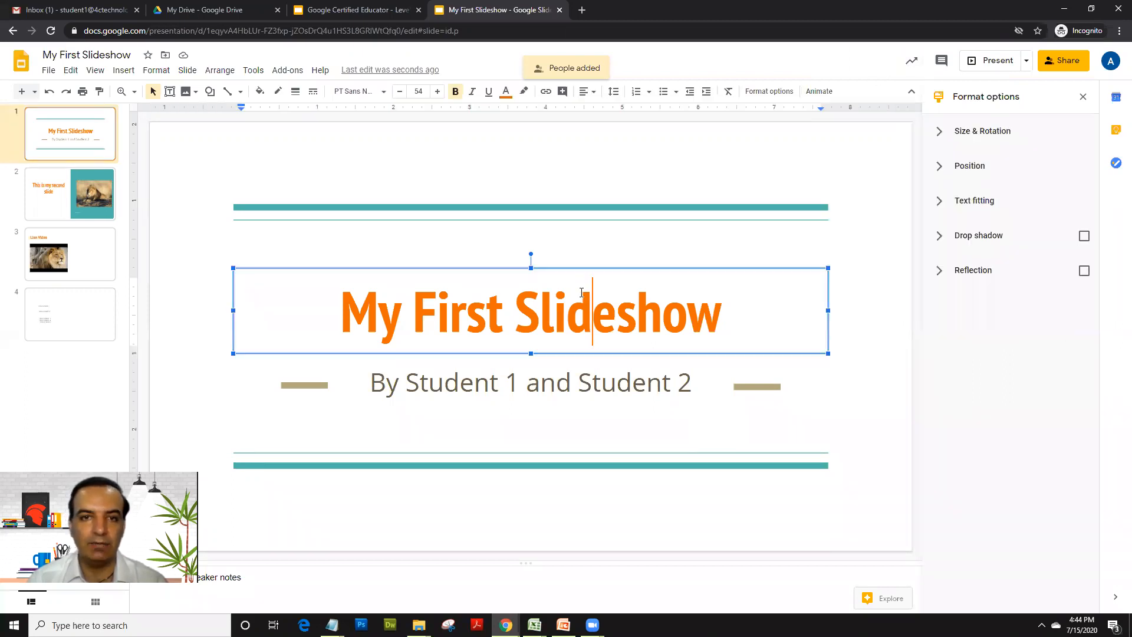
{"action": "mouse_move", "coordinate": [921, 359]}
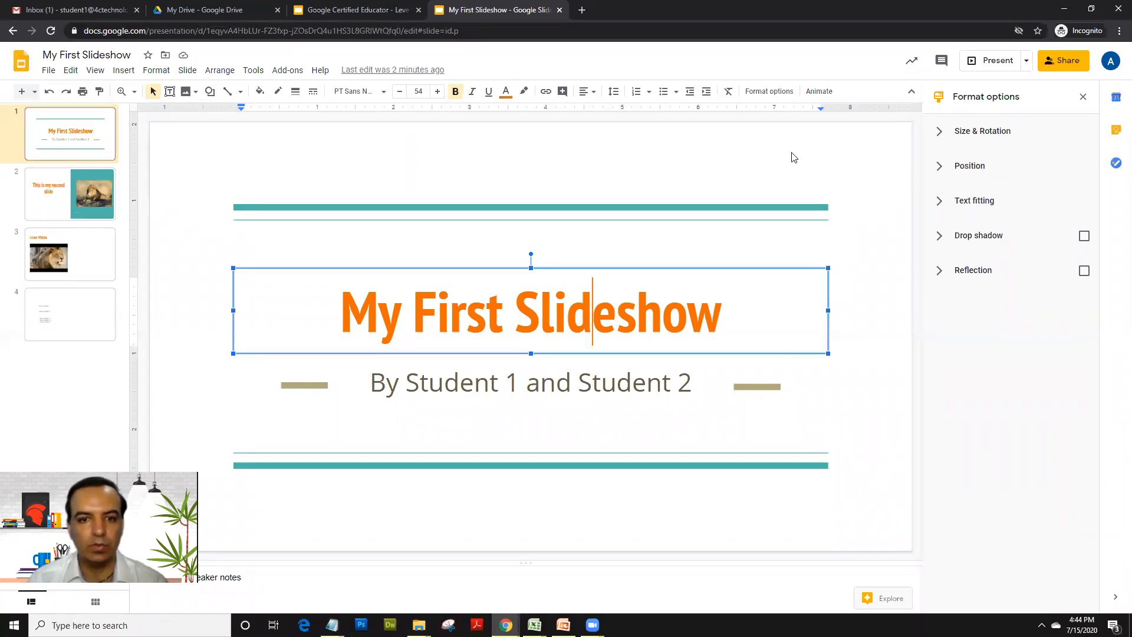
{"action": "mouse_move", "coordinate": [864, 68]}
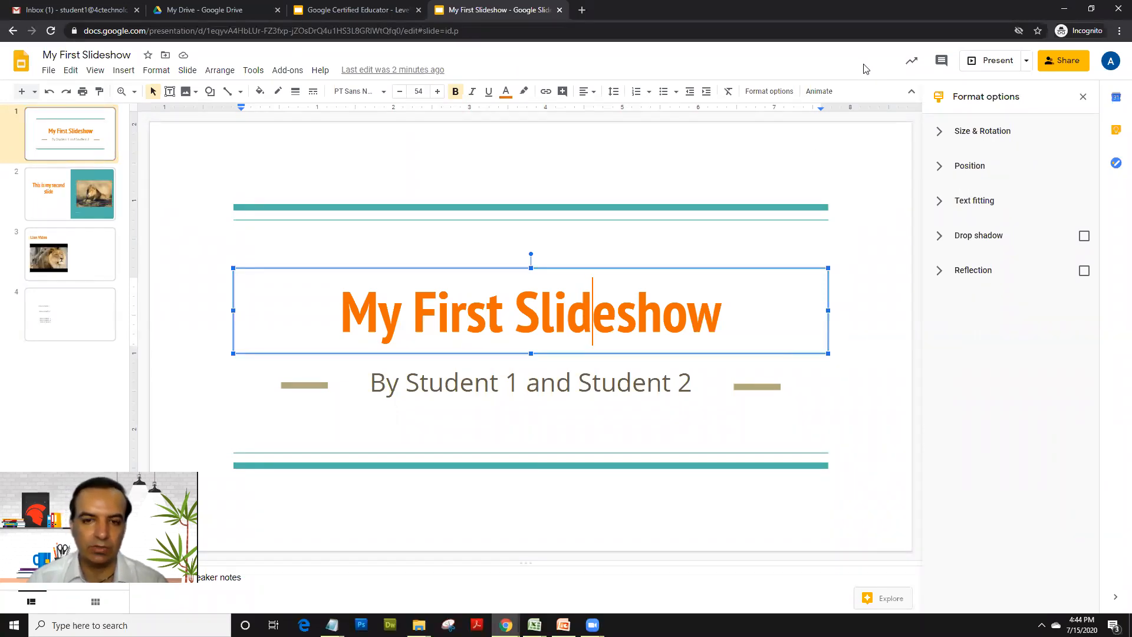
{"action": "left_click", "coordinate": [866, 174]}
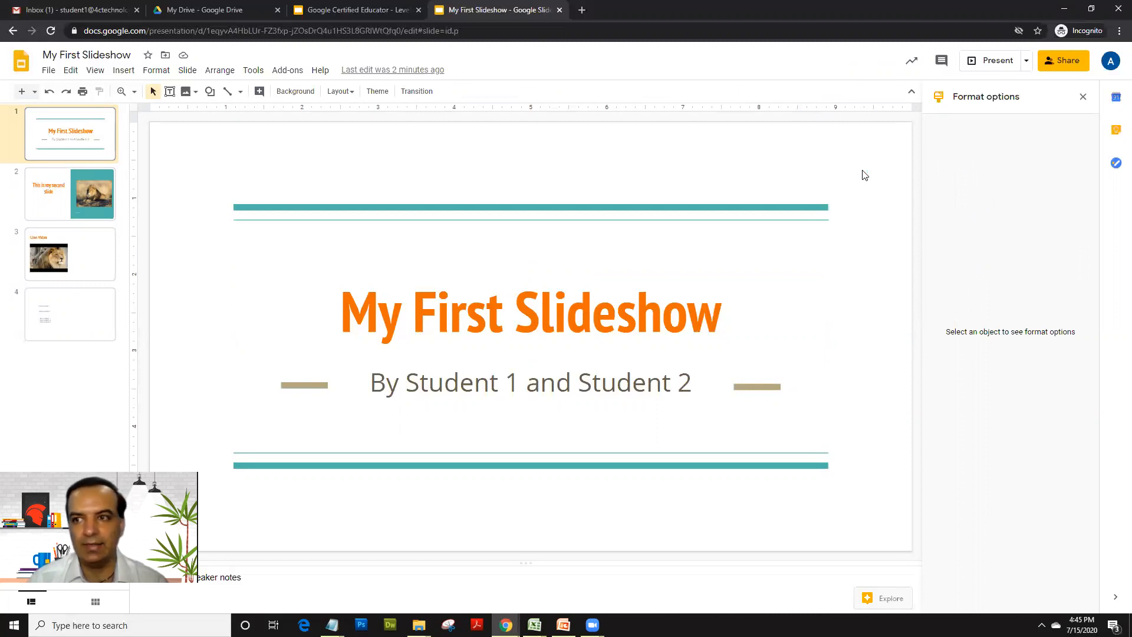
{"action": "mouse_move", "coordinate": [891, 175]}
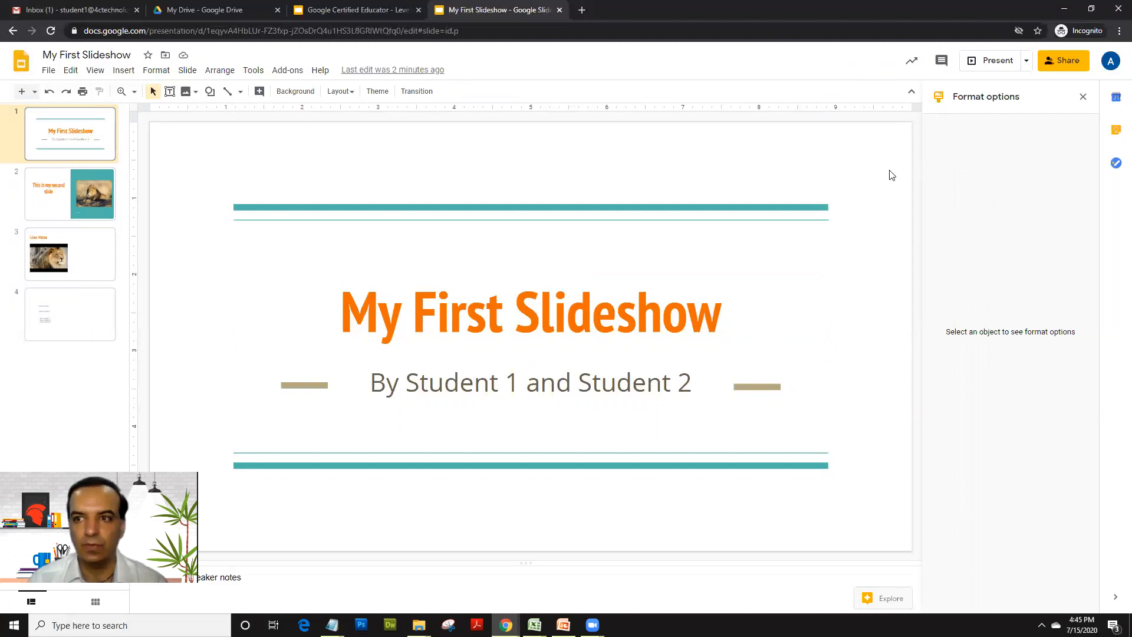
{"action": "mouse_move", "coordinate": [629, 187]}
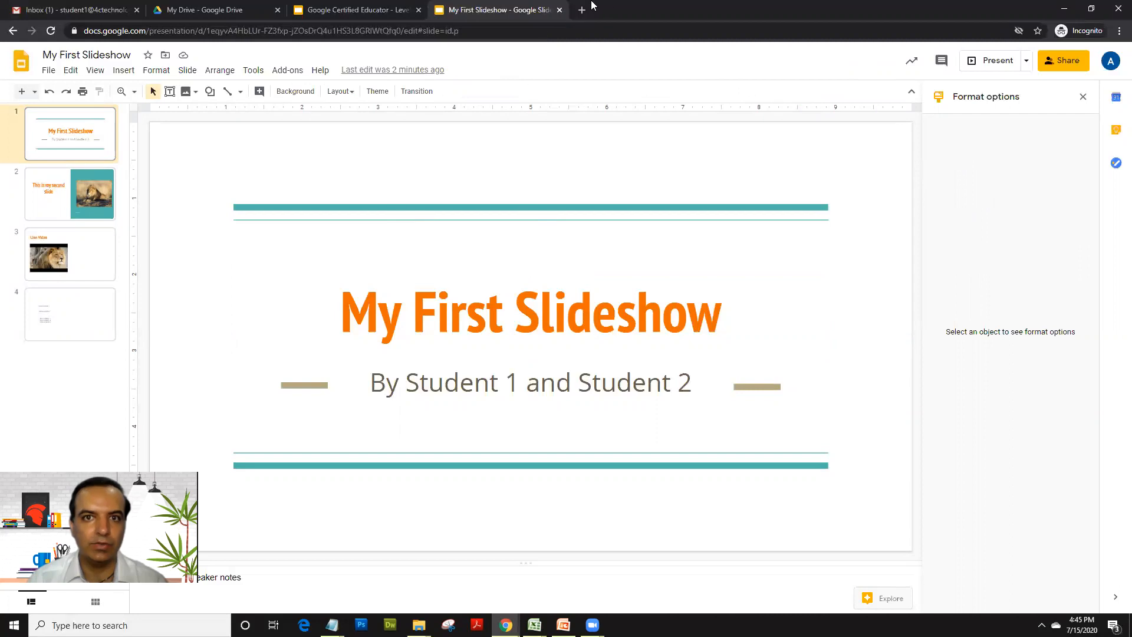
In a new slides.google.com tab, switch to student 1 and open My First Slideshow
{"action": "left_click", "coordinate": [582, 9]}
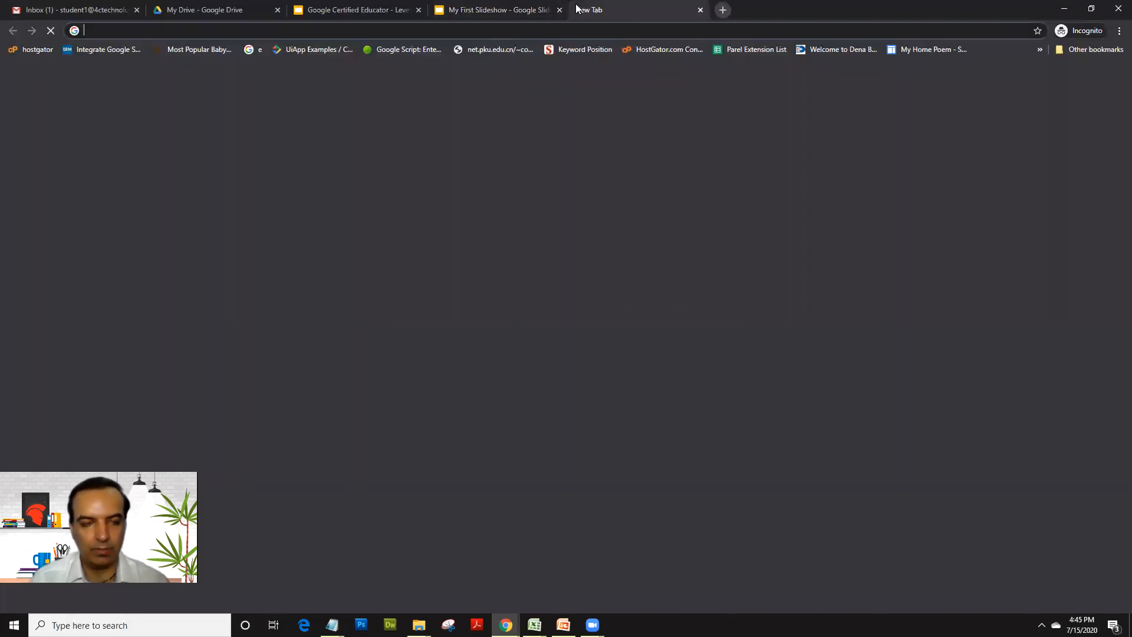
{"action": "type", "text": "slides.google.com"}
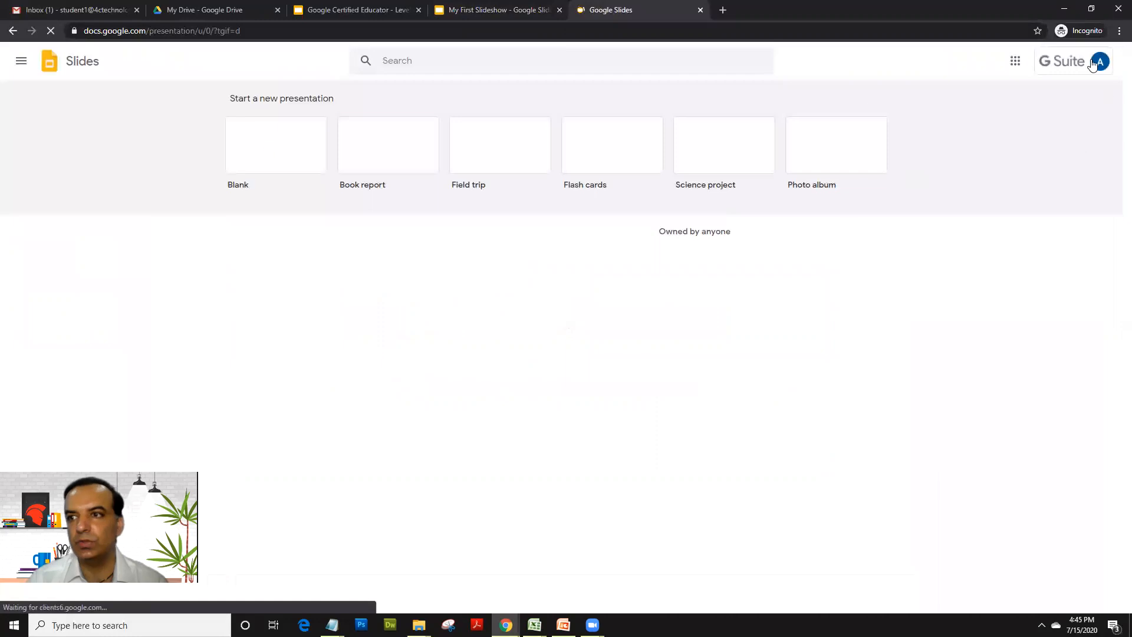
{"action": "left_click", "coordinate": [1099, 61]}
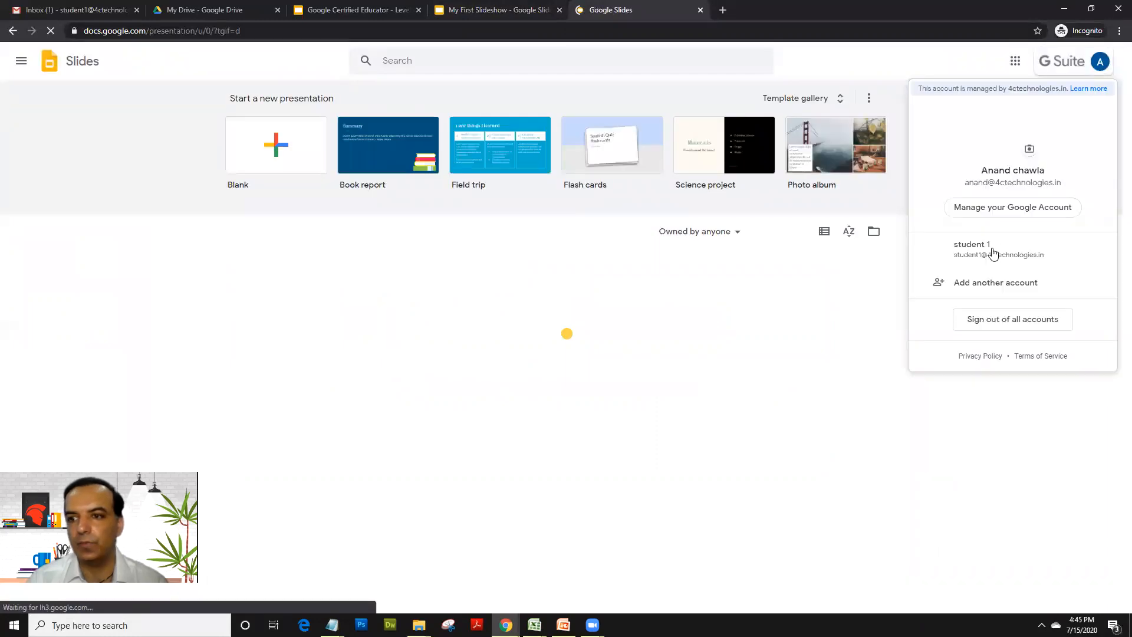
{"action": "left_click", "coordinate": [972, 248]}
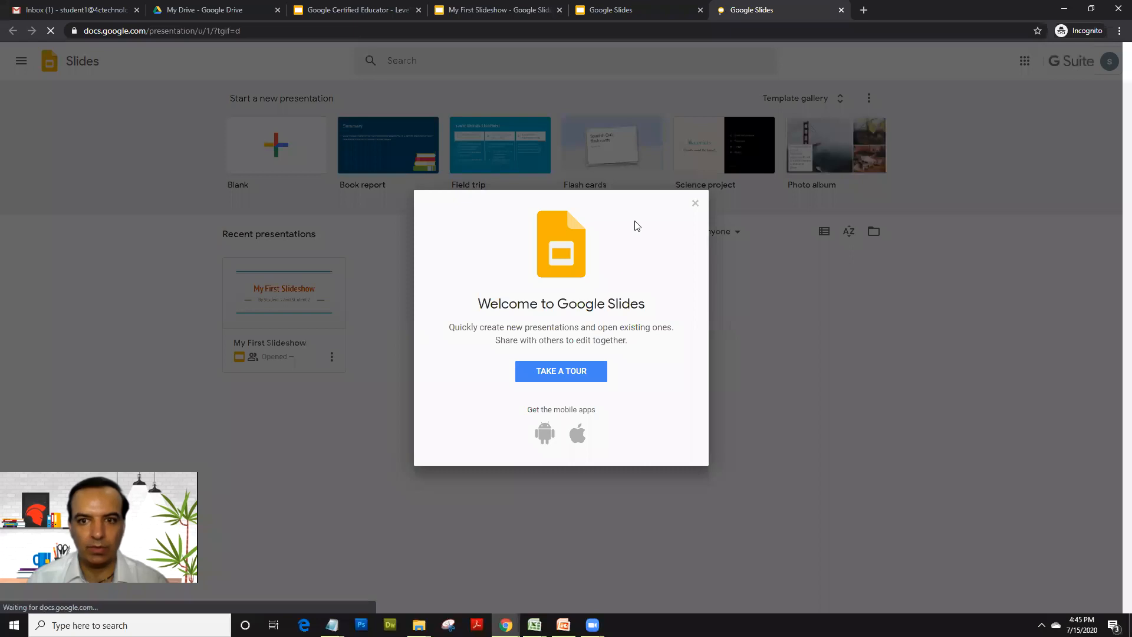
{"action": "left_click", "coordinate": [695, 202]}
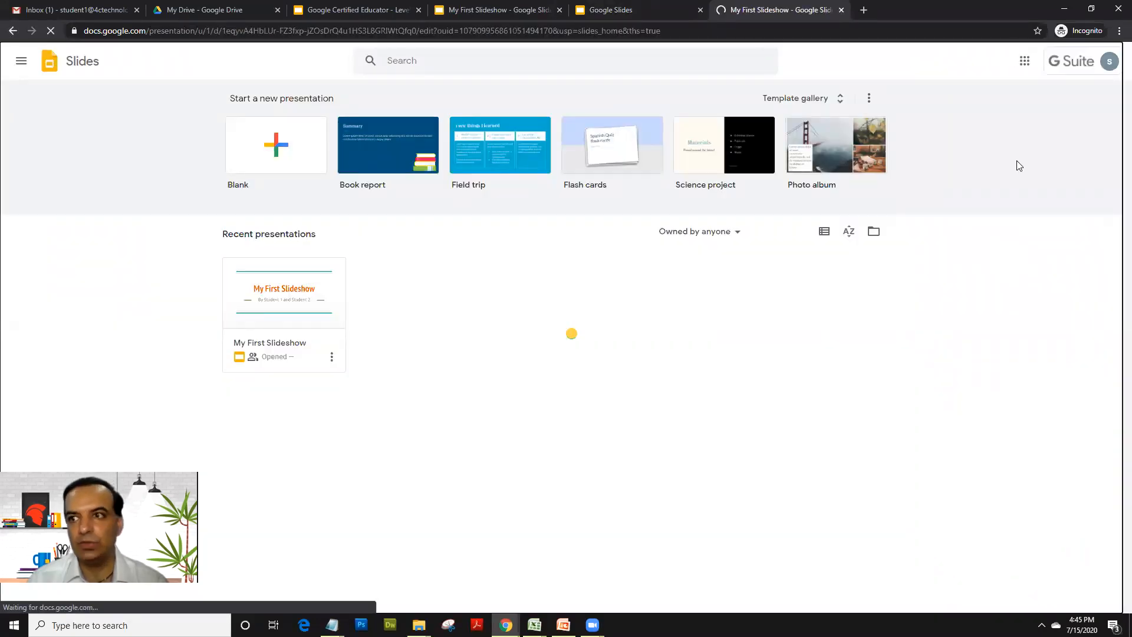
{"action": "left_click", "coordinate": [283, 292]}
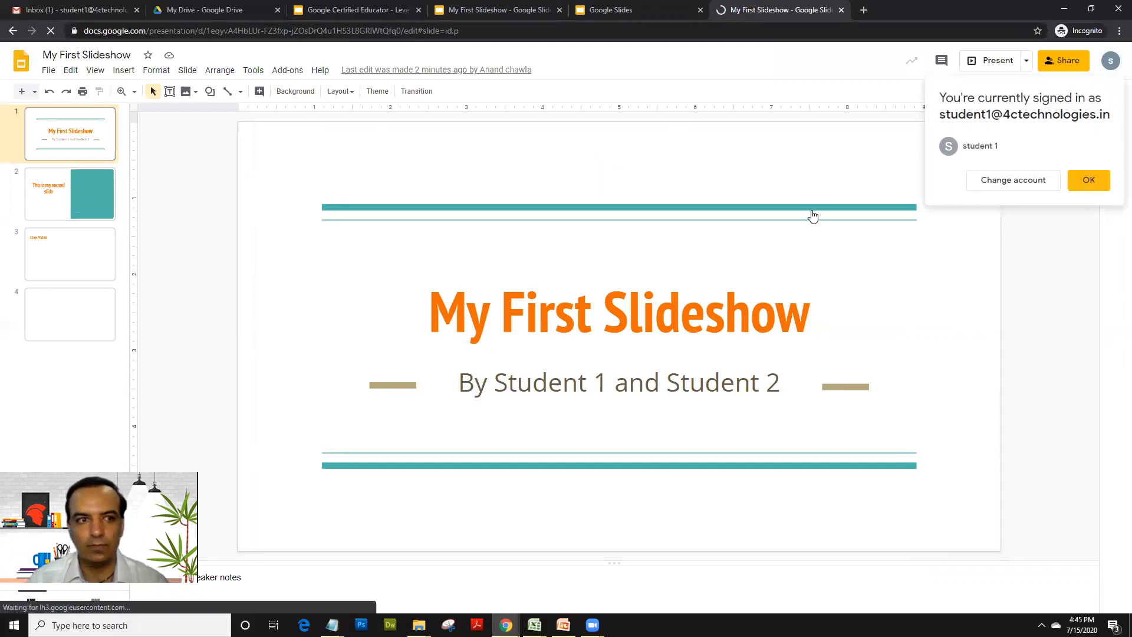
As student 1, change slide 2's title to 'Lioin Image'
{"action": "left_click", "coordinate": [1088, 180]}
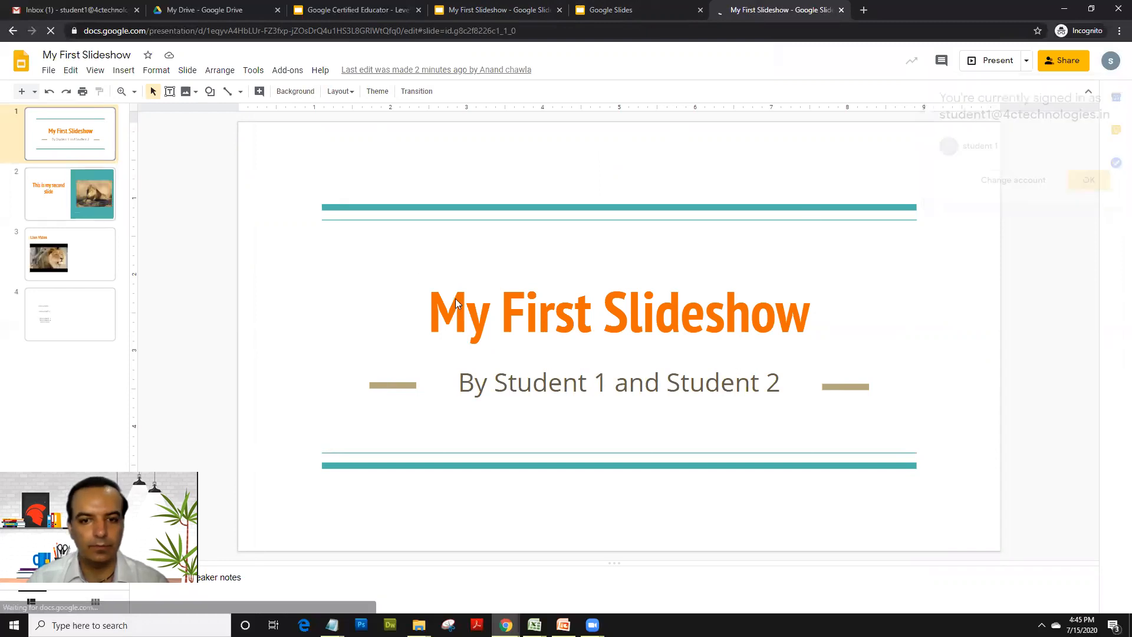
{"action": "left_click", "coordinate": [70, 193]}
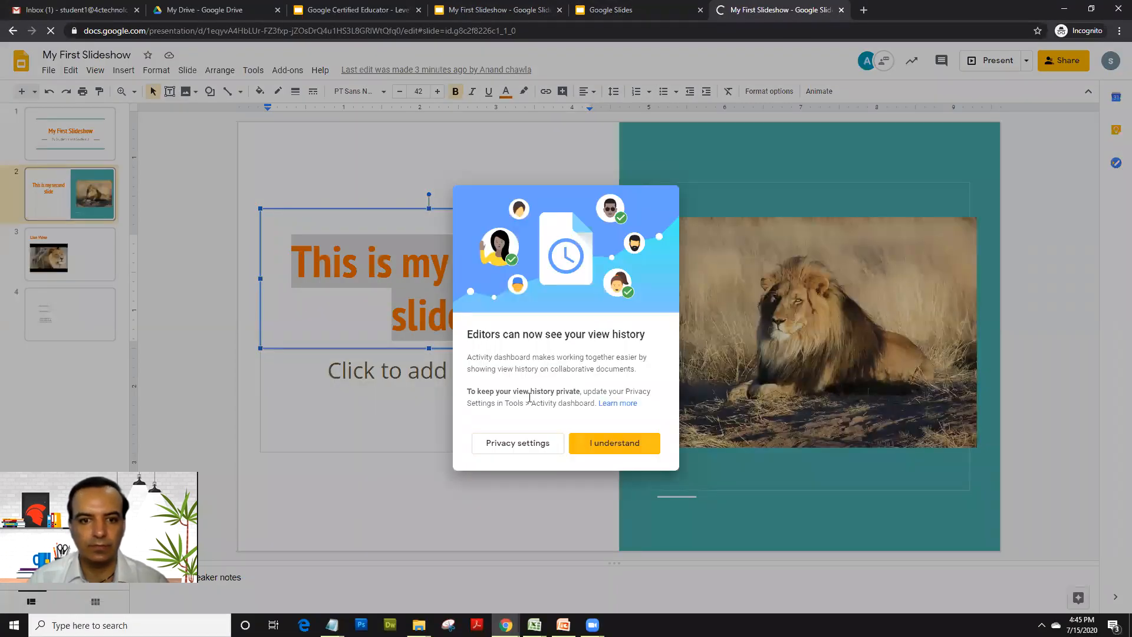
{"action": "left_click", "coordinate": [613, 443]}
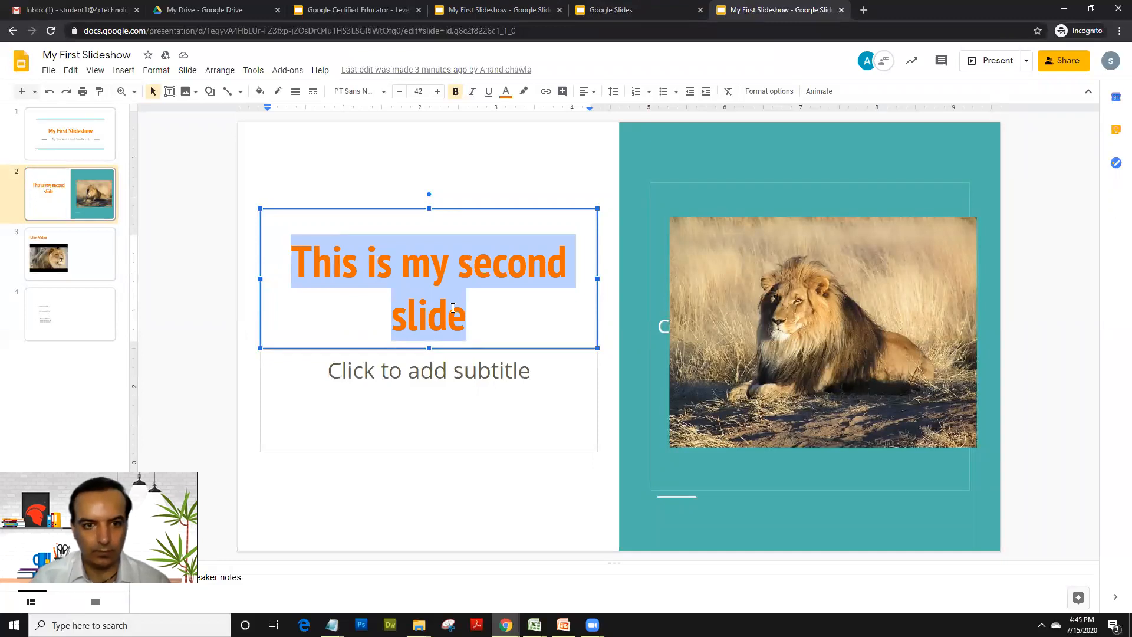
{"action": "type", "text": "Lioin Image"}
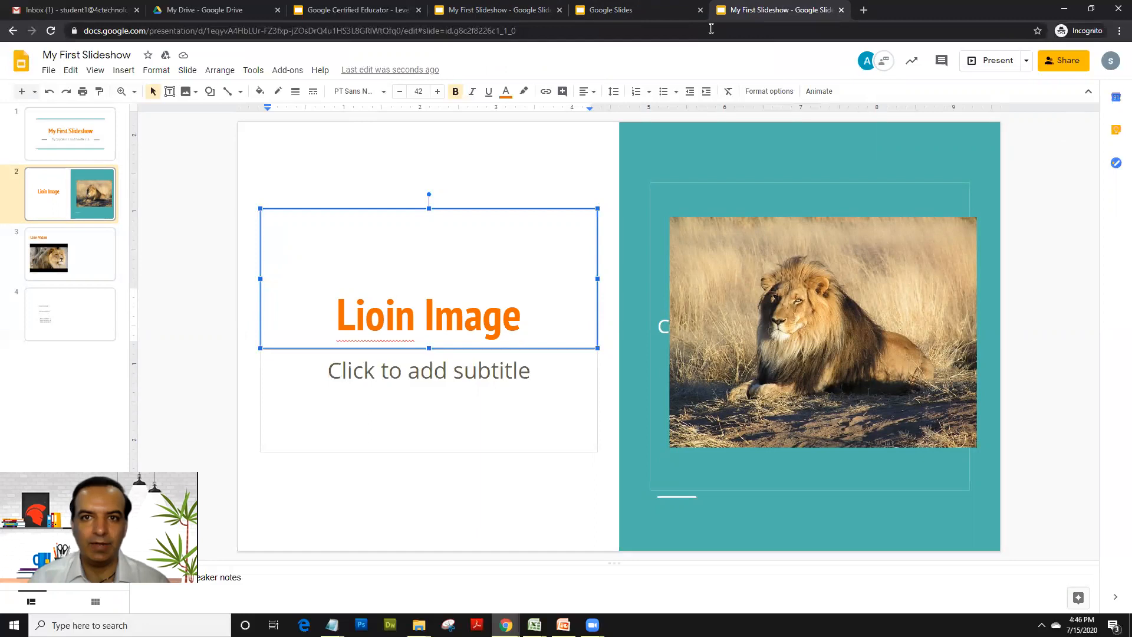
{"action": "left_click", "coordinate": [610, 10]}
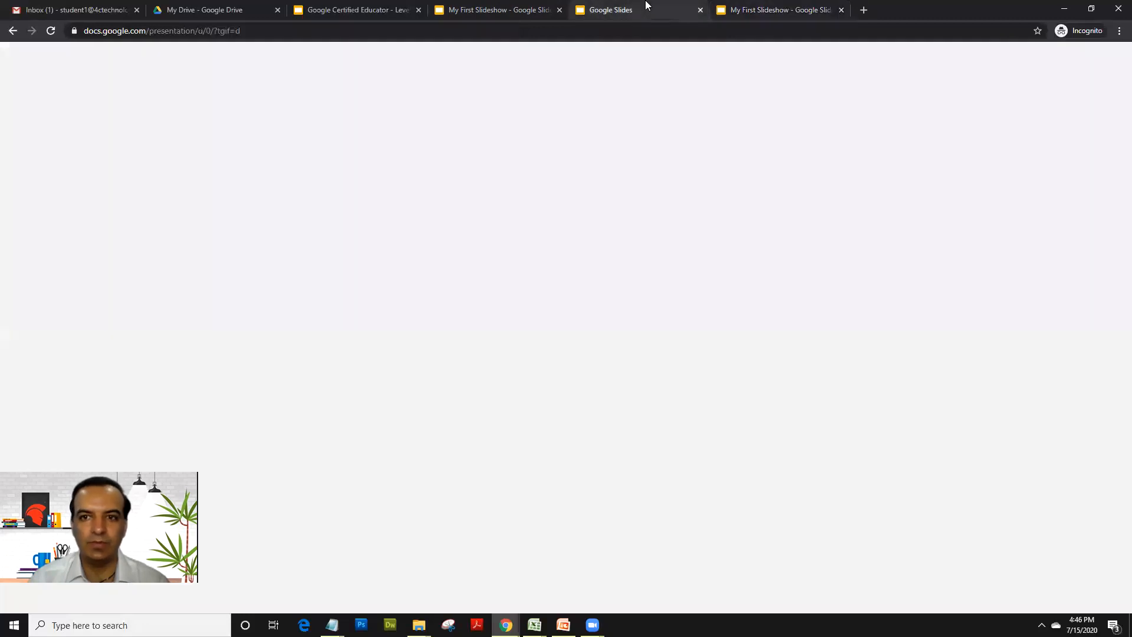
From the teacher's tab, chat 'Well done student 1' and read it in the student's tab
{"action": "left_click", "coordinate": [497, 9]}
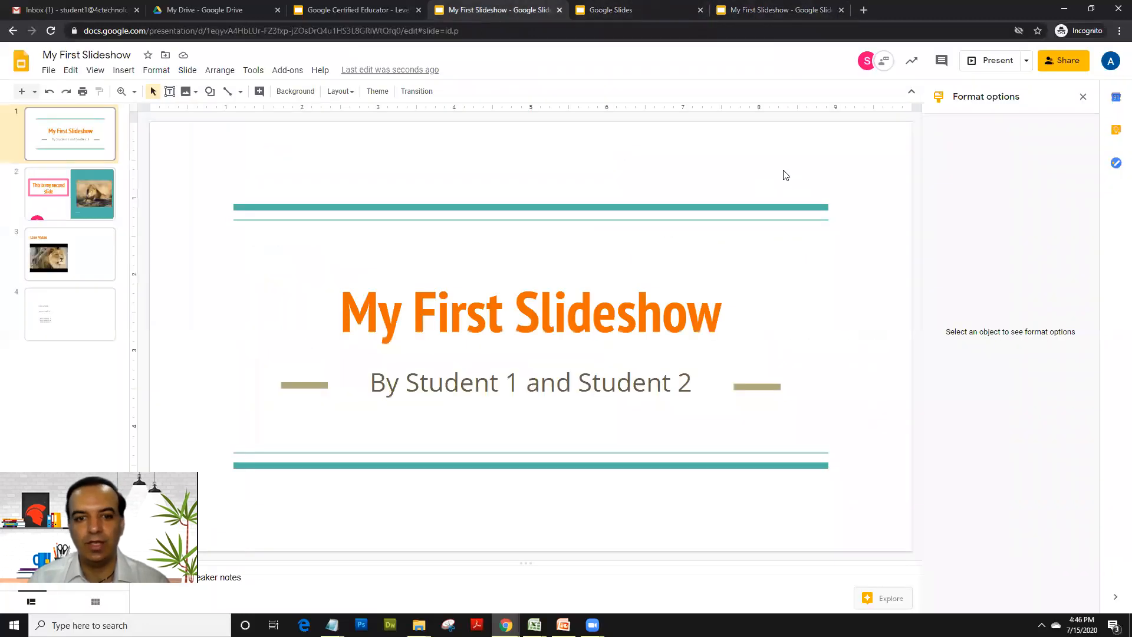
{"action": "mouse_move", "coordinate": [60, 213]}
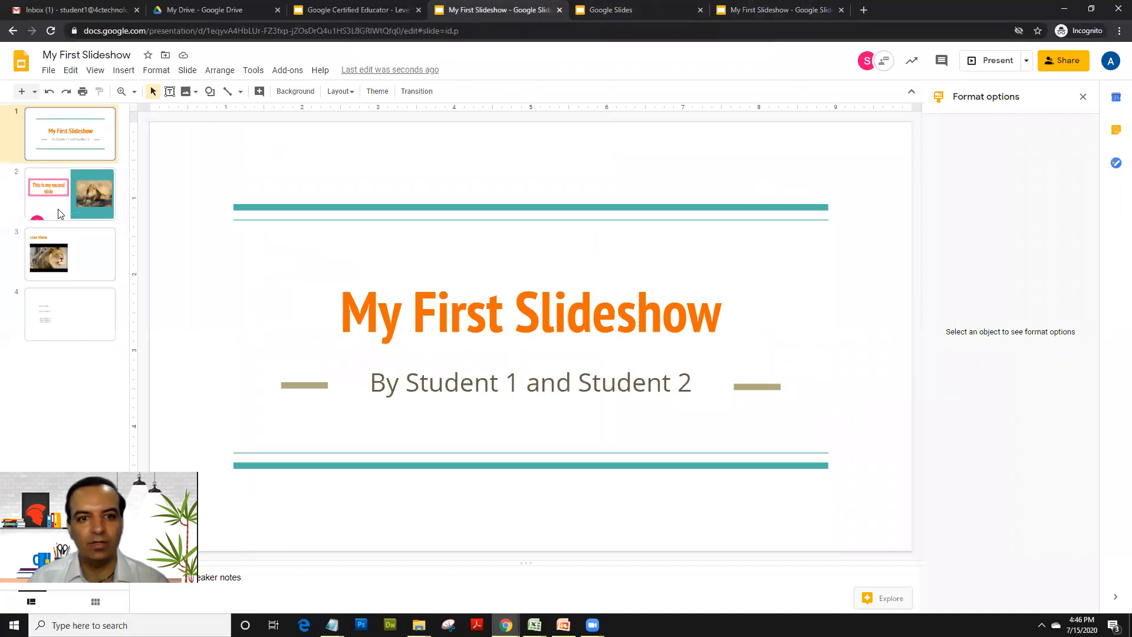
{"action": "left_click", "coordinate": [71, 193]}
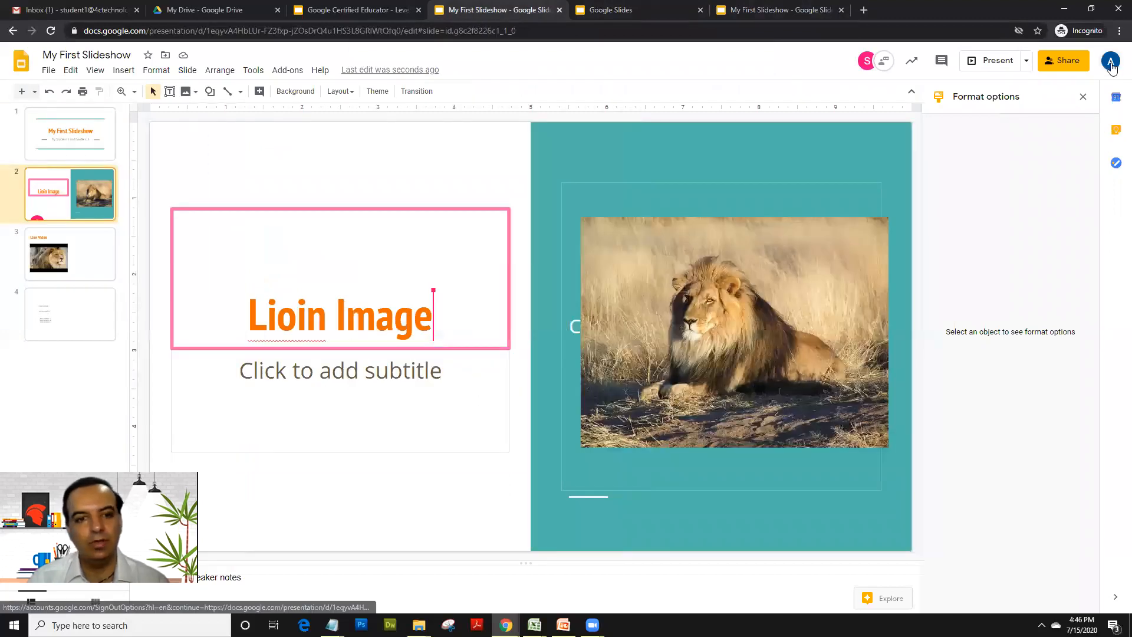
{"action": "mouse_move", "coordinate": [532, 212]}
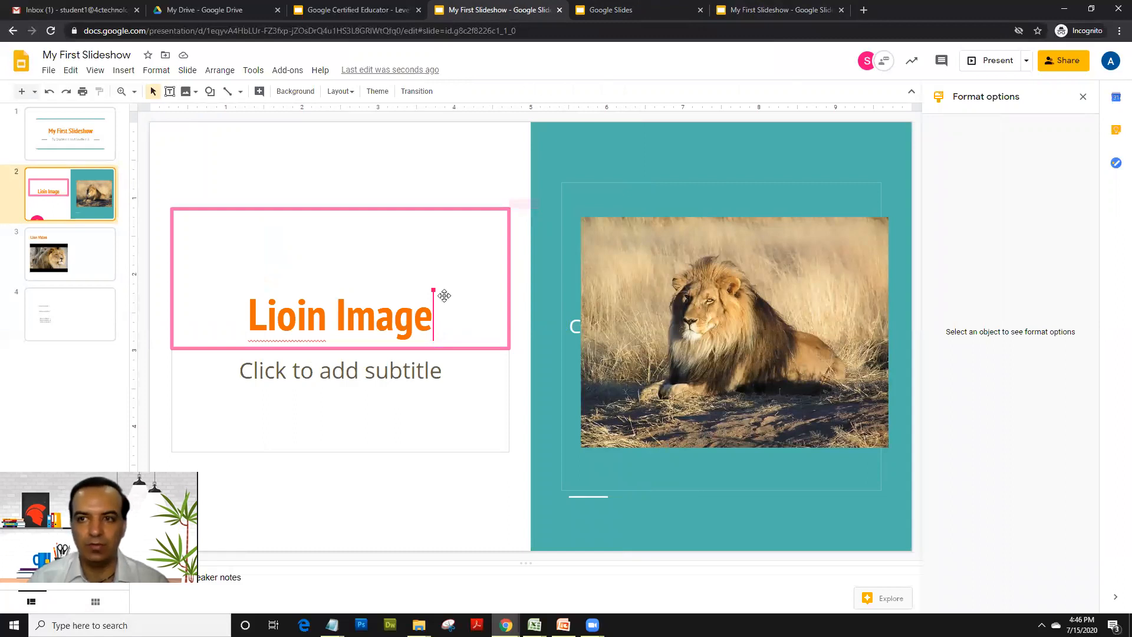
{"action": "mouse_move", "coordinate": [886, 65]}
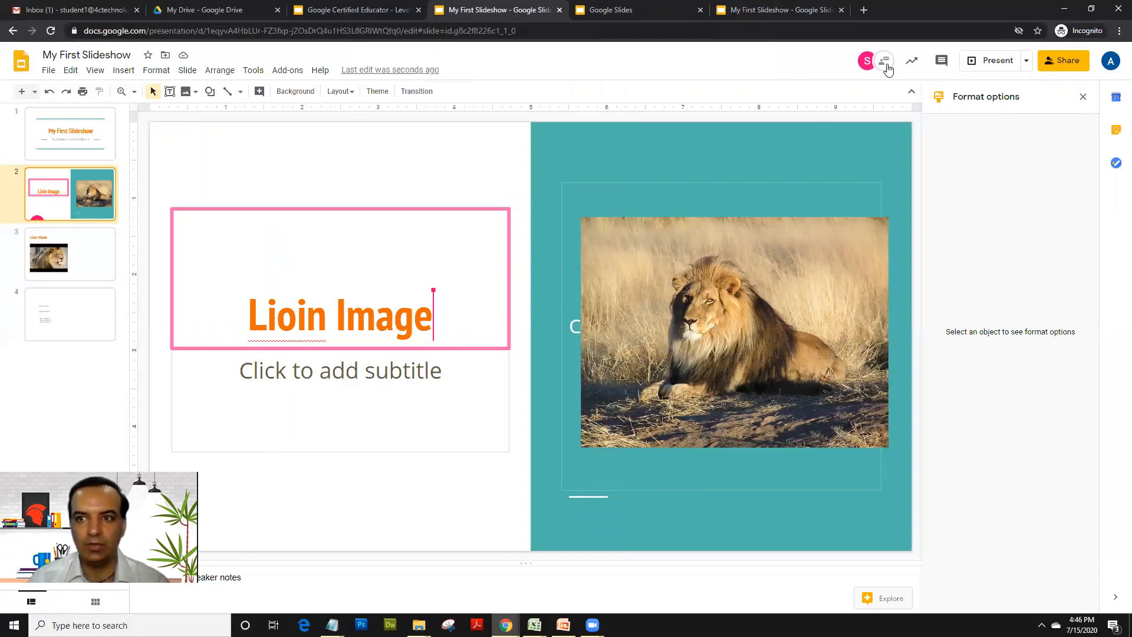
{"action": "left_click", "coordinate": [884, 61]}
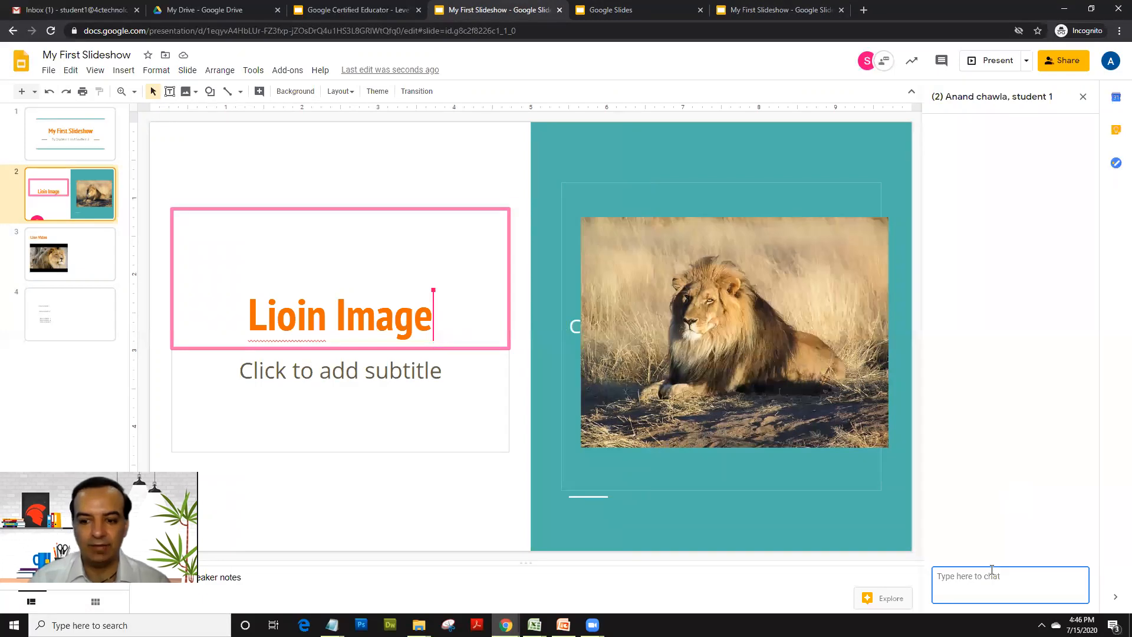
{"action": "type", "text": "Well"}
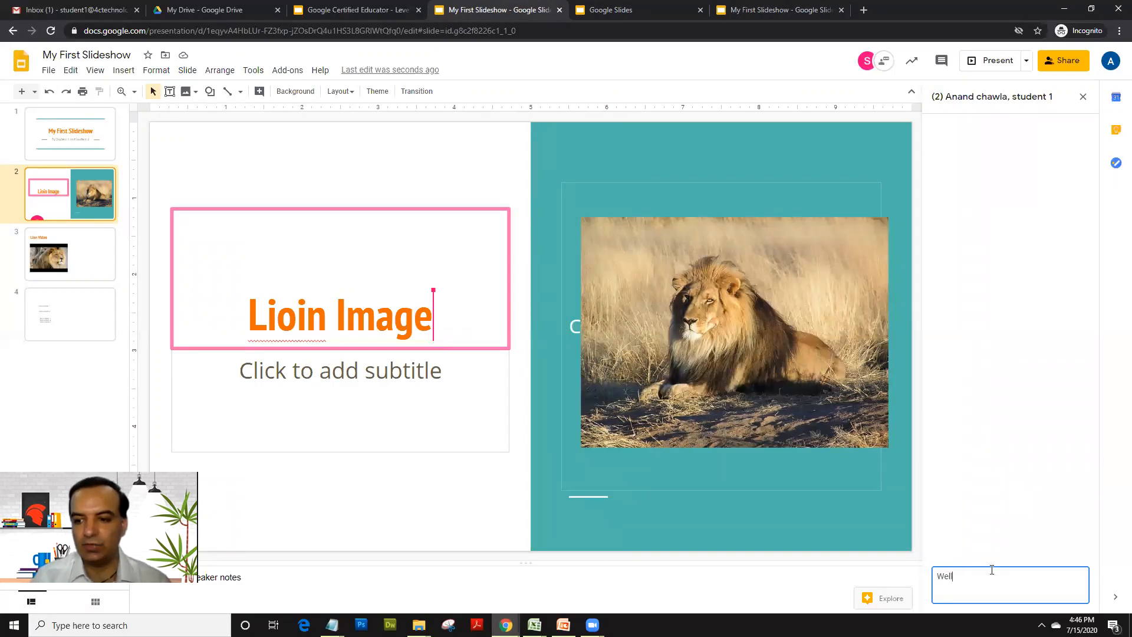
{"action": "type", "text": "done"}
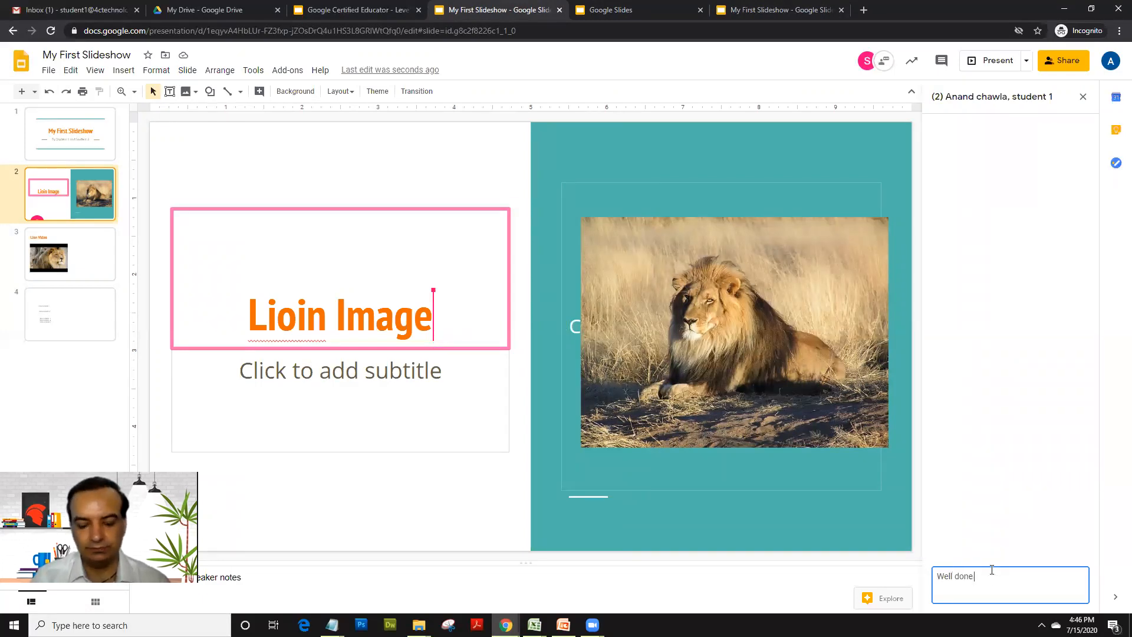
{"action": "type", "text": "student 1"}
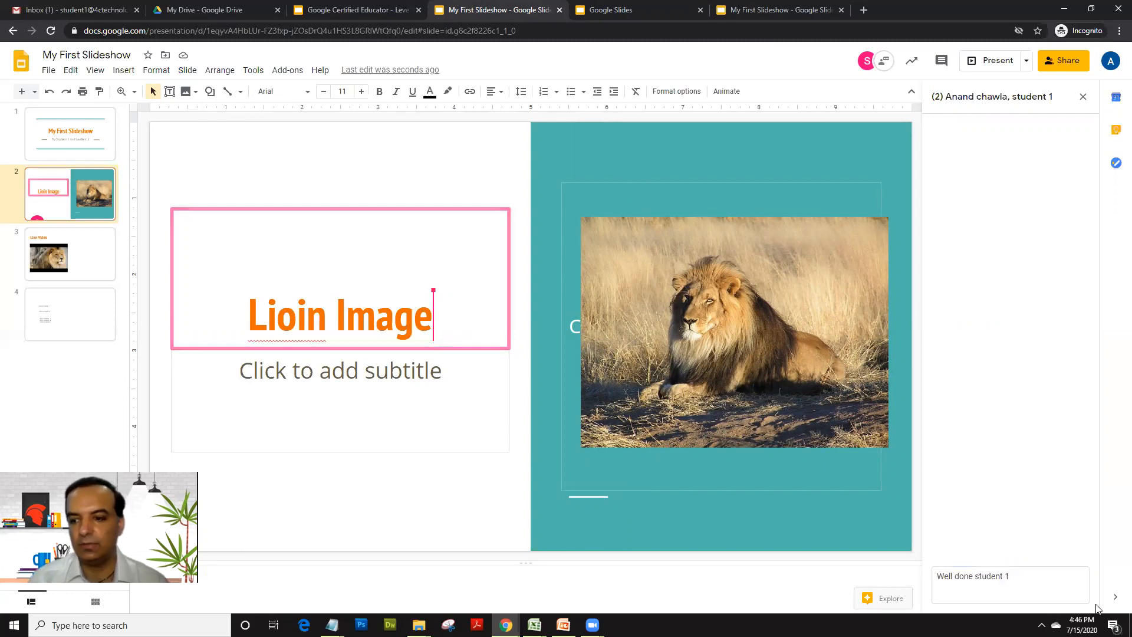
{"action": "left_click", "coordinate": [1009, 581]}
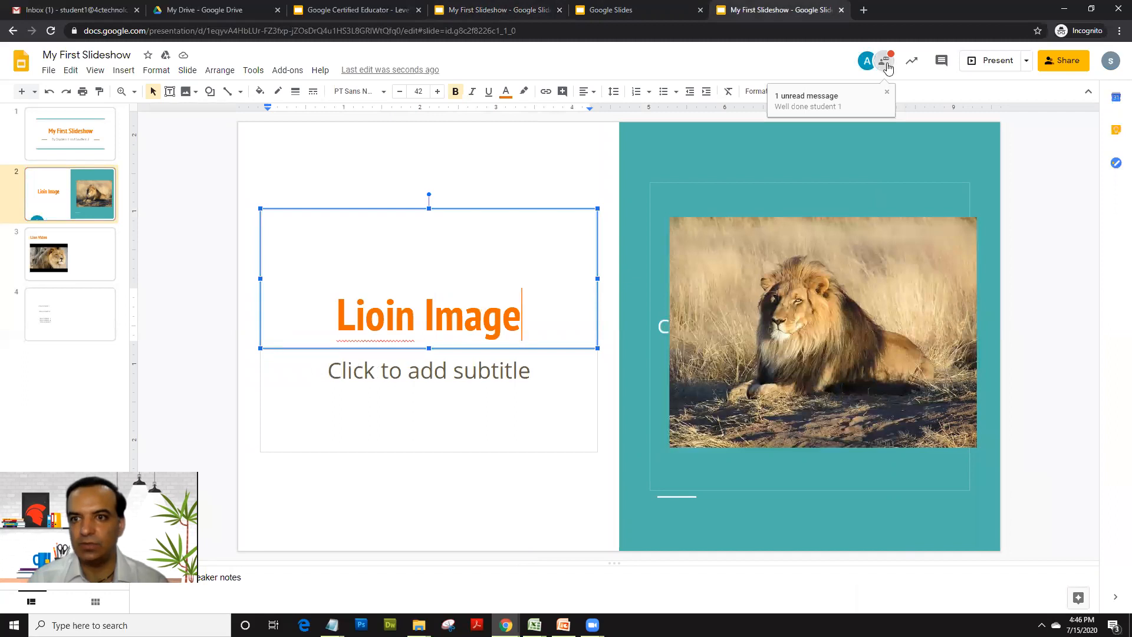
{"action": "left_click", "coordinate": [883, 60]}
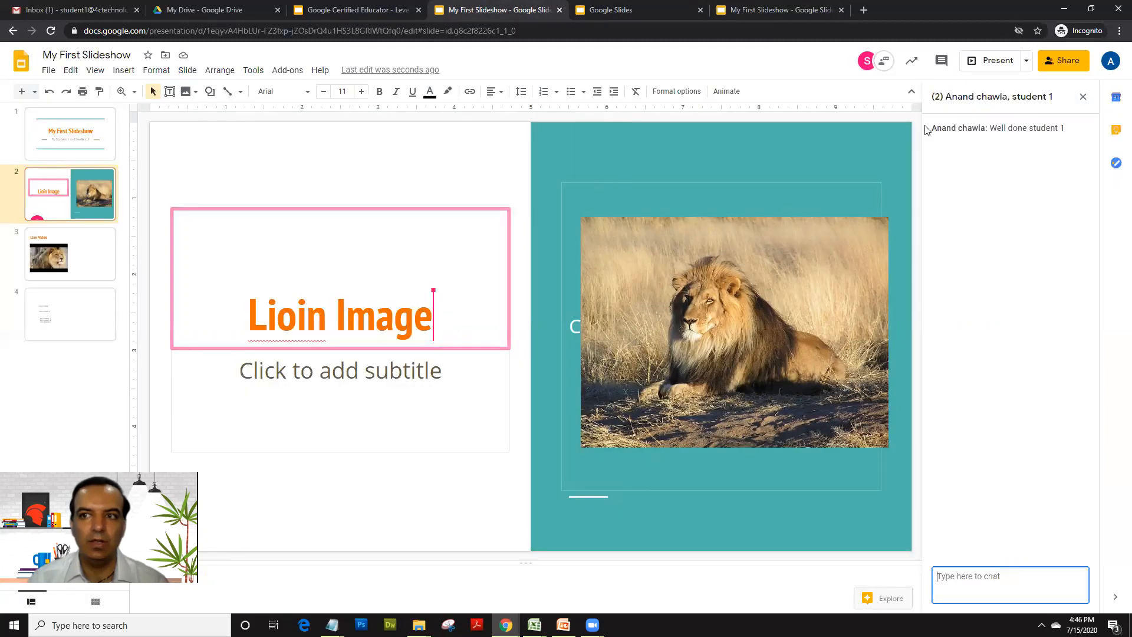
{"action": "mouse_move", "coordinate": [1054, 60]}
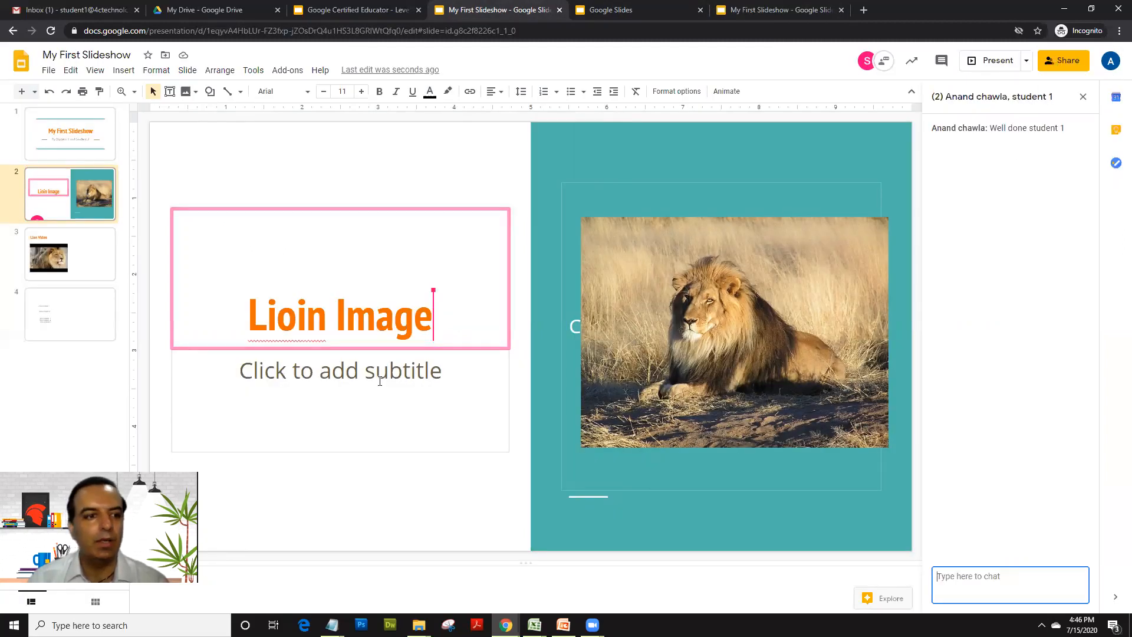
Open slide 4, select 'Commenting presentation' in the course deck, then return to the student tab
{"action": "left_click", "coordinate": [70, 314]}
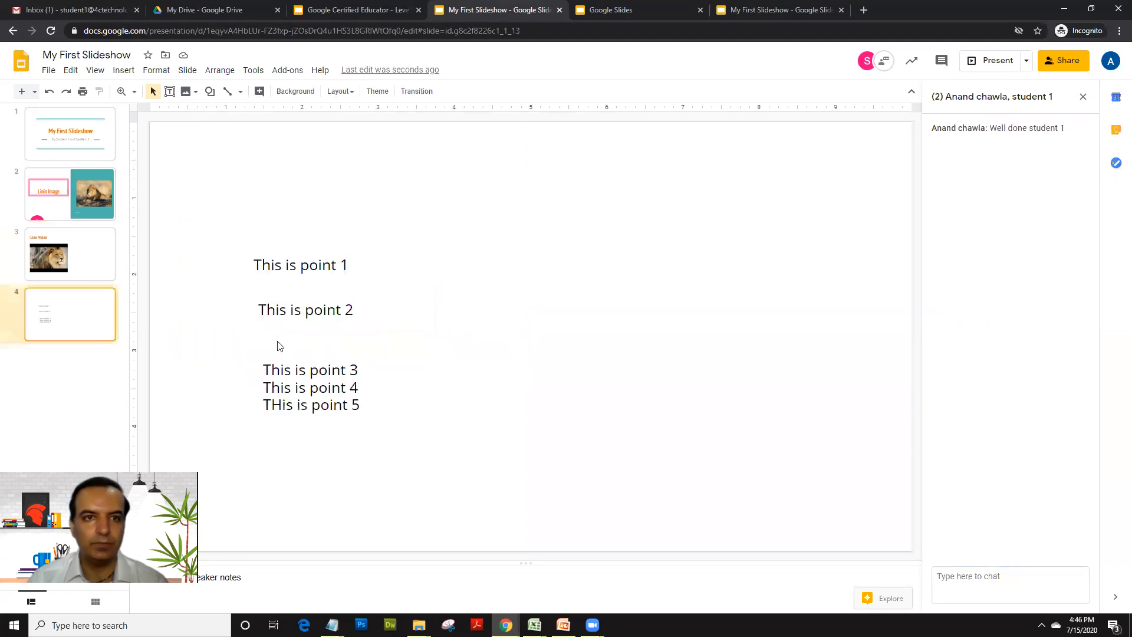
{"action": "mouse_move", "coordinate": [398, 393]}
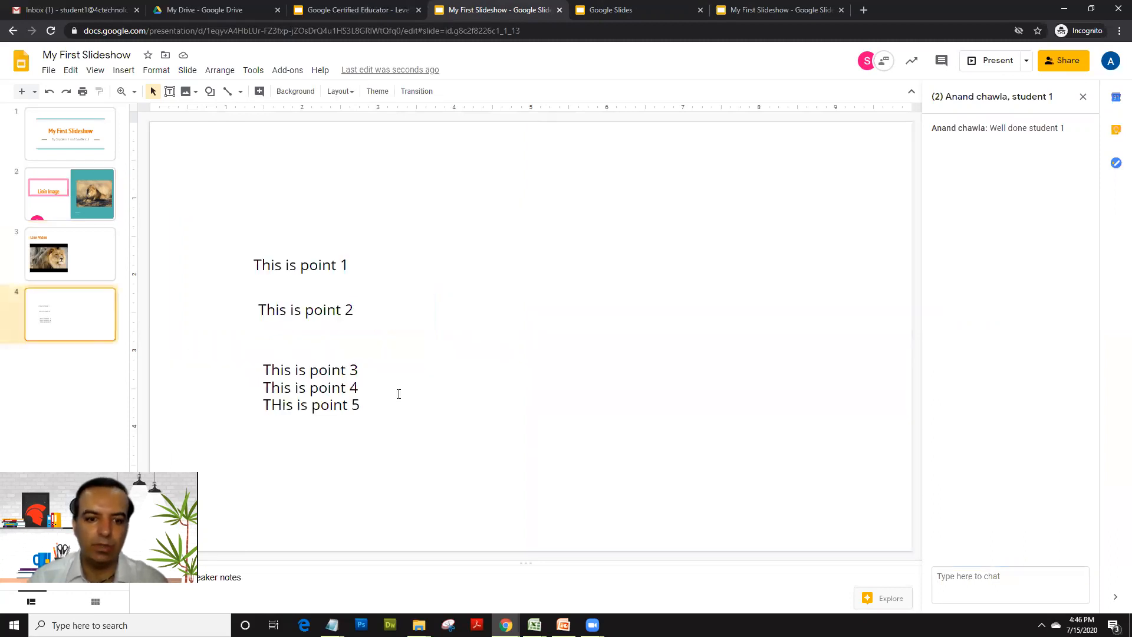
{"action": "left_click", "coordinate": [354, 9]}
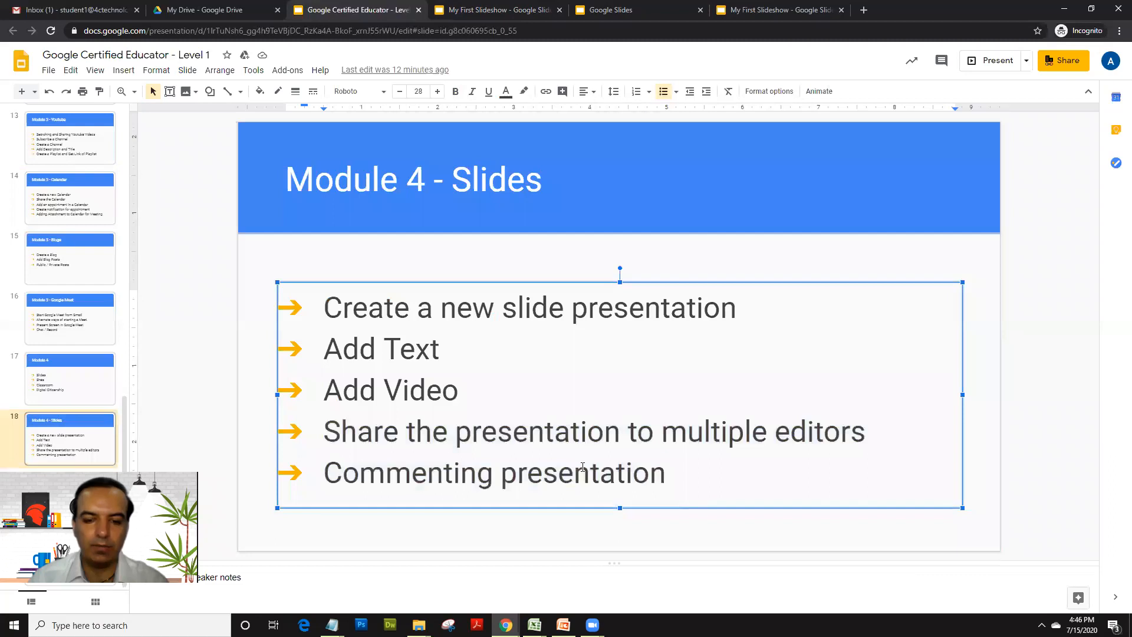
{"action": "double_click", "coordinate": [493, 473]}
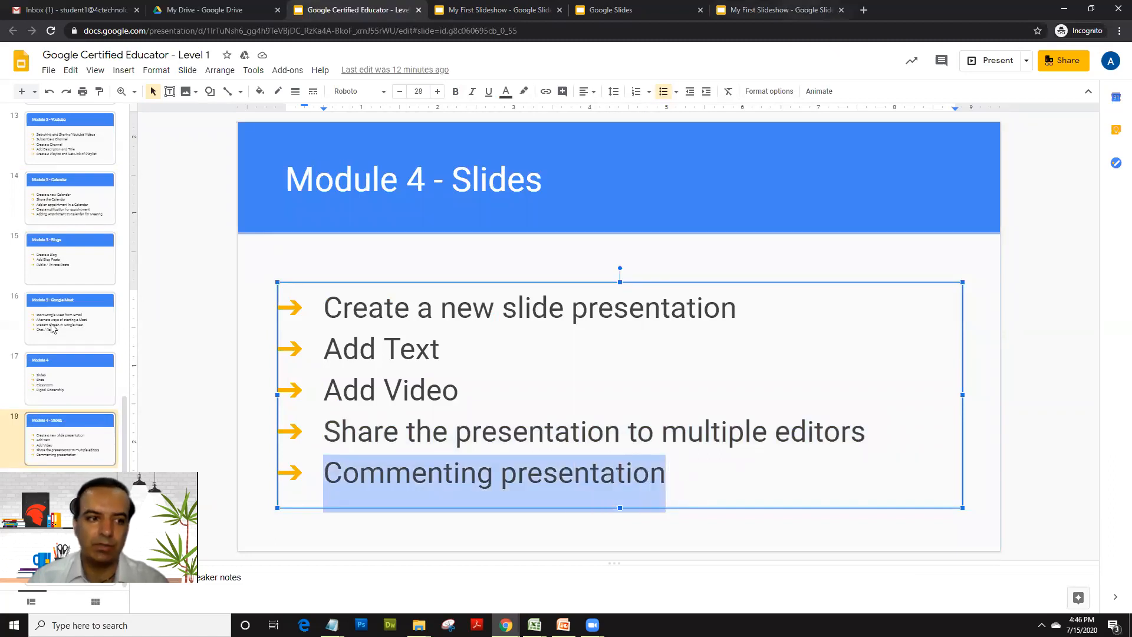
{"action": "left_click", "coordinate": [779, 9]}
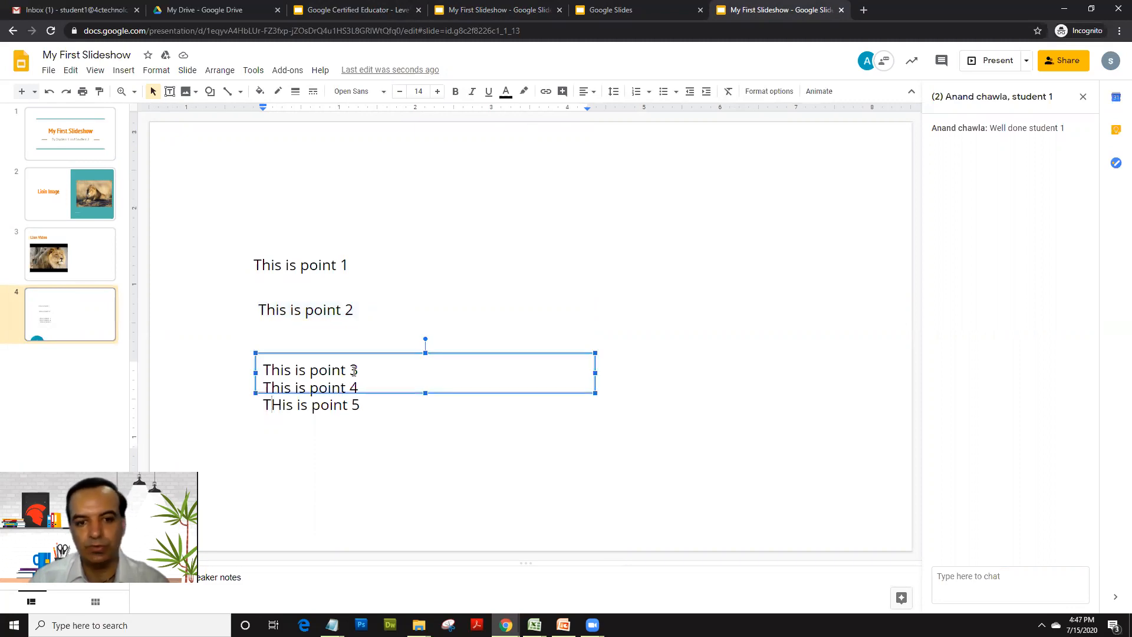
{"action": "mouse_move", "coordinate": [359, 309]}
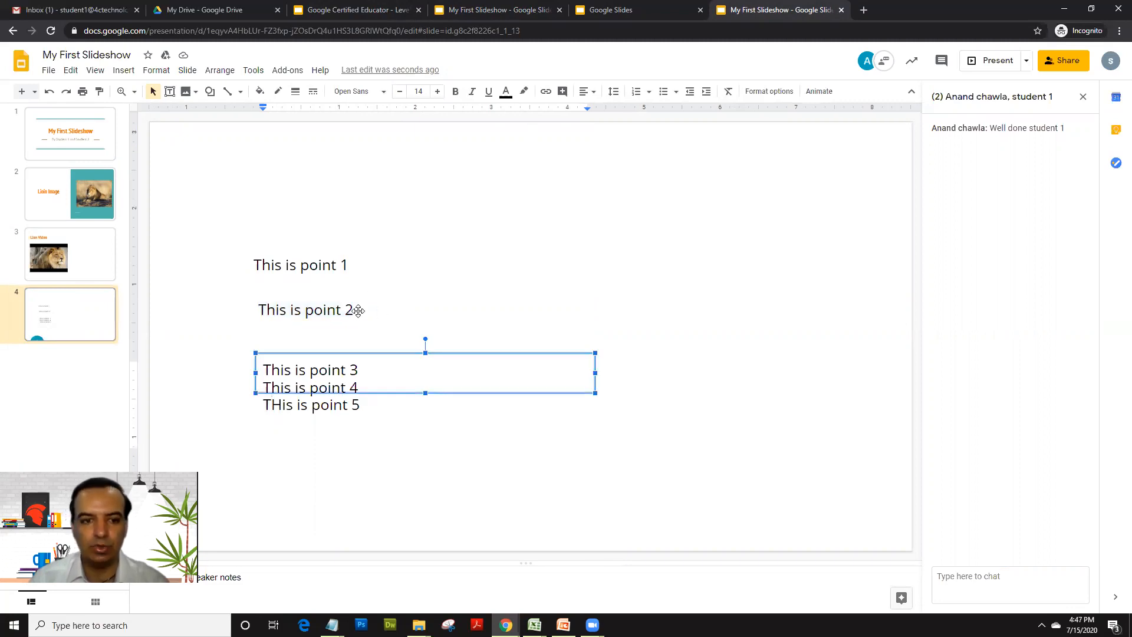
{"action": "mouse_move", "coordinate": [99, 244]}
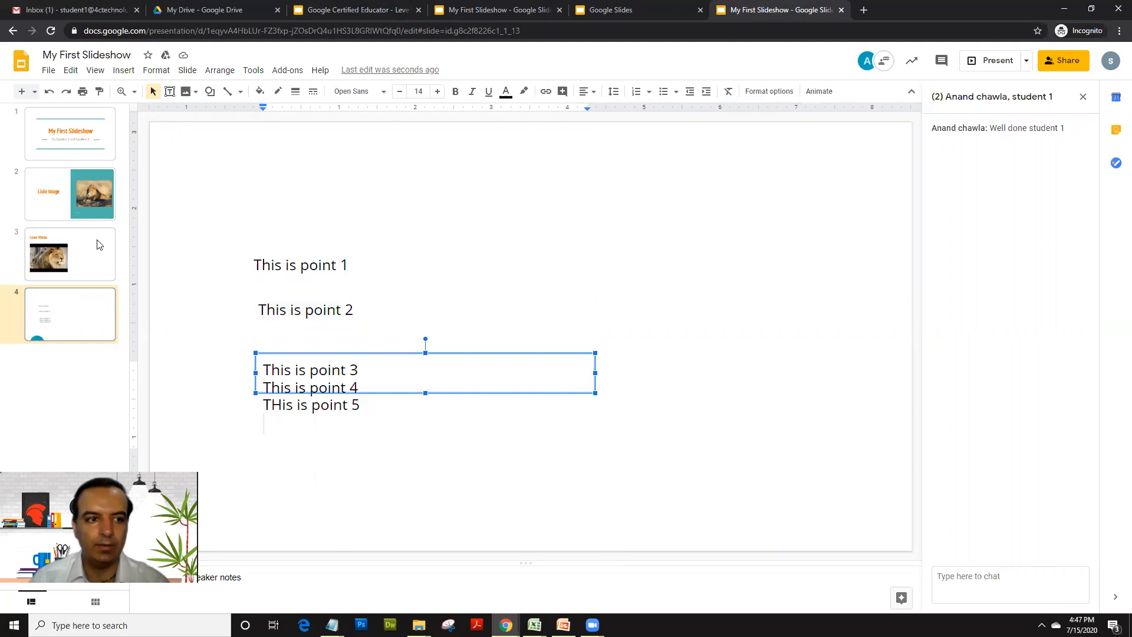
As student 1, type 'Students all watch this and complete the essa…' in slide 3's right box
{"action": "left_click", "coordinate": [69, 254]}
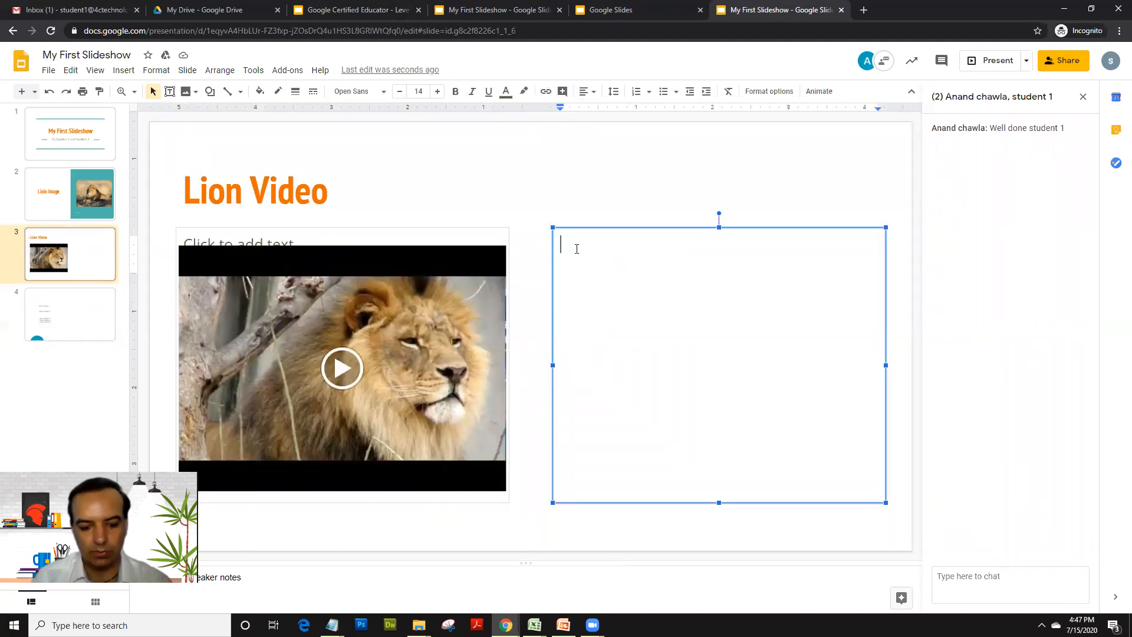
{"action": "type", "text": "Students"}
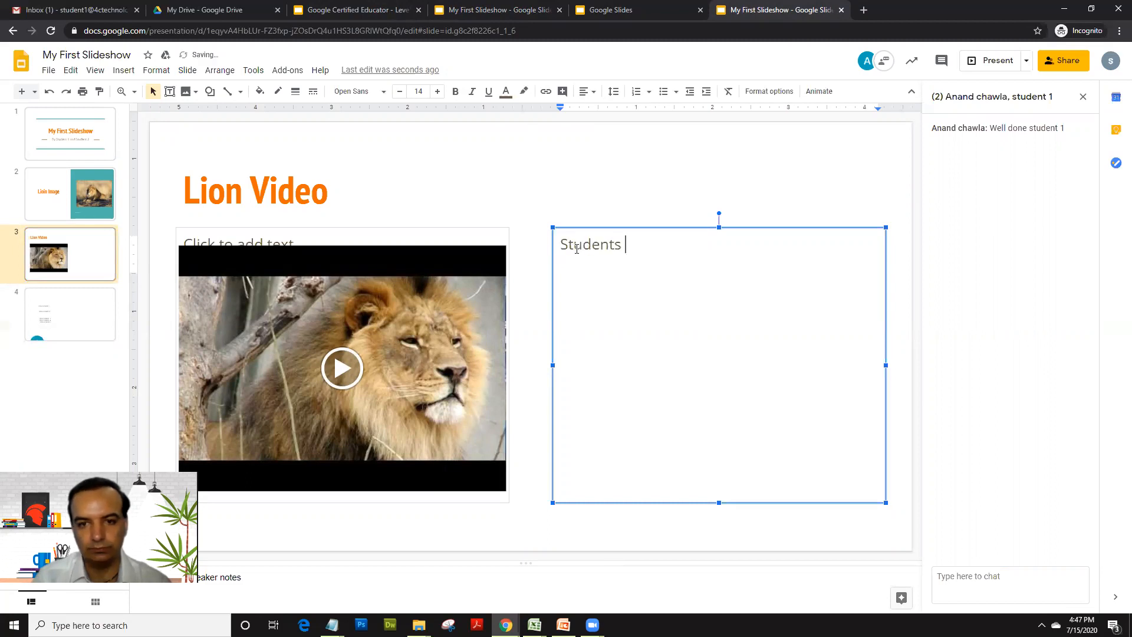
{"action": "type", "text": "all watch"}
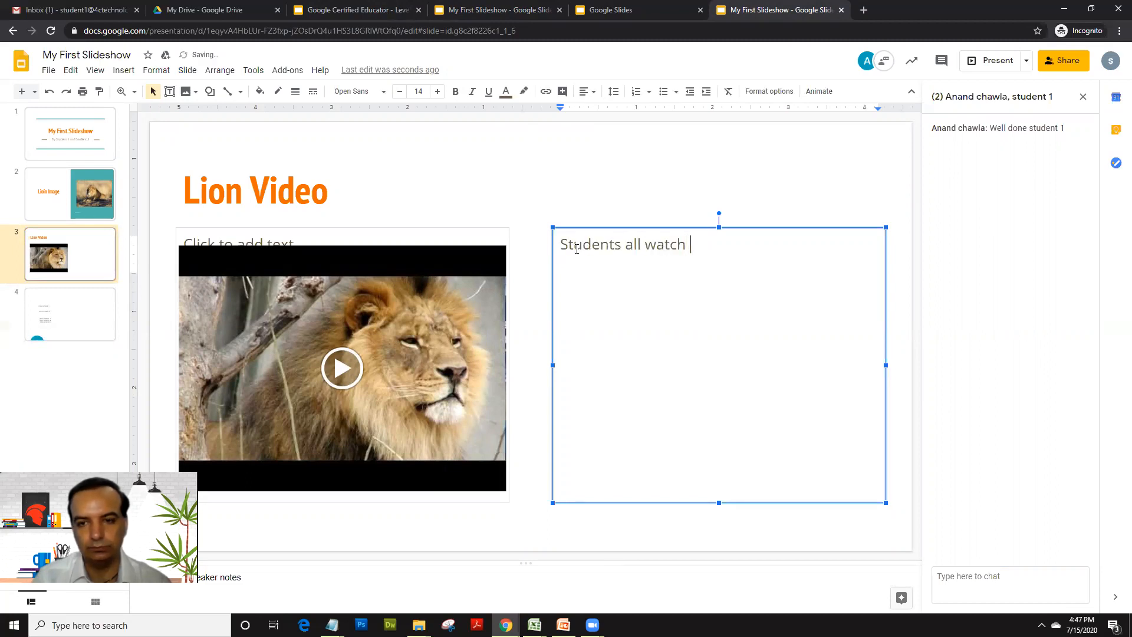
{"action": "type", "text": "this and comp"}
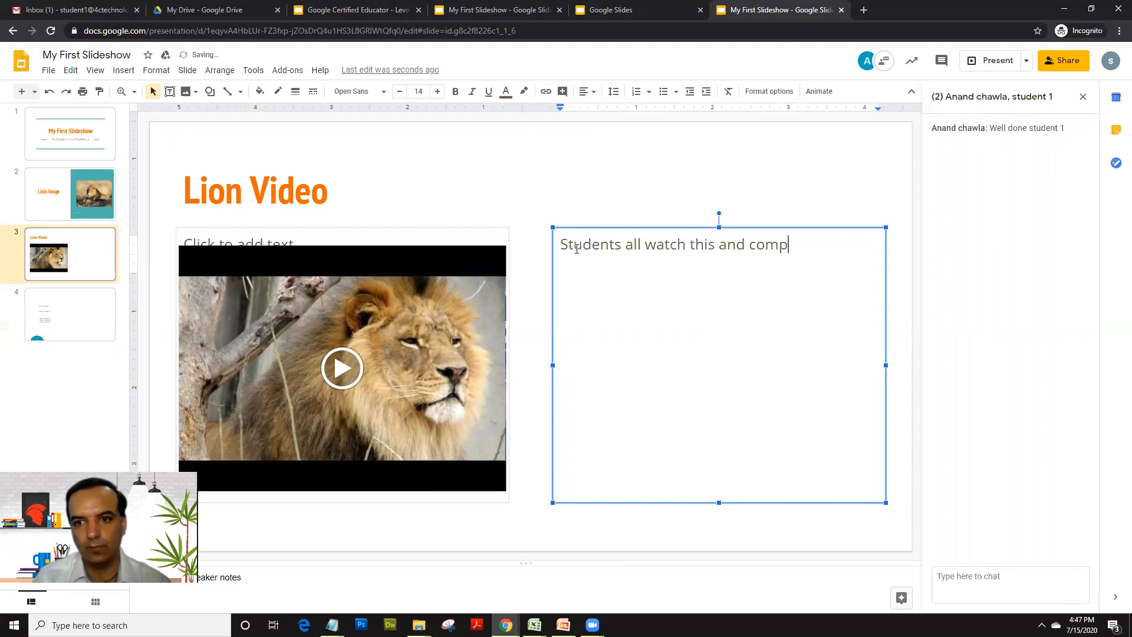
{"action": "type", "text": "lete the essa"}
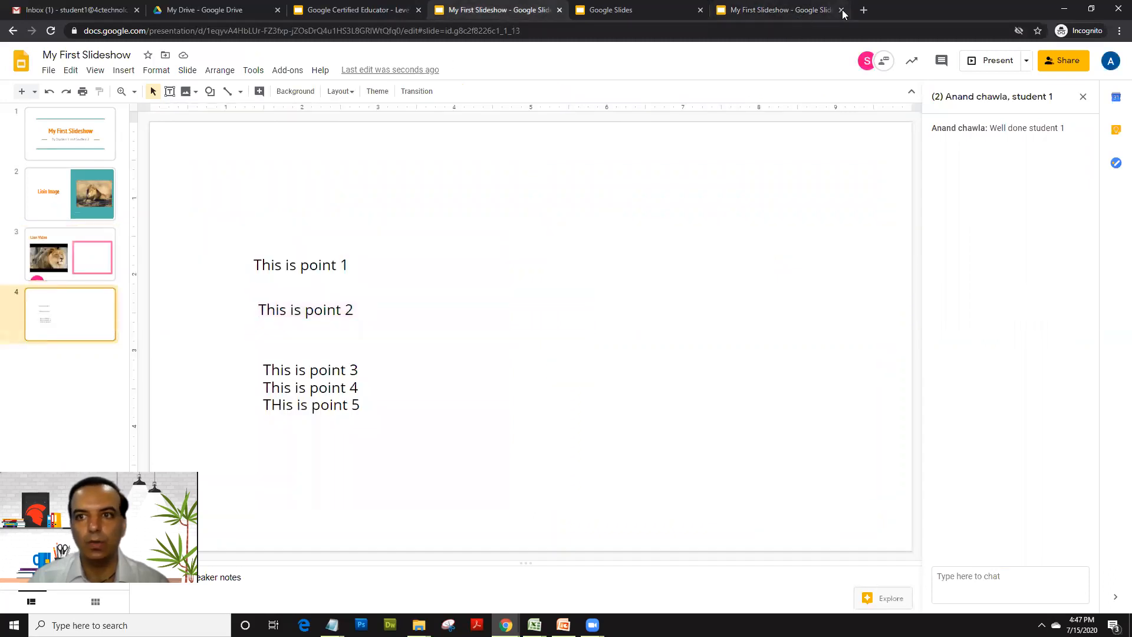
Close the student's copy and comment on slide 3's essay sentence about the essay provided by email
{"action": "left_click", "coordinate": [842, 15]}
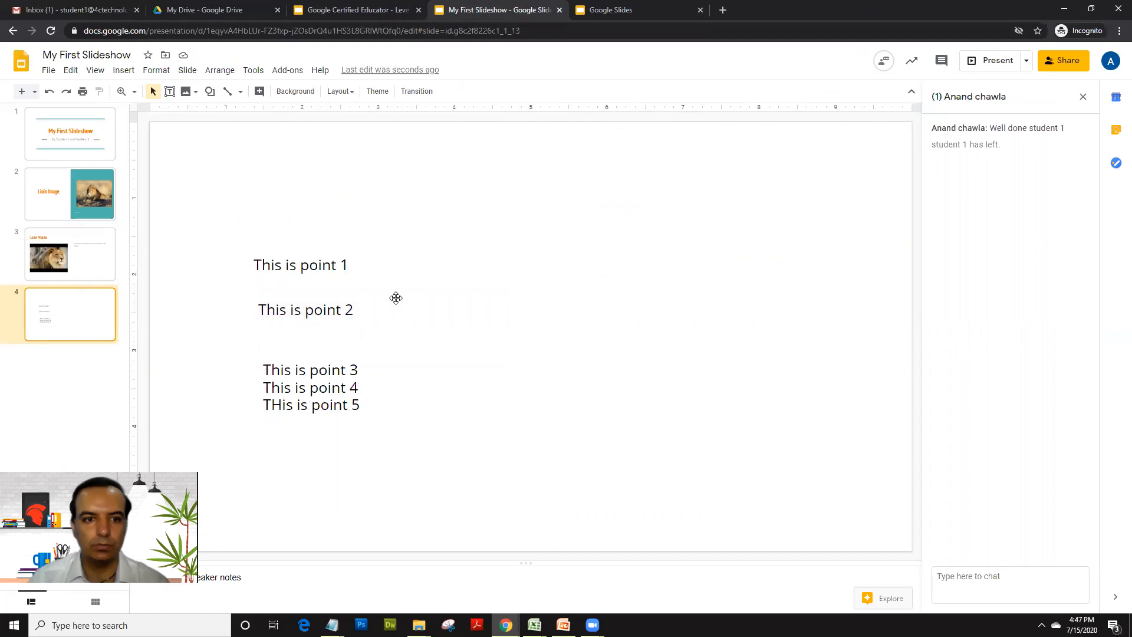
{"action": "left_click", "coordinate": [69, 254]}
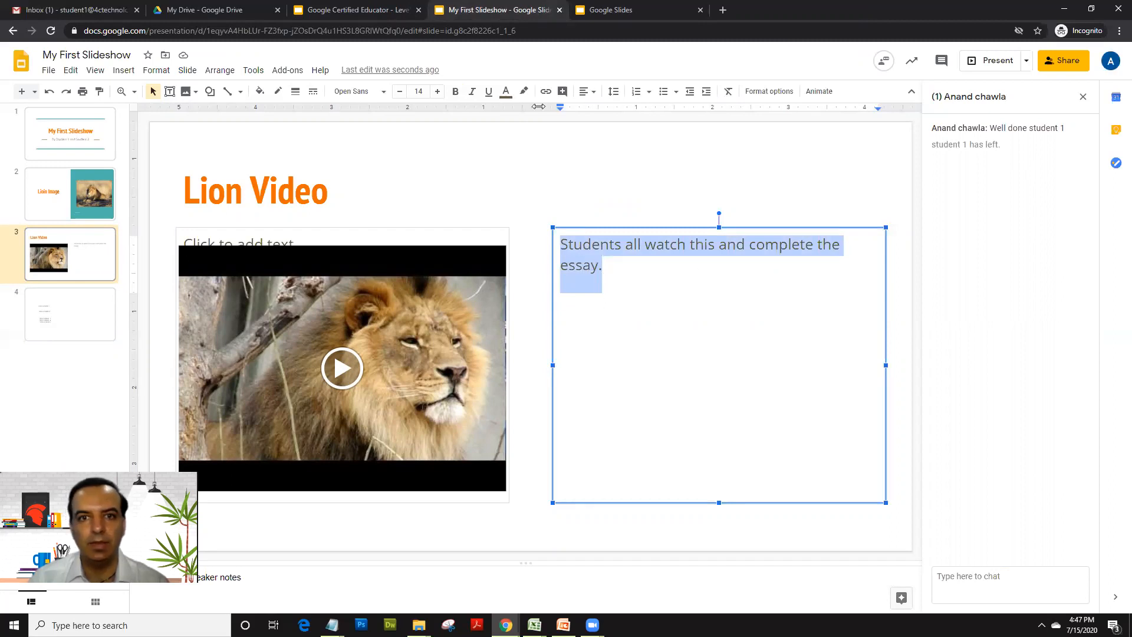
{"action": "mouse_move", "coordinate": [562, 91]}
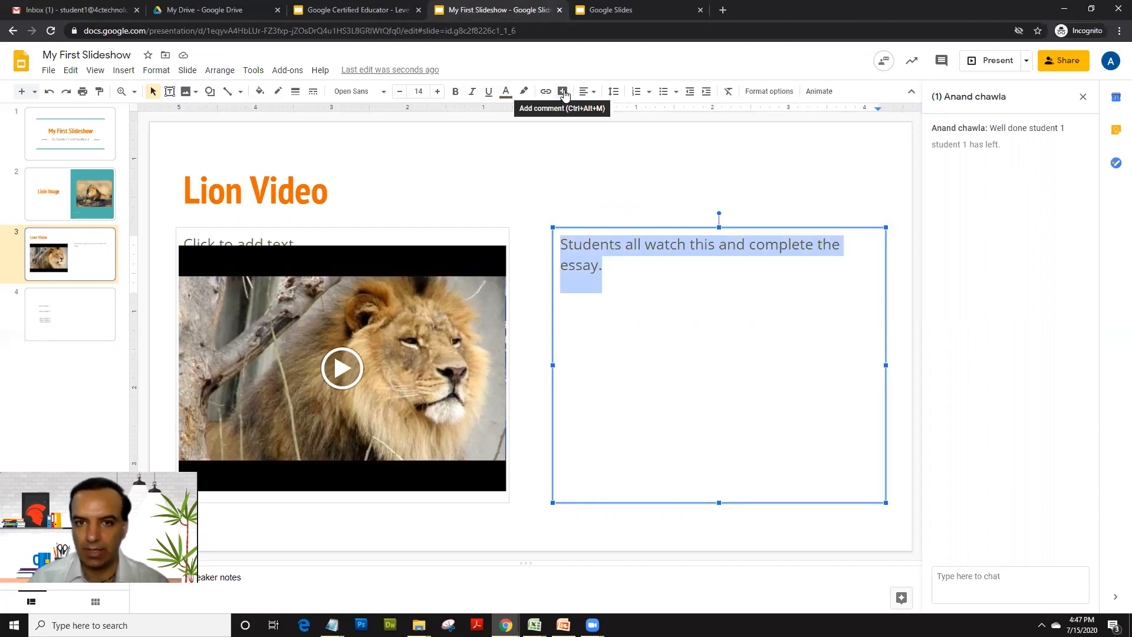
{"action": "left_click", "coordinate": [562, 91]}
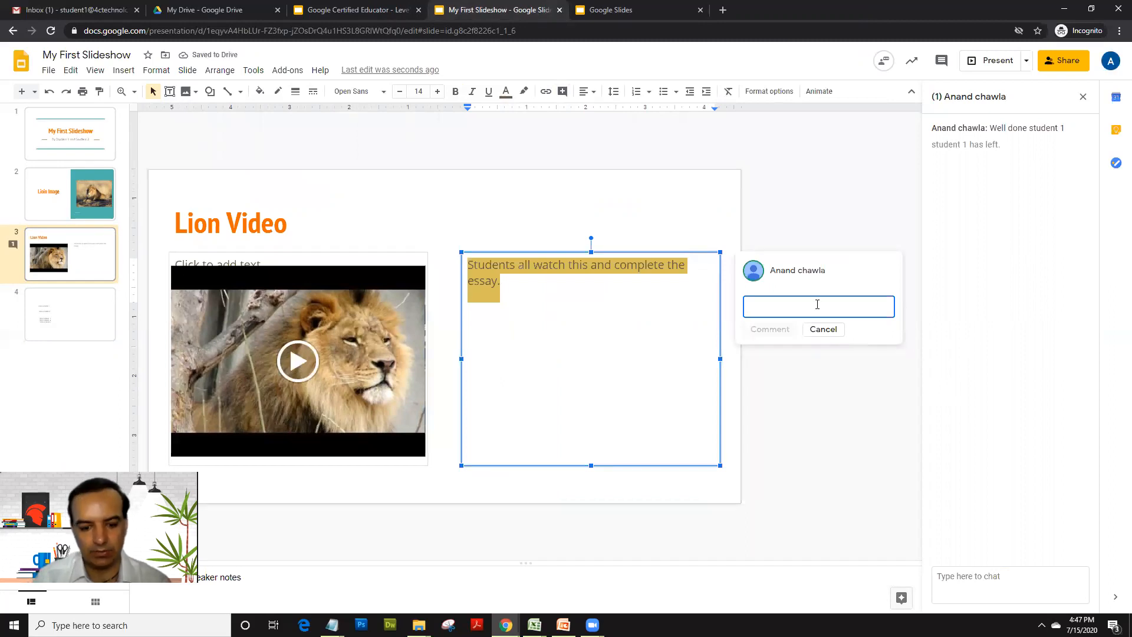
{"action": "type", "text": "Students a"}
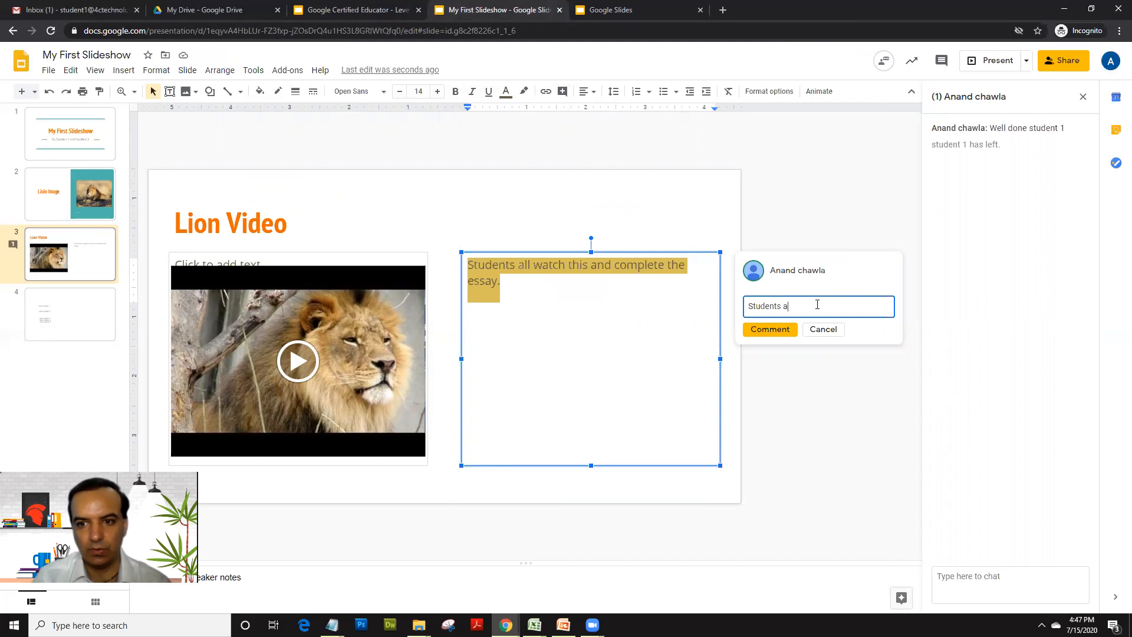
{"action": "type", "text": "ll watch this and complete th"}
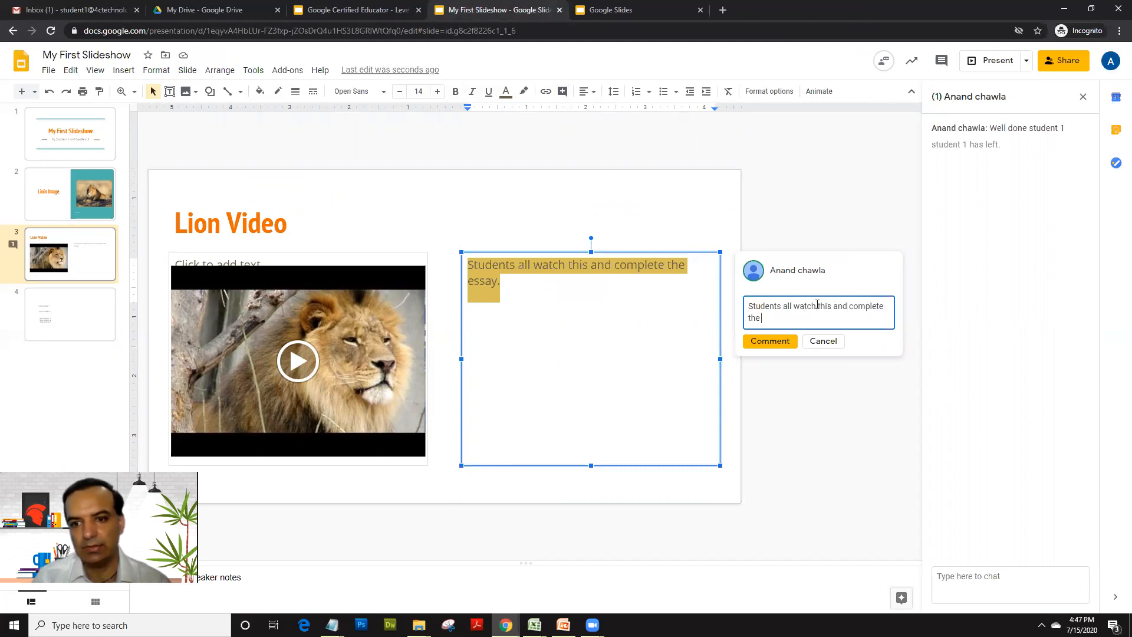
{"action": "type", "text": "e"}
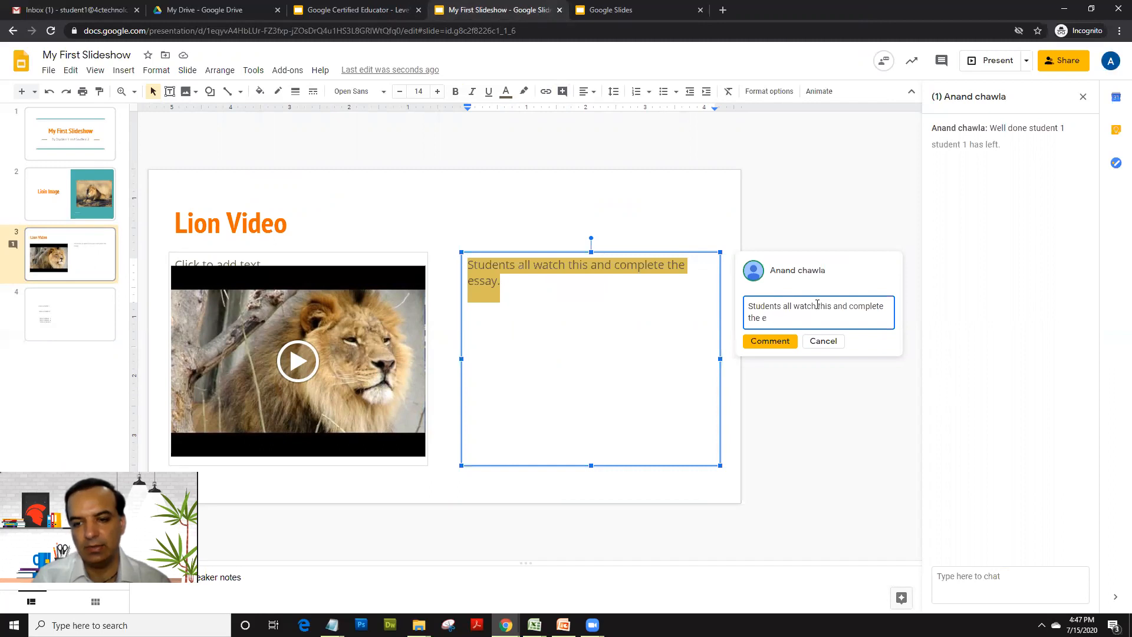
{"action": "type", "text": "ssay"}
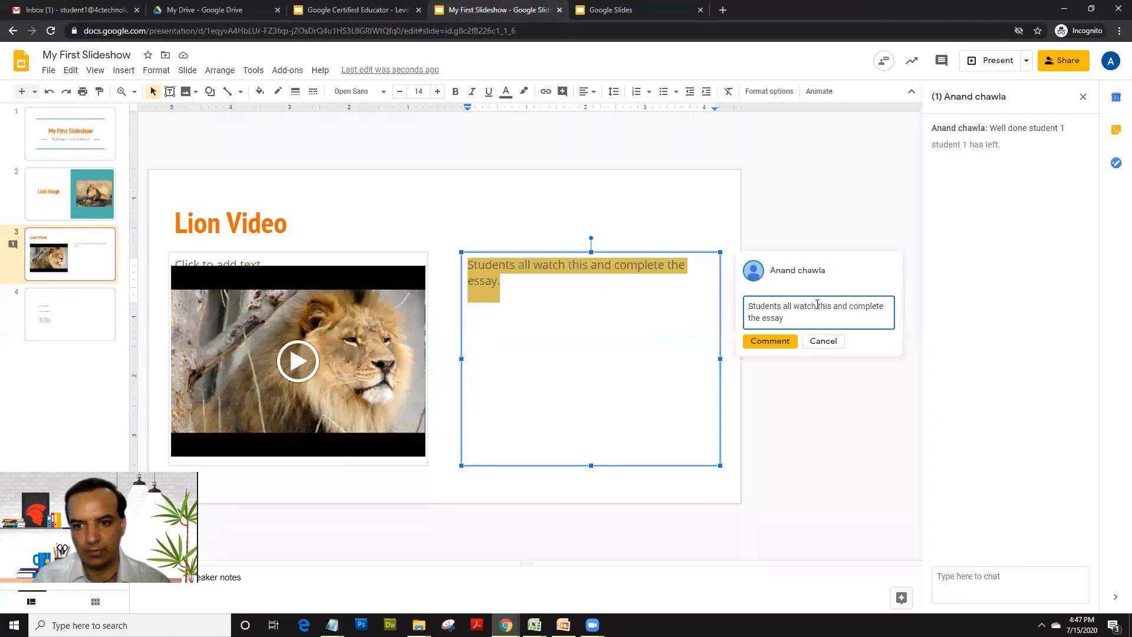
{"action": "type", "text": "provided by em"}
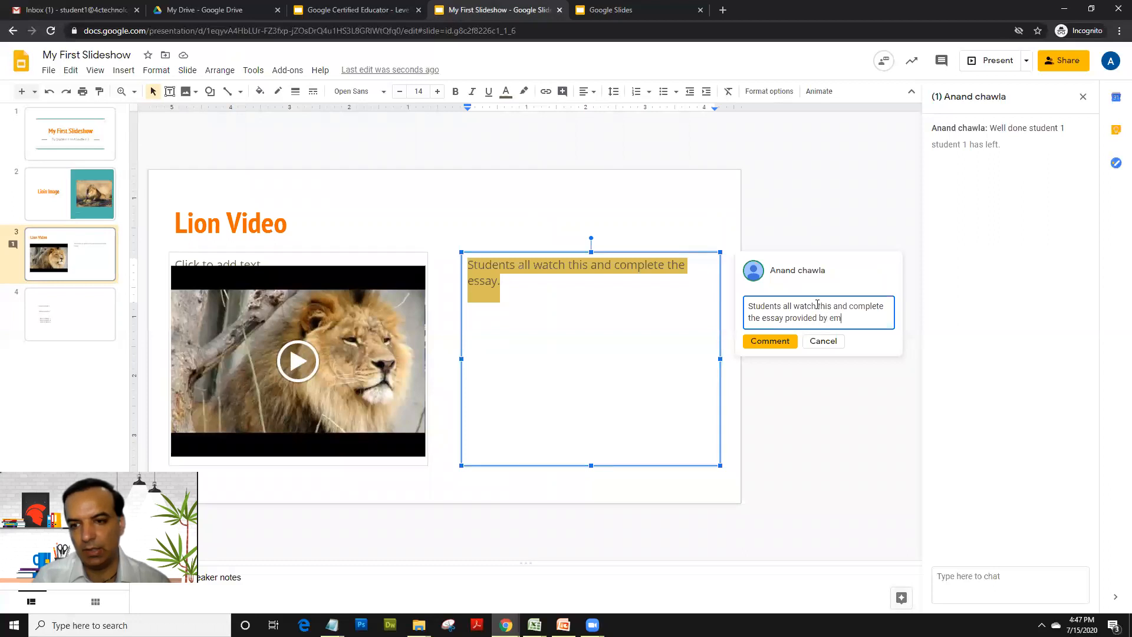
{"action": "type", "text": "ail."}
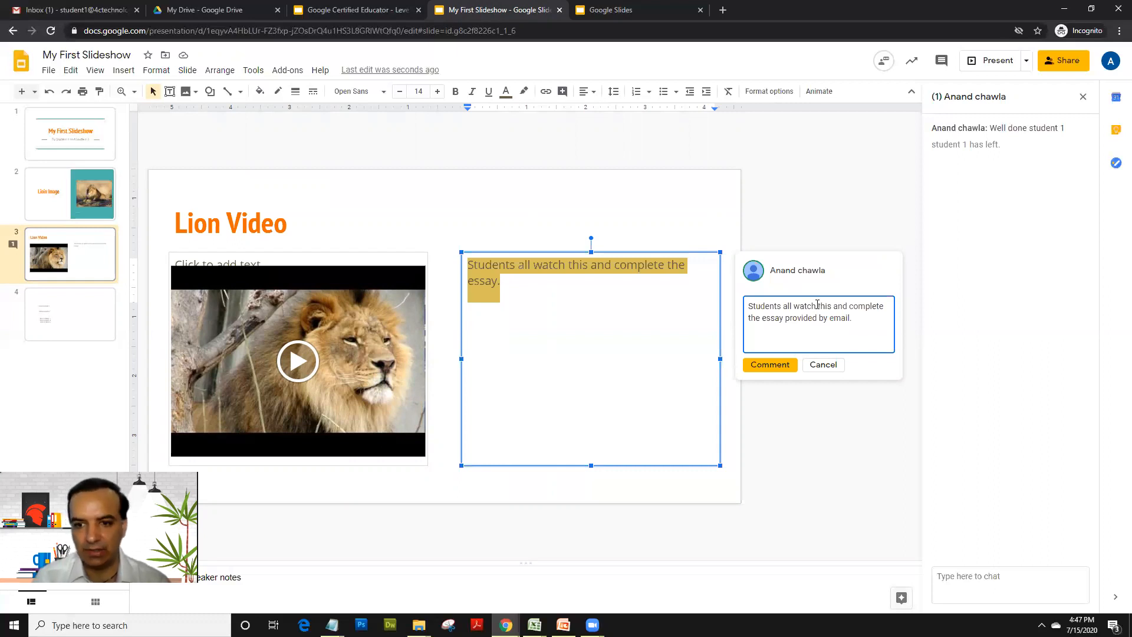
{"action": "left_click", "coordinate": [769, 364]}
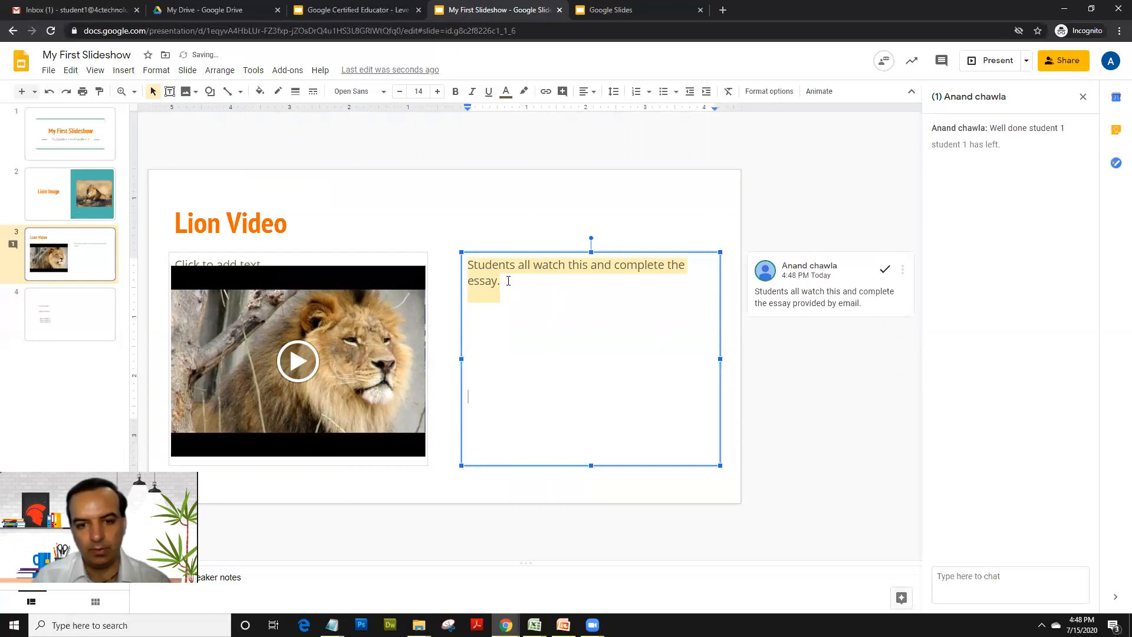
Add the line 'Also add 2 images in this slide.' below the essay sentence
{"action": "type", "text": "Also"}
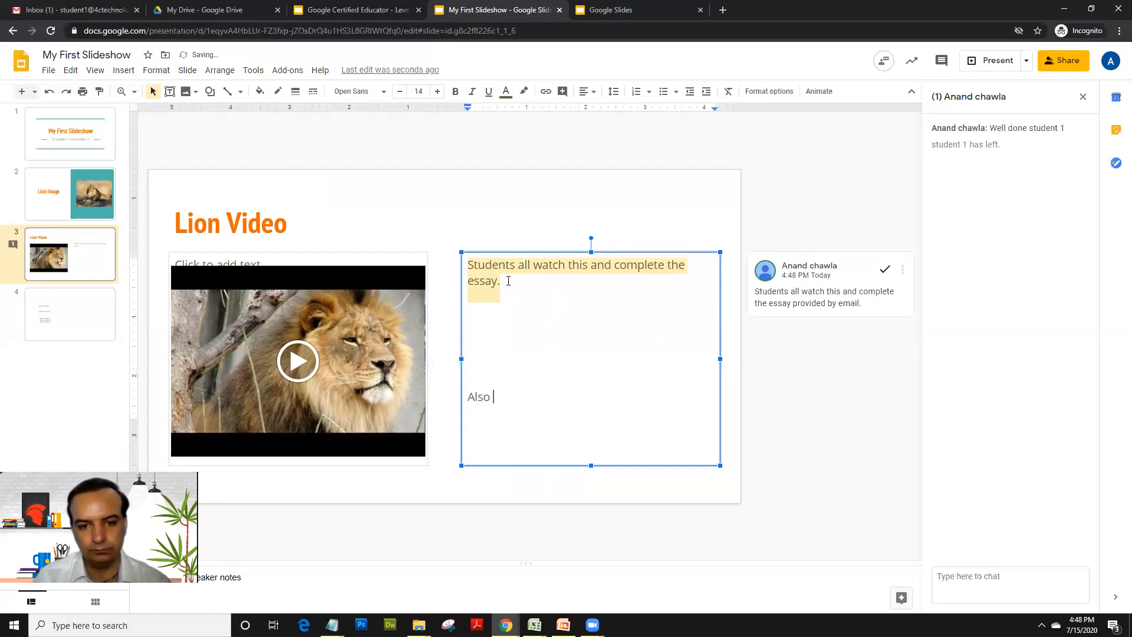
{"action": "type", "text": "add 2 images"}
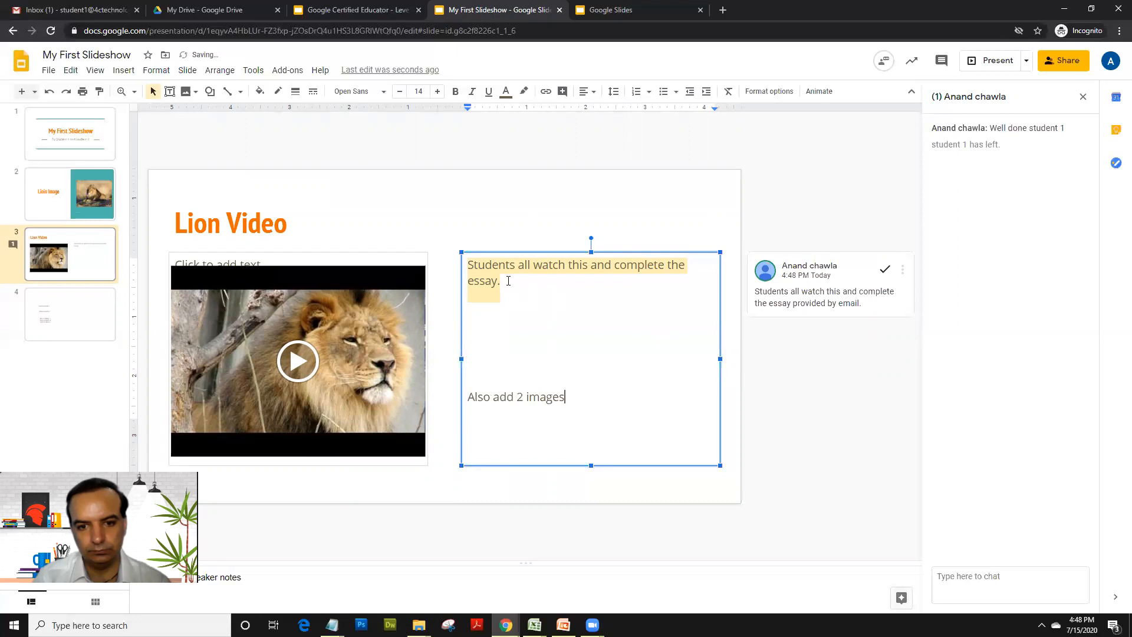
{"action": "type", "text": "in this sl"}
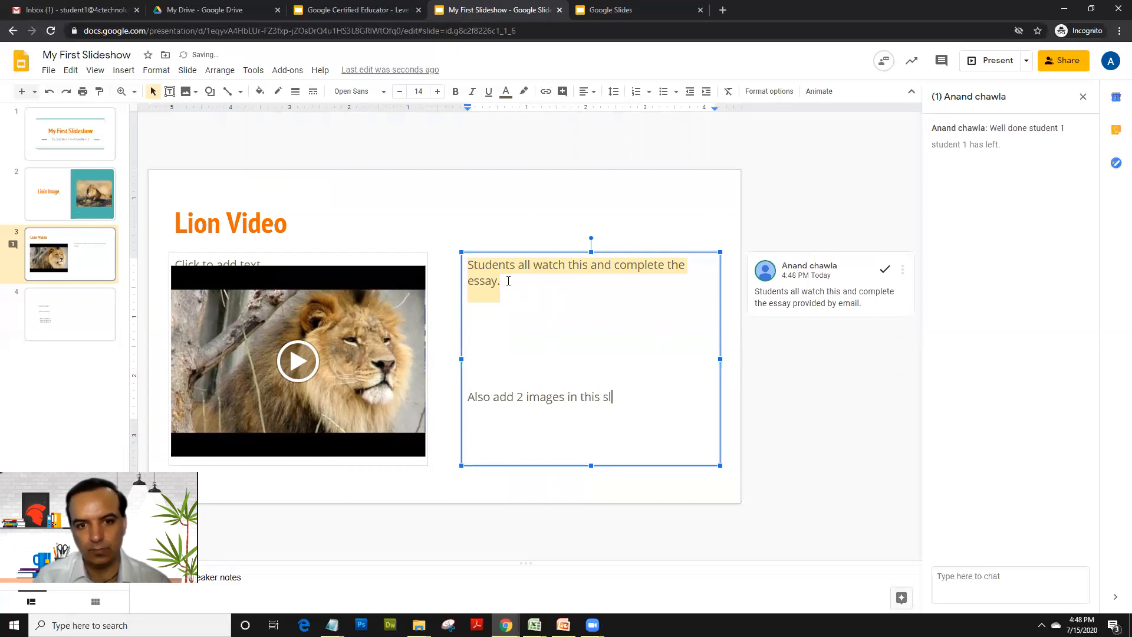
{"action": "type", "text": "de."}
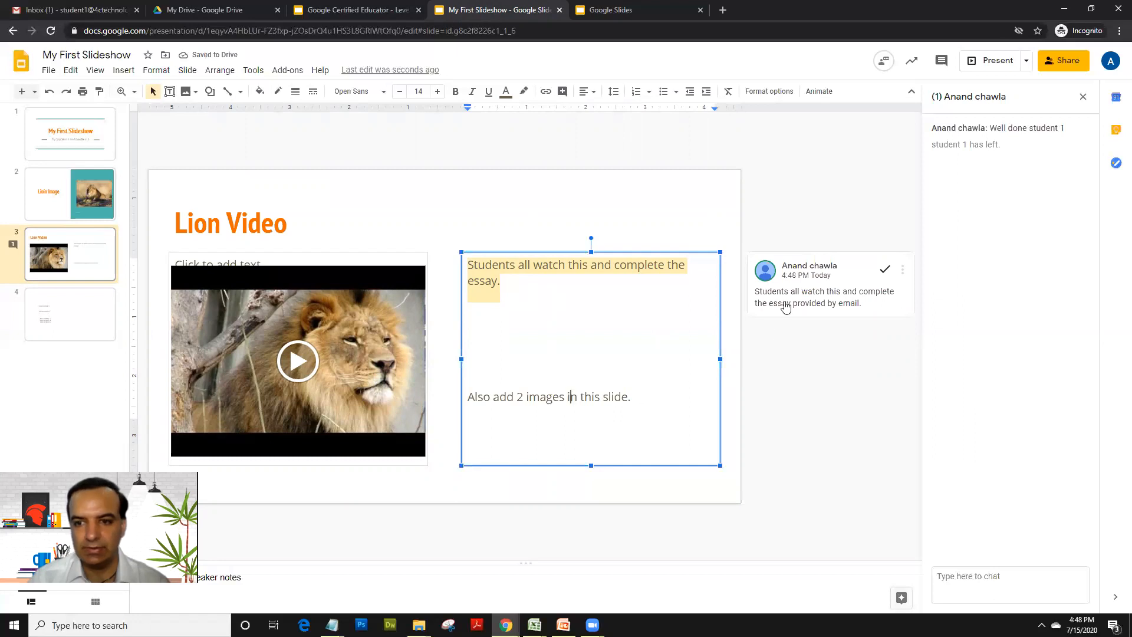
{"action": "mouse_move", "coordinate": [677, 382]}
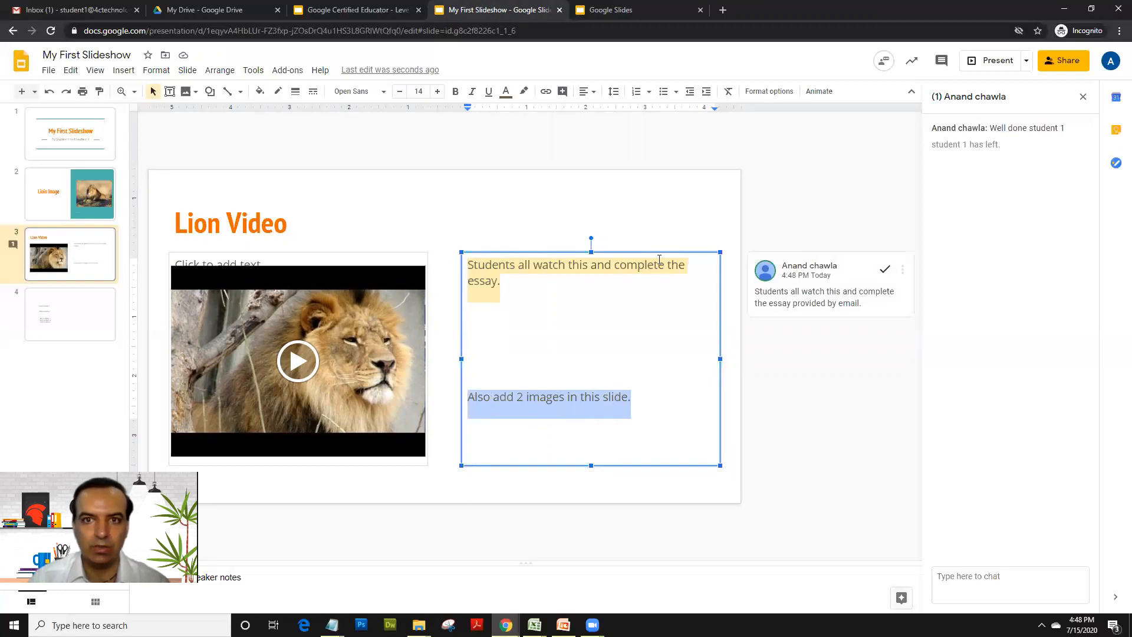
{"action": "mouse_move", "coordinate": [562, 91]}
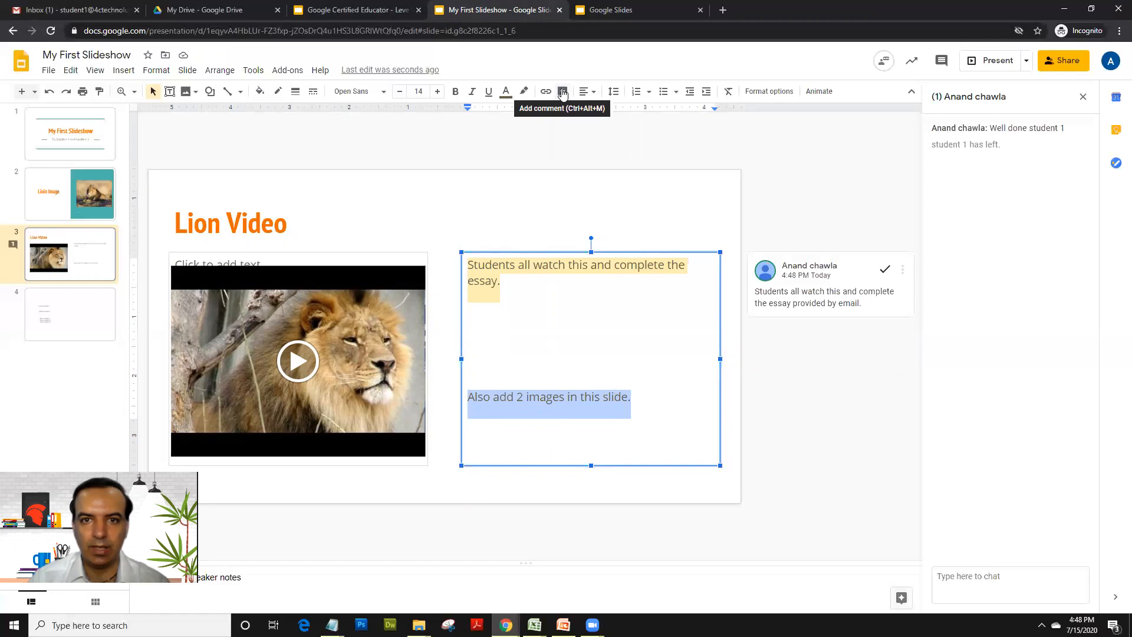
Comment 'please do the needful' on the images line, mentioning and assigning it to student 1
{"action": "left_click", "coordinate": [562, 91]}
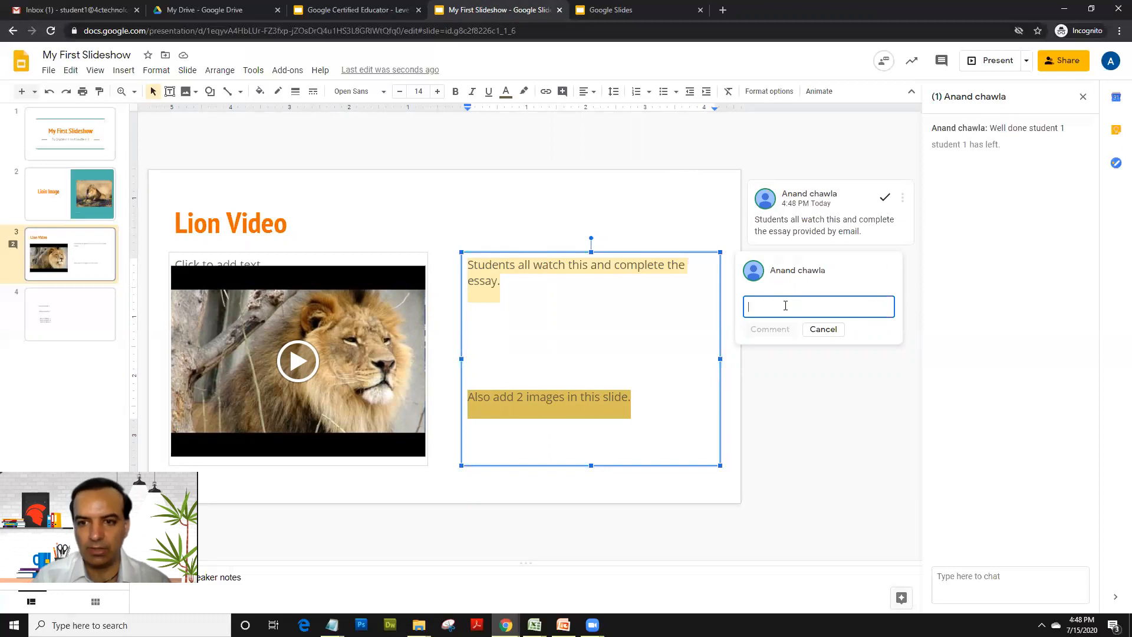
{"action": "type", "text": "+stud"}
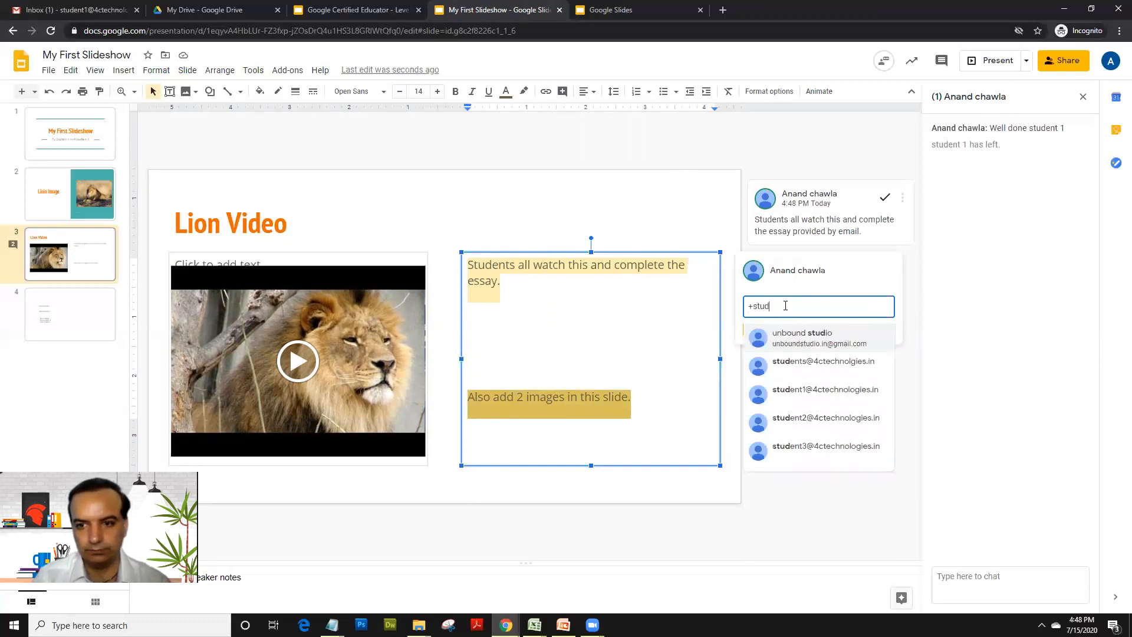
{"action": "left_click", "coordinate": [824, 389]}
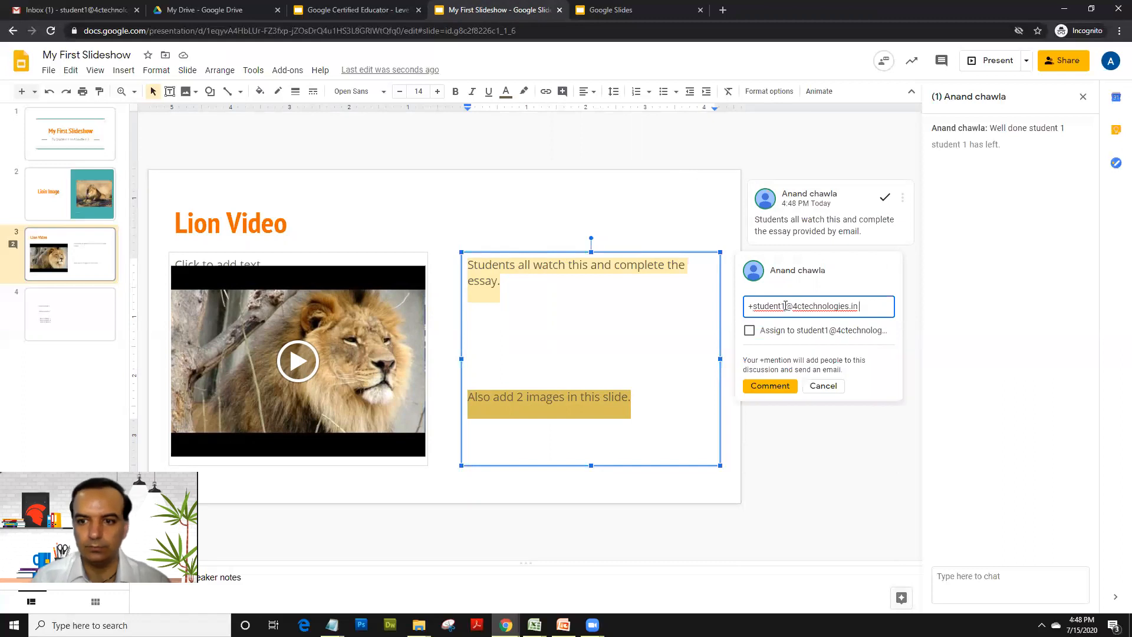
{"action": "type", "text": "plea"}
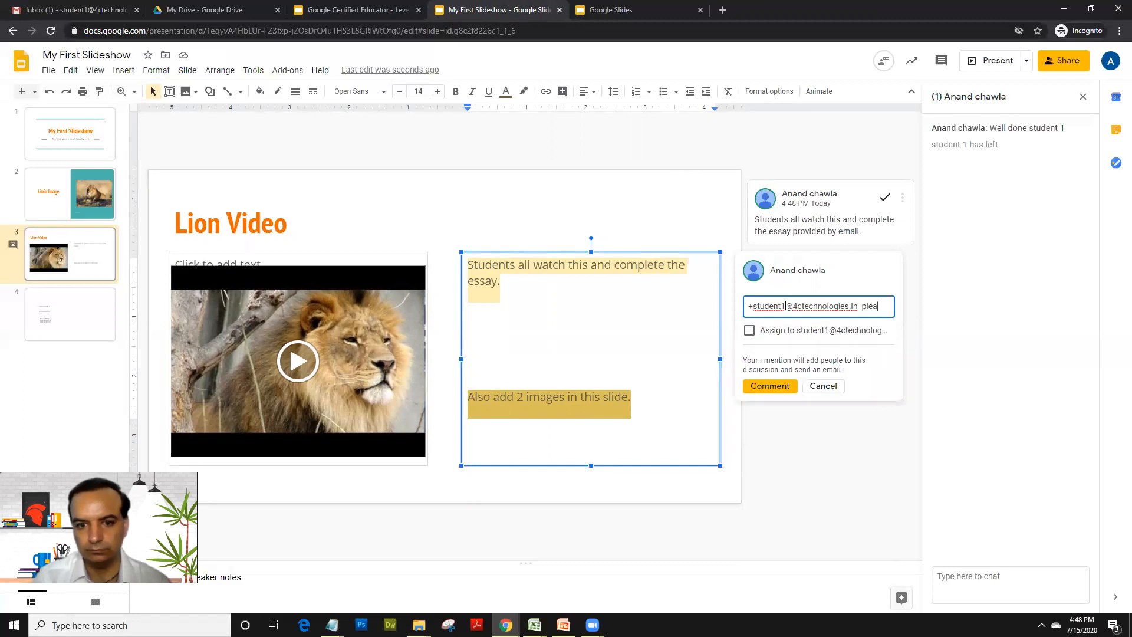
{"action": "type", "text": "please do the nee"}
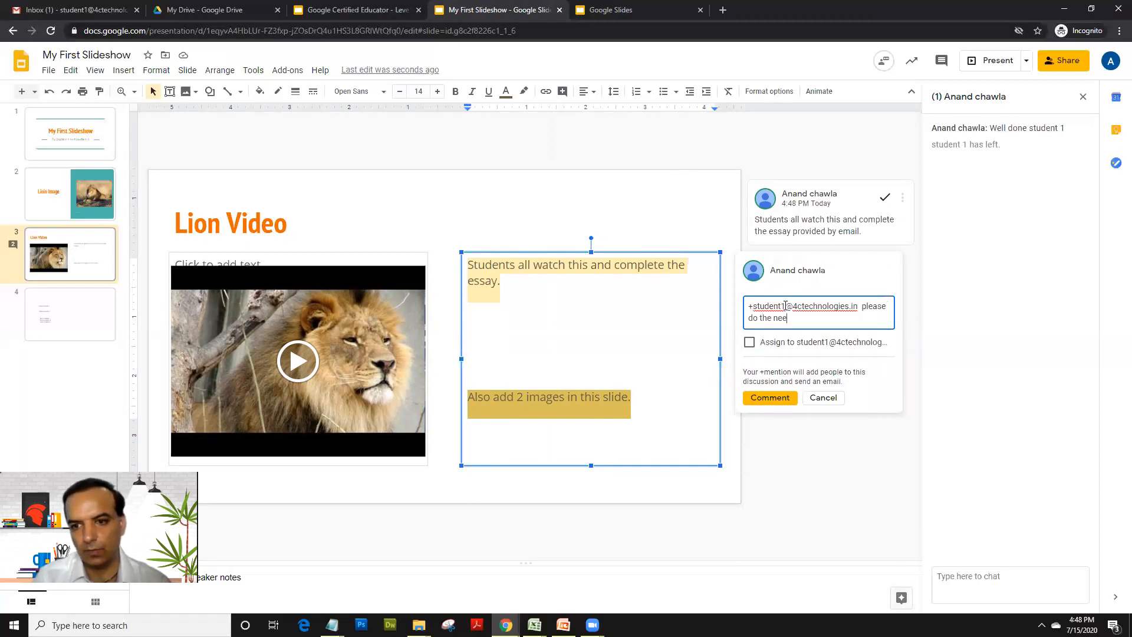
{"action": "type", "text": "dful"}
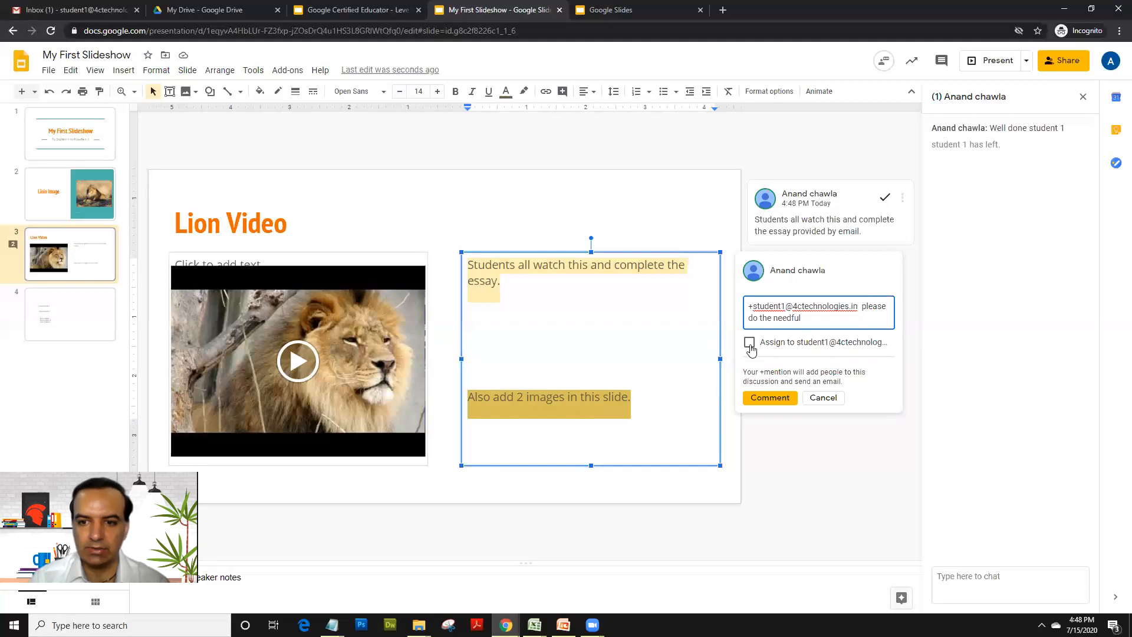
{"action": "left_click", "coordinate": [749, 341]}
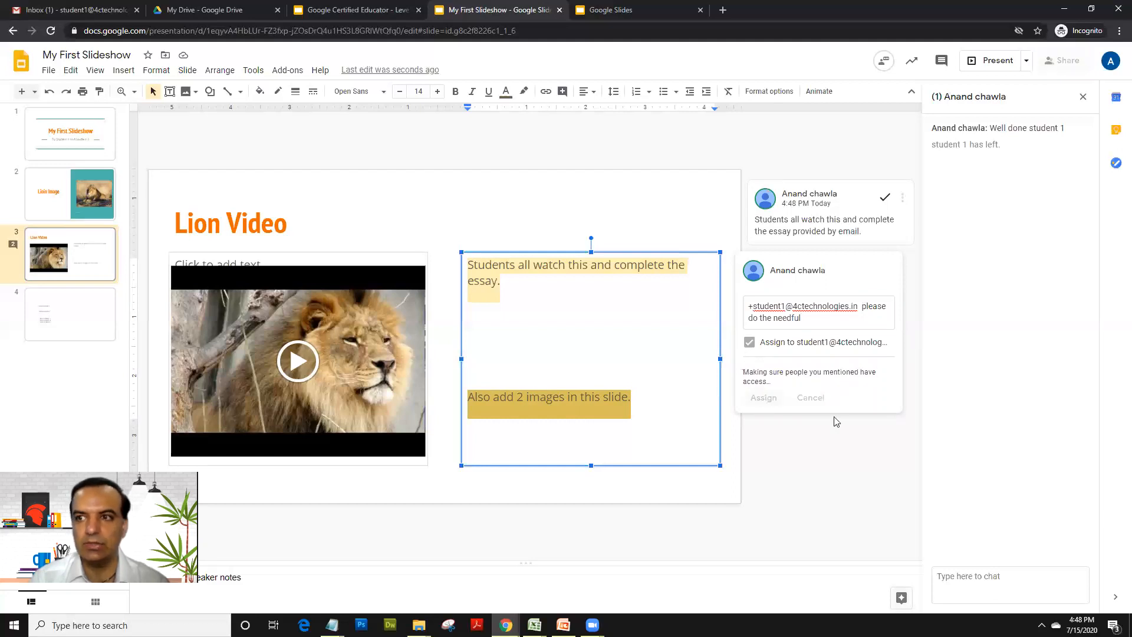
{"action": "left_click", "coordinate": [762, 397]}
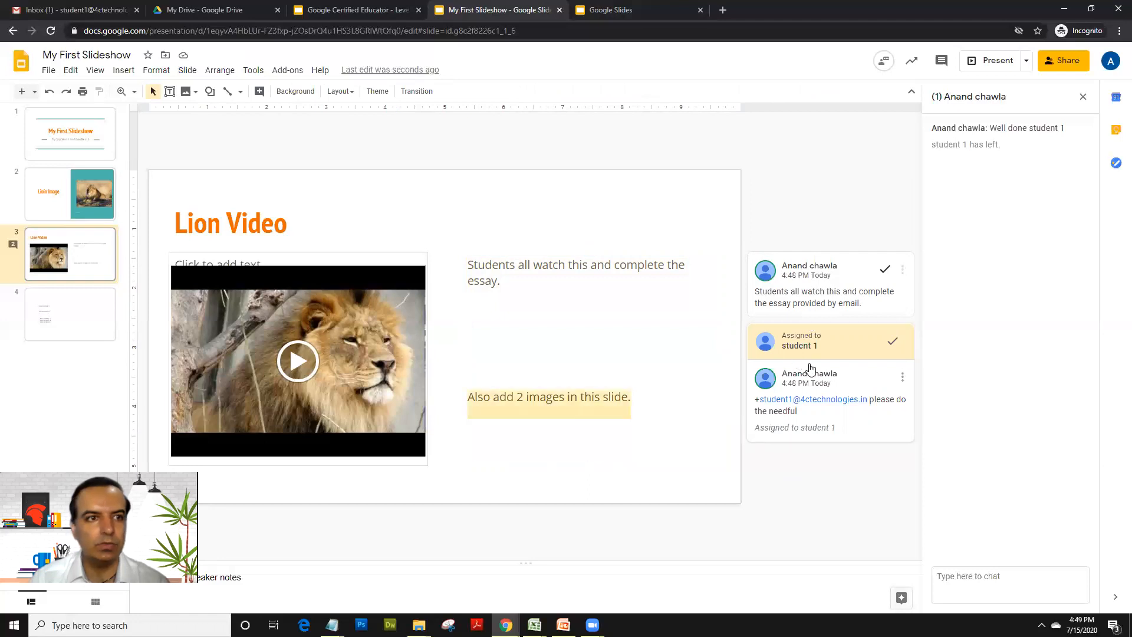
Deselect the comment and return to the My First Slideshow title slide
{"action": "left_click", "coordinate": [505, 379]}
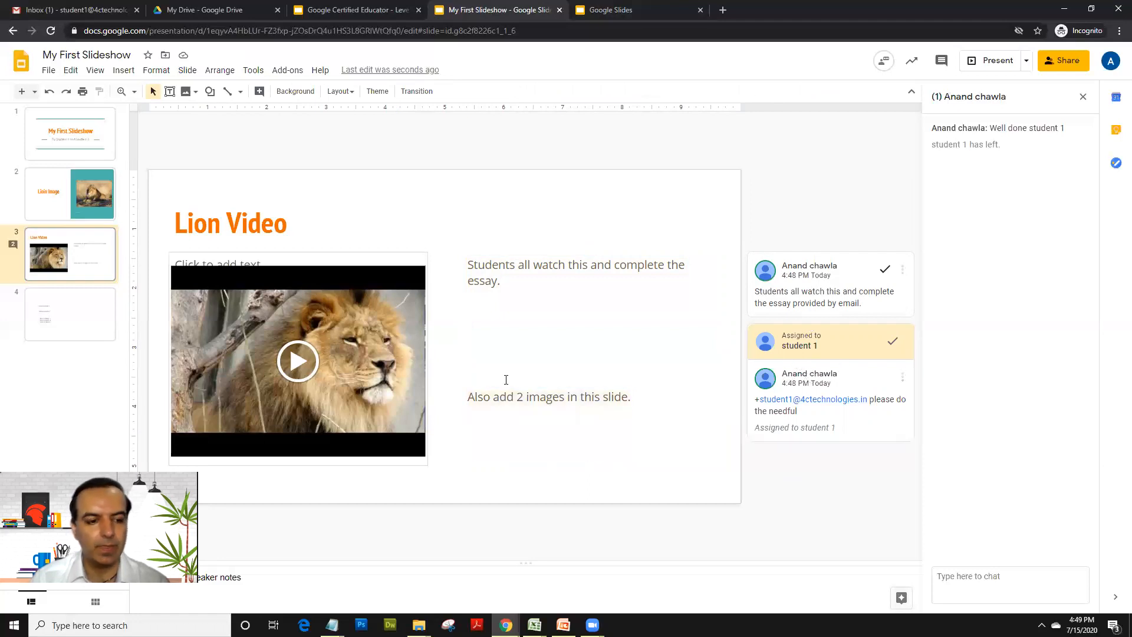
{"action": "mouse_move", "coordinate": [4, 266]}
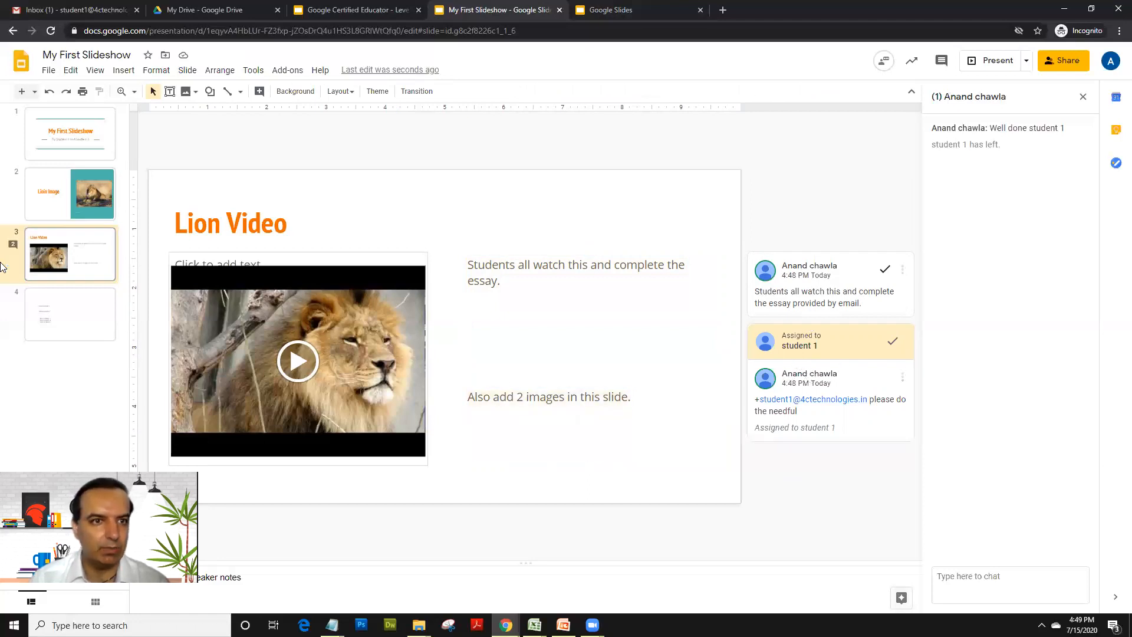
{"action": "mouse_move", "coordinate": [118, 212]}
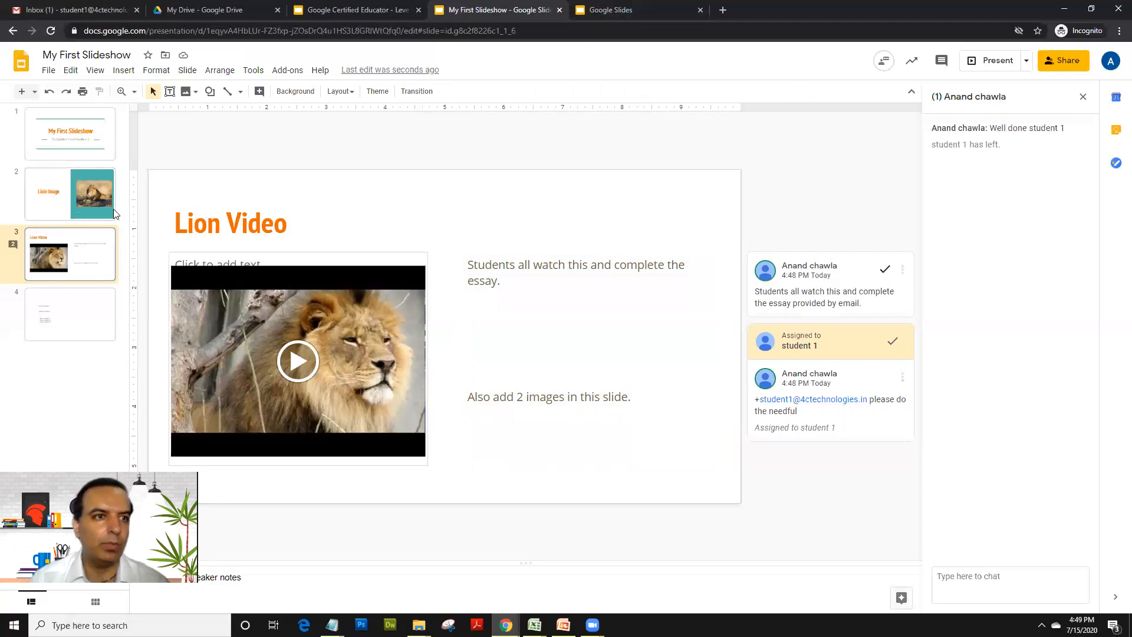
{"action": "mouse_move", "coordinate": [99, 238]}
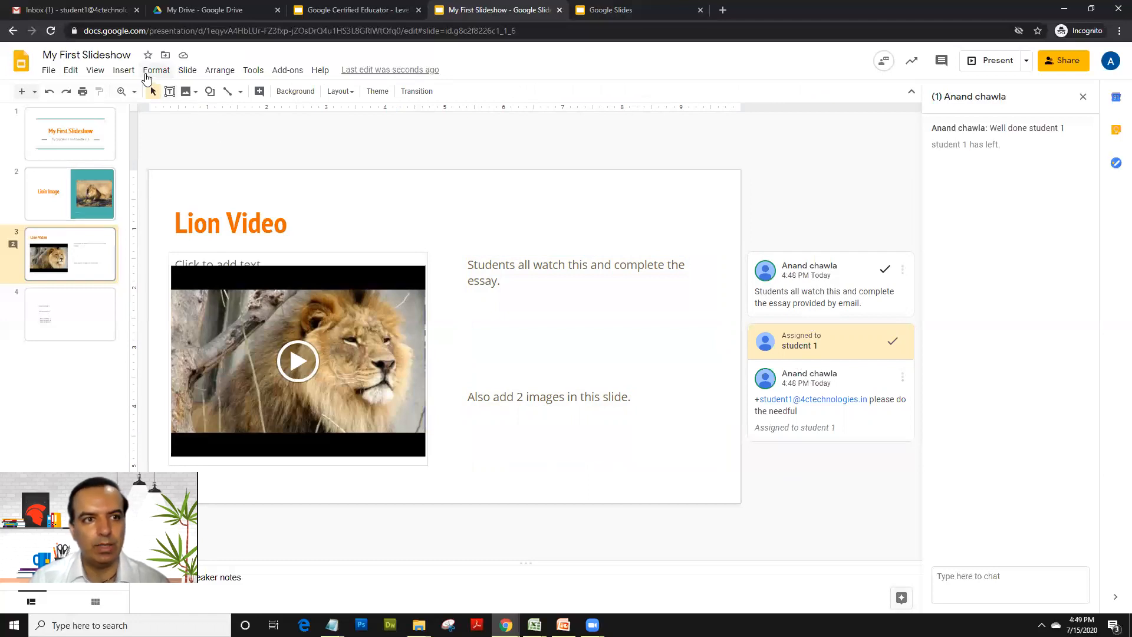
{"action": "left_click", "coordinate": [156, 69]}
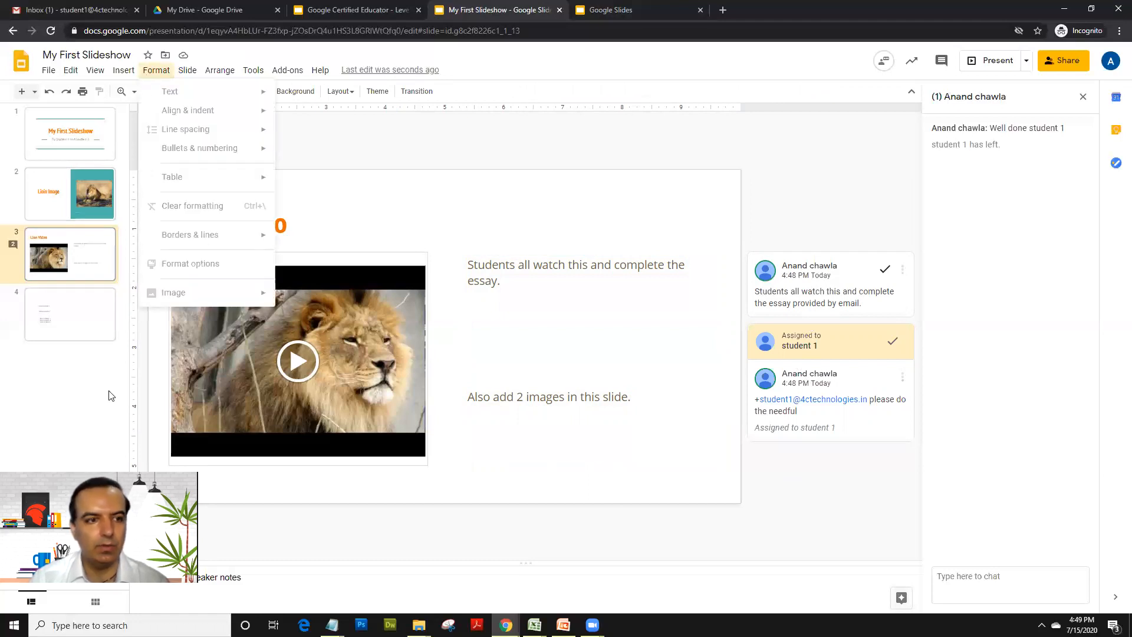
{"action": "left_click", "coordinate": [70, 134]}
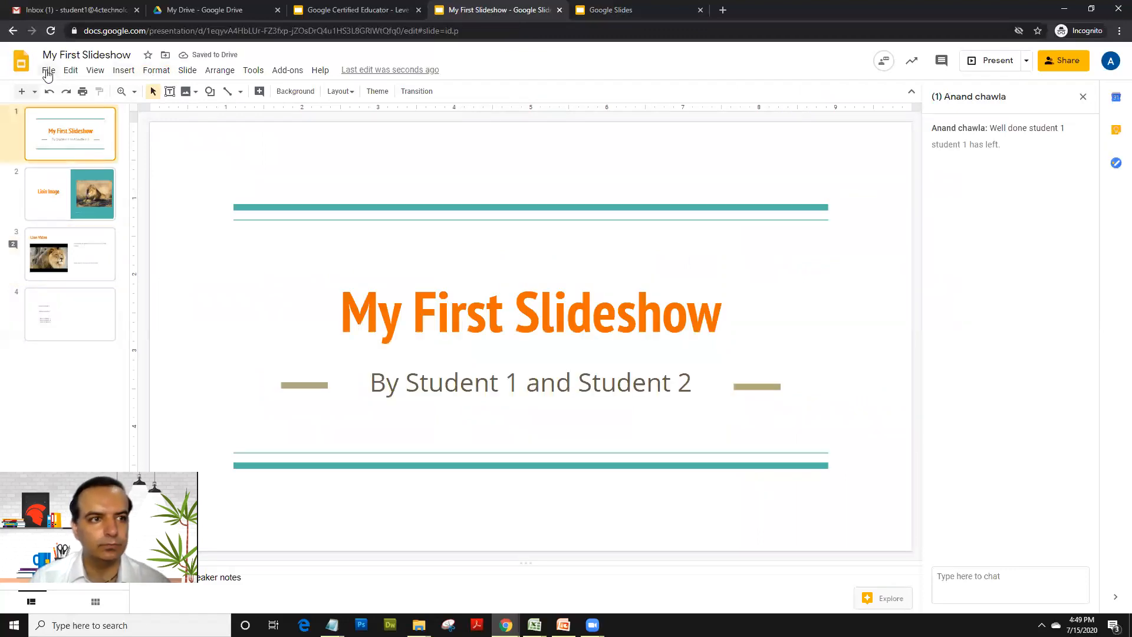
{"action": "left_click", "coordinate": [49, 70]}
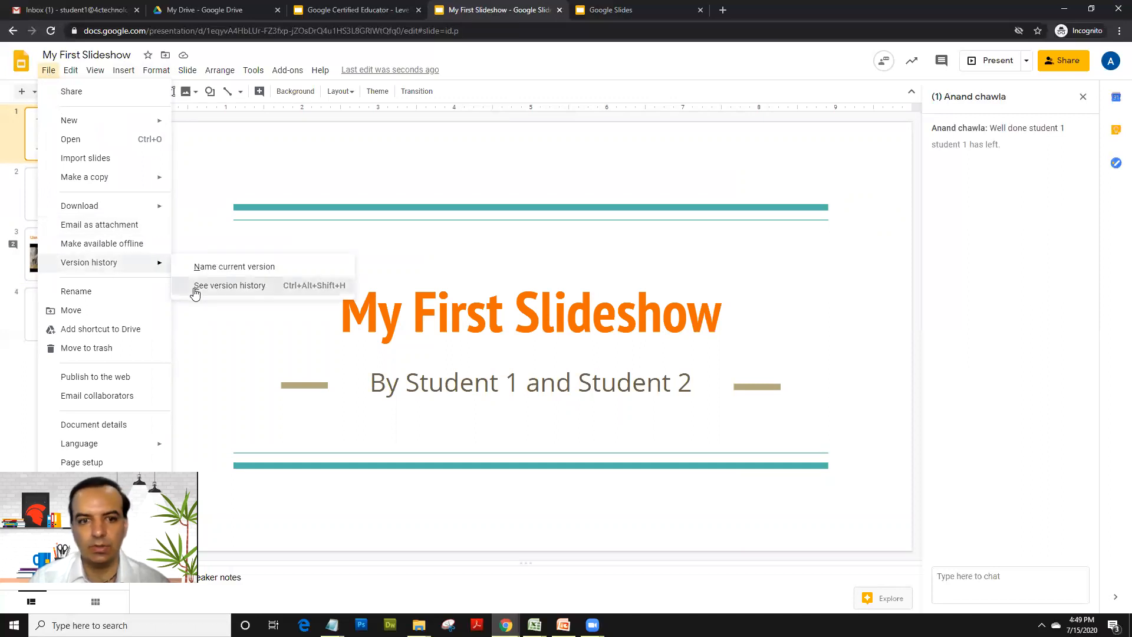
Open version history to see the 4:49 PM and 4:36 PM versions
{"action": "left_click", "coordinate": [229, 285]}
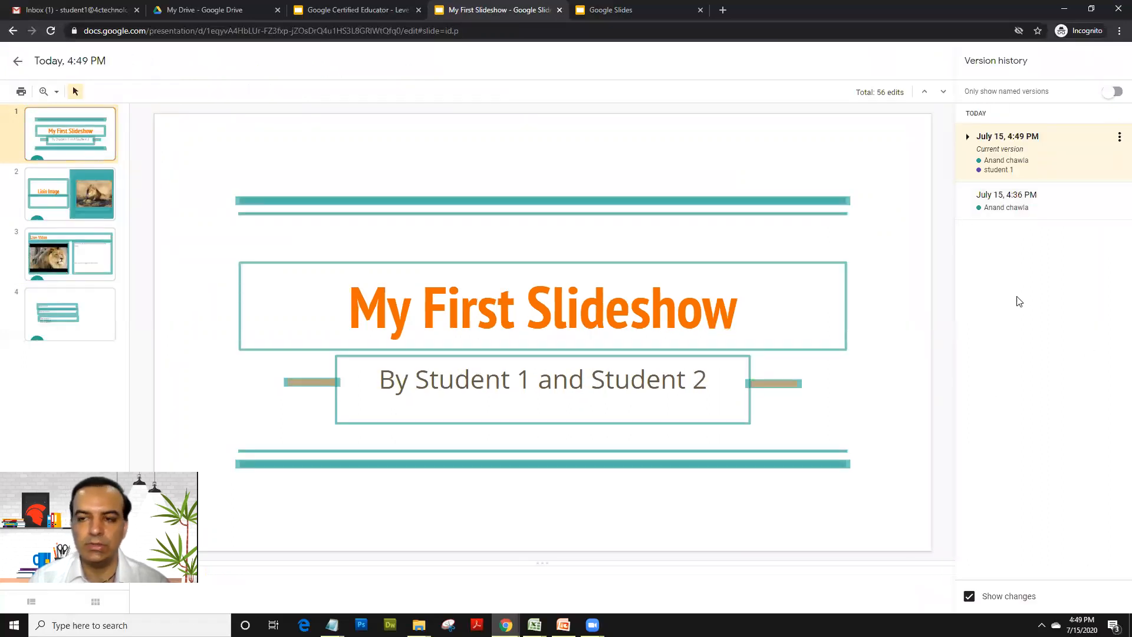
{"action": "mouse_move", "coordinate": [941, 369]}
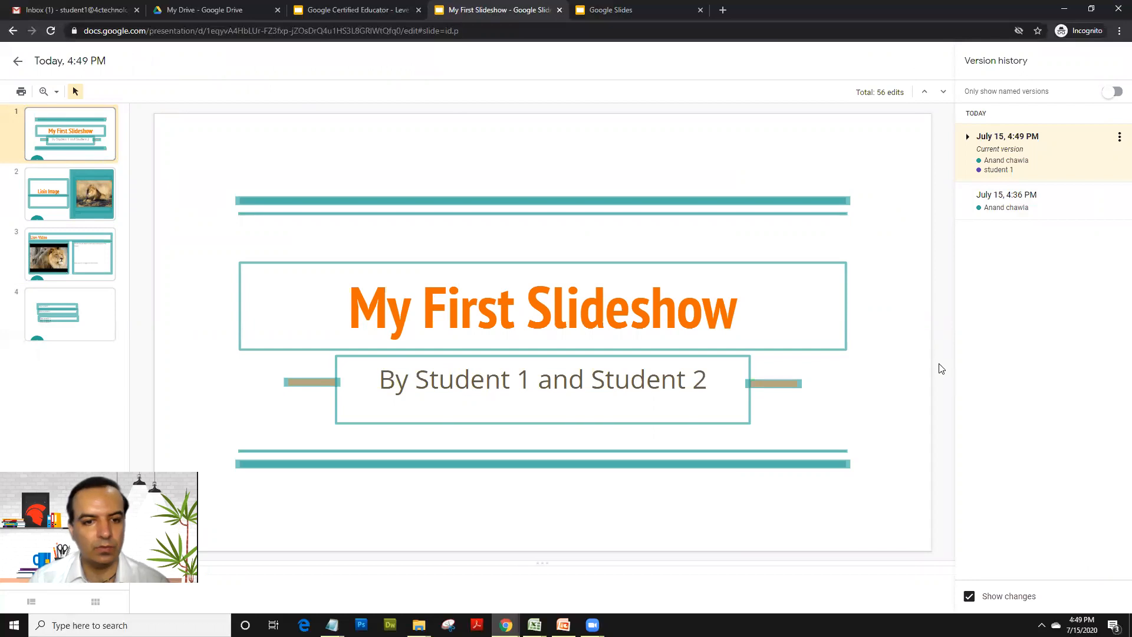
{"action": "mouse_move", "coordinate": [923, 355]}
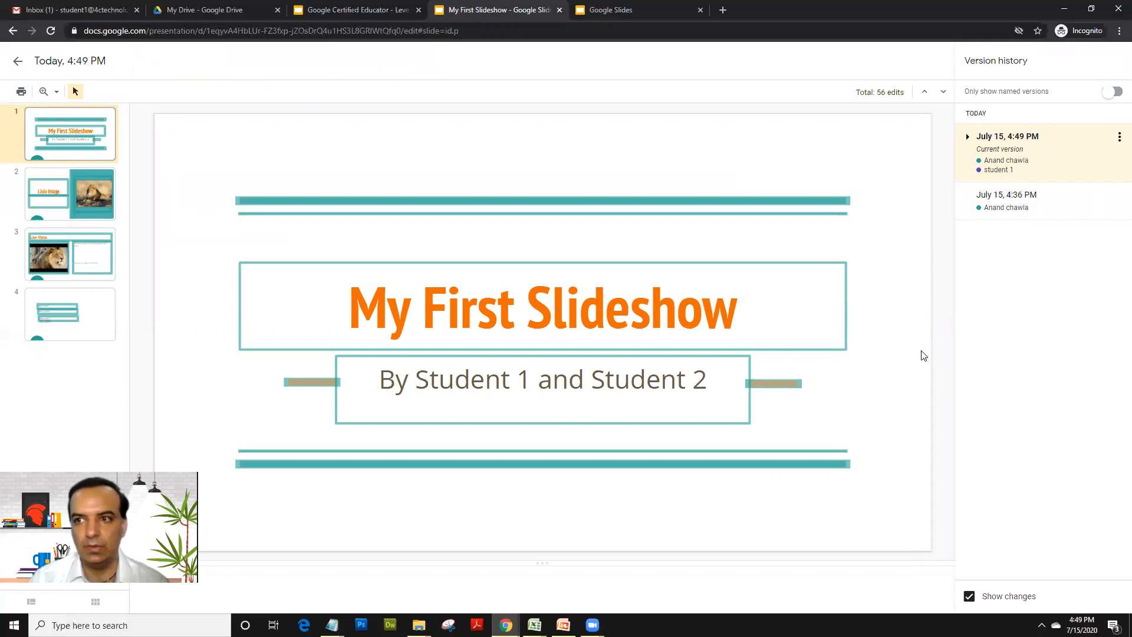
{"action": "mouse_move", "coordinate": [900, 353]}
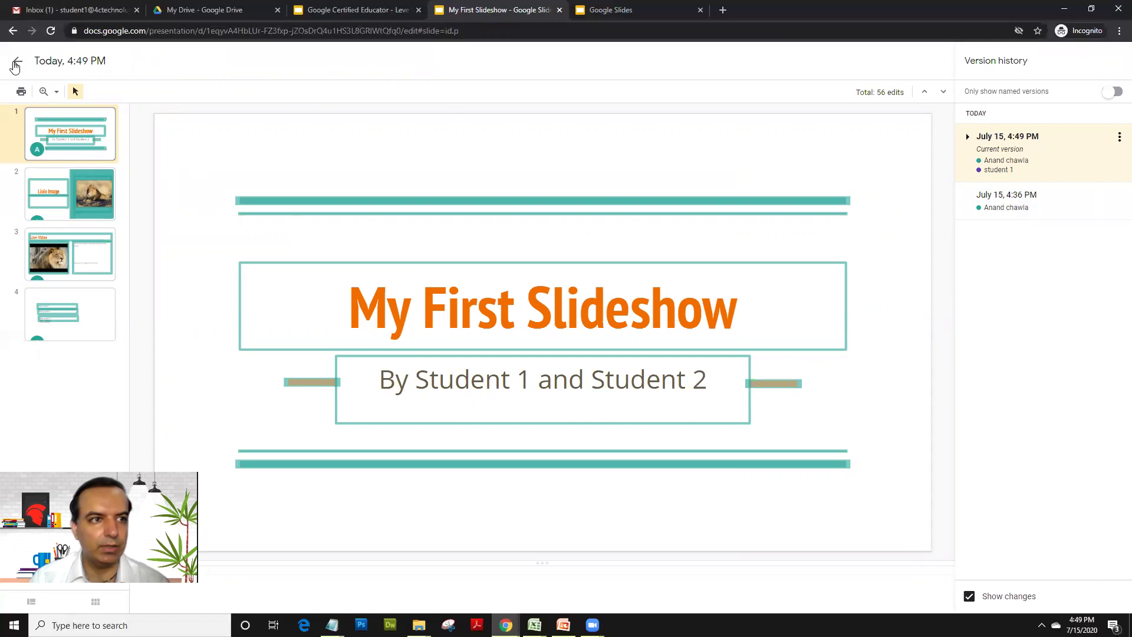
{"action": "mouse_move", "coordinate": [16, 64]}
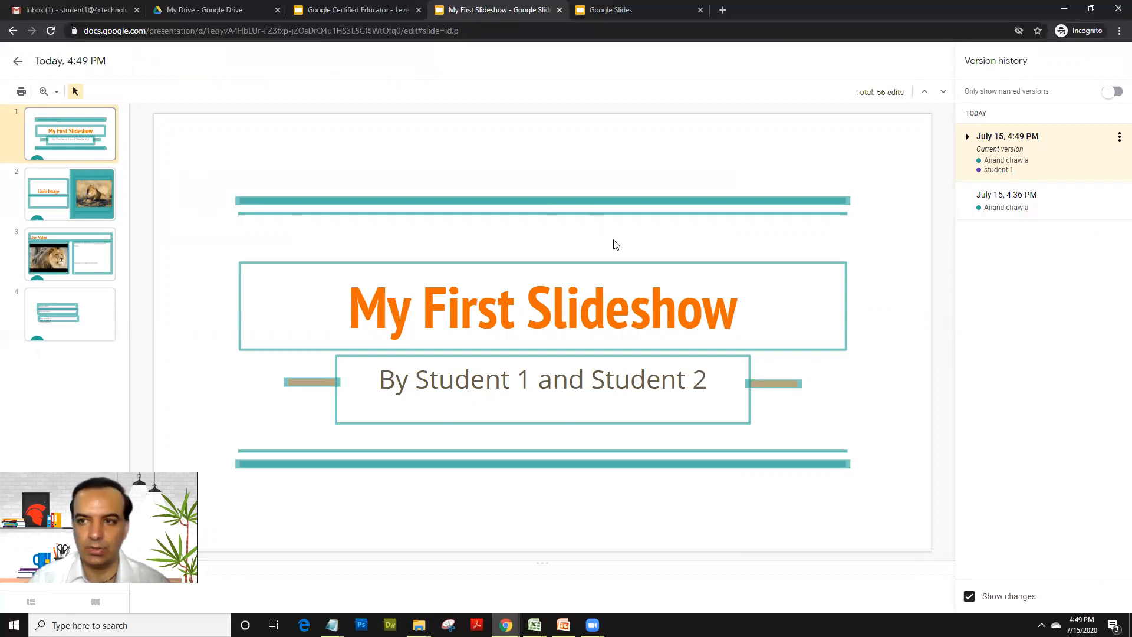
{"action": "mouse_move", "coordinate": [778, 214]}
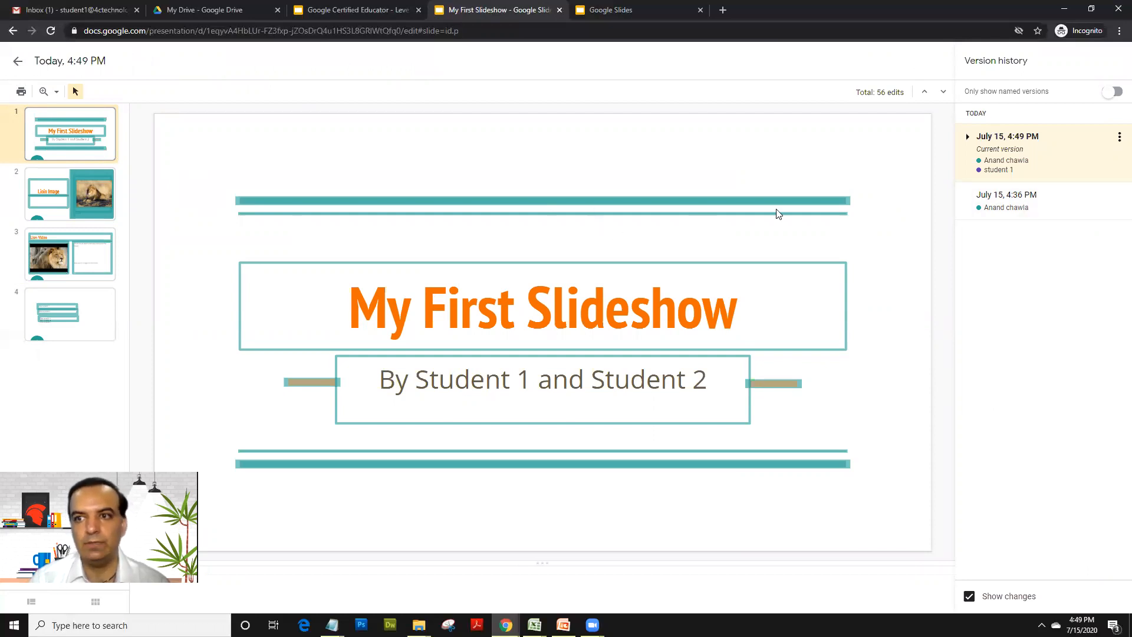
{"action": "mouse_move", "coordinate": [925, 92]}
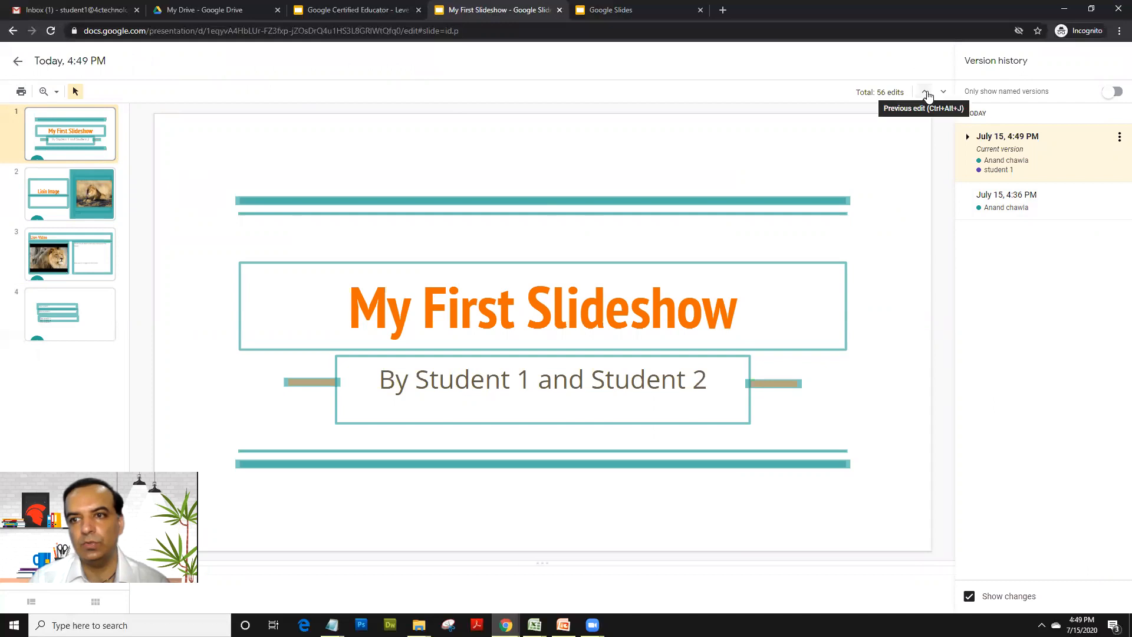
{"action": "mouse_move", "coordinate": [904, 98]}
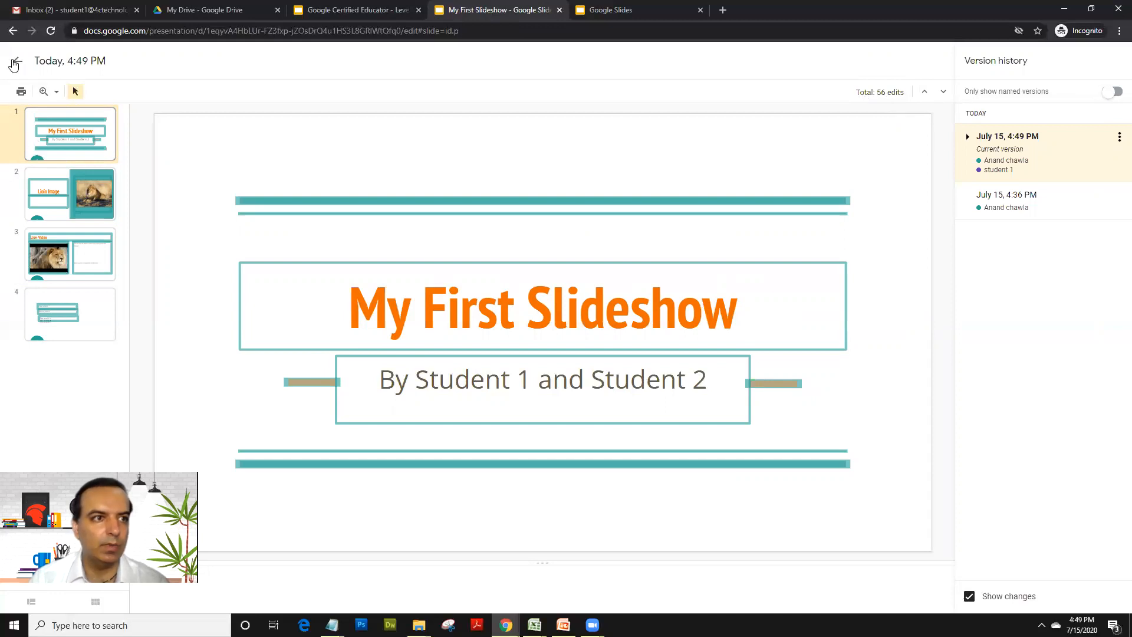
Exit version history and return to the editor
{"action": "left_click", "coordinate": [15, 60]}
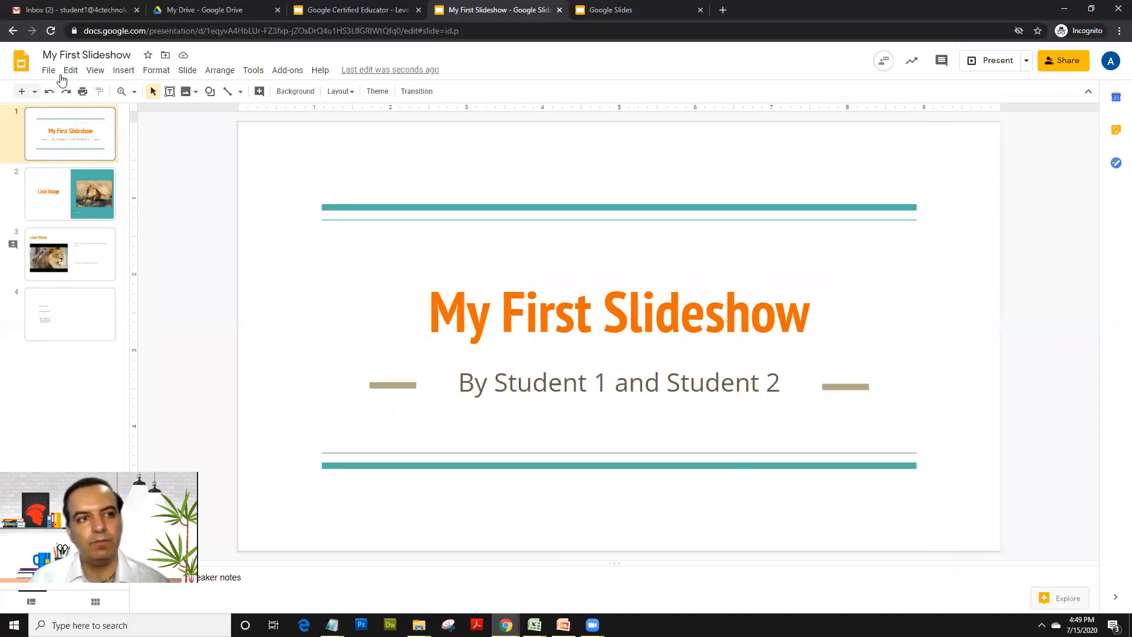
{"action": "mouse_move", "coordinate": [196, 306]}
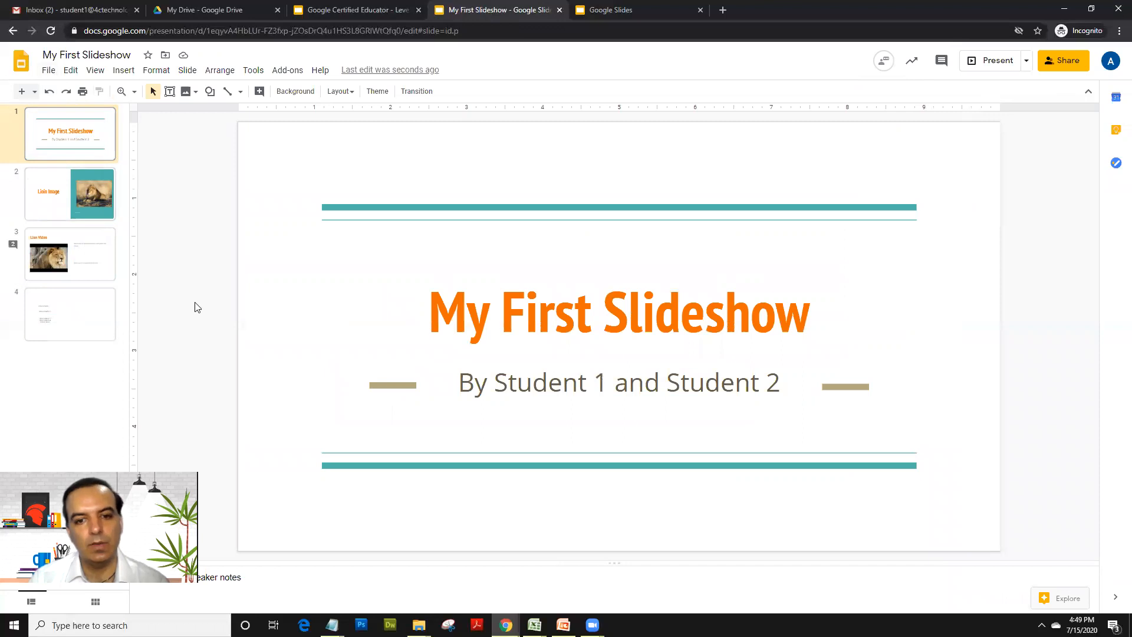
{"action": "left_click", "coordinate": [354, 10]}
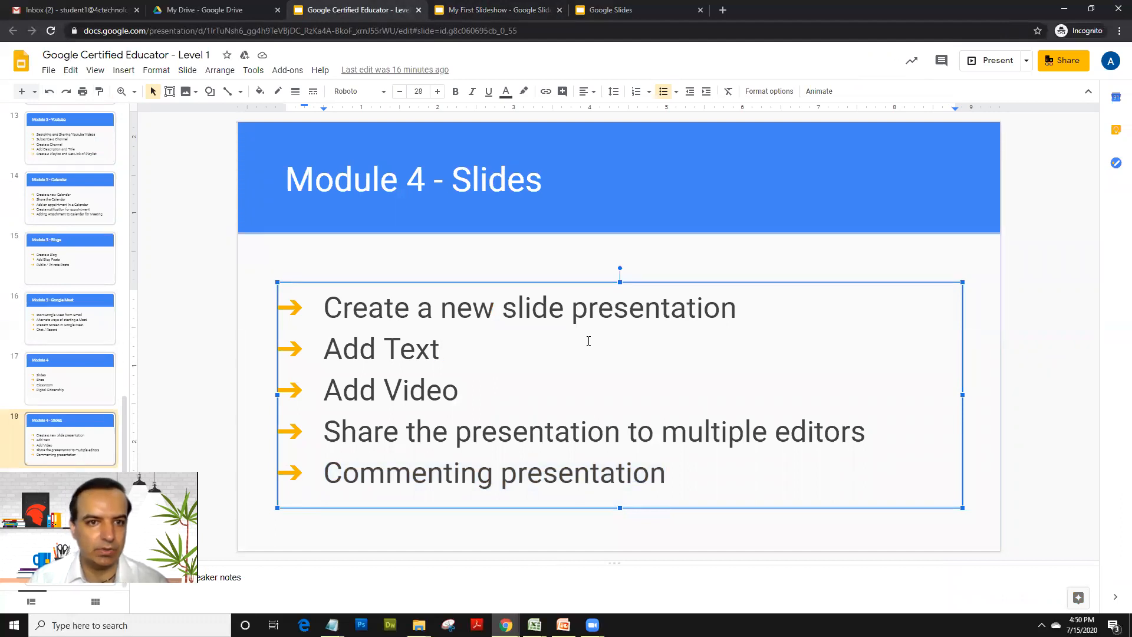
{"action": "mouse_move", "coordinate": [671, 356]}
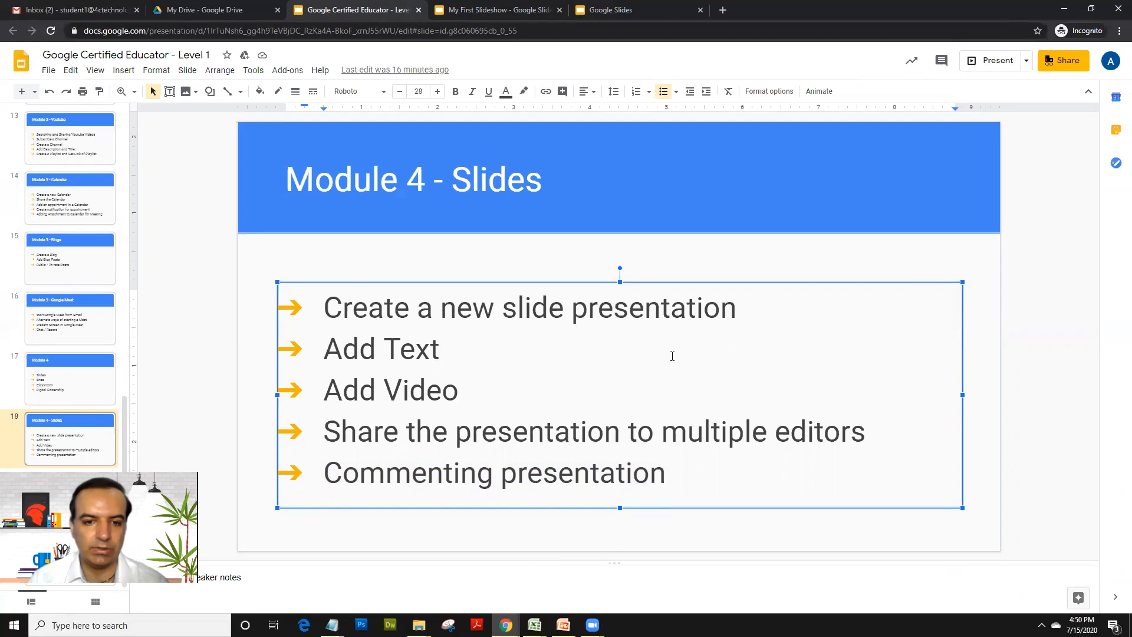
{"action": "mouse_move", "coordinate": [693, 444]}
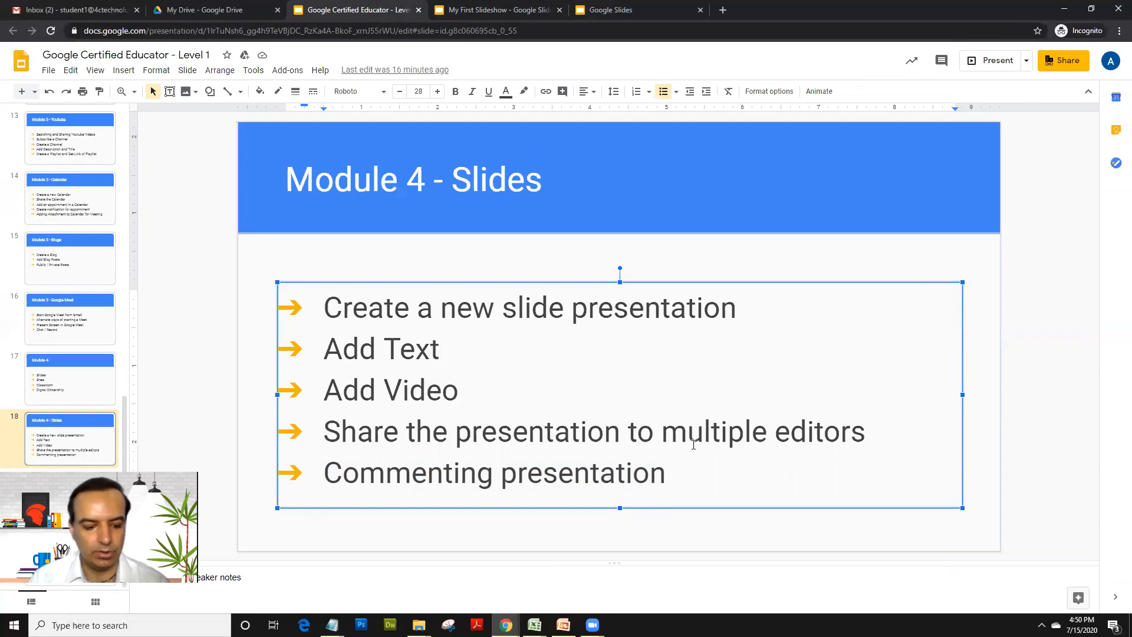